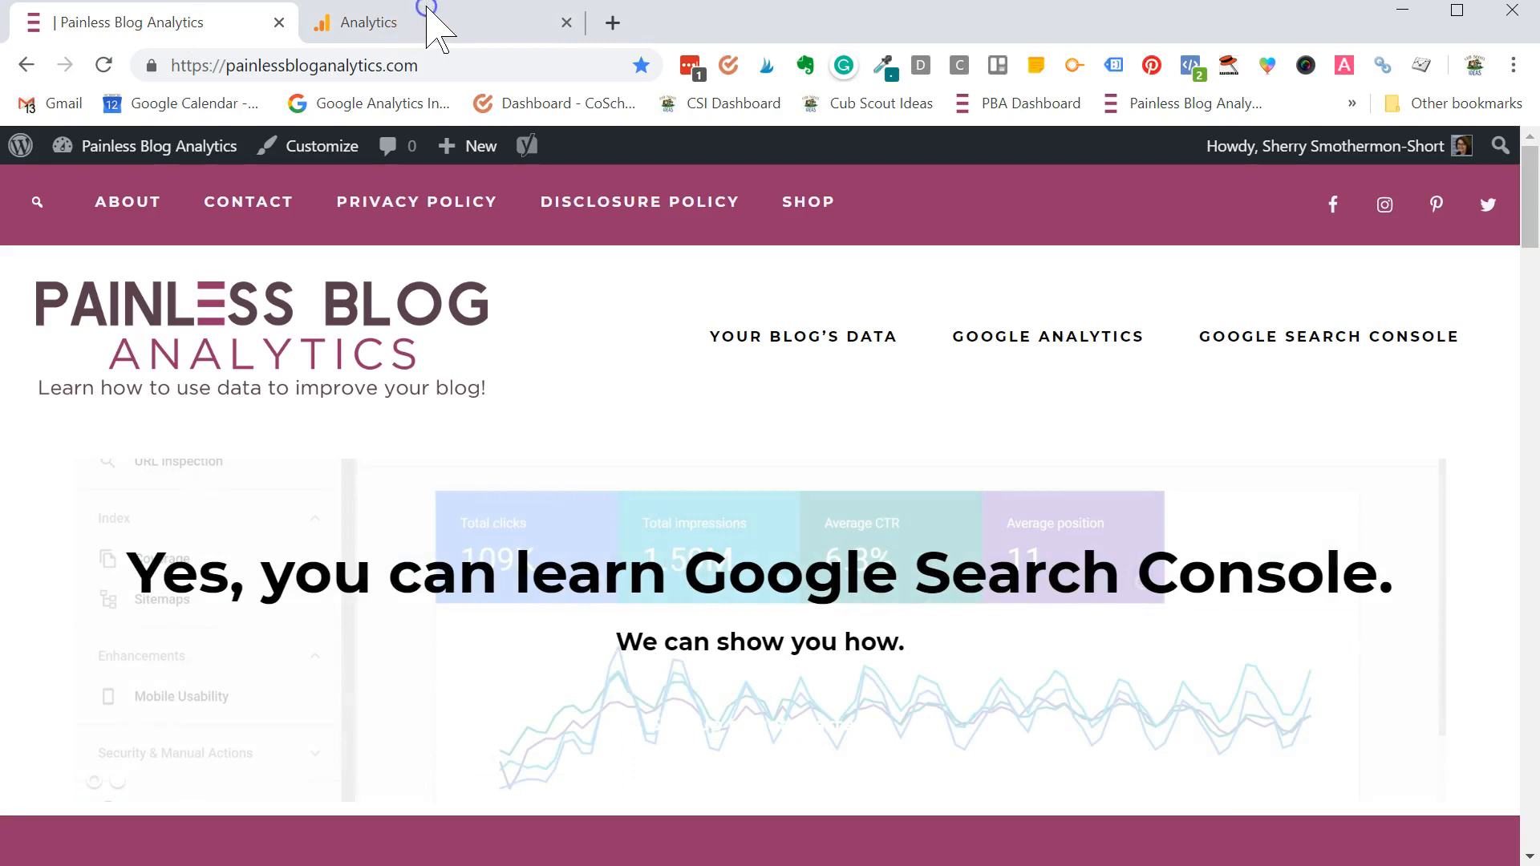
- Switch to the Analytics tab and expand the Audience reports in the sidebar
{"action": "left_click", "coordinate": [369, 21]}
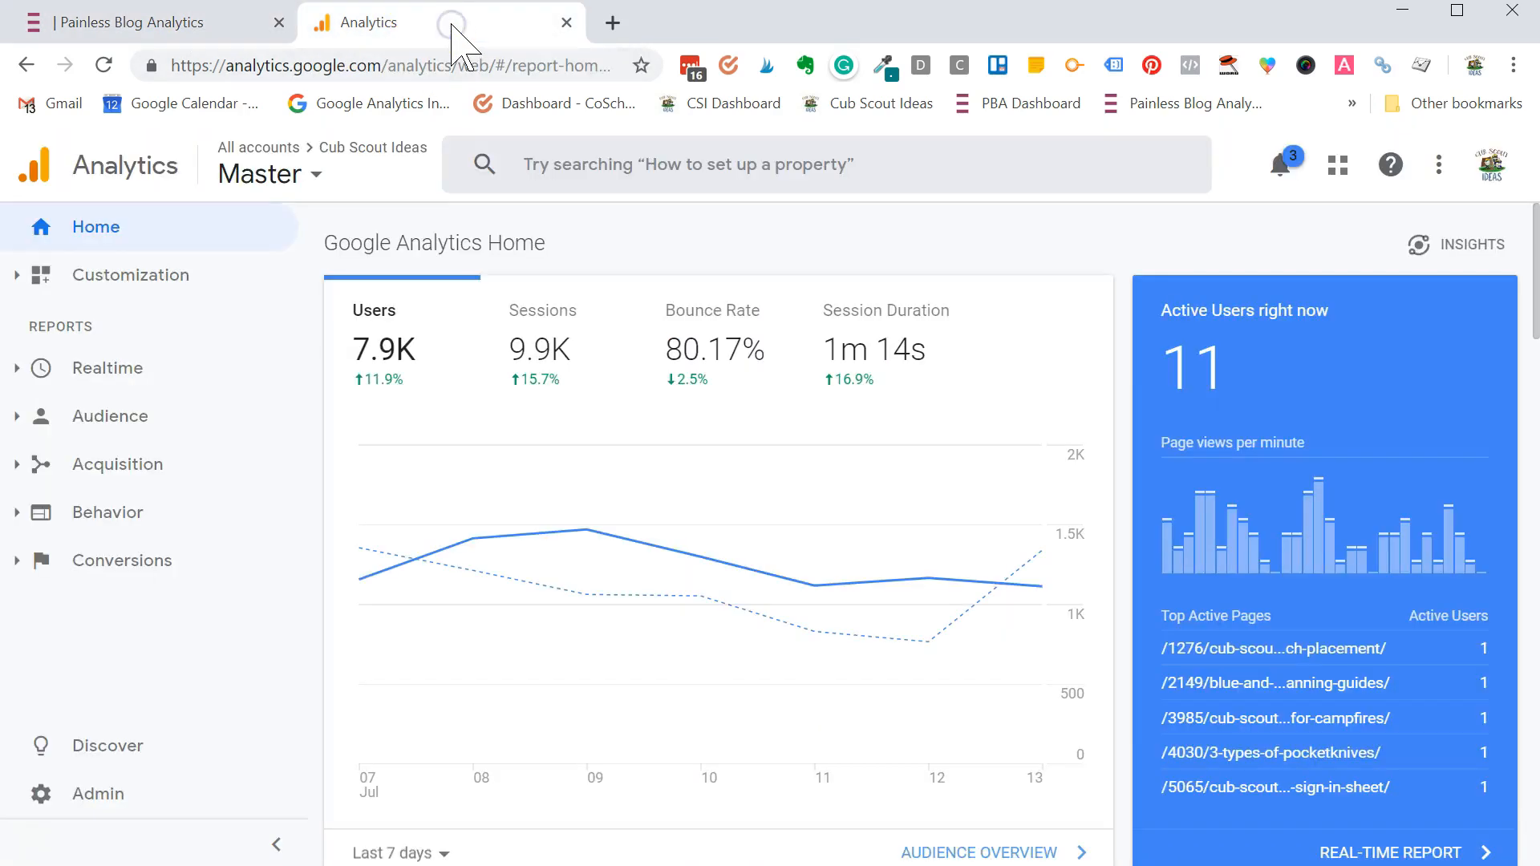
{"action": "mouse_move", "coordinate": [27, 416]}
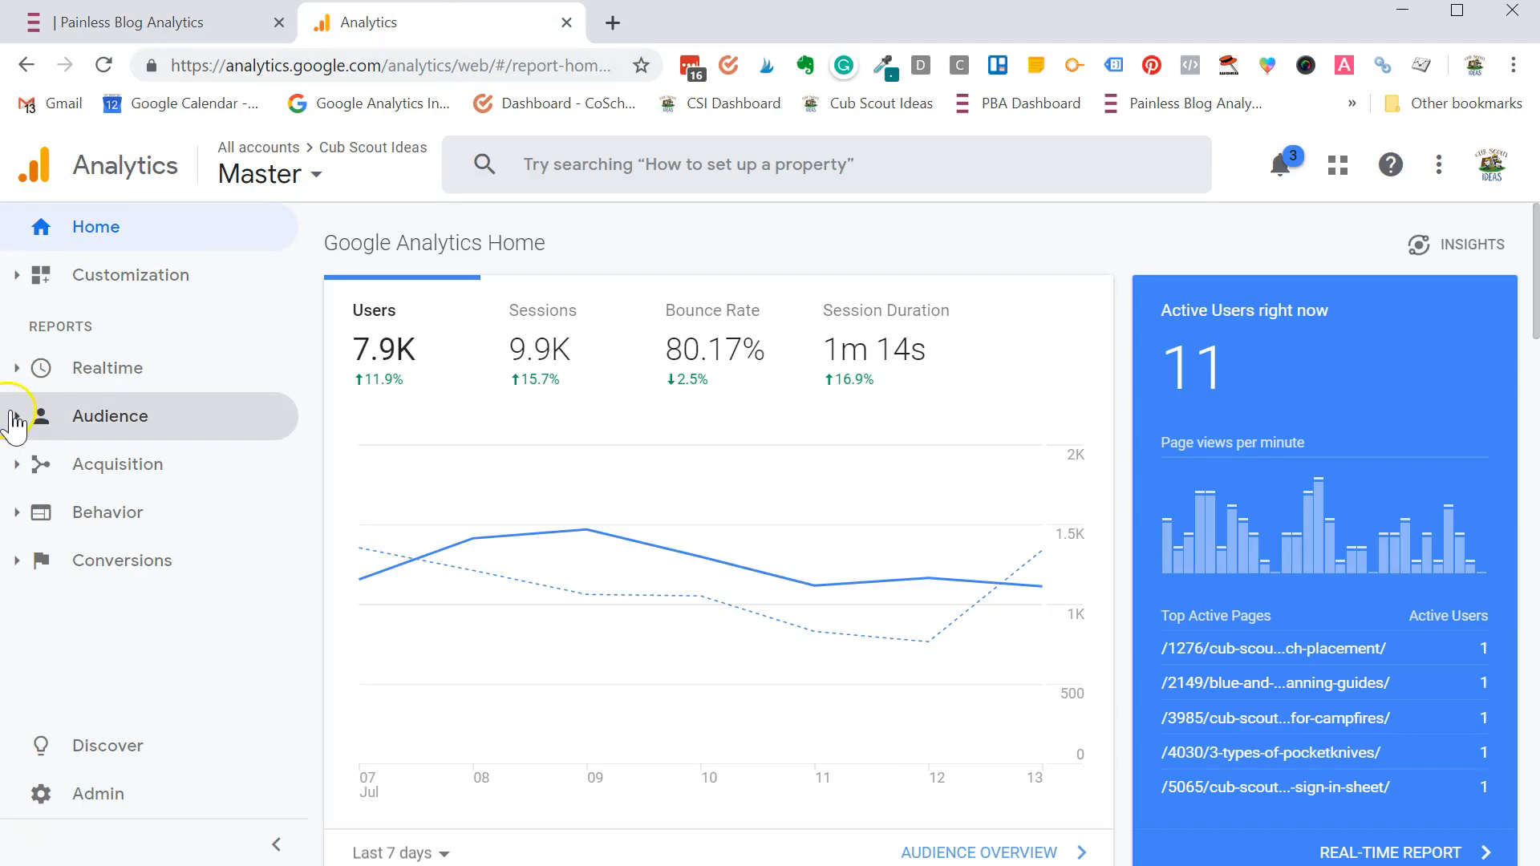
{"action": "left_click", "coordinate": [109, 415]}
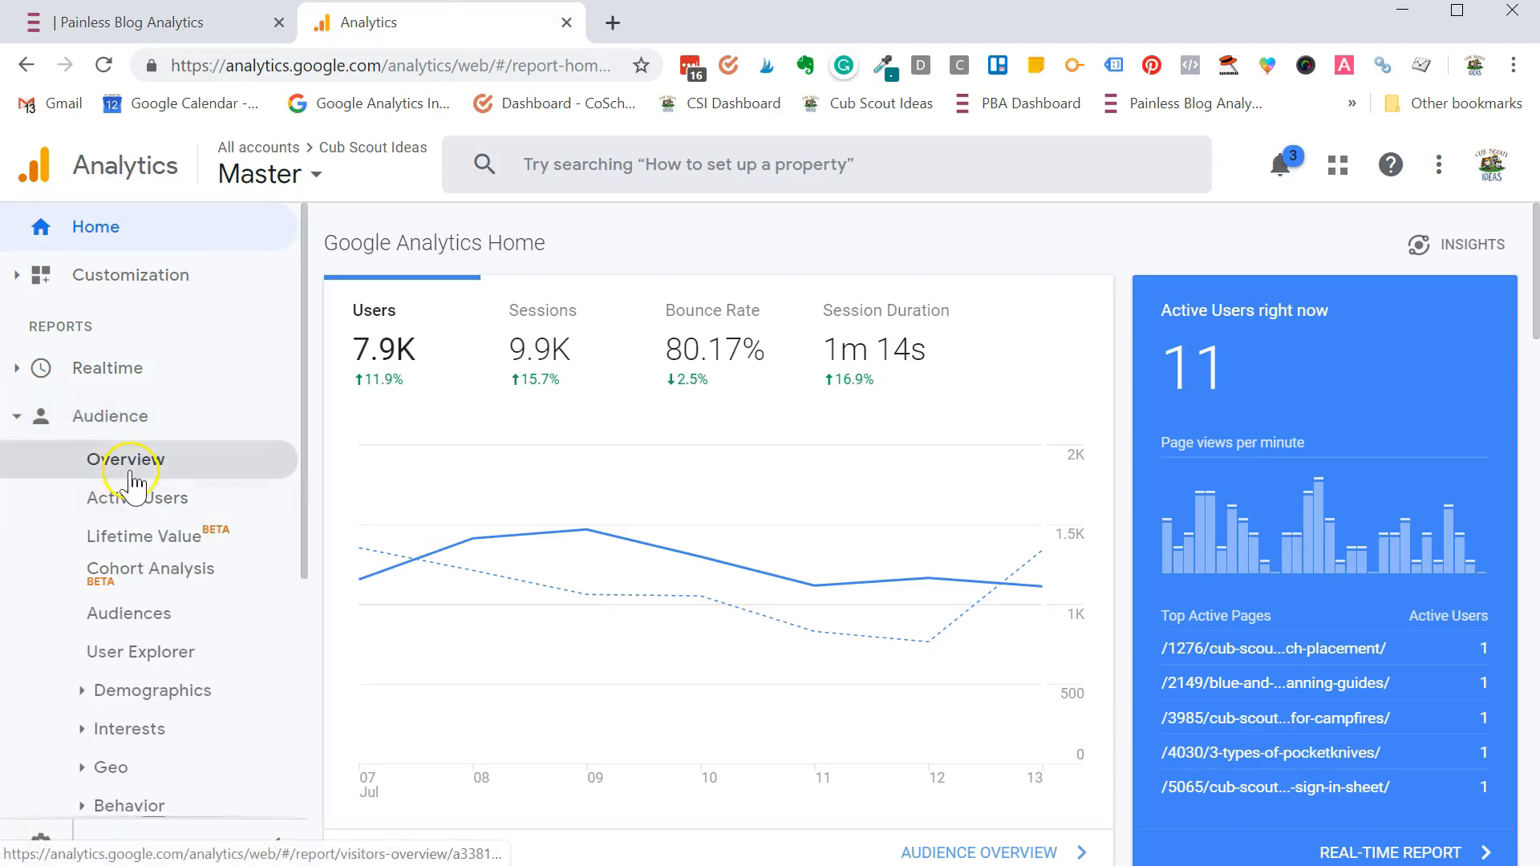
- Show the Audience Overview for the single day July 14, 2019, with hourly users
{"action": "left_click", "coordinate": [126, 458]}
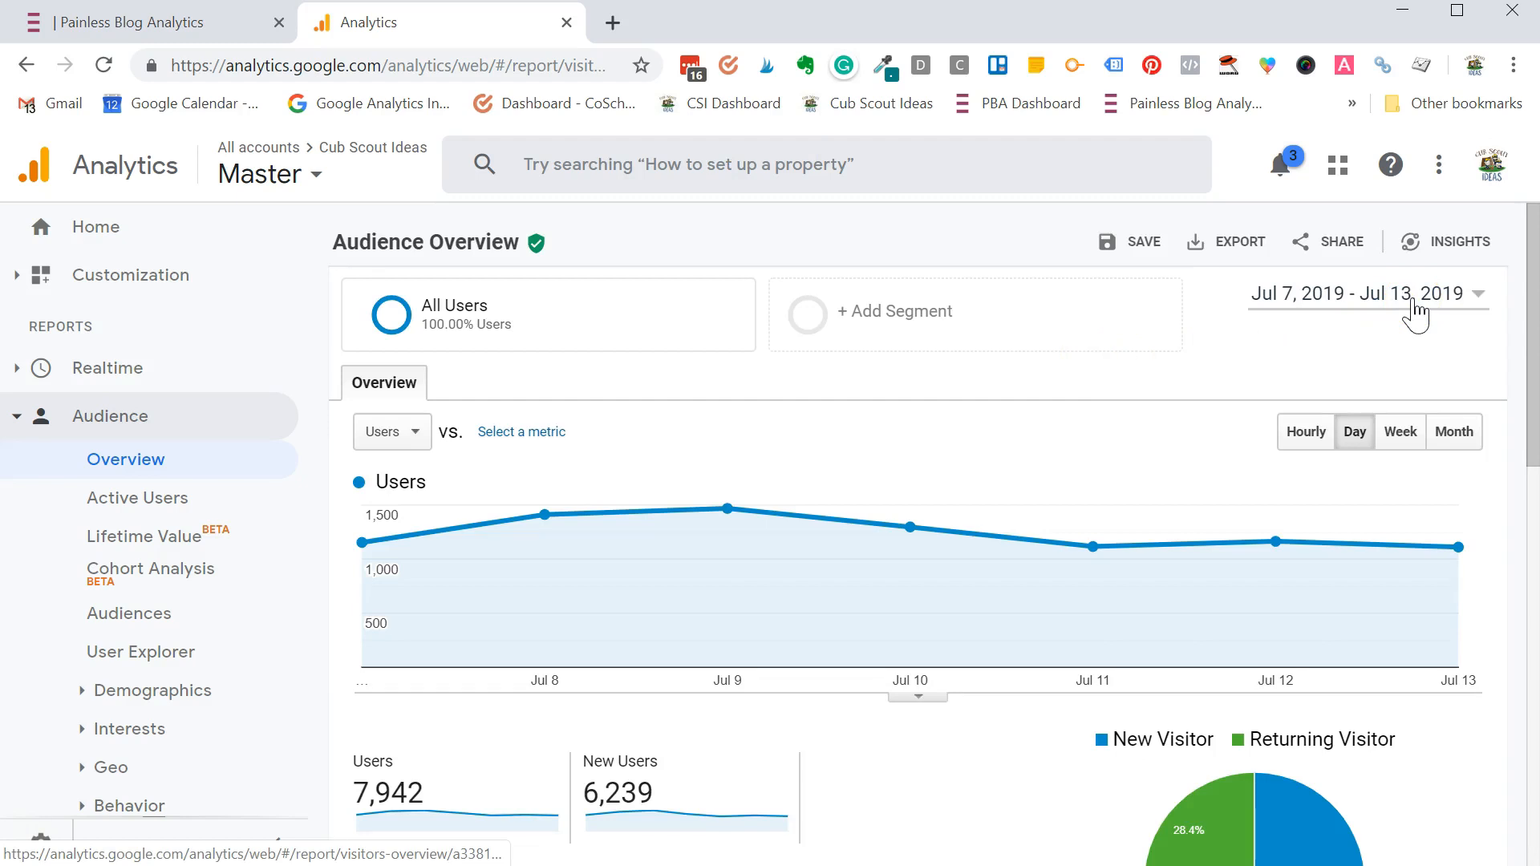
{"action": "left_click", "coordinate": [1478, 292]}
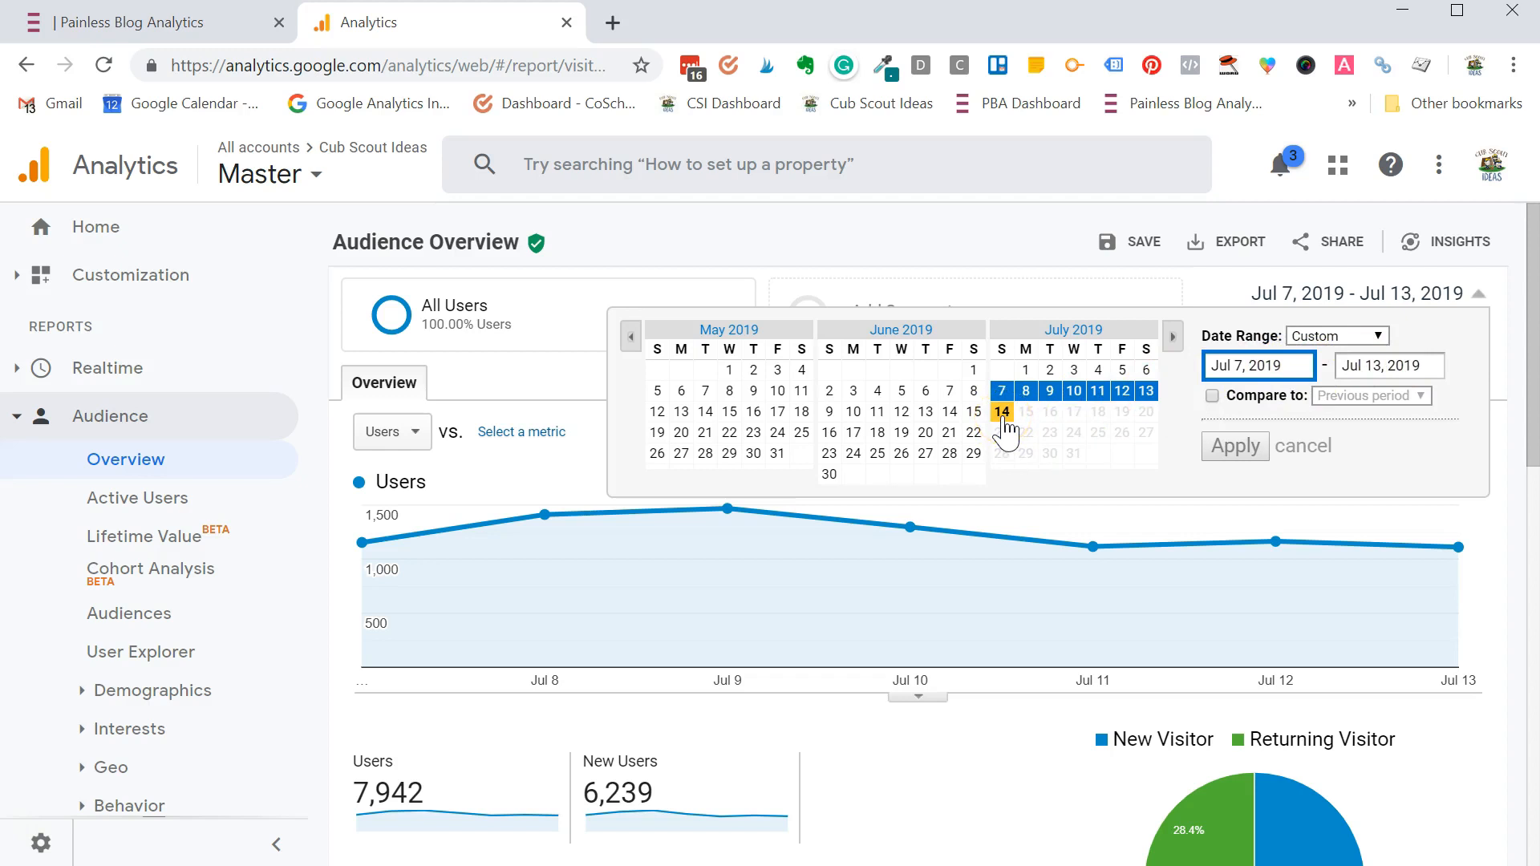
{"action": "left_click", "coordinate": [1001, 412]}
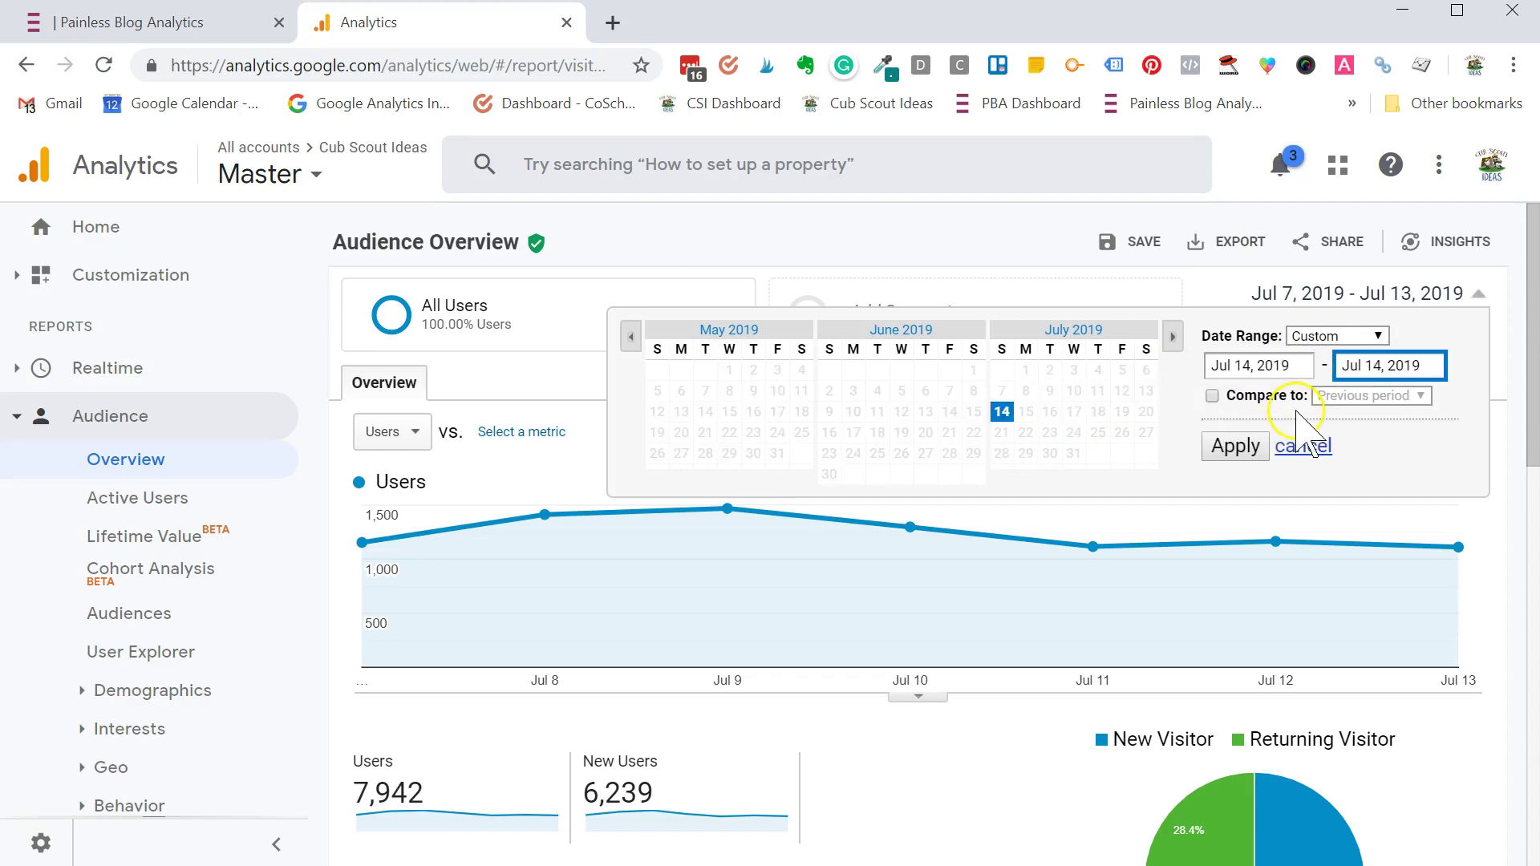
{"action": "left_click", "coordinate": [1235, 446]}
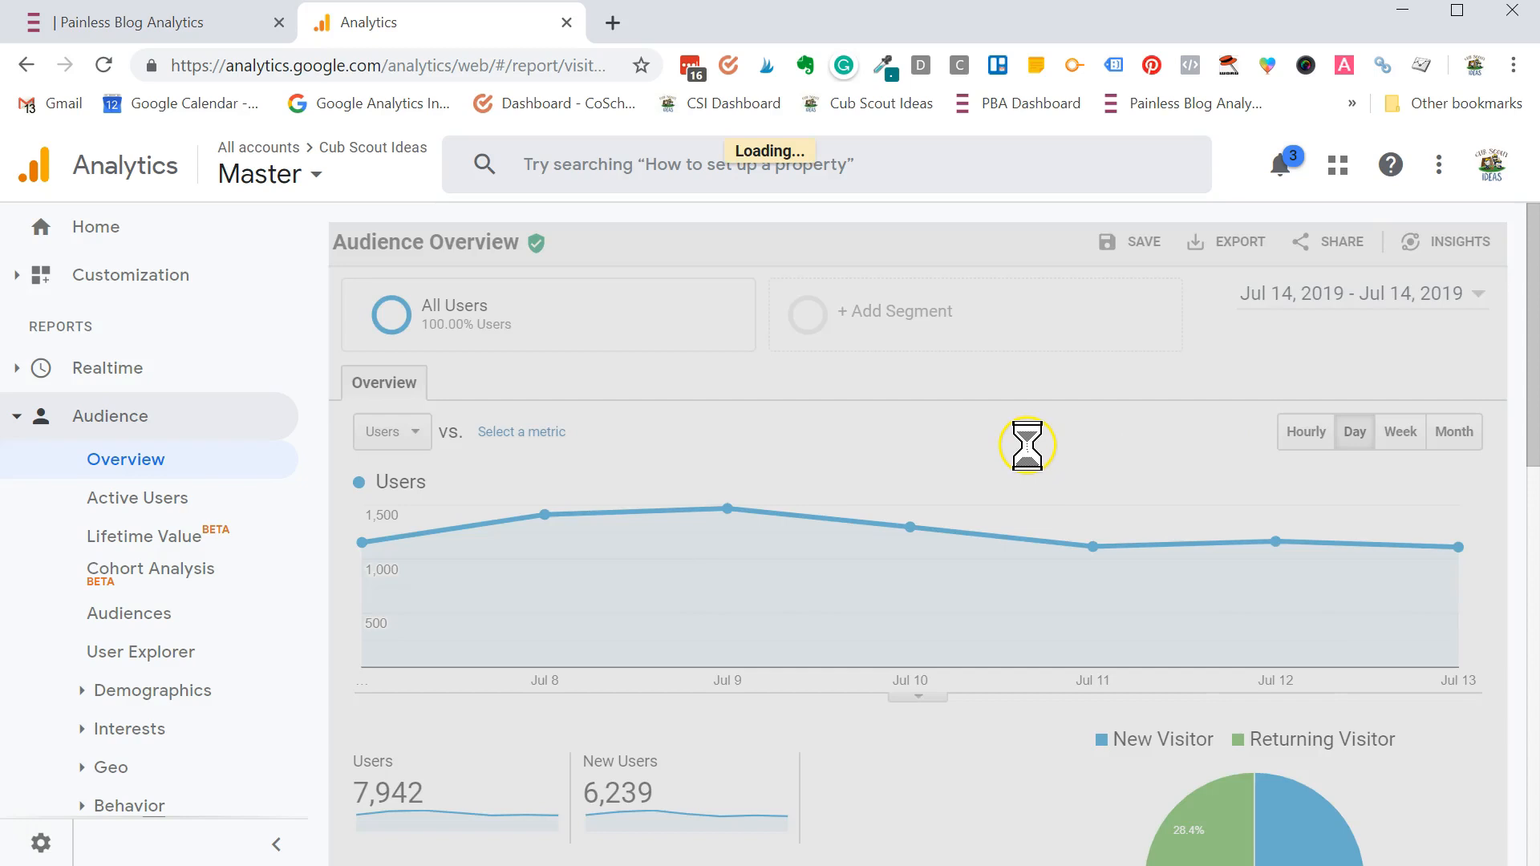
{"action": "left_click", "coordinate": [1302, 431]}
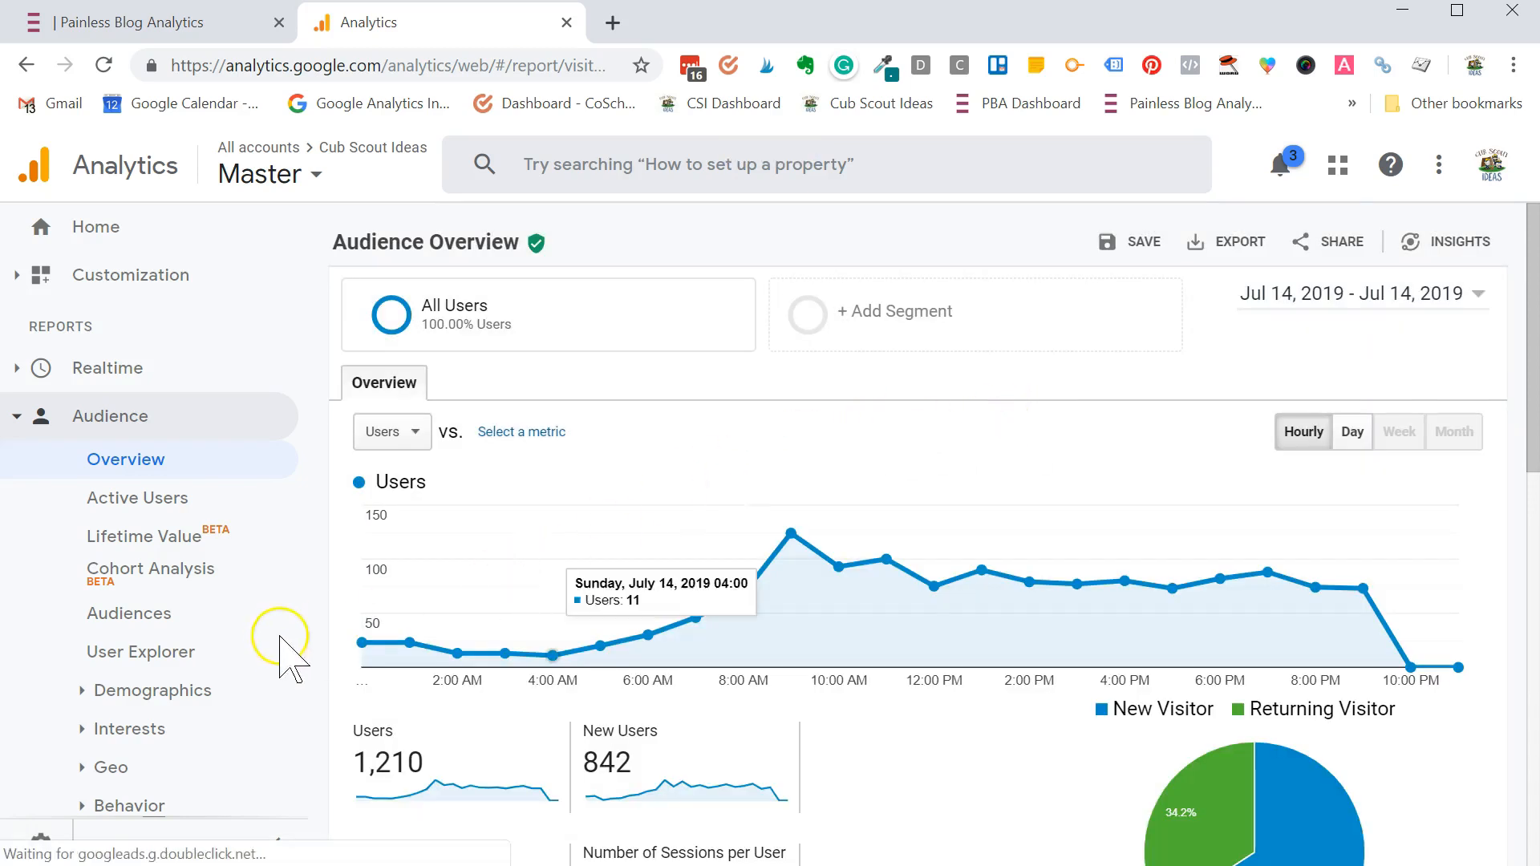
{"action": "mouse_move", "coordinate": [597, 653]}
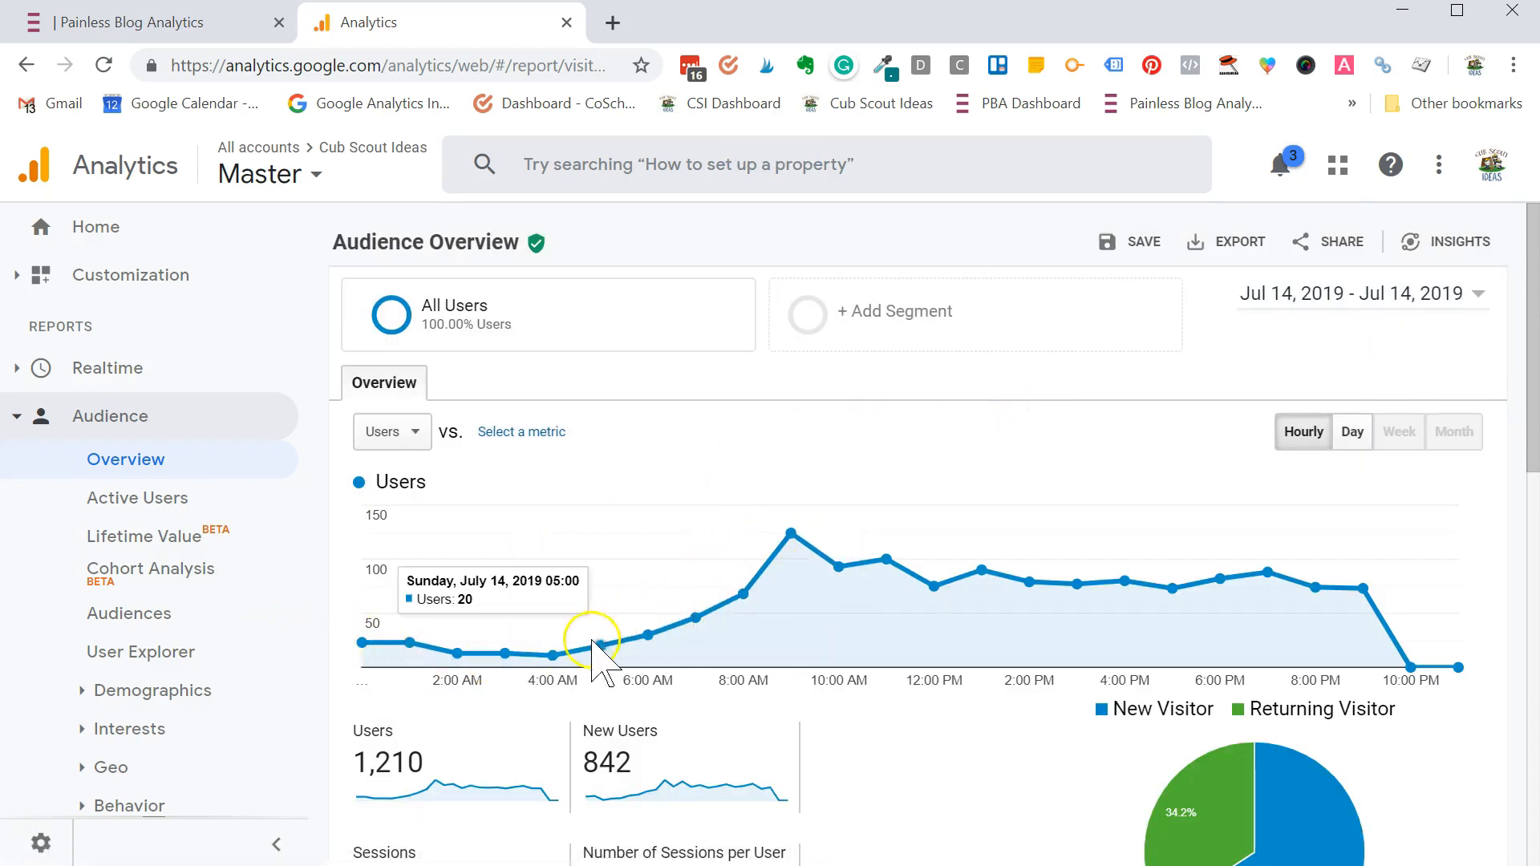
{"action": "mouse_move", "coordinate": [510, 667]}
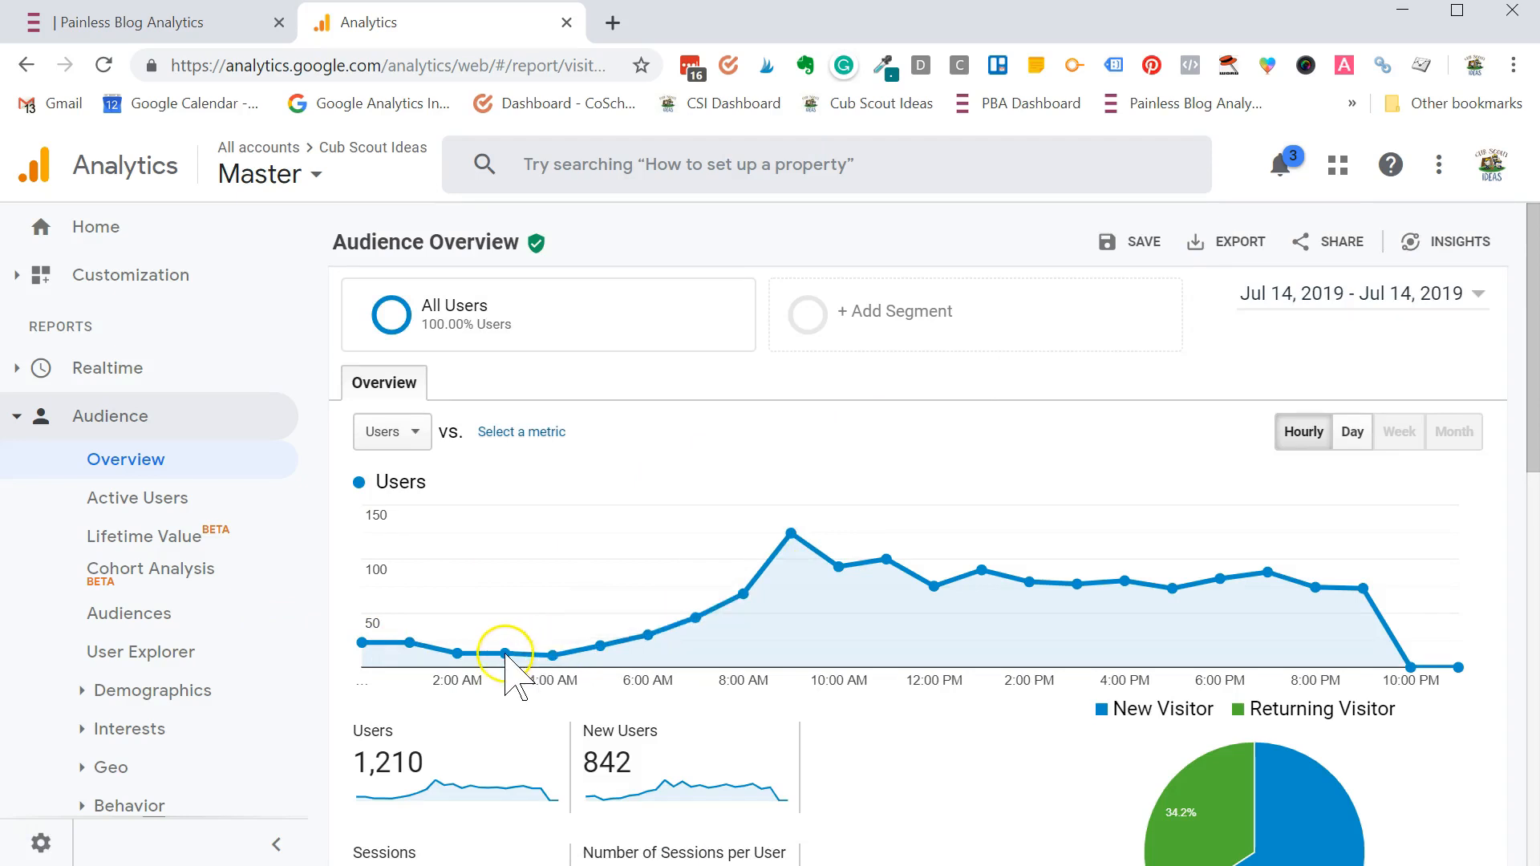
{"action": "mouse_move", "coordinate": [504, 651]}
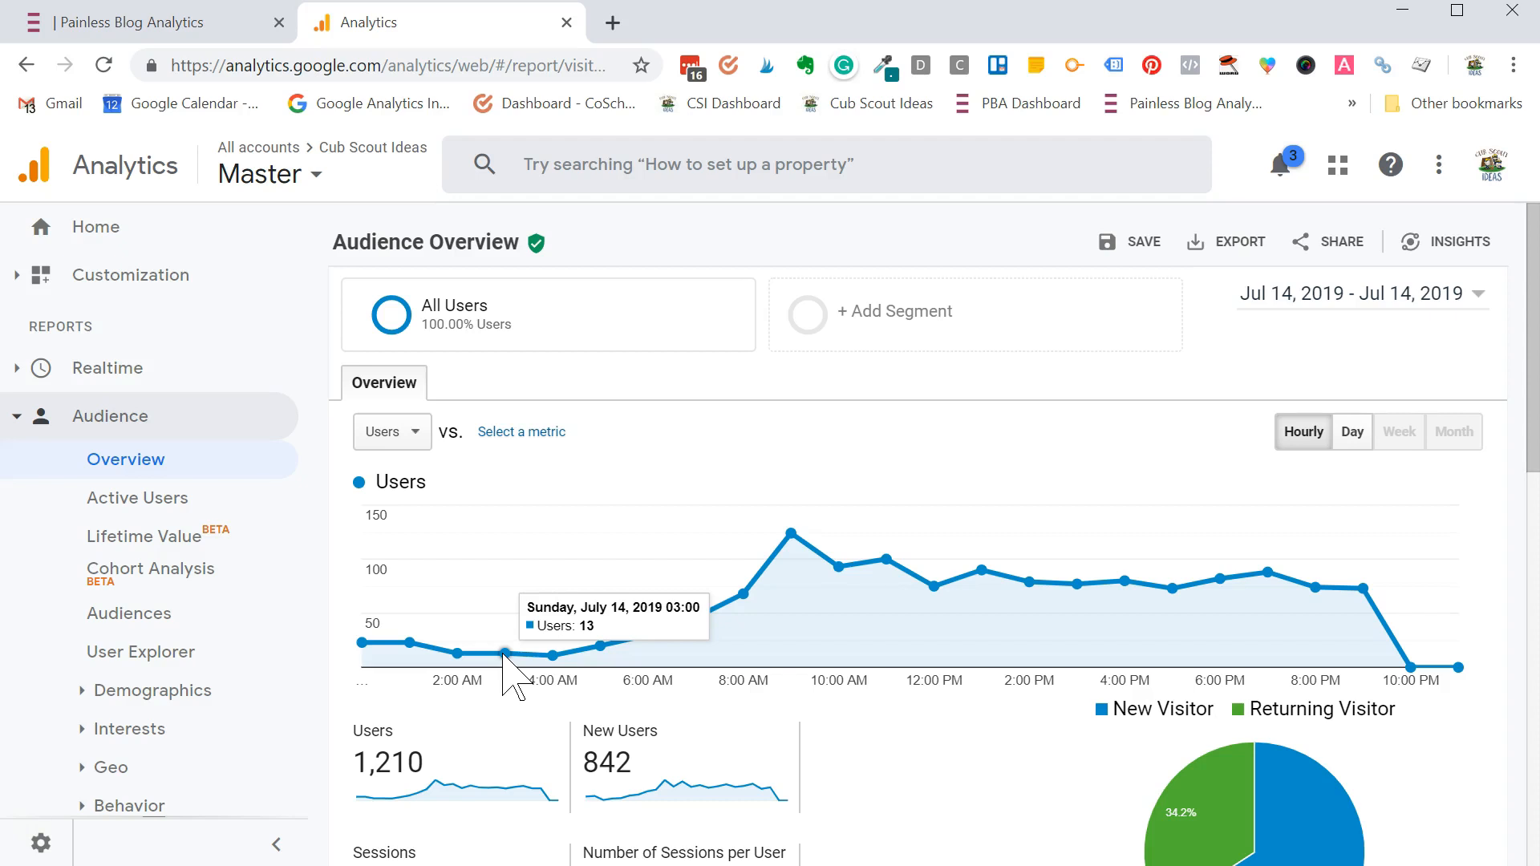
{"action": "mouse_move", "coordinate": [1306, 422]}
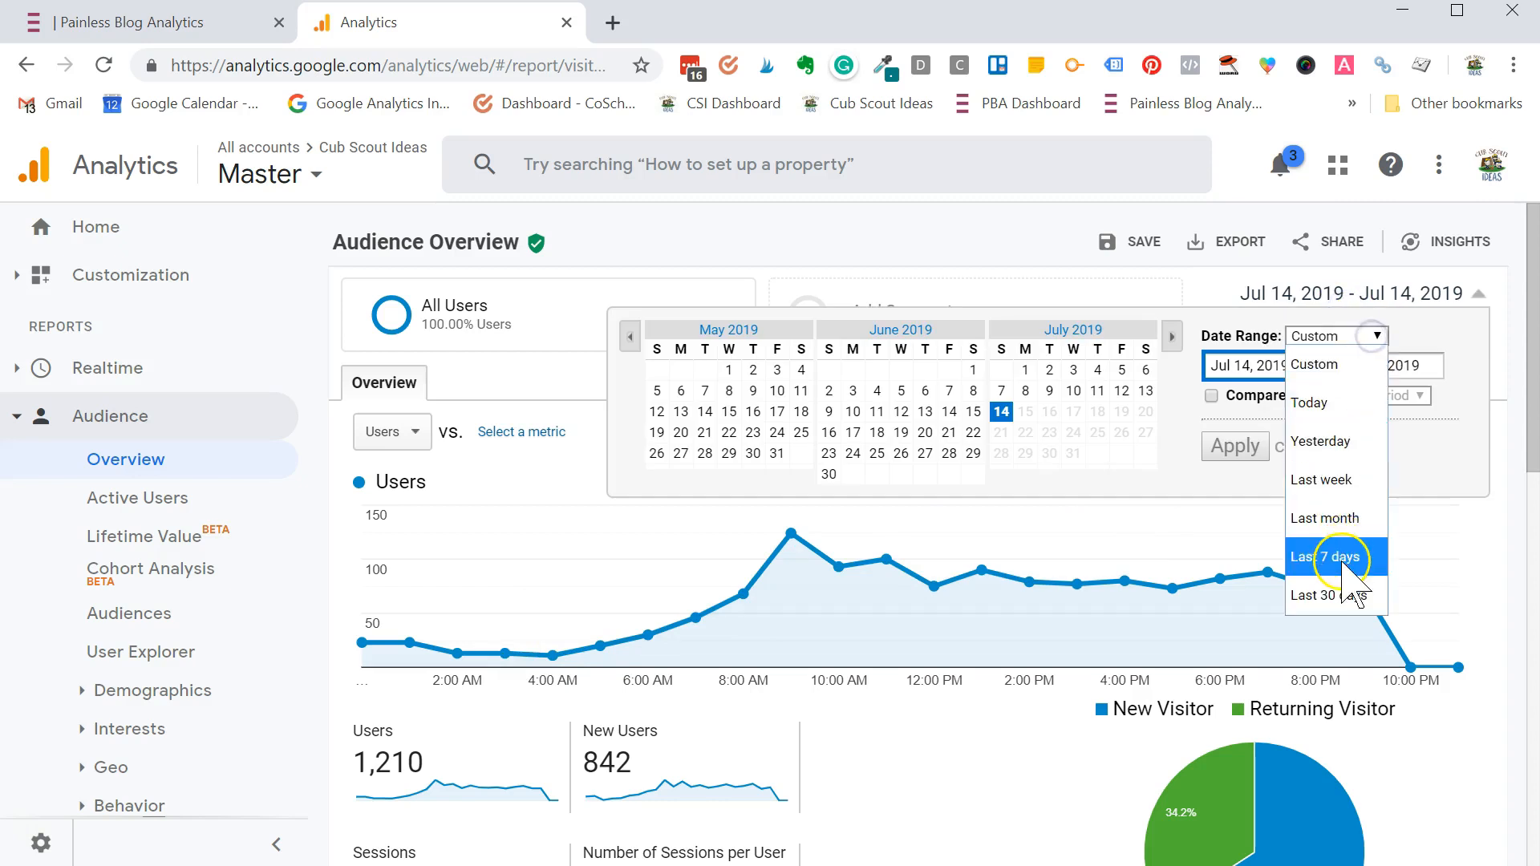
- Set the report to the Last 7 days range, Jul 7–13, 2019
{"action": "left_click", "coordinate": [1327, 558]}
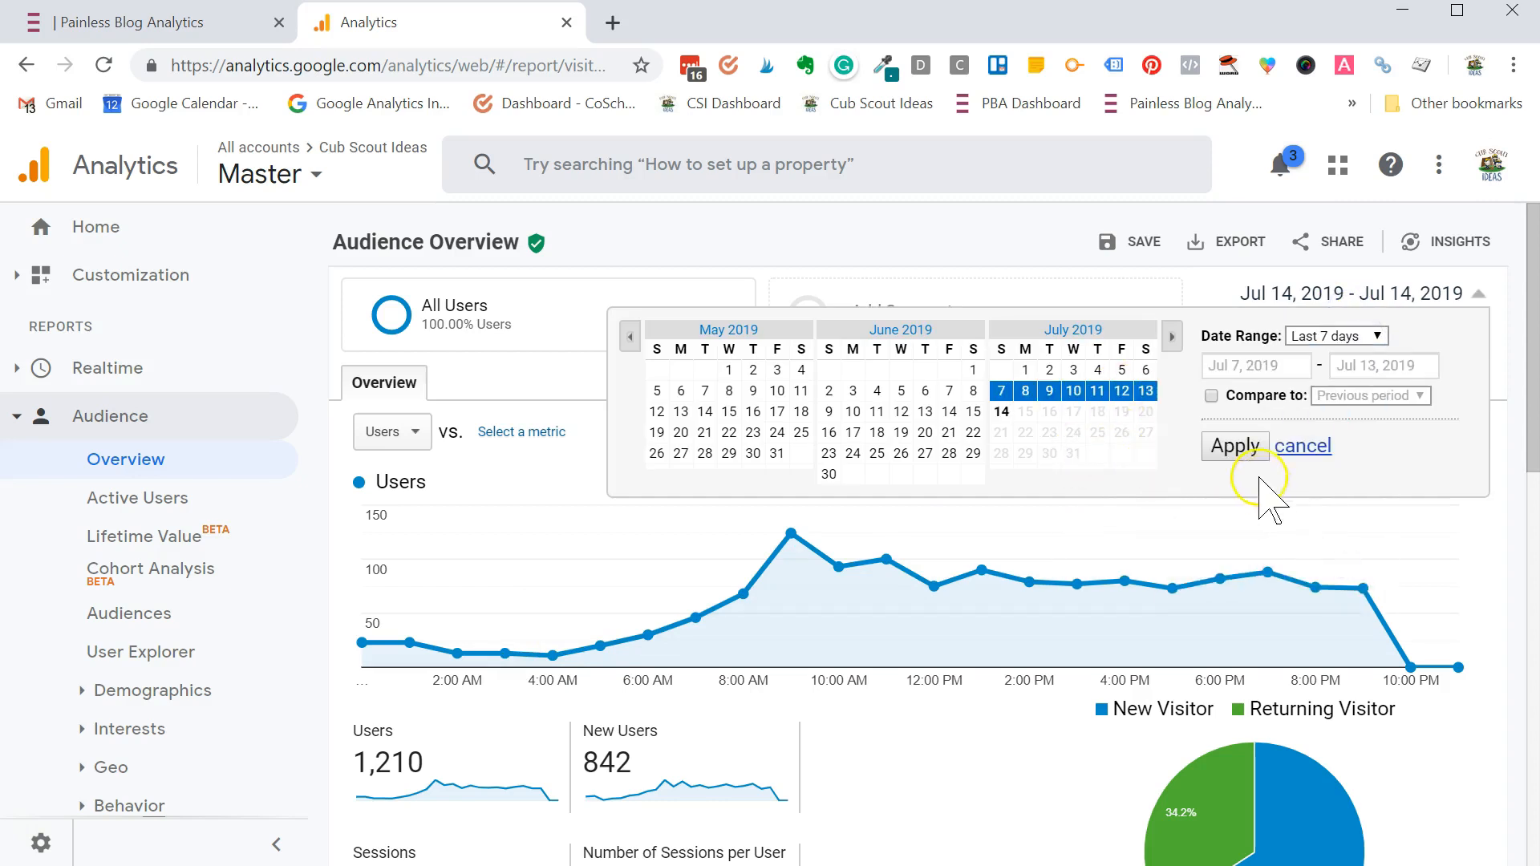
{"action": "left_click", "coordinate": [1234, 444]}
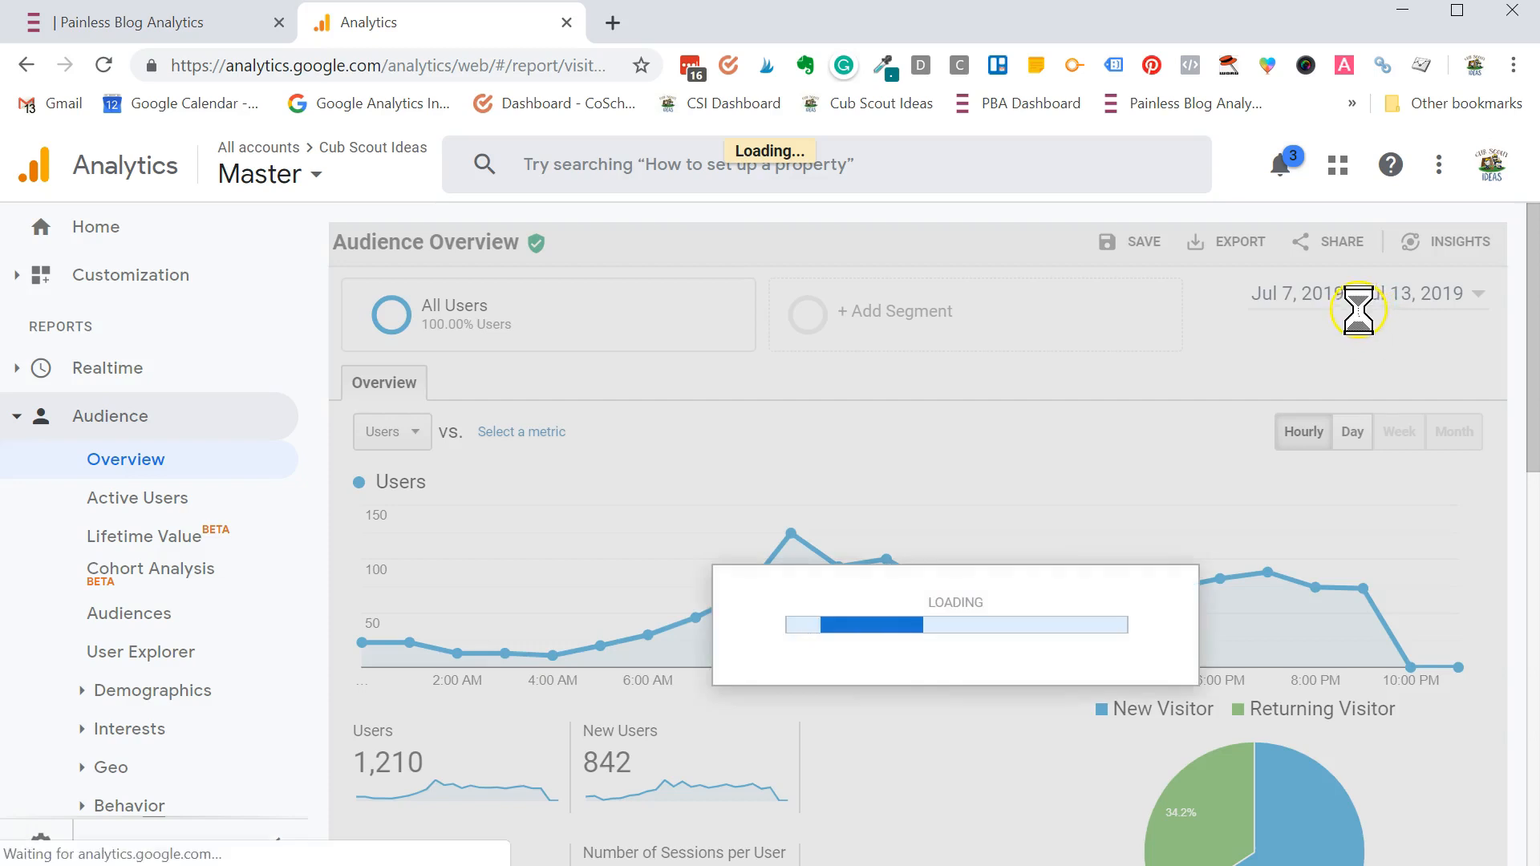
{"action": "left_click", "coordinate": [1353, 431]}
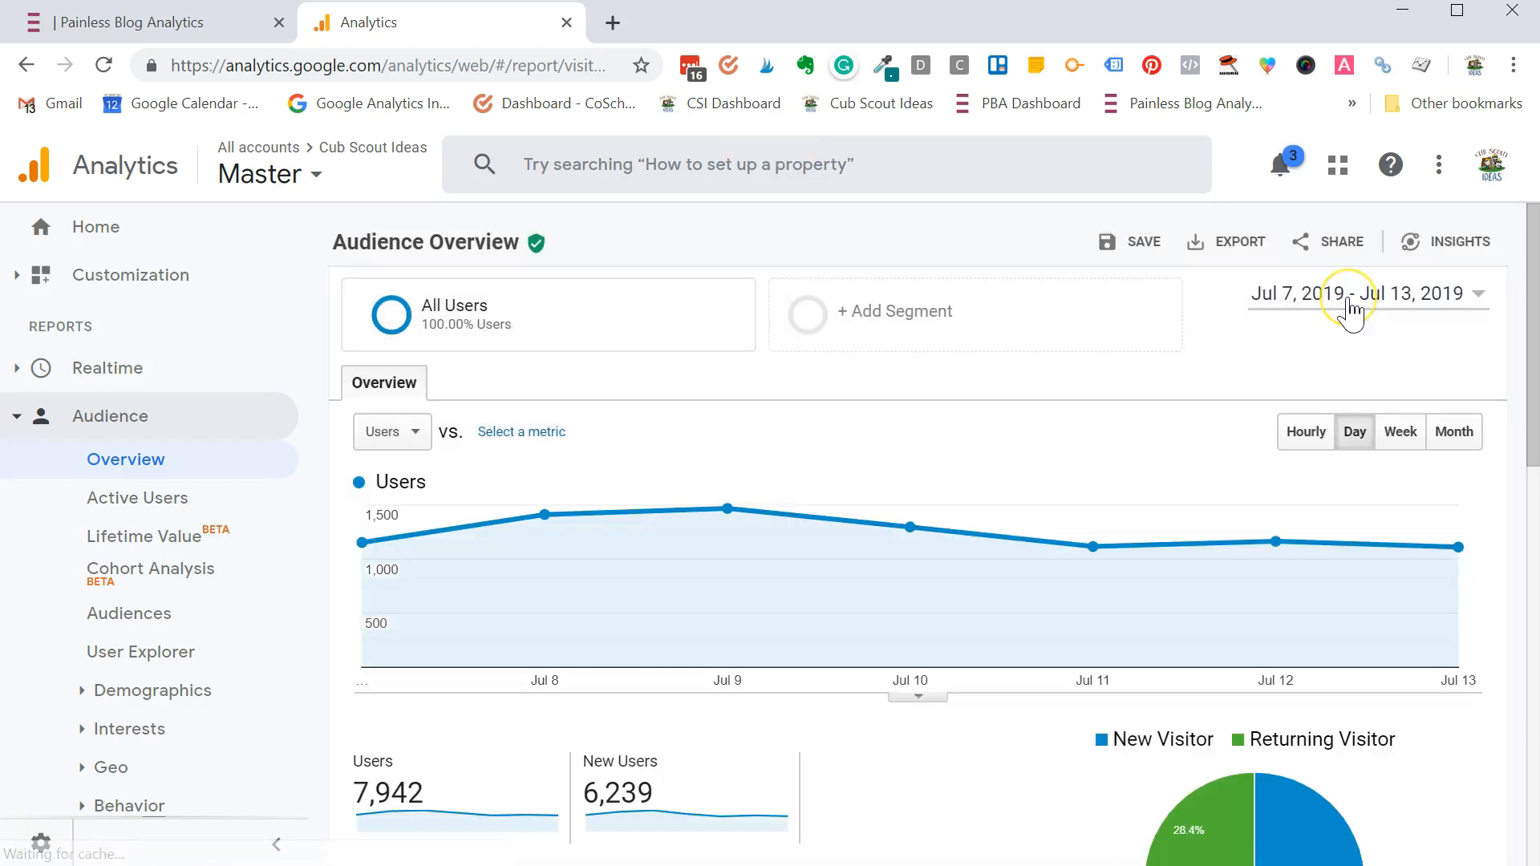
- Turn on Compare to and choose Previous period, Jun 30–Jul 6, 2019
{"action": "left_click", "coordinate": [1364, 294]}
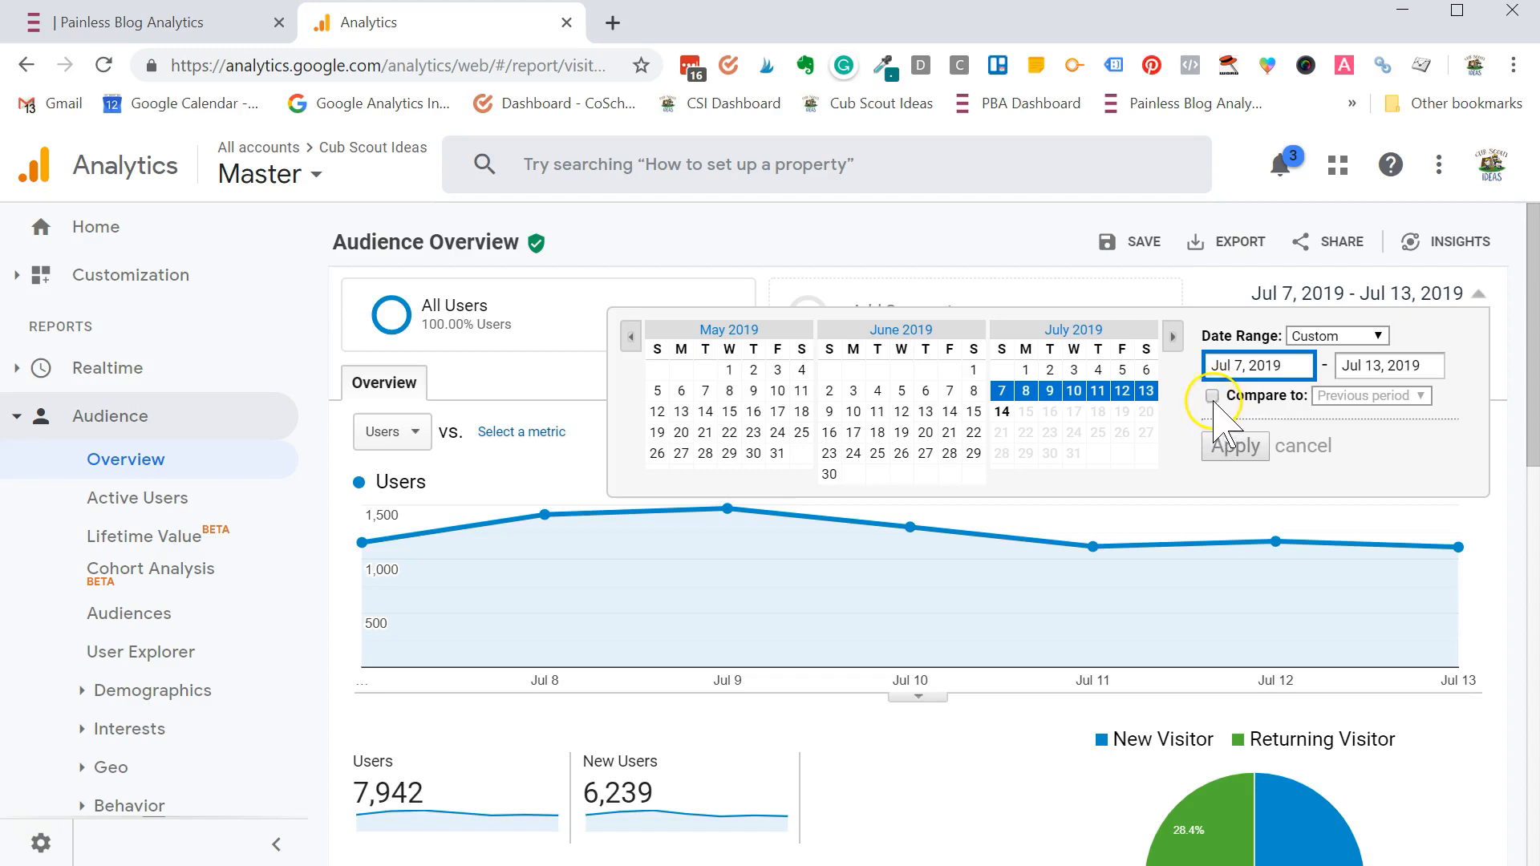
{"action": "left_click", "coordinate": [1213, 394]}
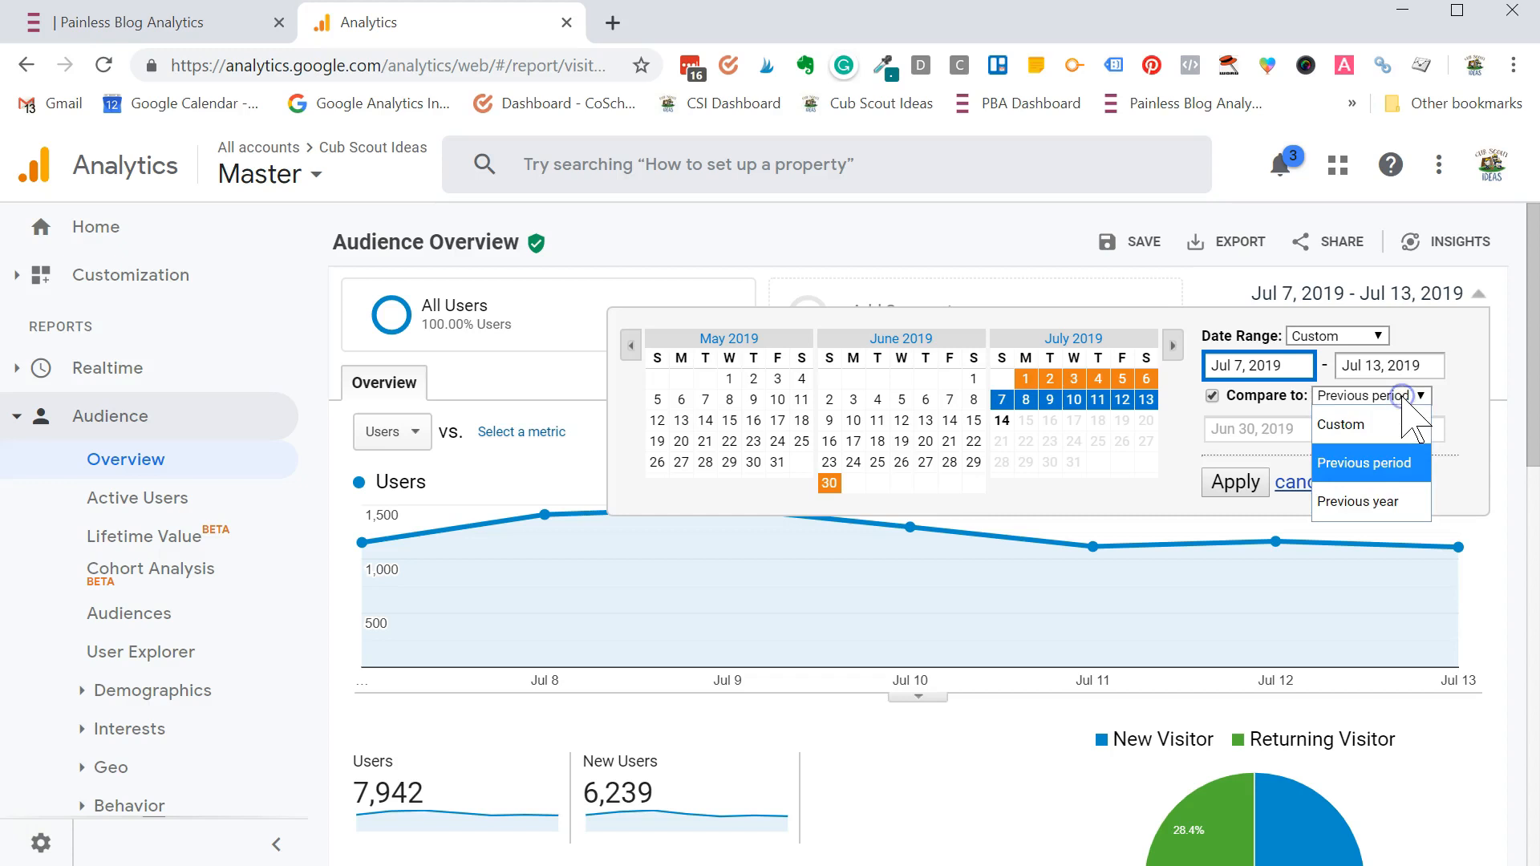
{"action": "left_click", "coordinate": [1363, 462]}
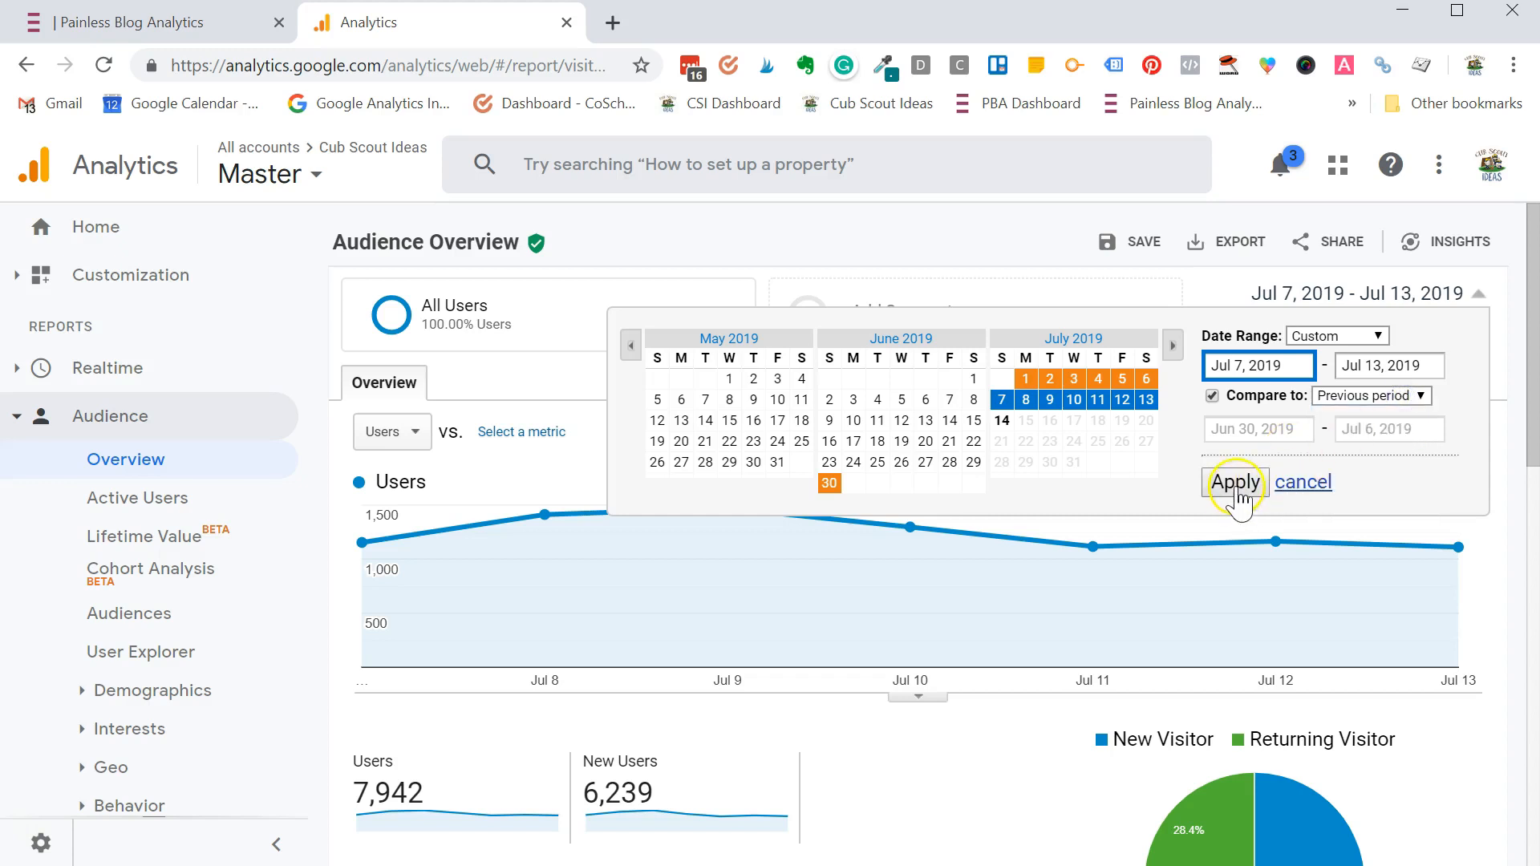
{"action": "mouse_move", "coordinate": [921, 462]}
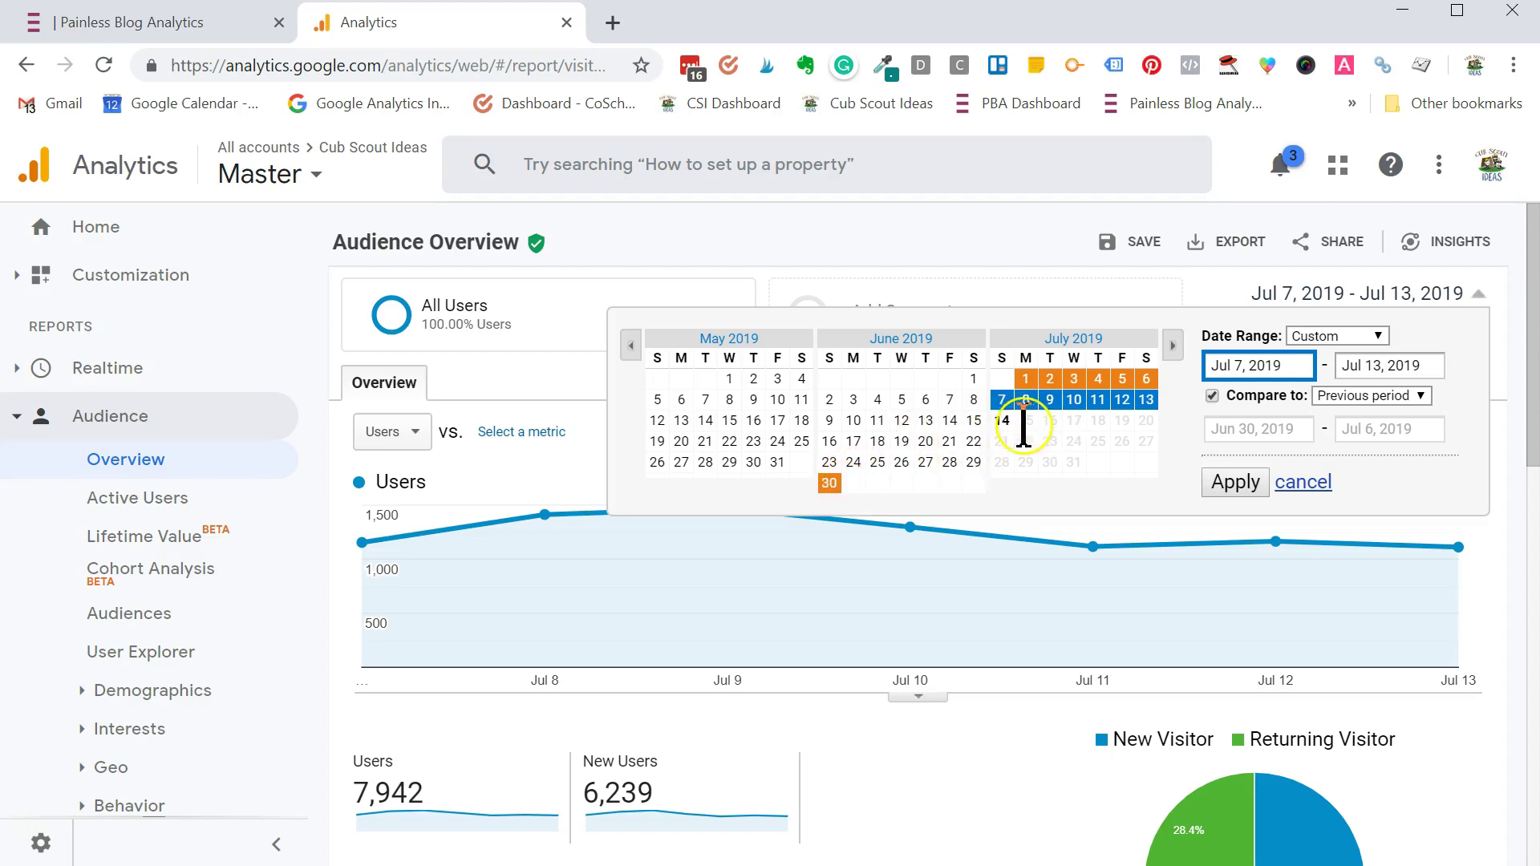
{"action": "mouse_move", "coordinate": [1097, 400]}
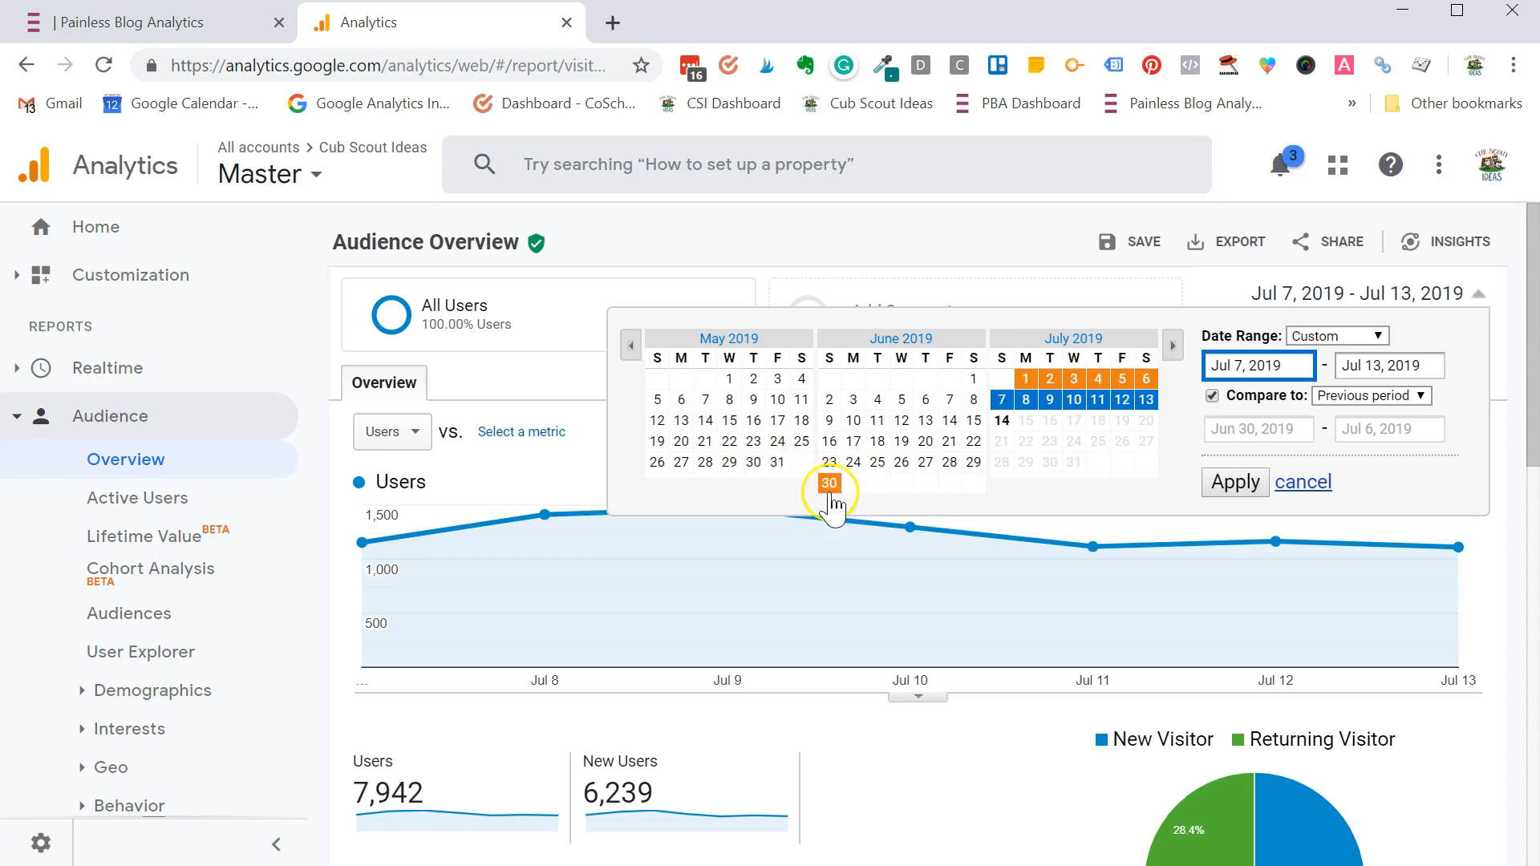
{"action": "mouse_move", "coordinate": [974, 443]}
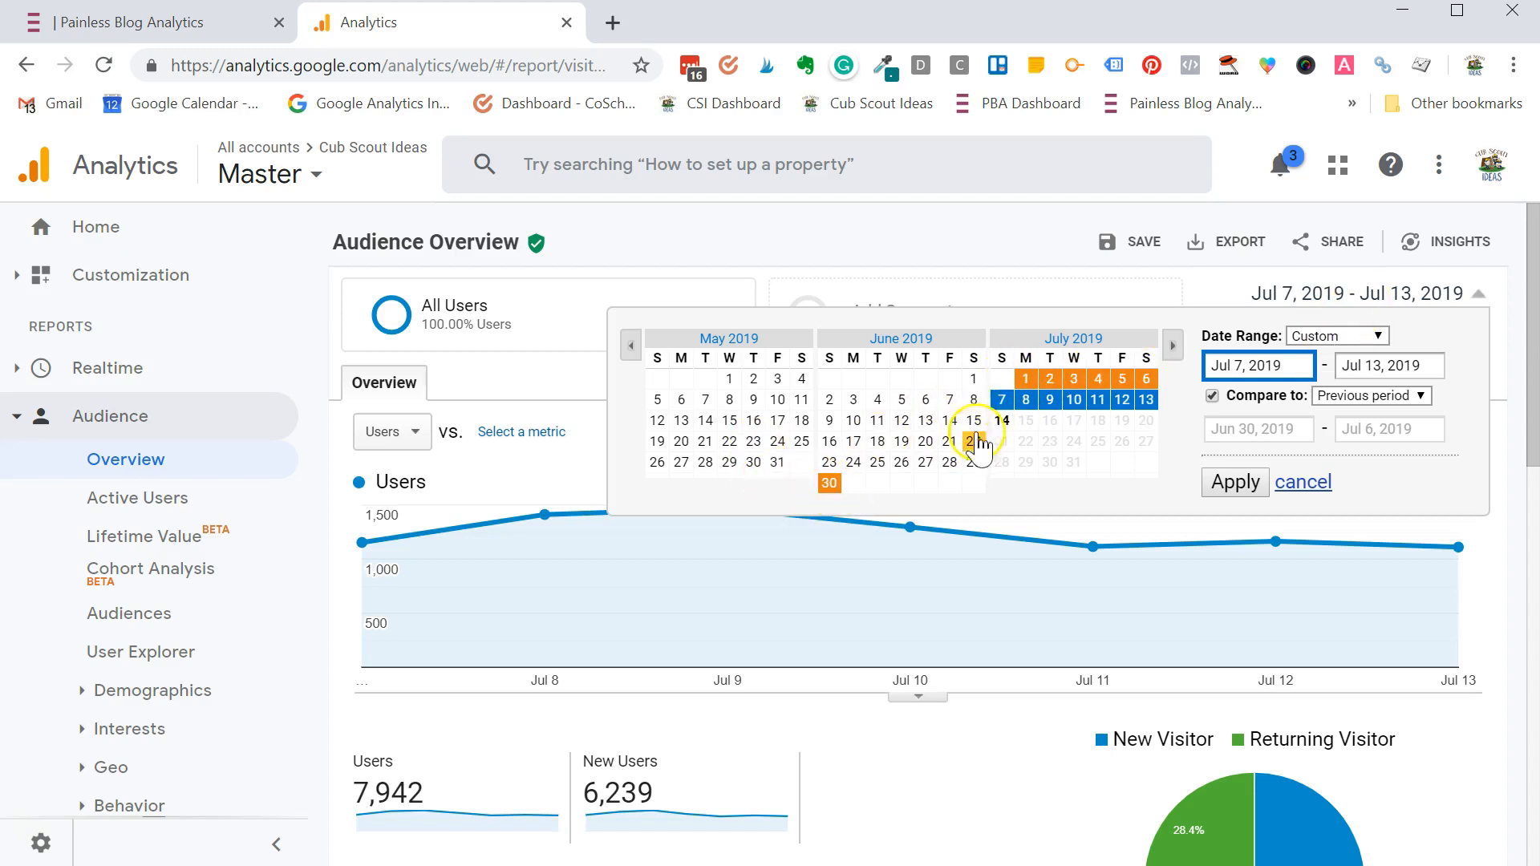
{"action": "mouse_move", "coordinate": [1146, 399]}
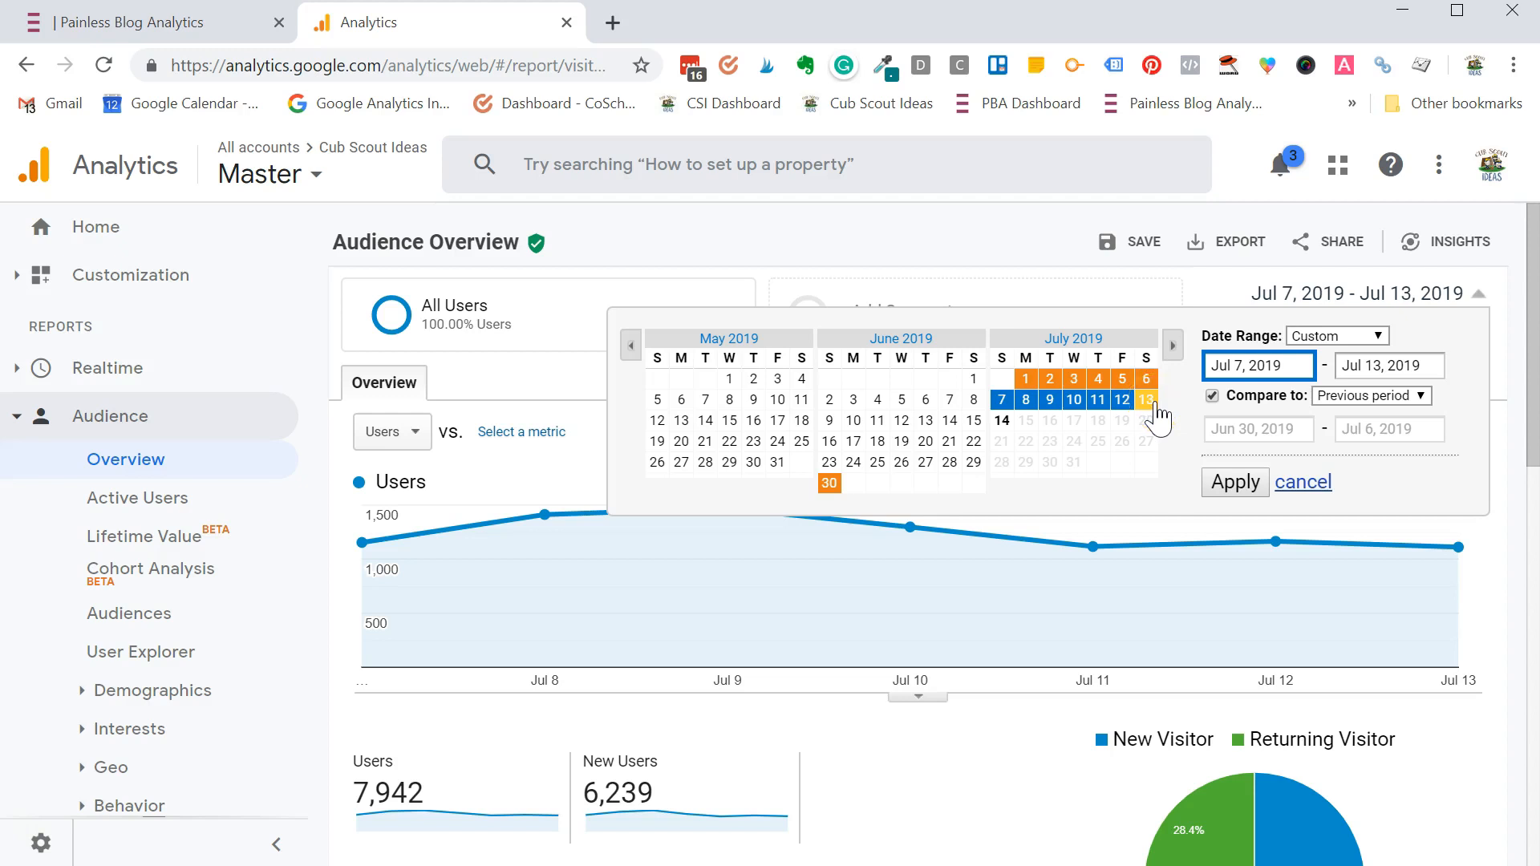
- Apply the previous-period comparison to the chart, then reopen the date settings
{"action": "left_click", "coordinate": [1234, 481]}
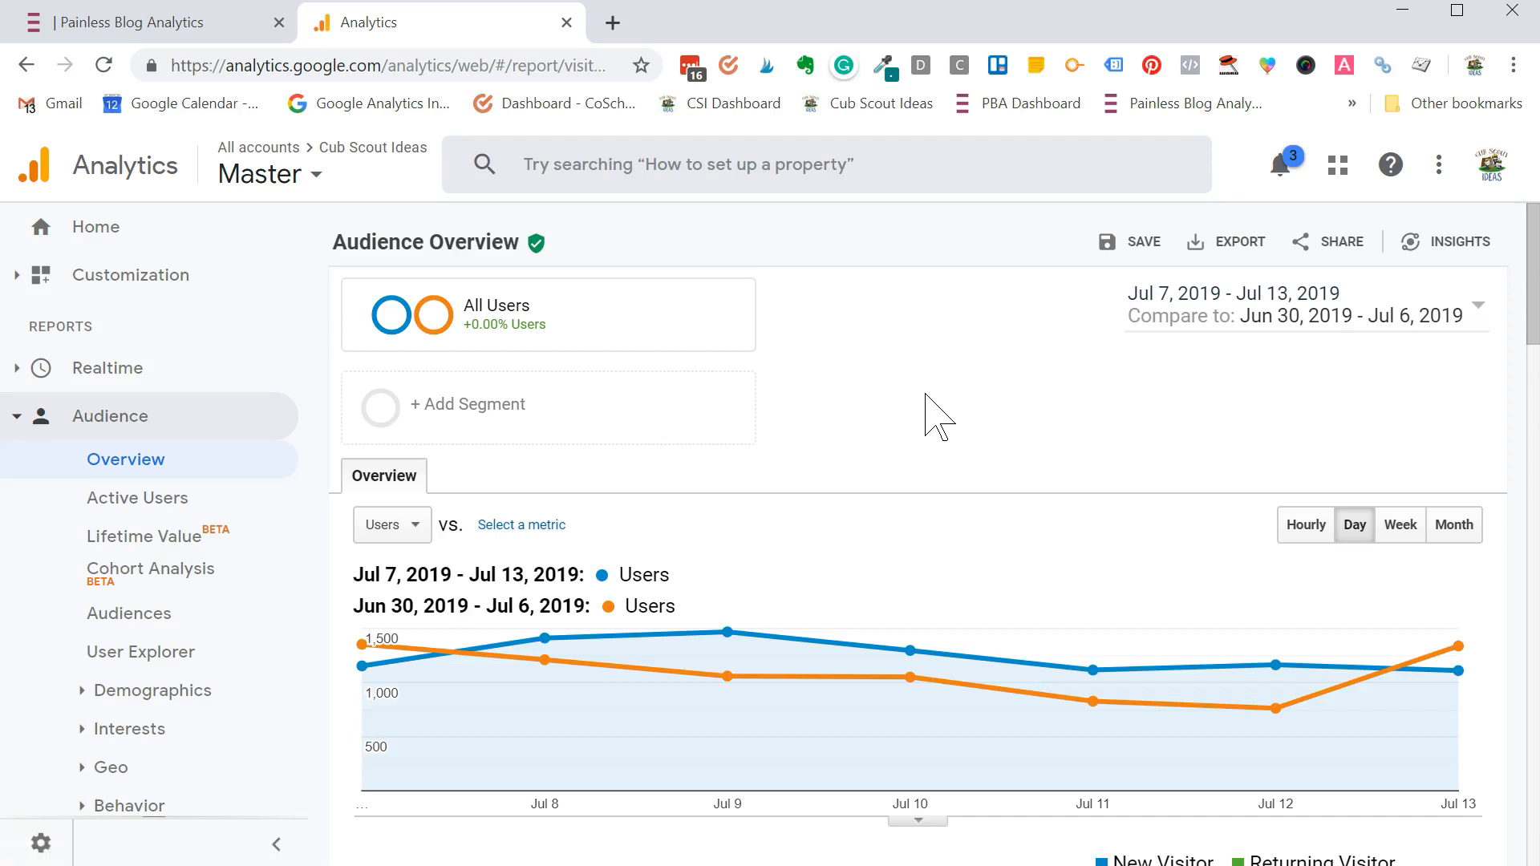
{"action": "mouse_move", "coordinate": [912, 653]}
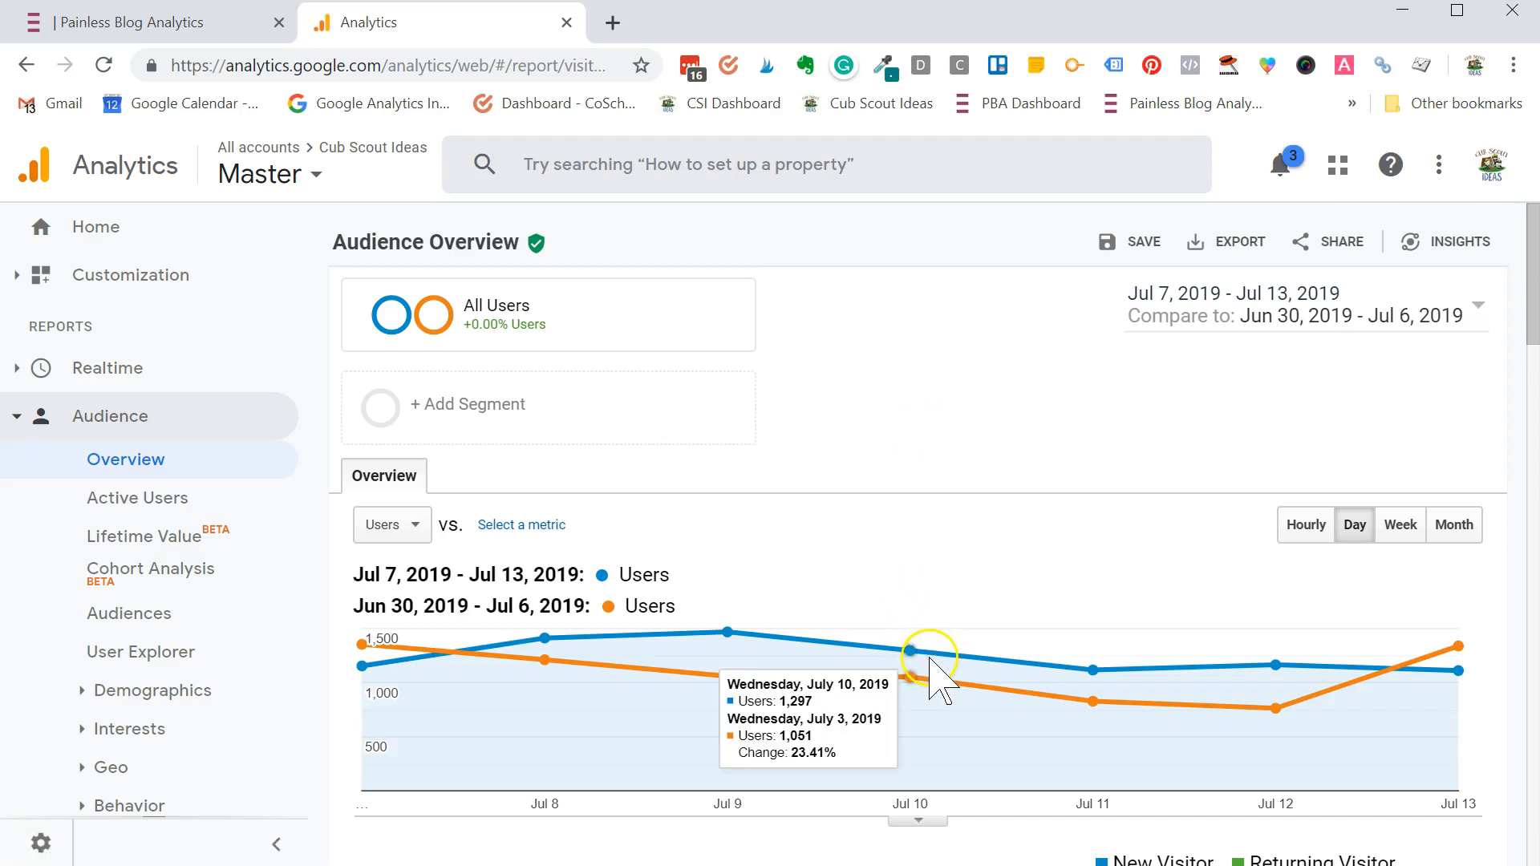
{"action": "mouse_move", "coordinate": [1093, 702]}
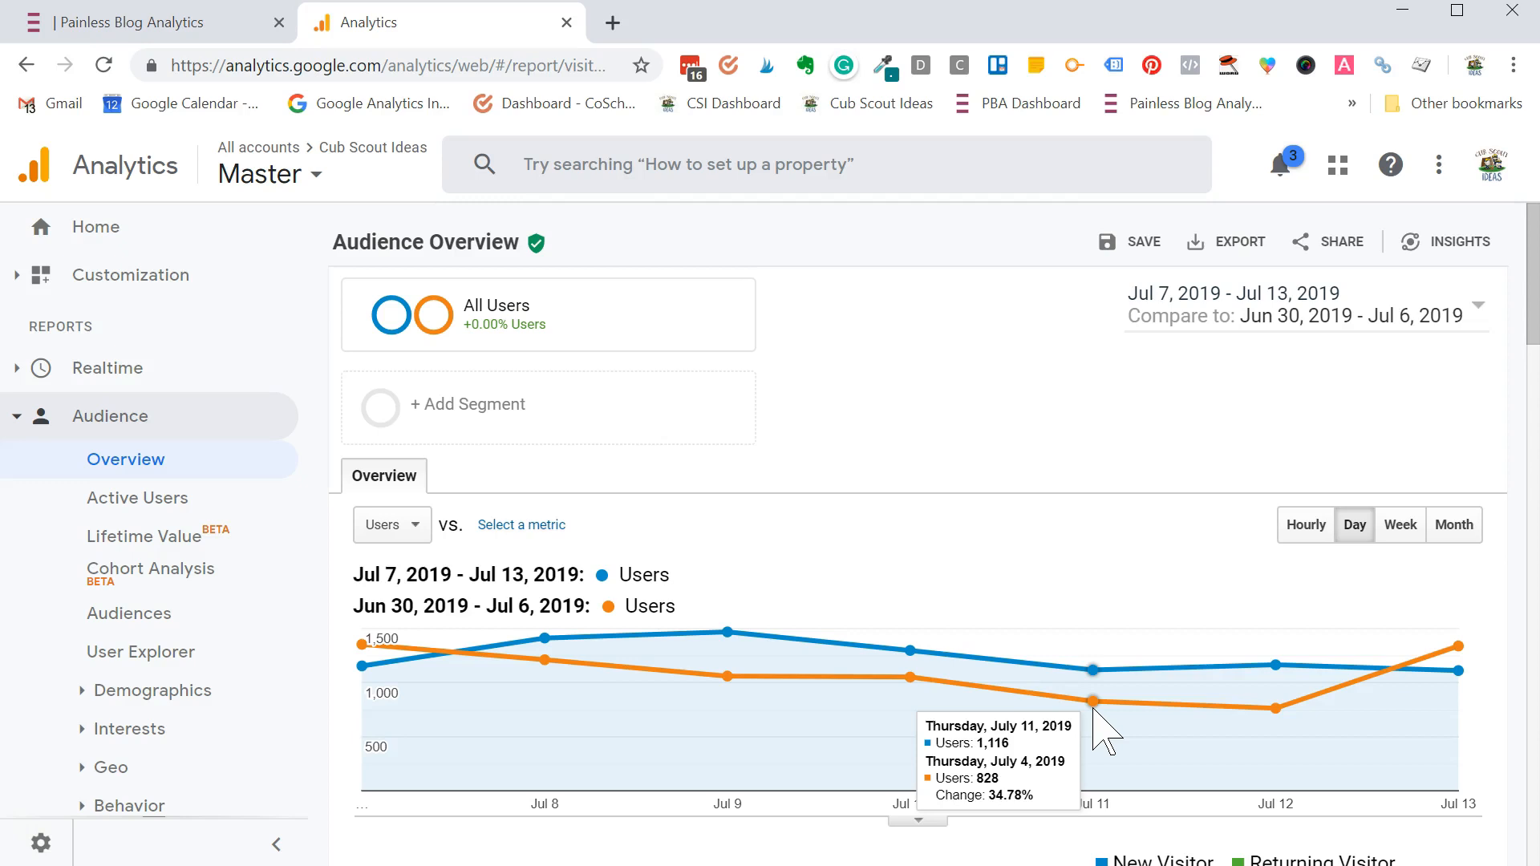
{"action": "mouse_move", "coordinate": [1214, 539]}
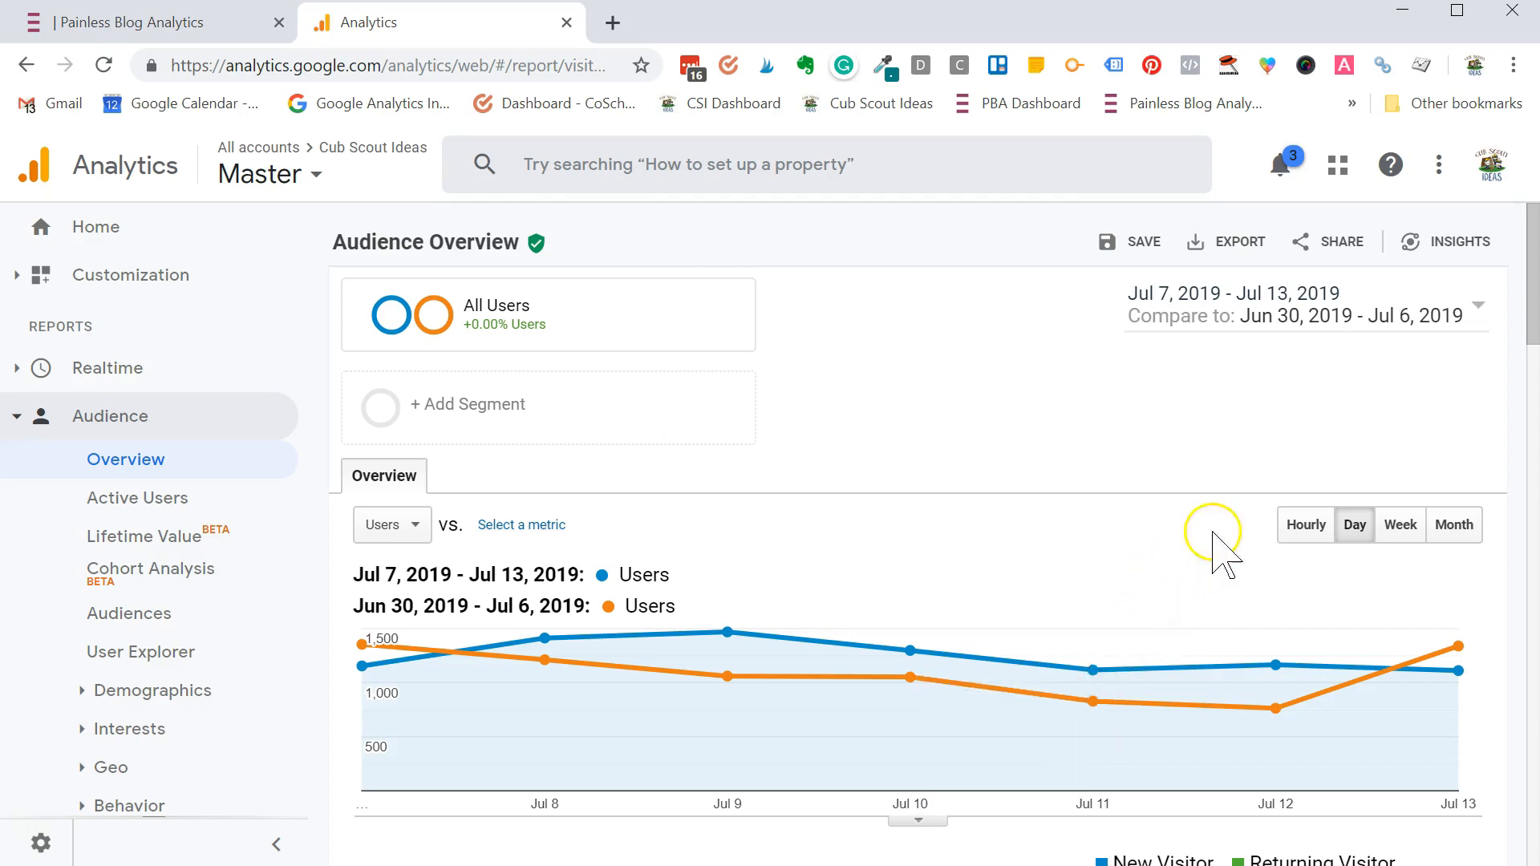
{"action": "mouse_move", "coordinate": [1351, 369]}
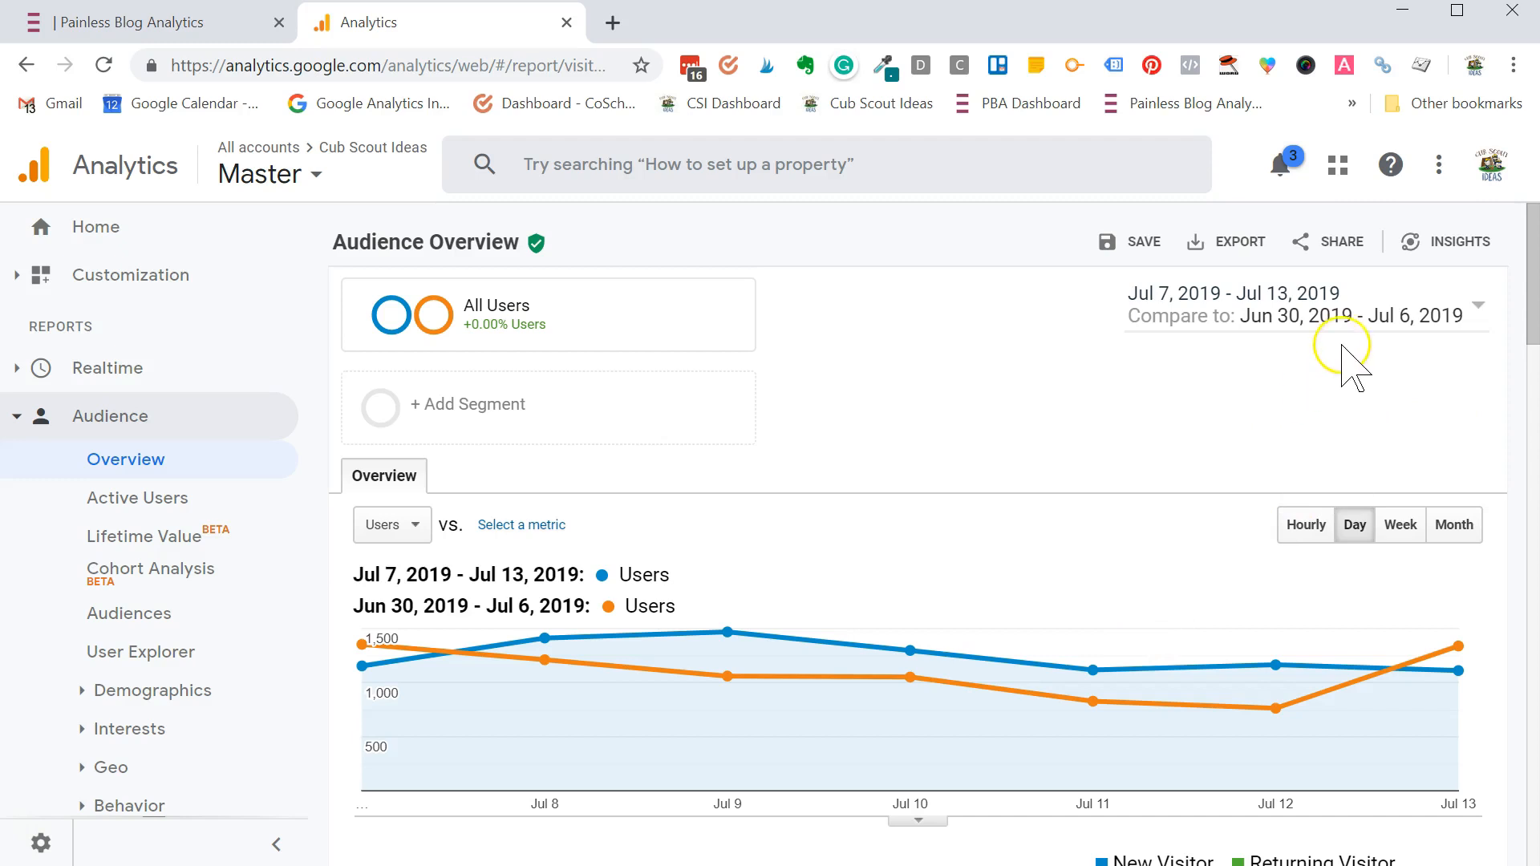
{"action": "left_click", "coordinate": [1478, 305]}
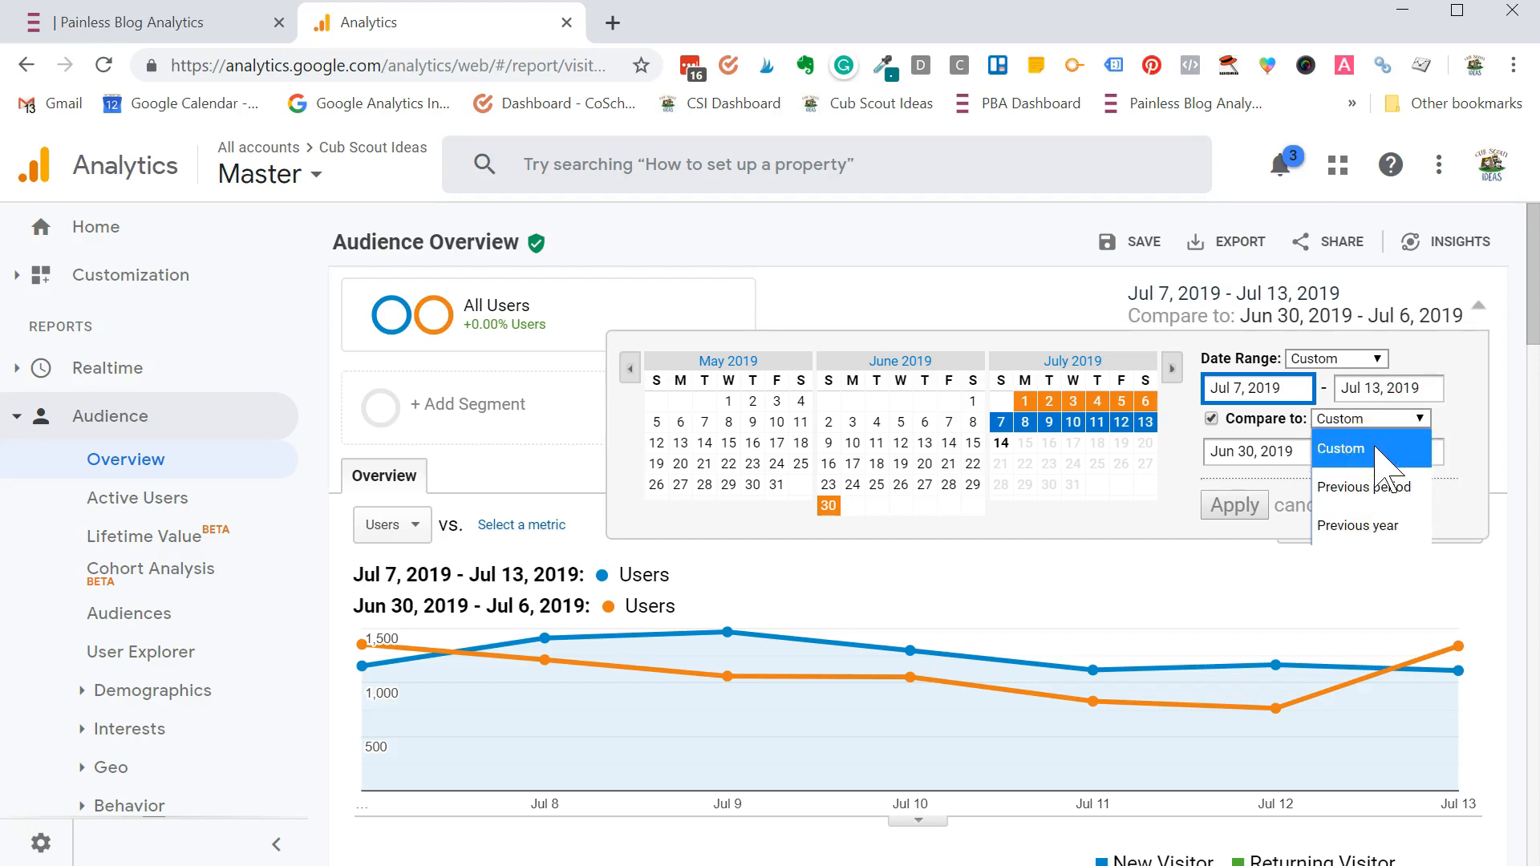
{"action": "mouse_move", "coordinate": [1359, 526]}
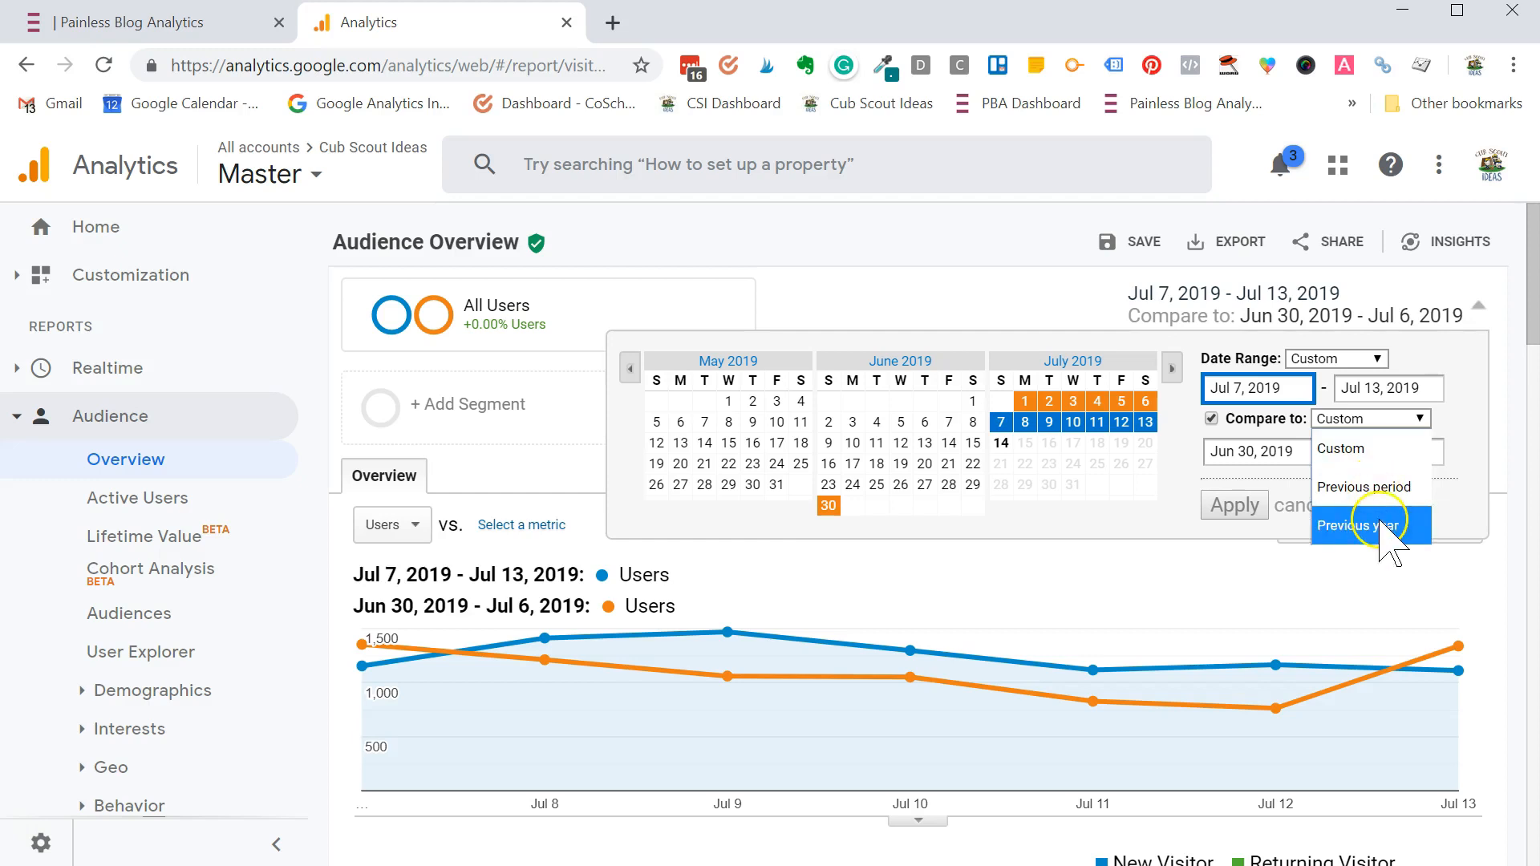
- Compare Jul 7–13, 2019 users against the same week of 2018
{"action": "left_click", "coordinate": [1359, 525]}
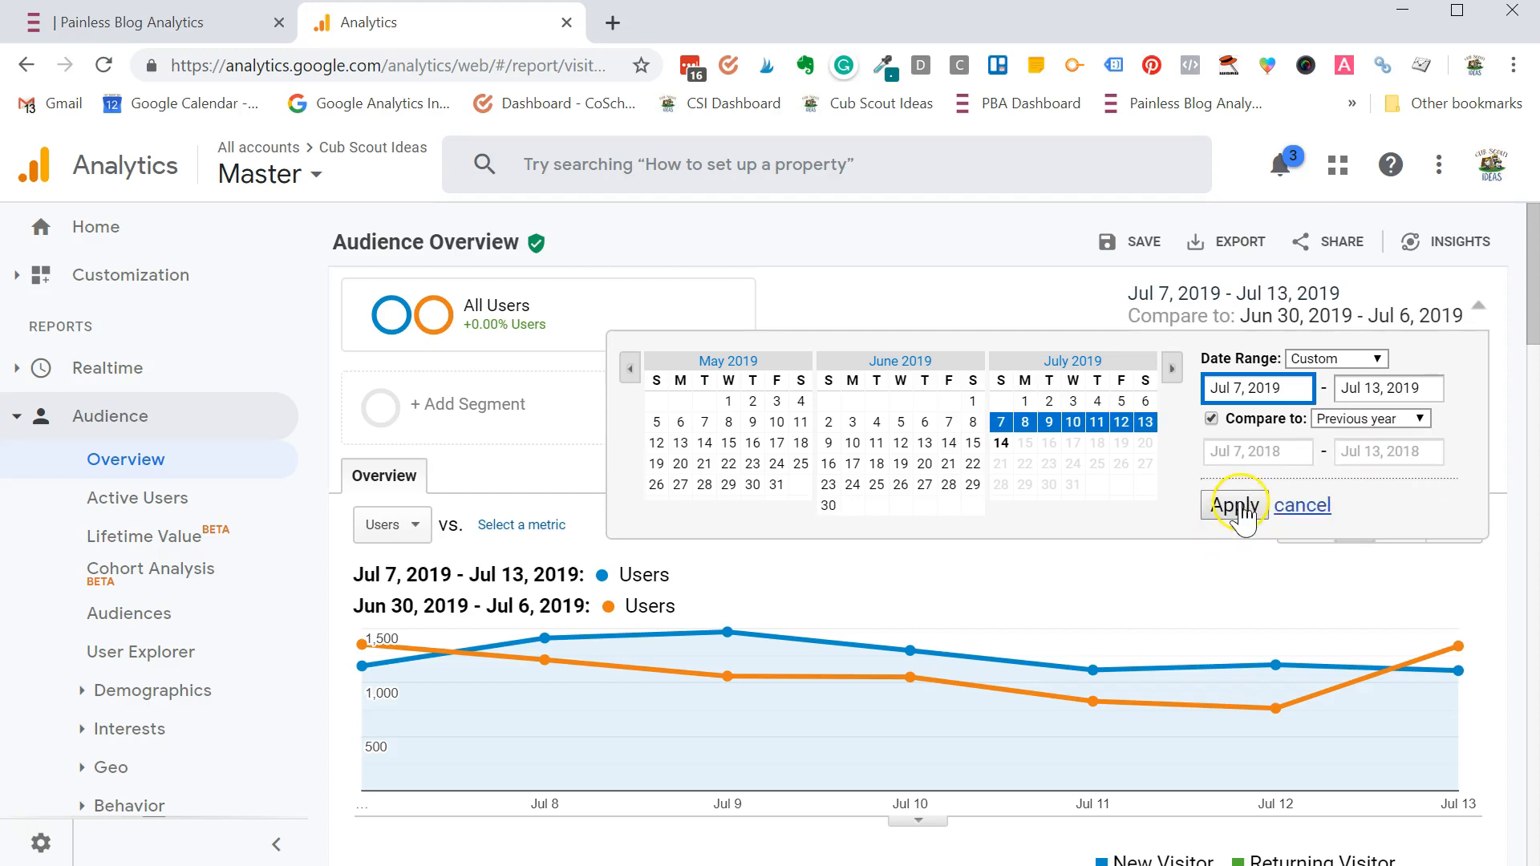
{"action": "mouse_move", "coordinate": [1277, 403]}
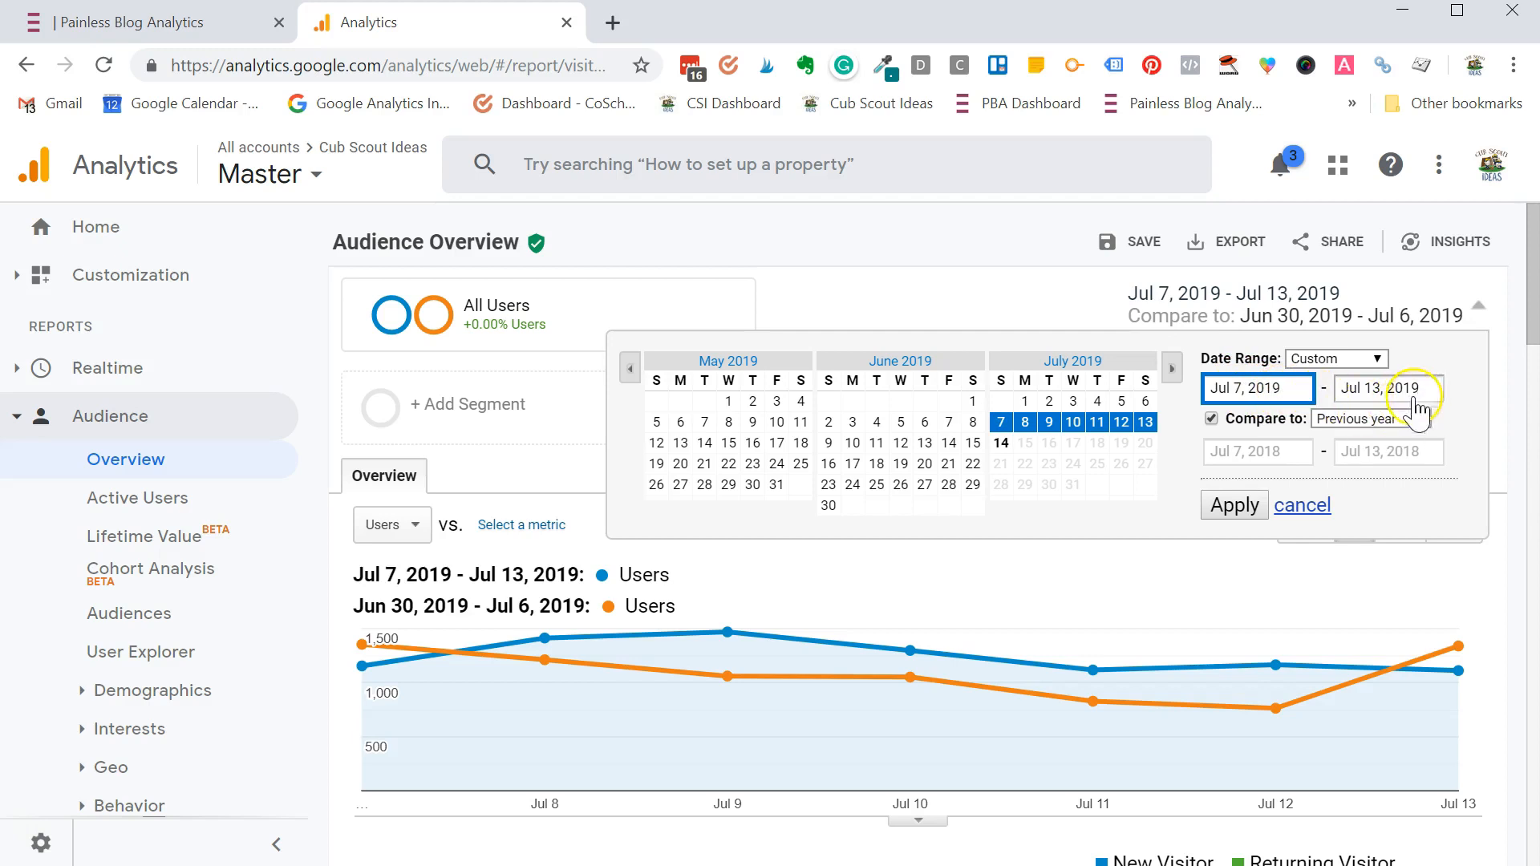
{"action": "mouse_move", "coordinate": [1277, 457]}
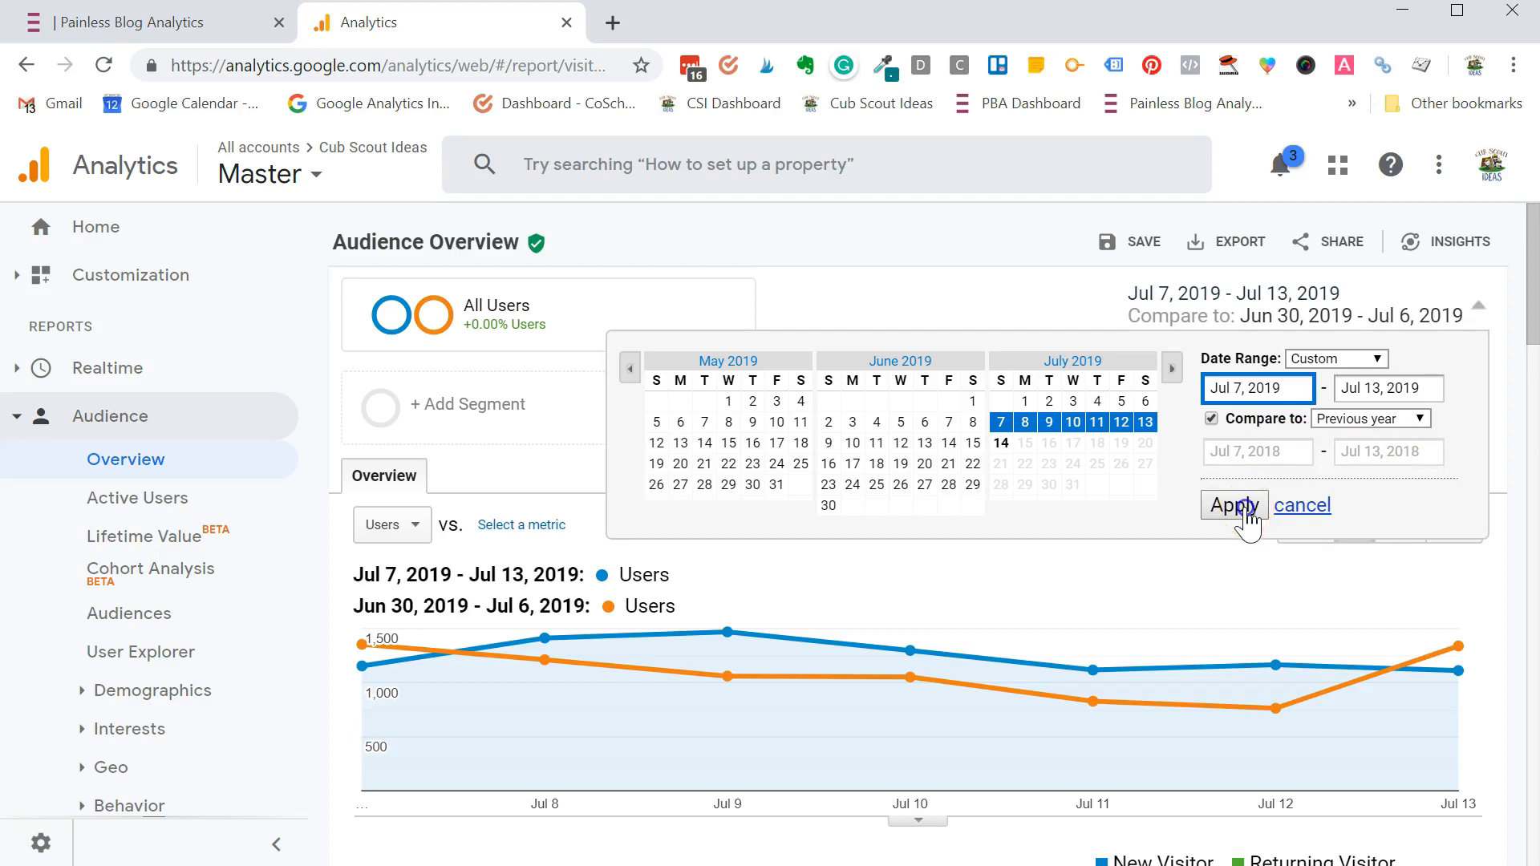
{"action": "left_click", "coordinate": [1232, 505]}
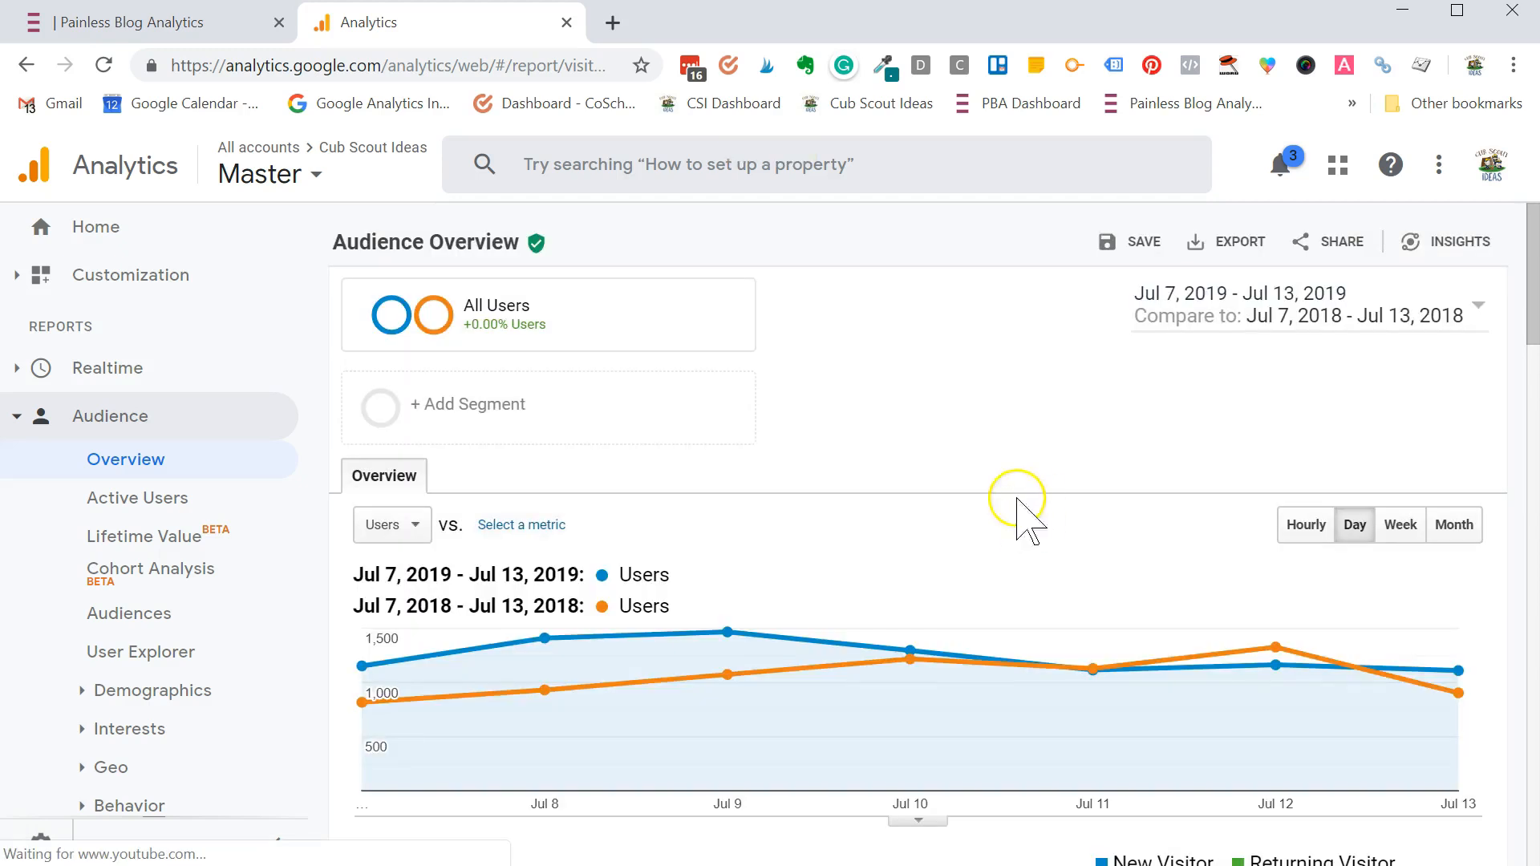
{"action": "mouse_move", "coordinate": [899, 546]}
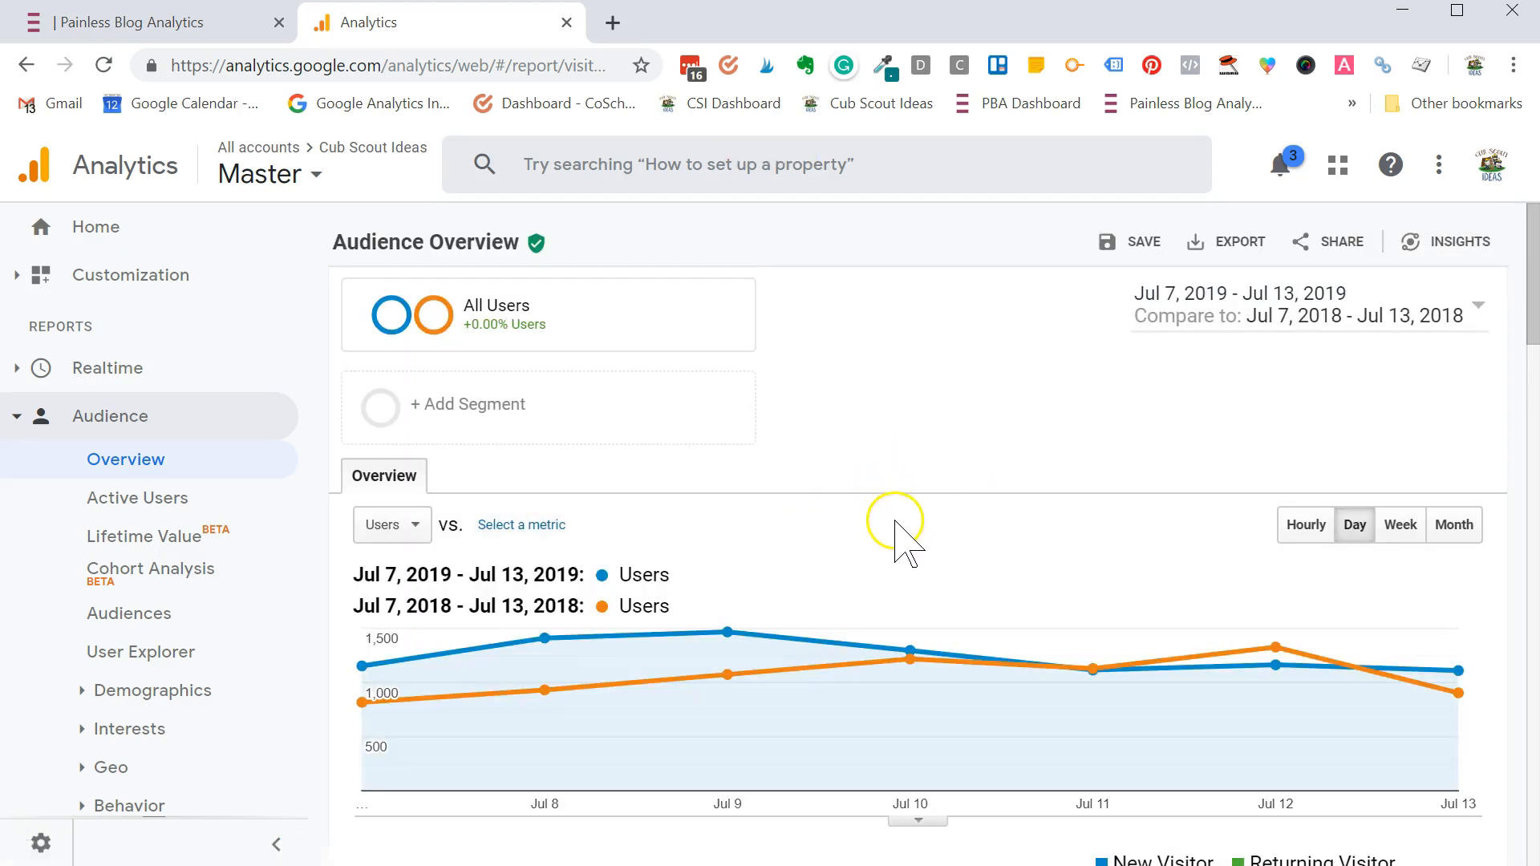
{"action": "mouse_move", "coordinate": [968, 496]}
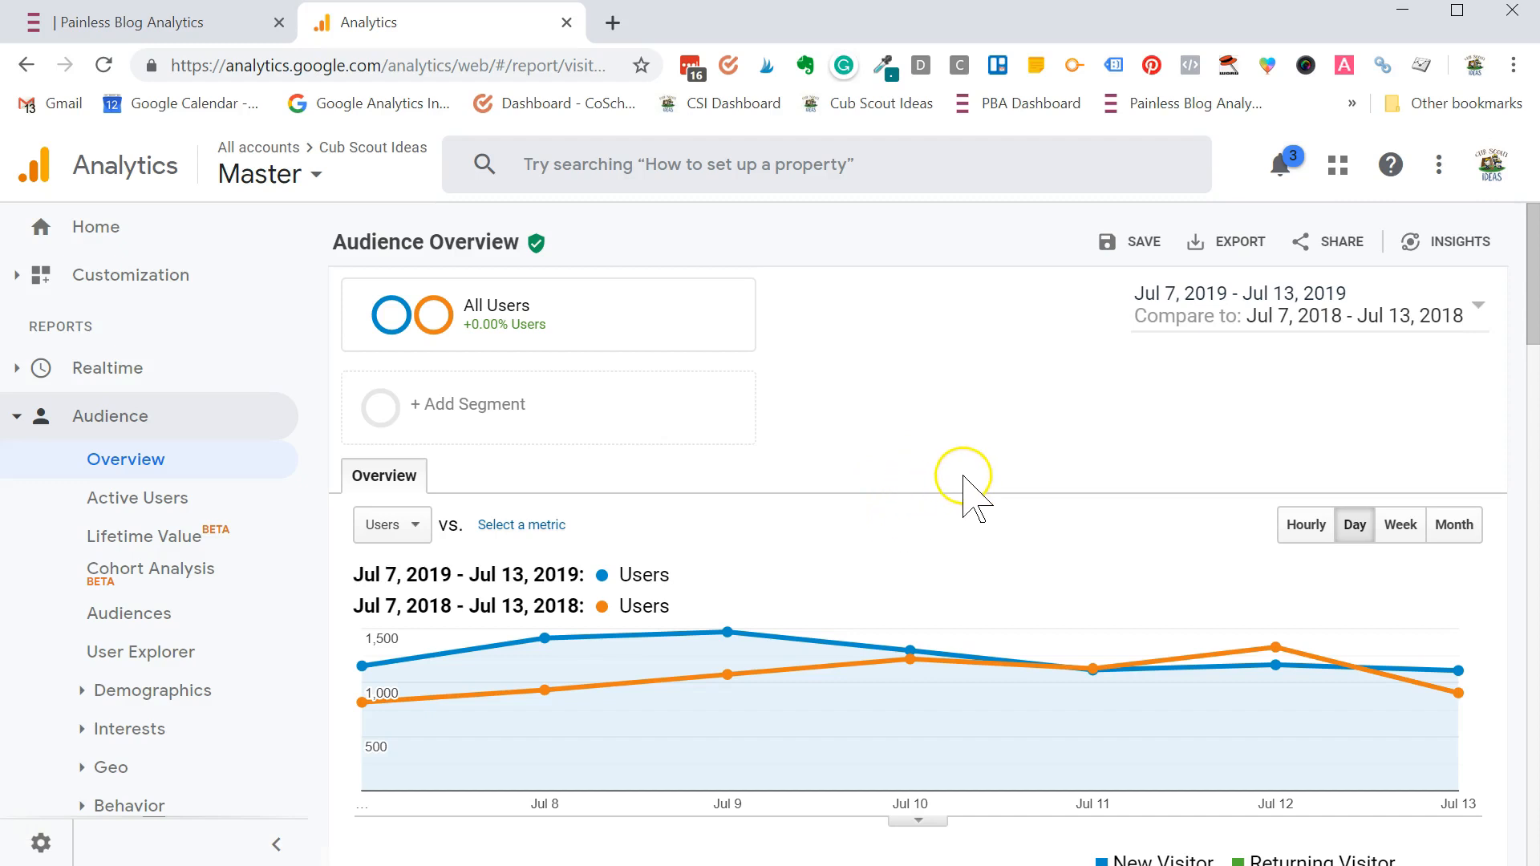
{"action": "mouse_move", "coordinate": [549, 683]}
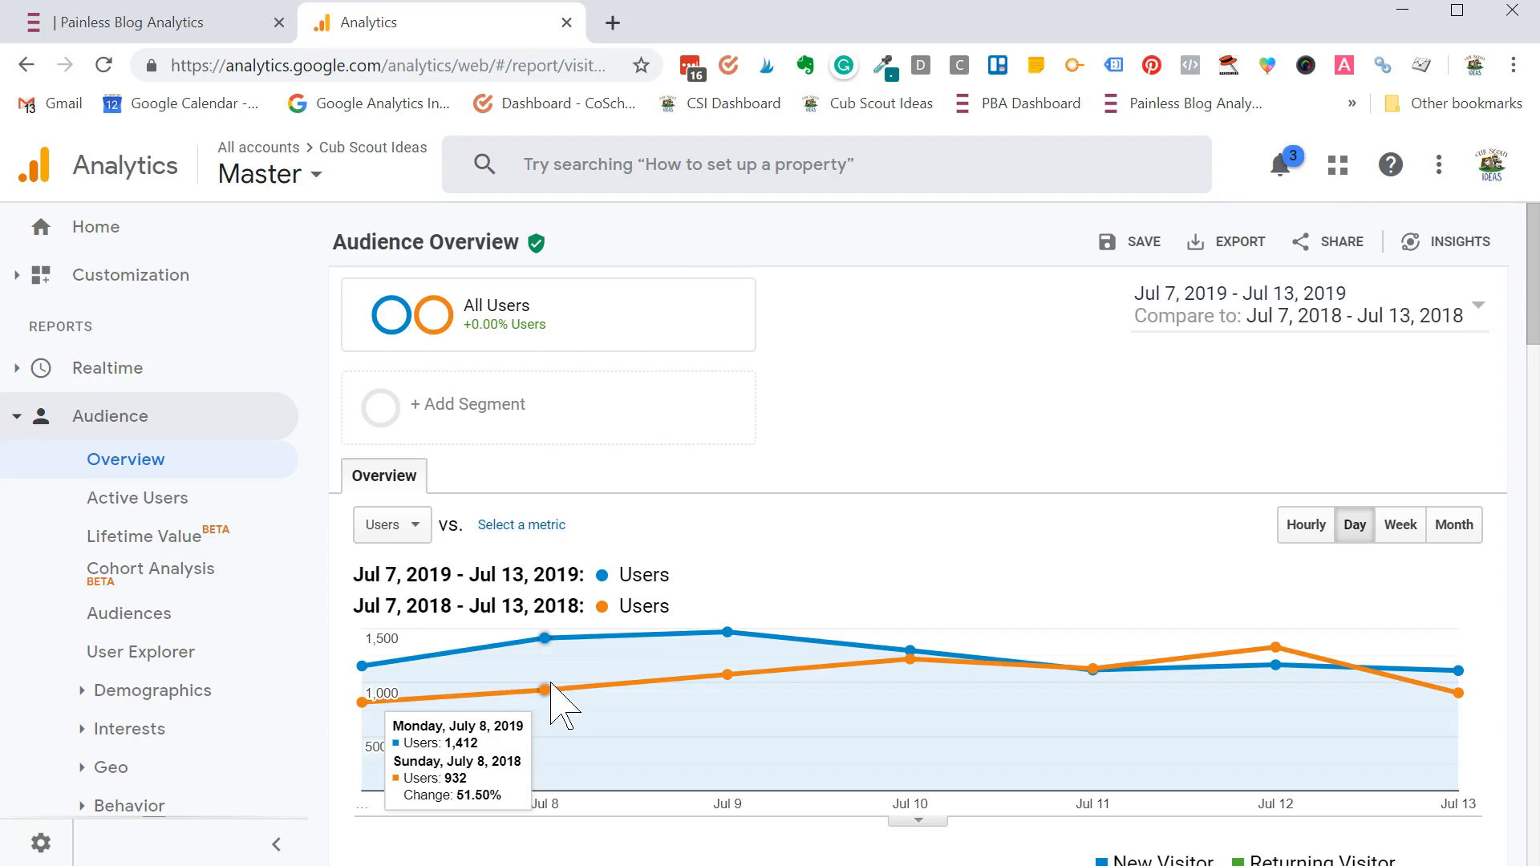
{"action": "mouse_move", "coordinate": [544, 688]}
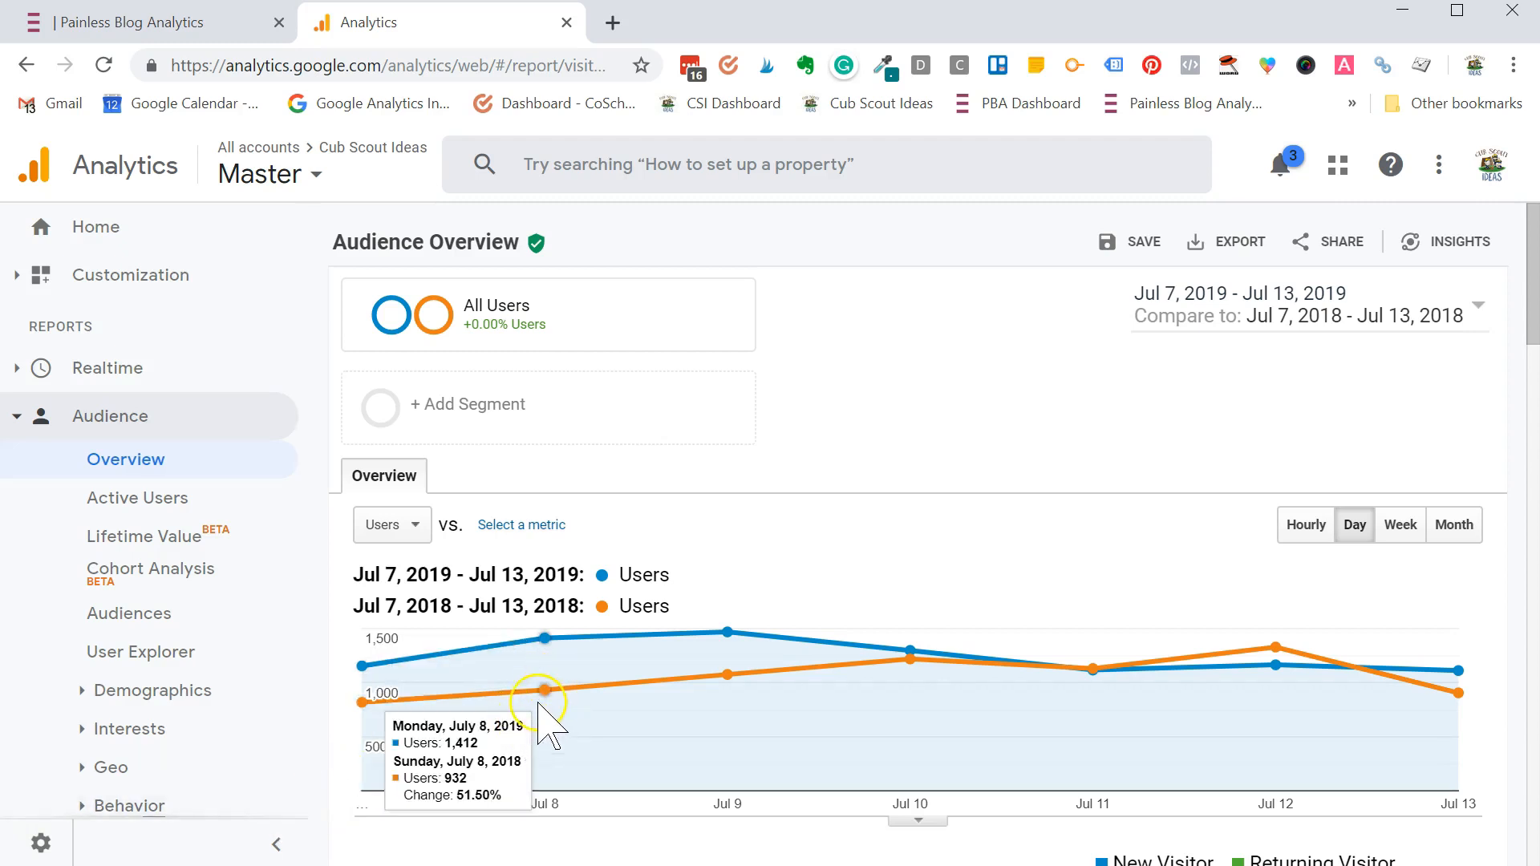
{"action": "mouse_move", "coordinate": [555, 712]}
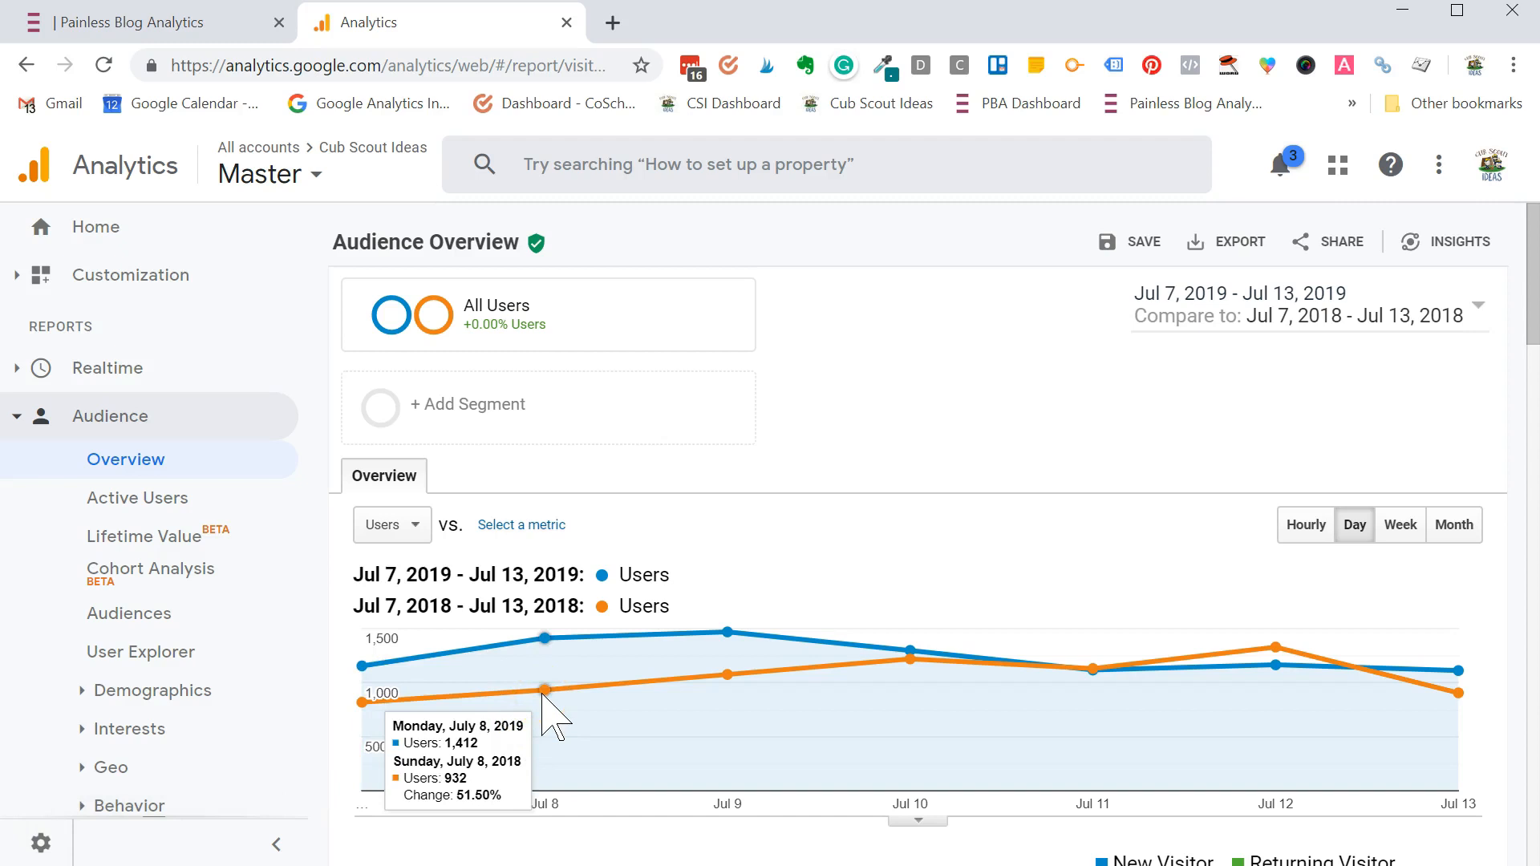
{"action": "mouse_move", "coordinate": [951, 421]}
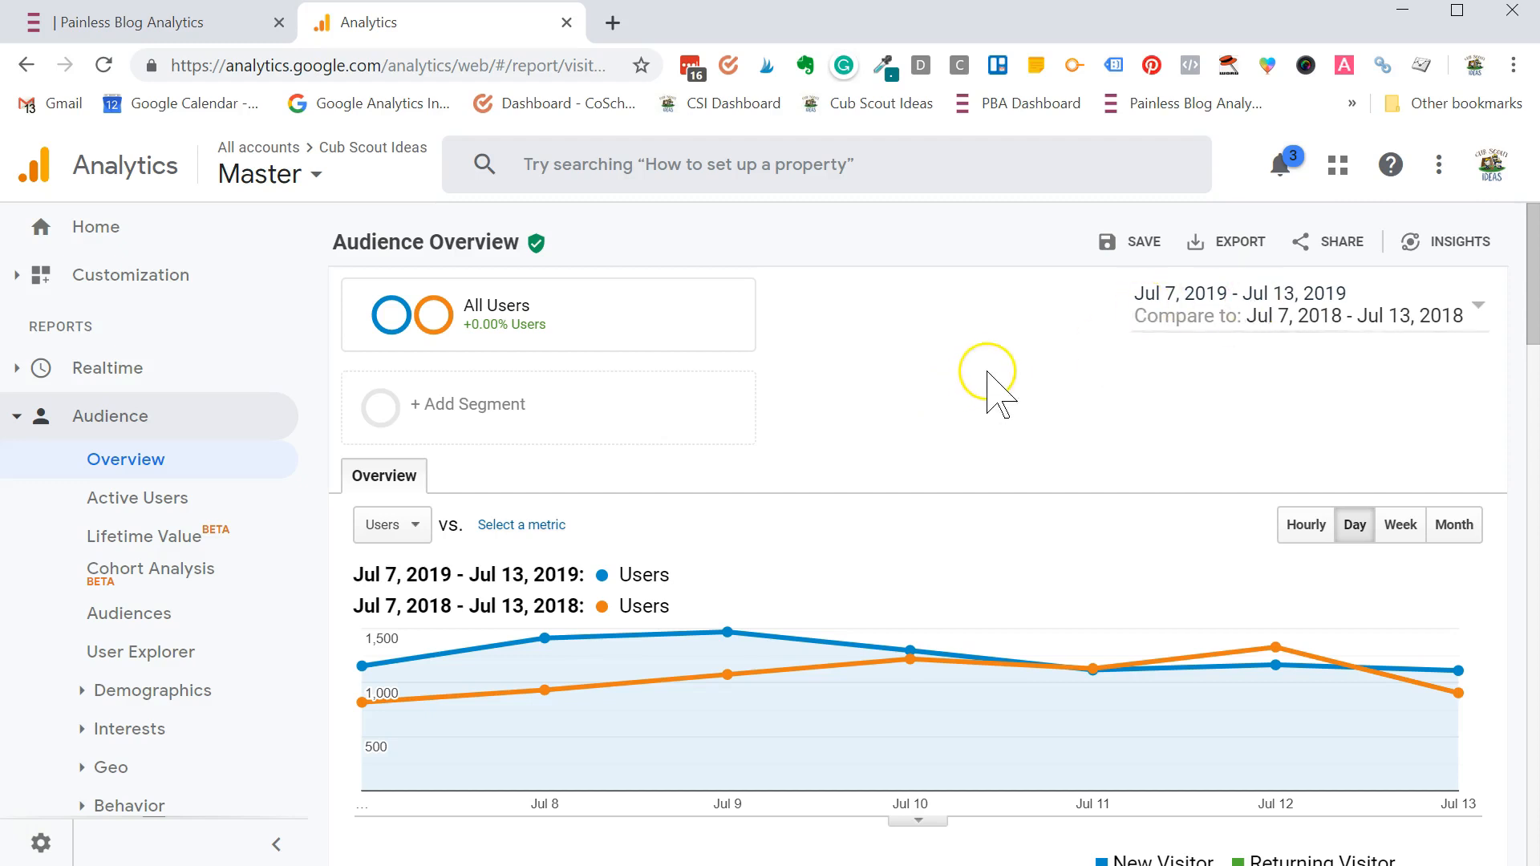
{"action": "mouse_move", "coordinate": [991, 423]}
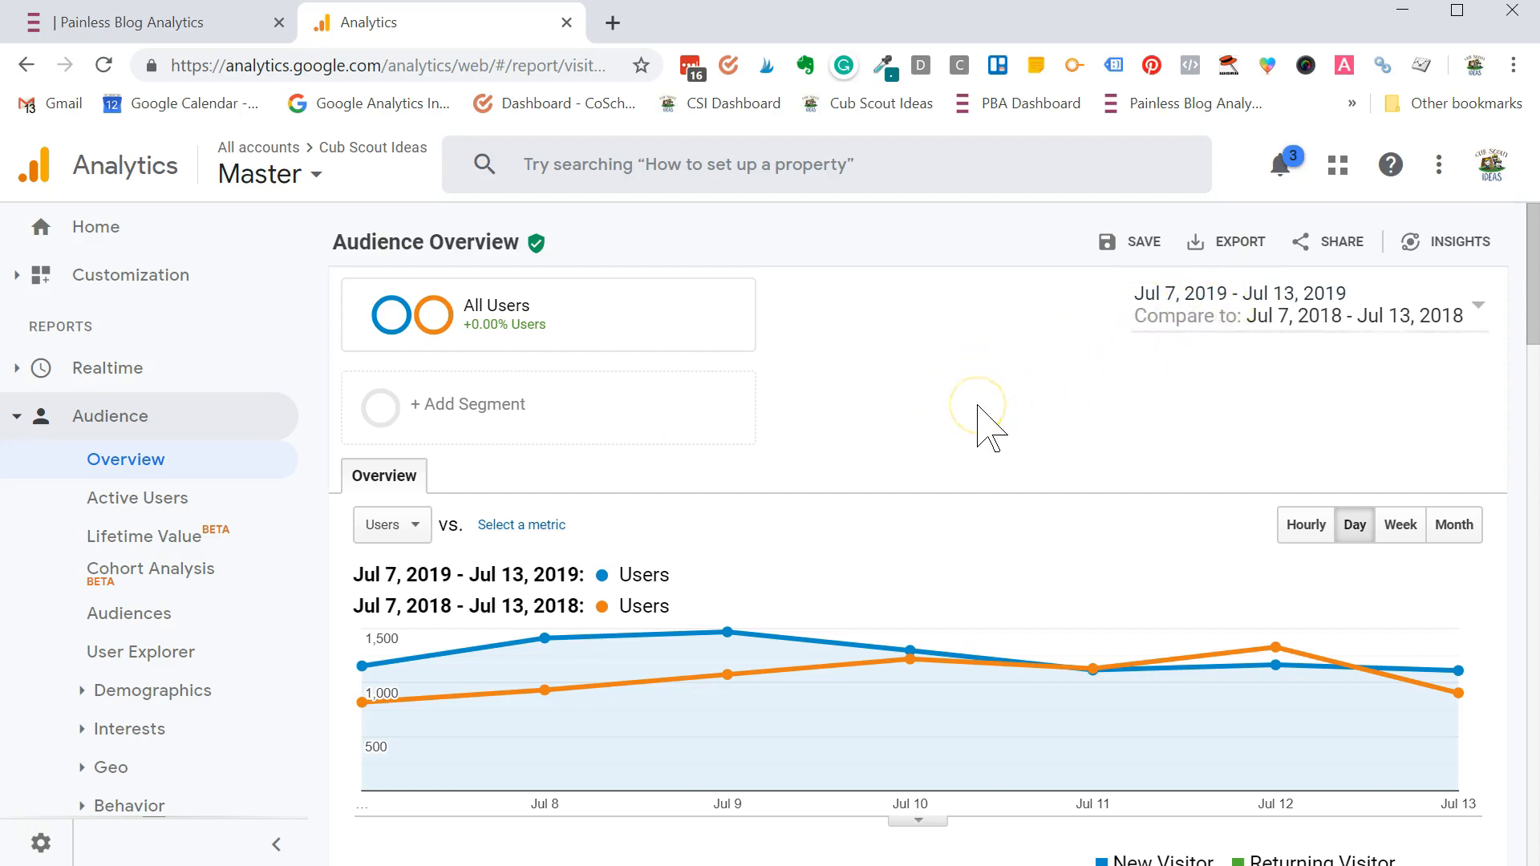
{"action": "mouse_move", "coordinate": [992, 427]}
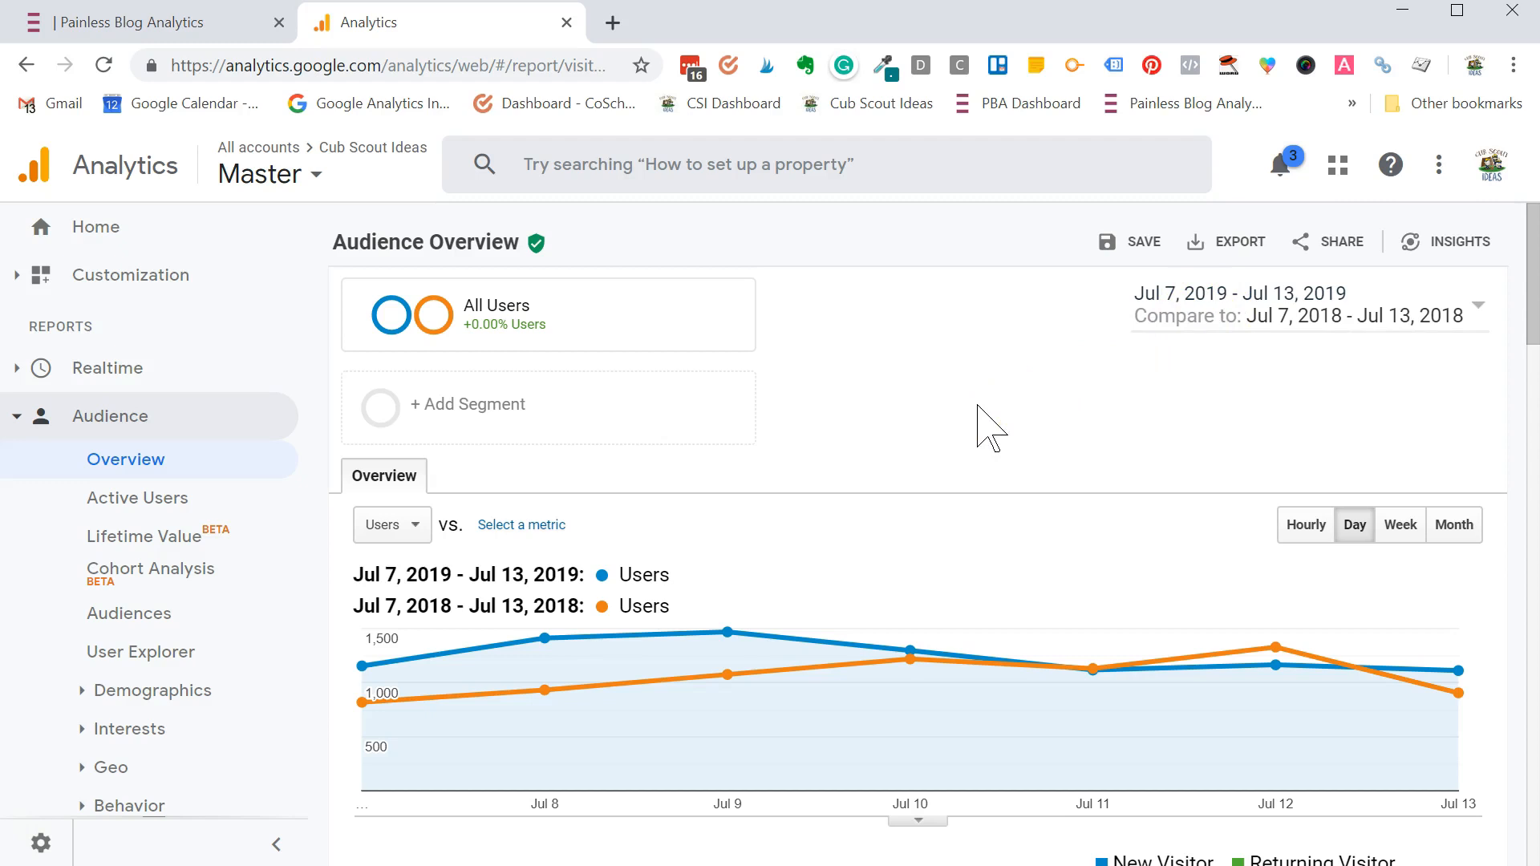
{"action": "mouse_move", "coordinate": [1343, 339]}
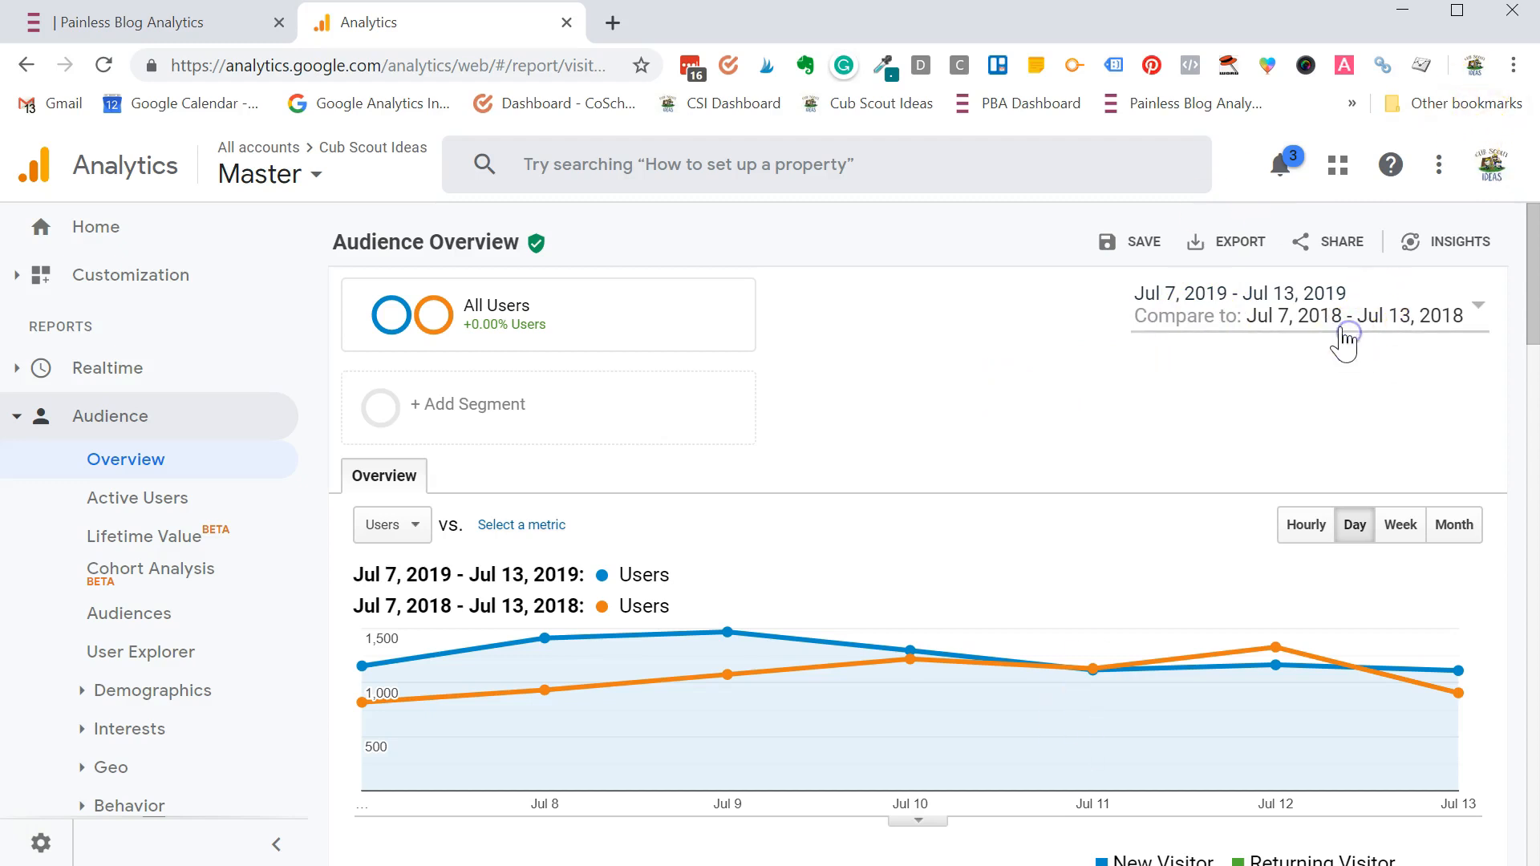
{"action": "mouse_move", "coordinate": [1346, 329]}
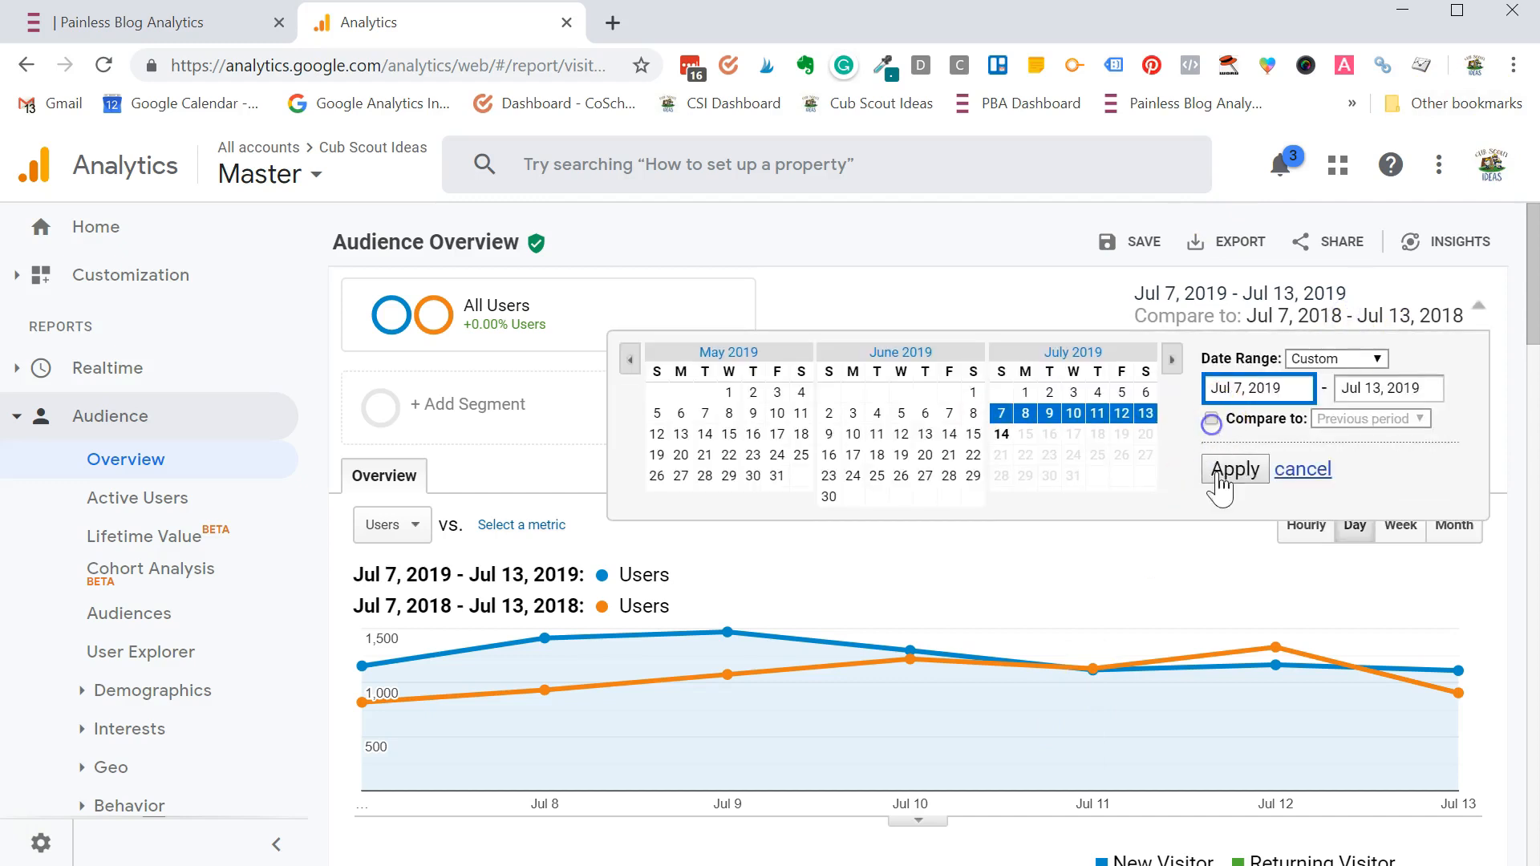
- Drop the comparison and set the range to Last 30 days, Jun 14–Jul 13, 2019
{"action": "left_click", "coordinate": [1234, 469]}
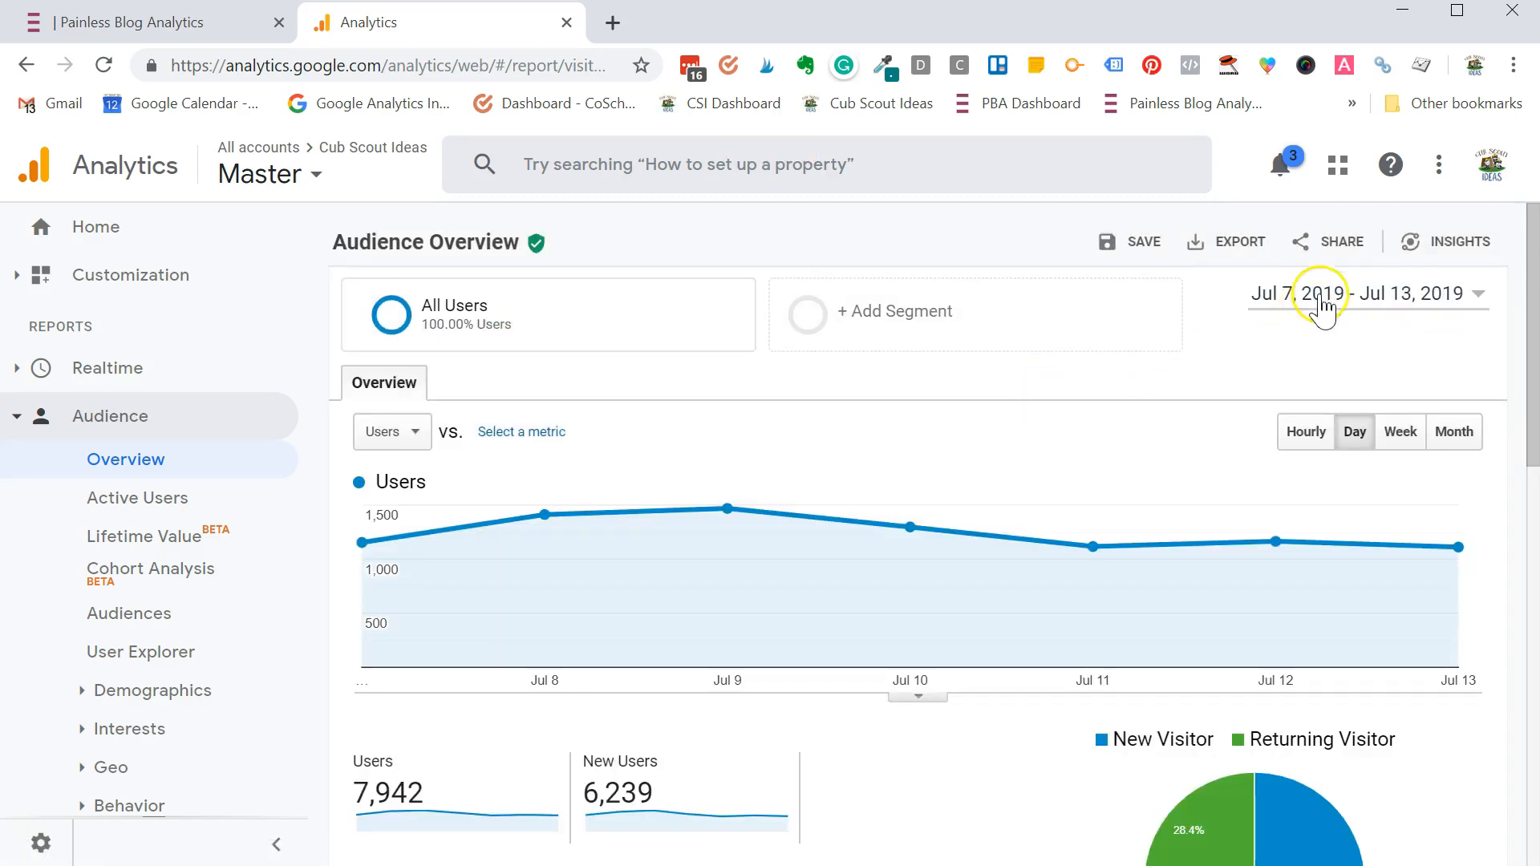
{"action": "mouse_move", "coordinate": [1327, 315]}
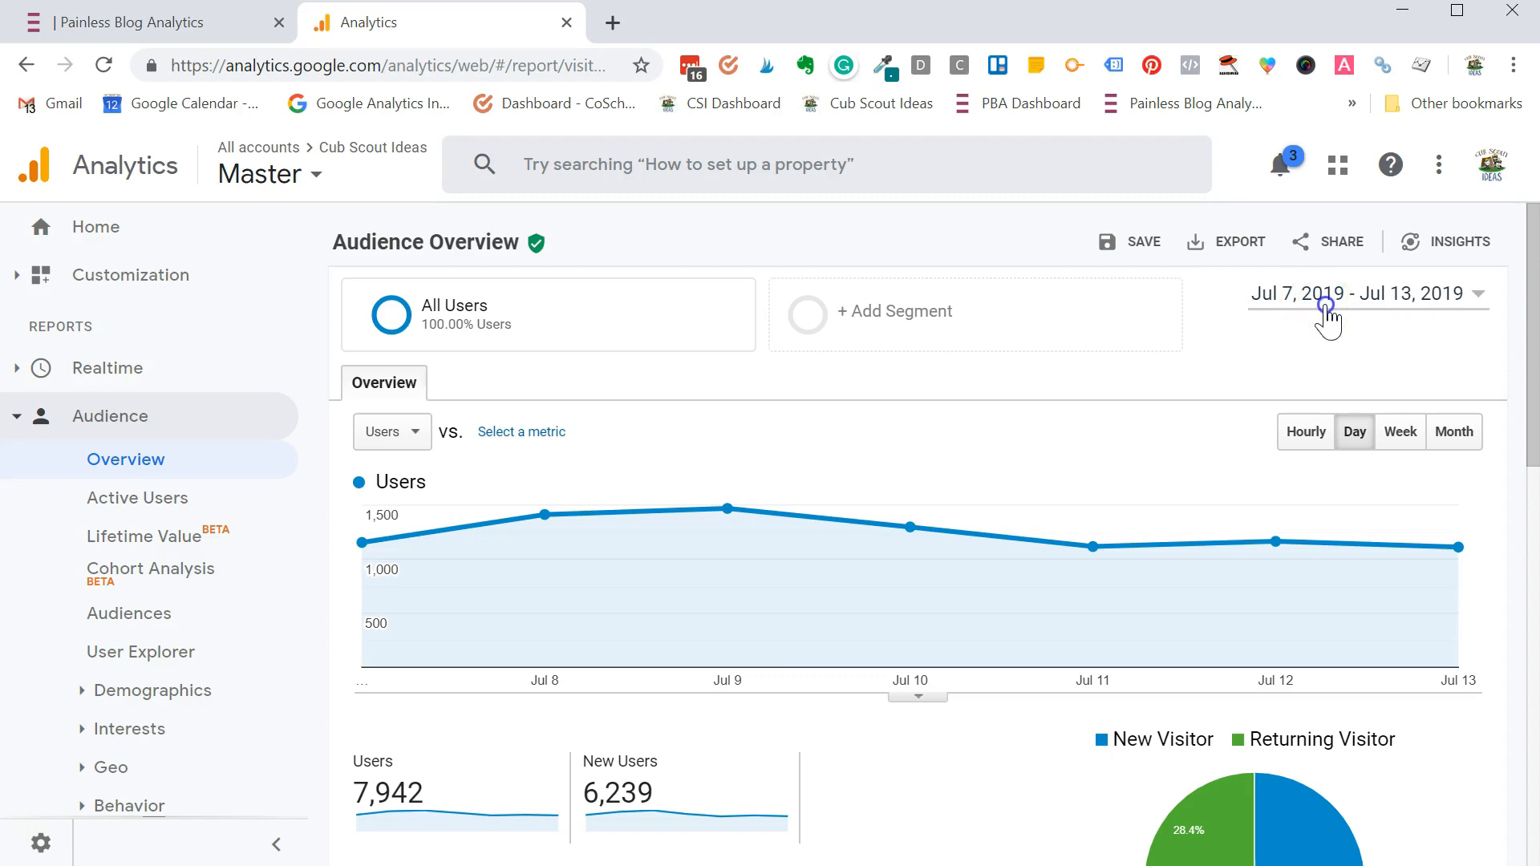
{"action": "left_click", "coordinate": [1369, 292]}
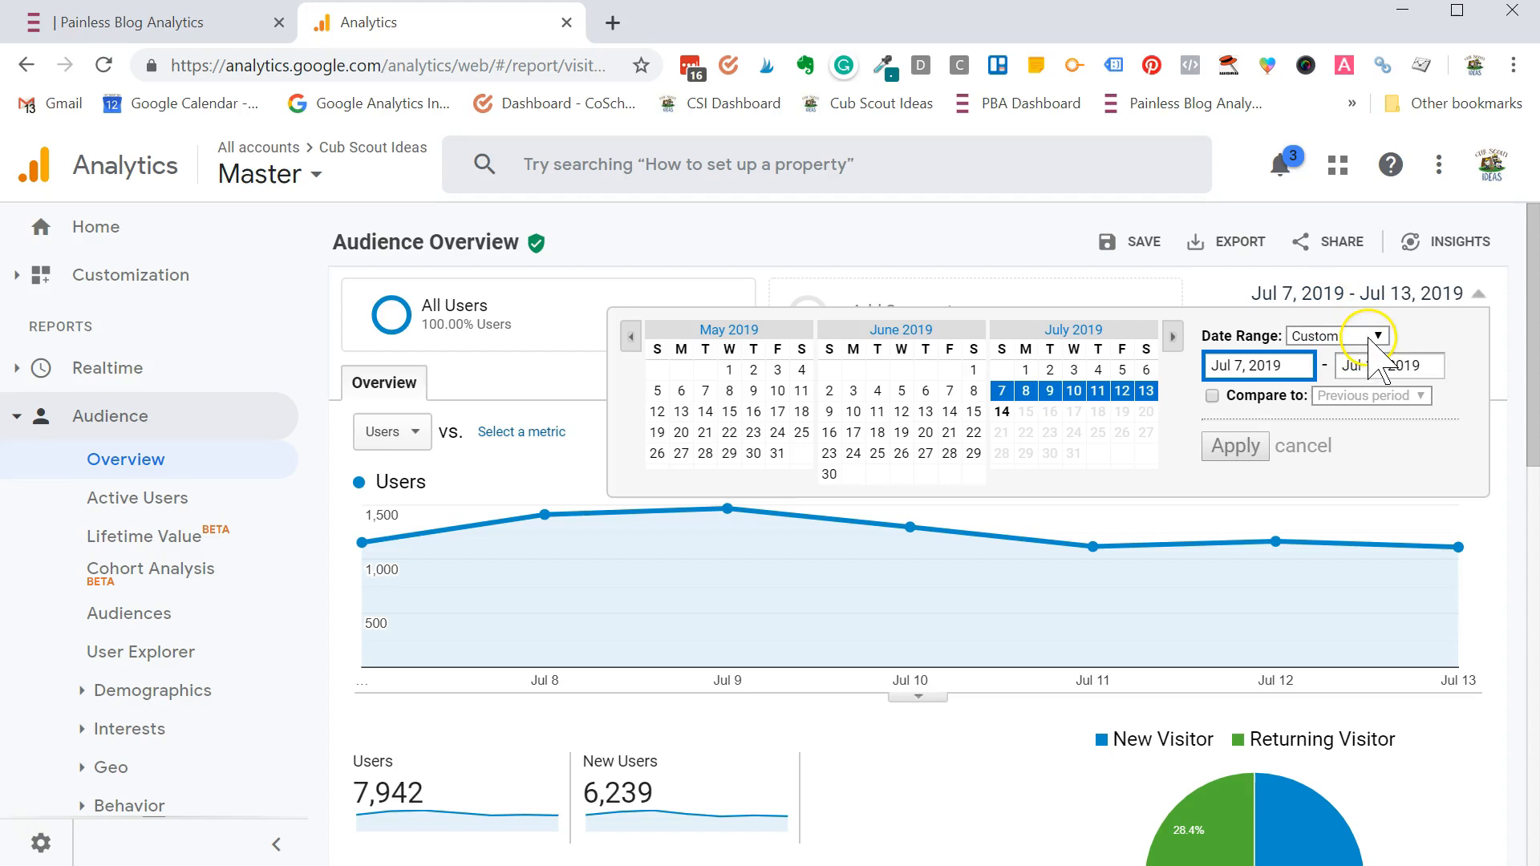
{"action": "left_click", "coordinate": [1336, 335]}
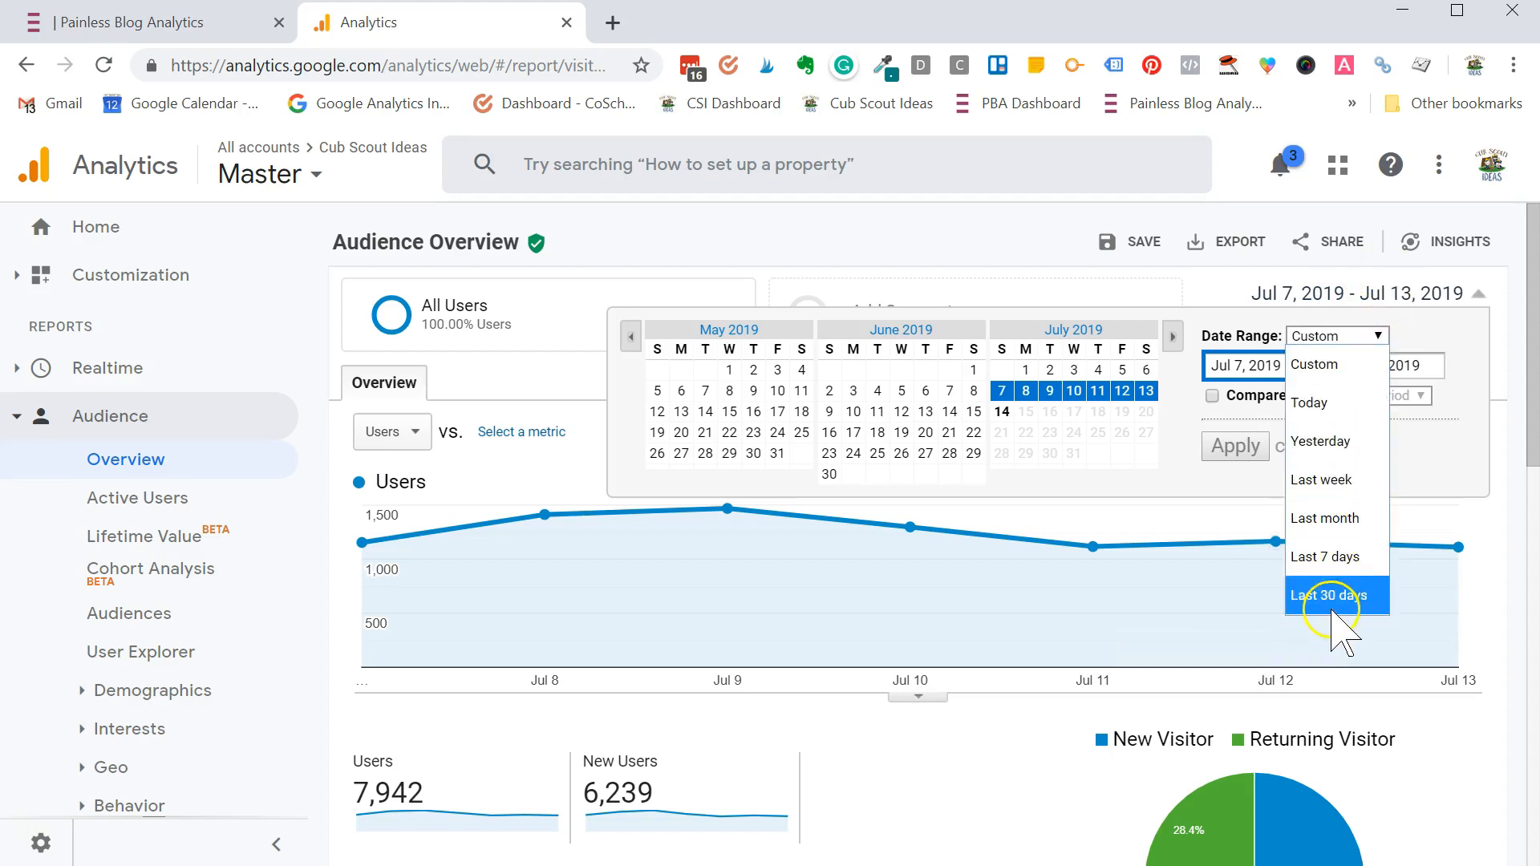
{"action": "left_click", "coordinate": [1336, 595]}
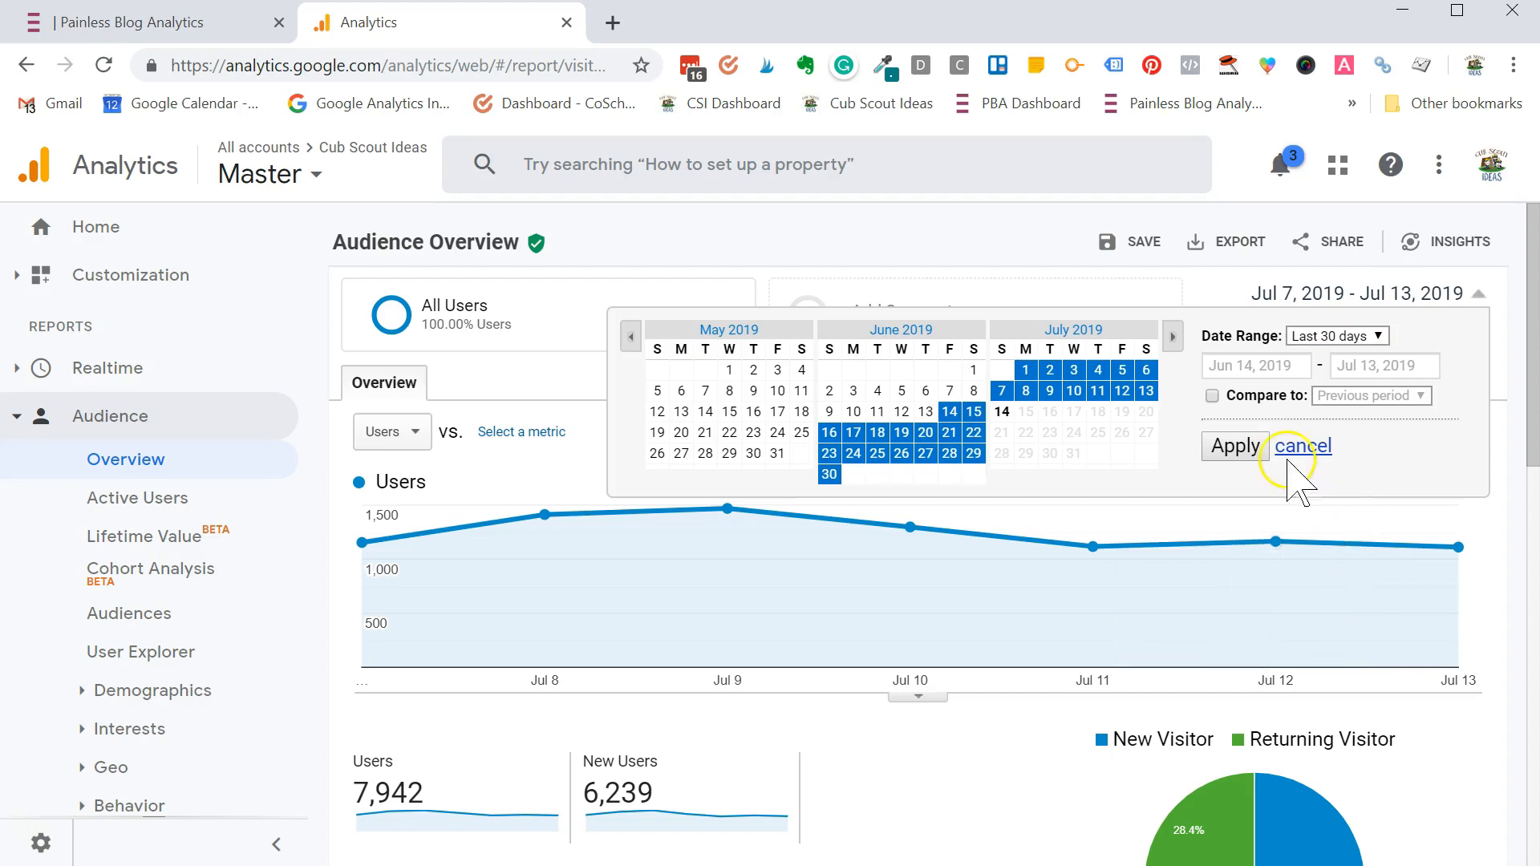
{"action": "left_click", "coordinate": [1234, 446]}
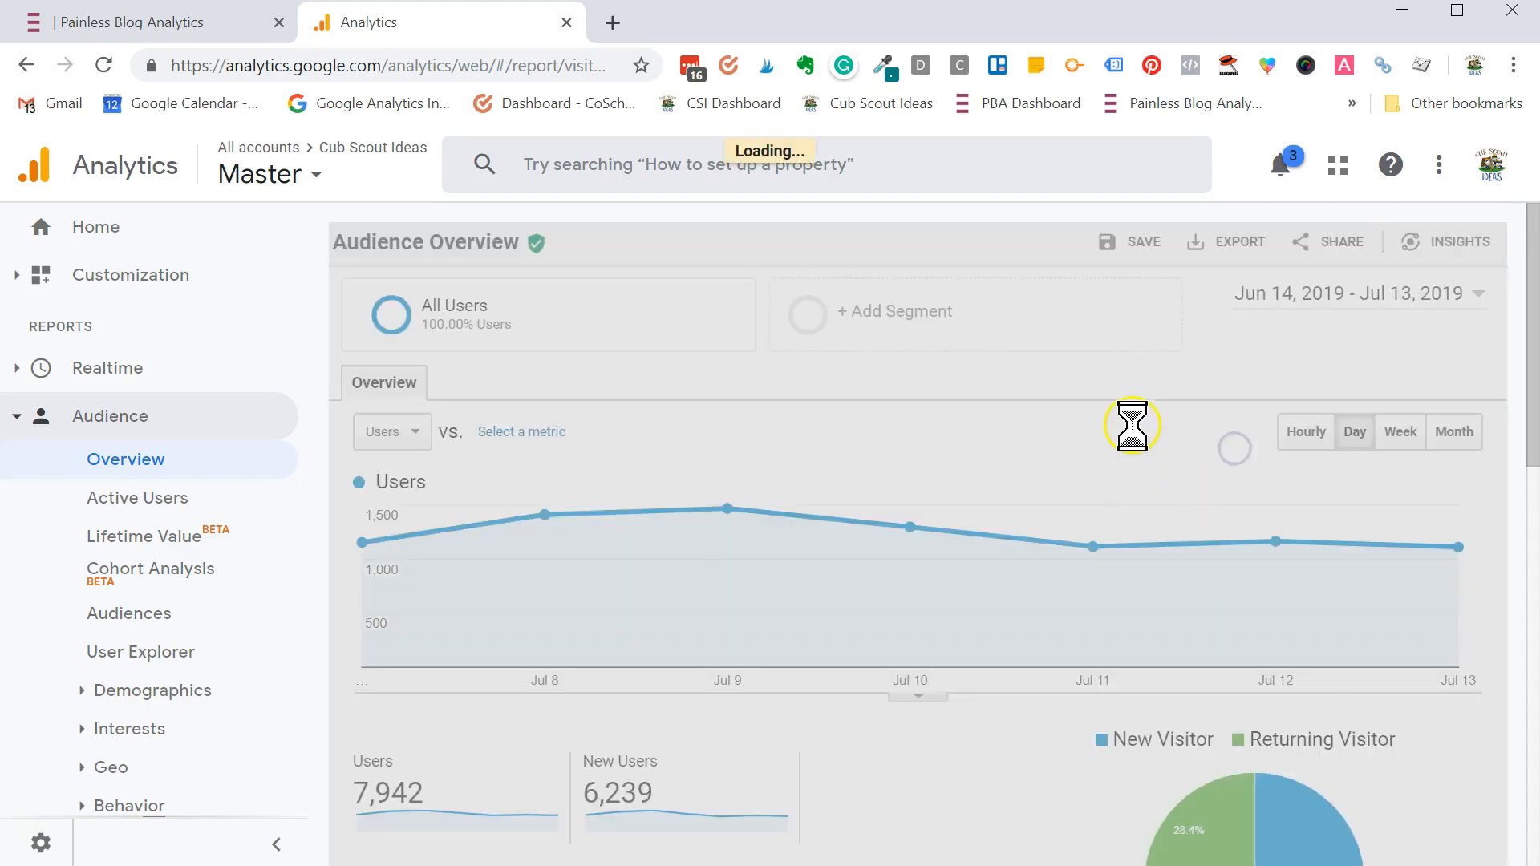
{"action": "left_click", "coordinate": [1354, 431]}
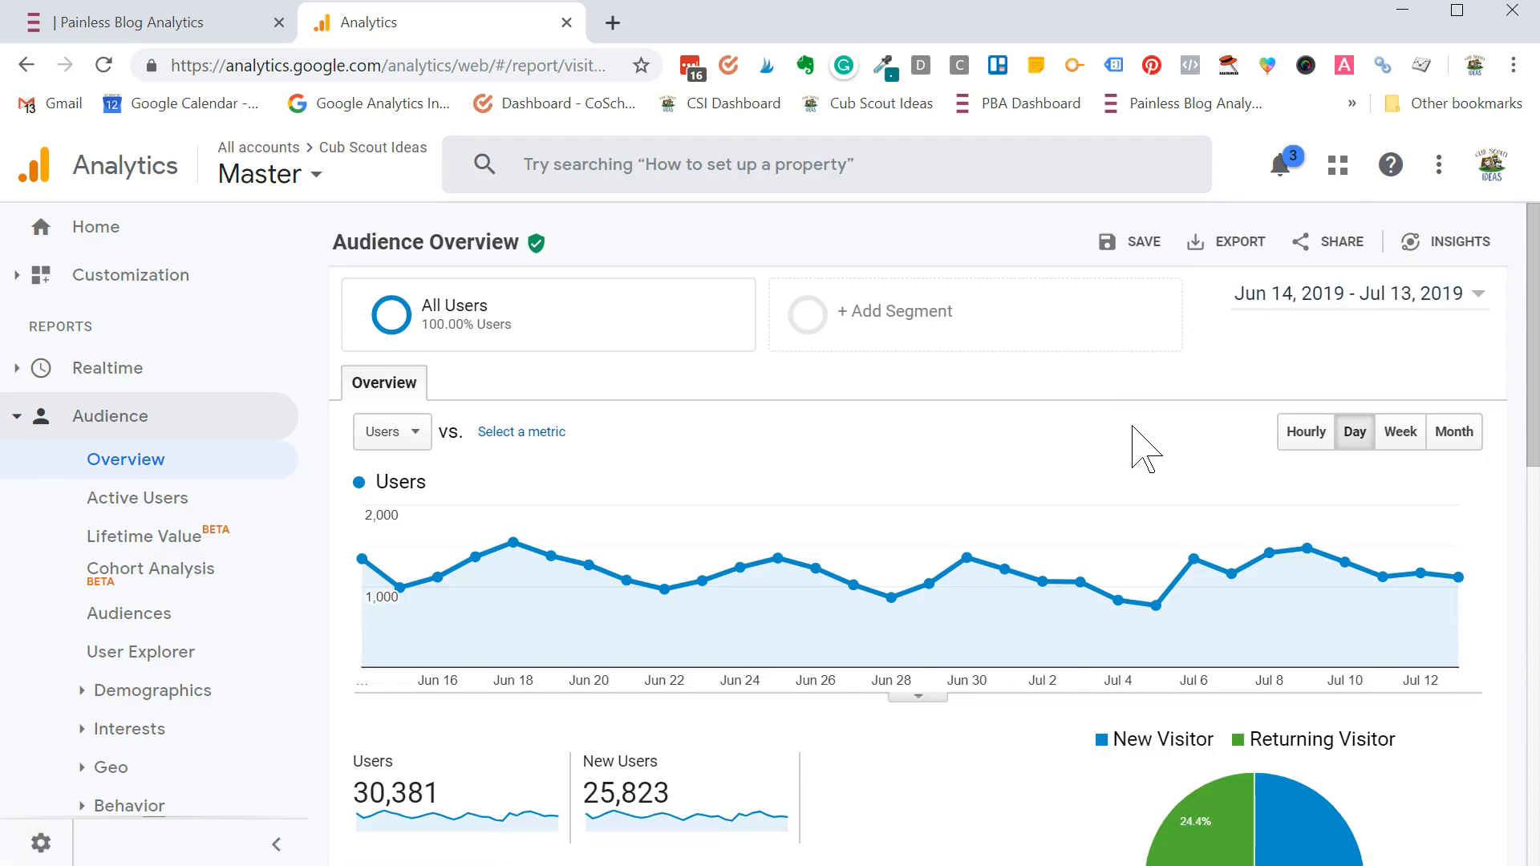
{"action": "mouse_move", "coordinate": [1444, 569]}
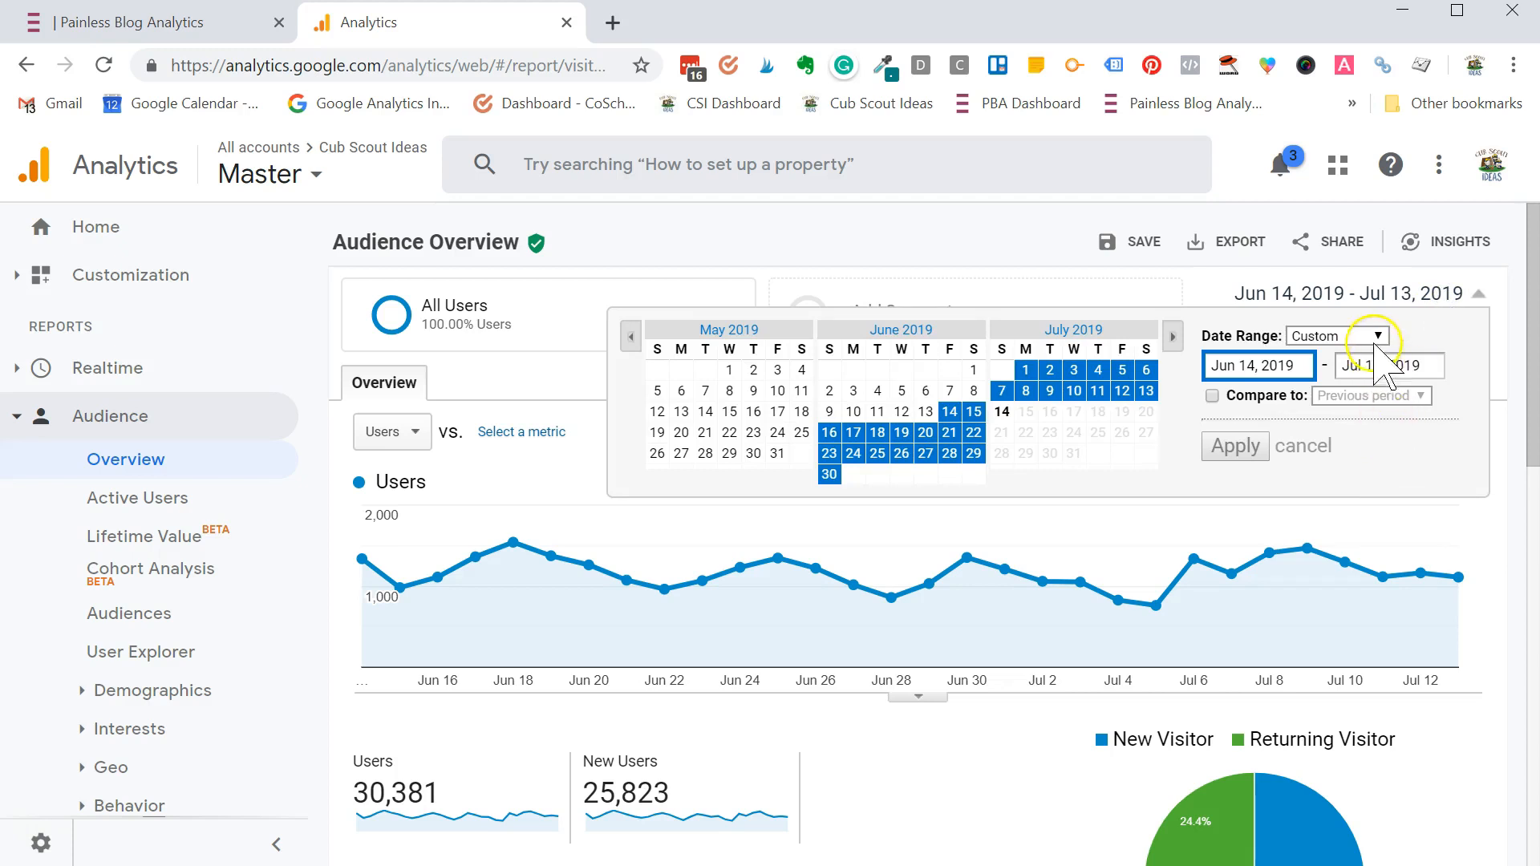
- Switch the report briefly to the Last 7 days range
{"action": "left_click", "coordinate": [1336, 335]}
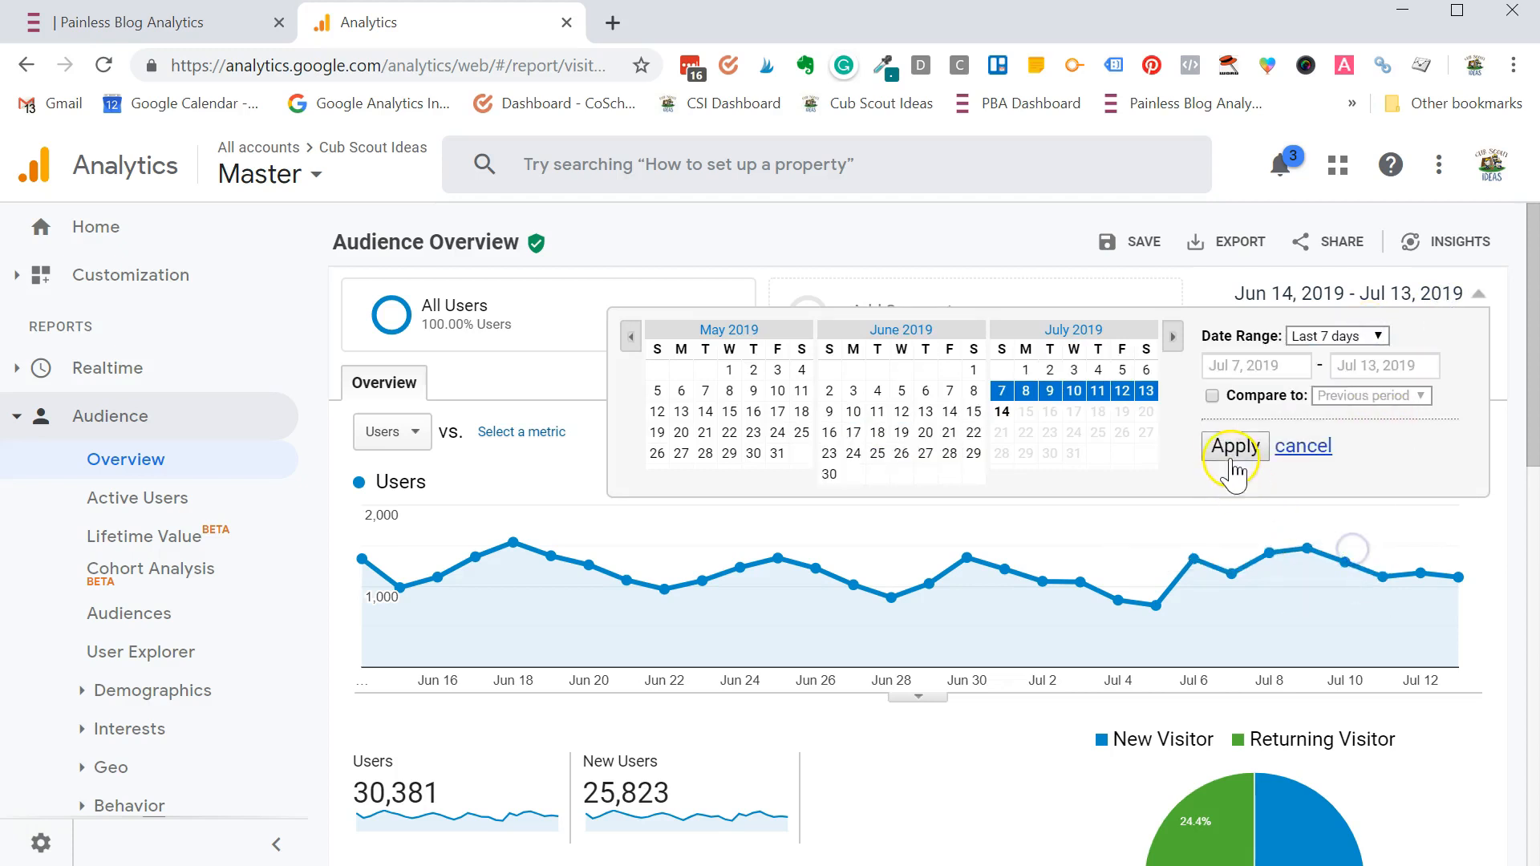
{"action": "left_click", "coordinate": [1234, 445]}
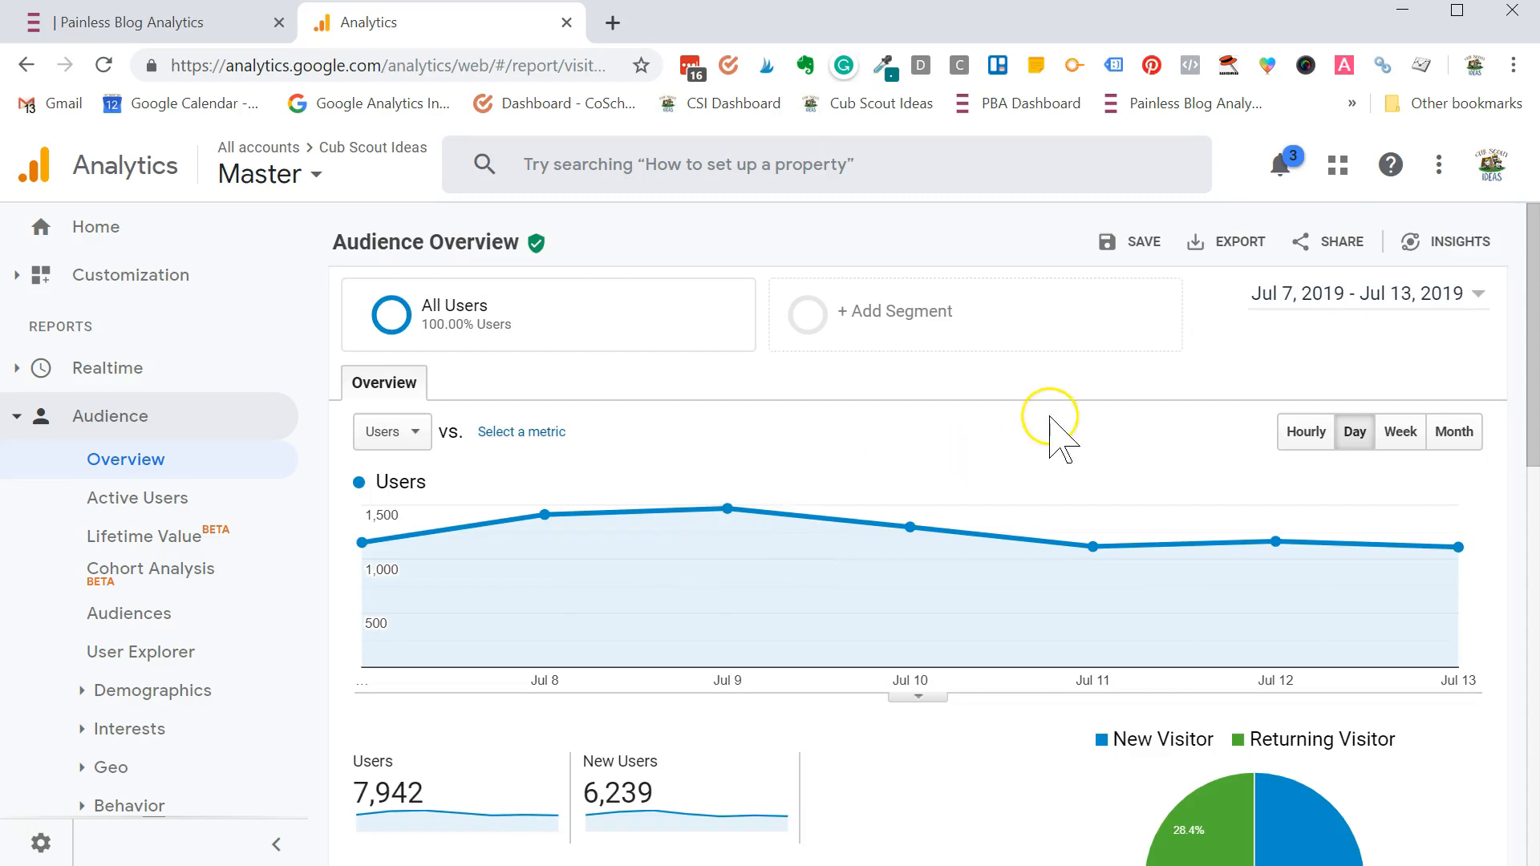
{"action": "mouse_move", "coordinate": [1389, 306]}
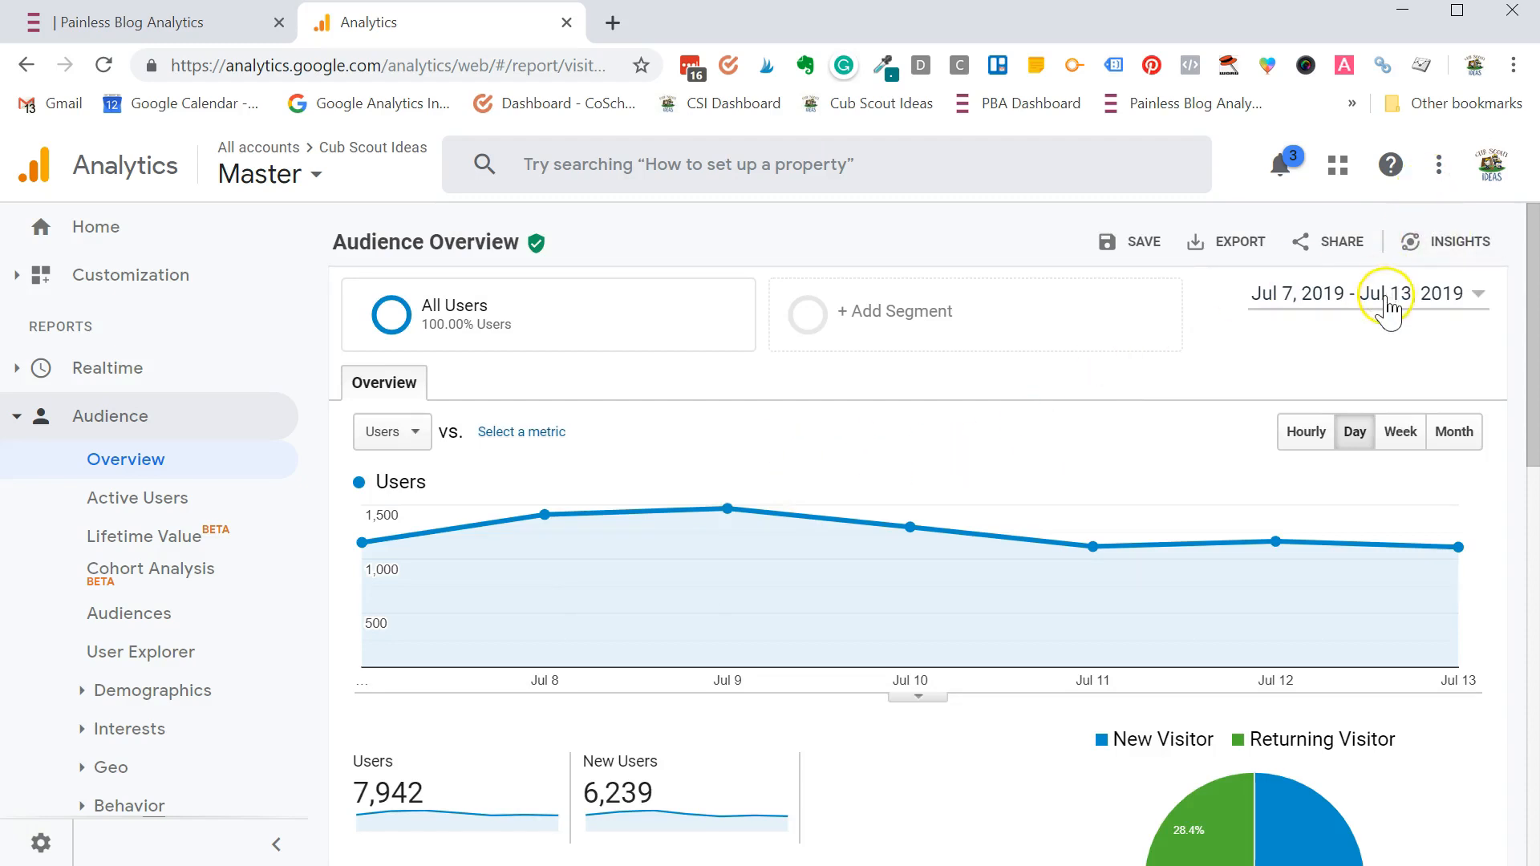
- Set a custom range starting June 14, 2019 and running to Jul 13, 2019
{"action": "left_click", "coordinate": [1385, 294]}
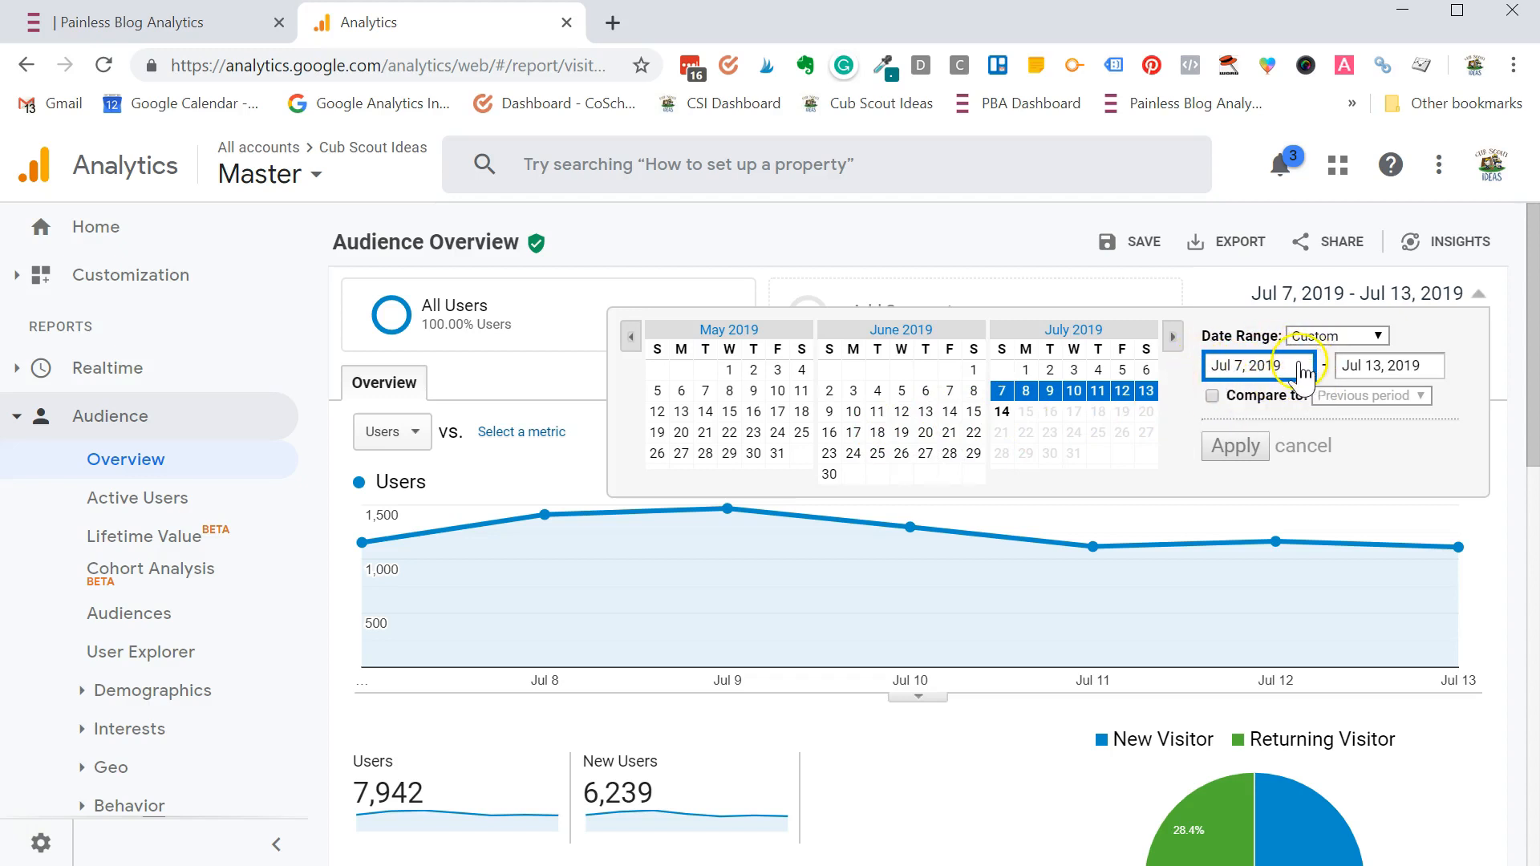
{"action": "mouse_move", "coordinate": [973, 411]}
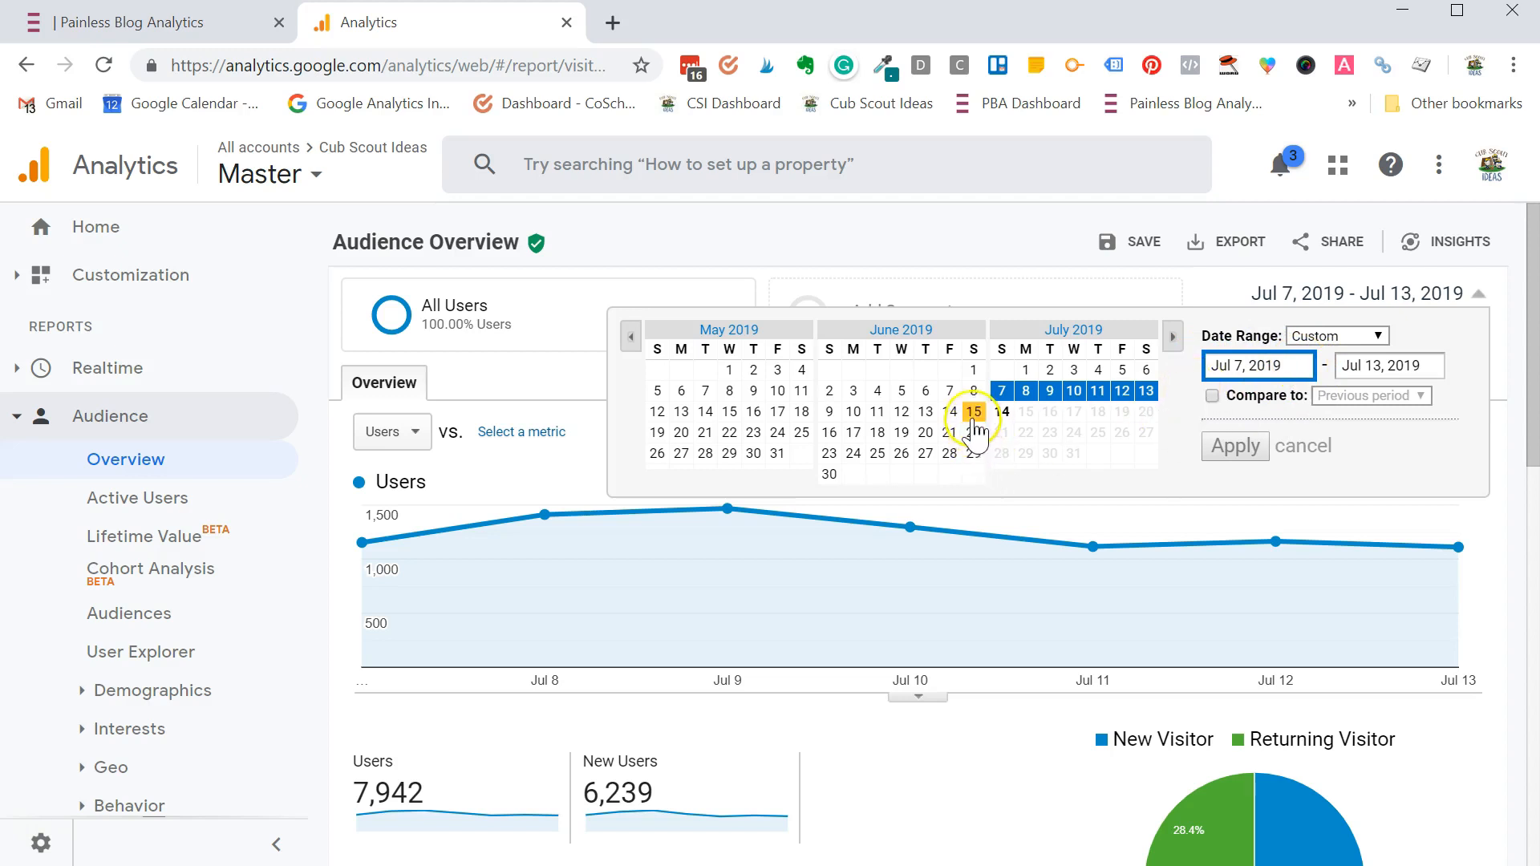
{"action": "mouse_move", "coordinate": [948, 412]}
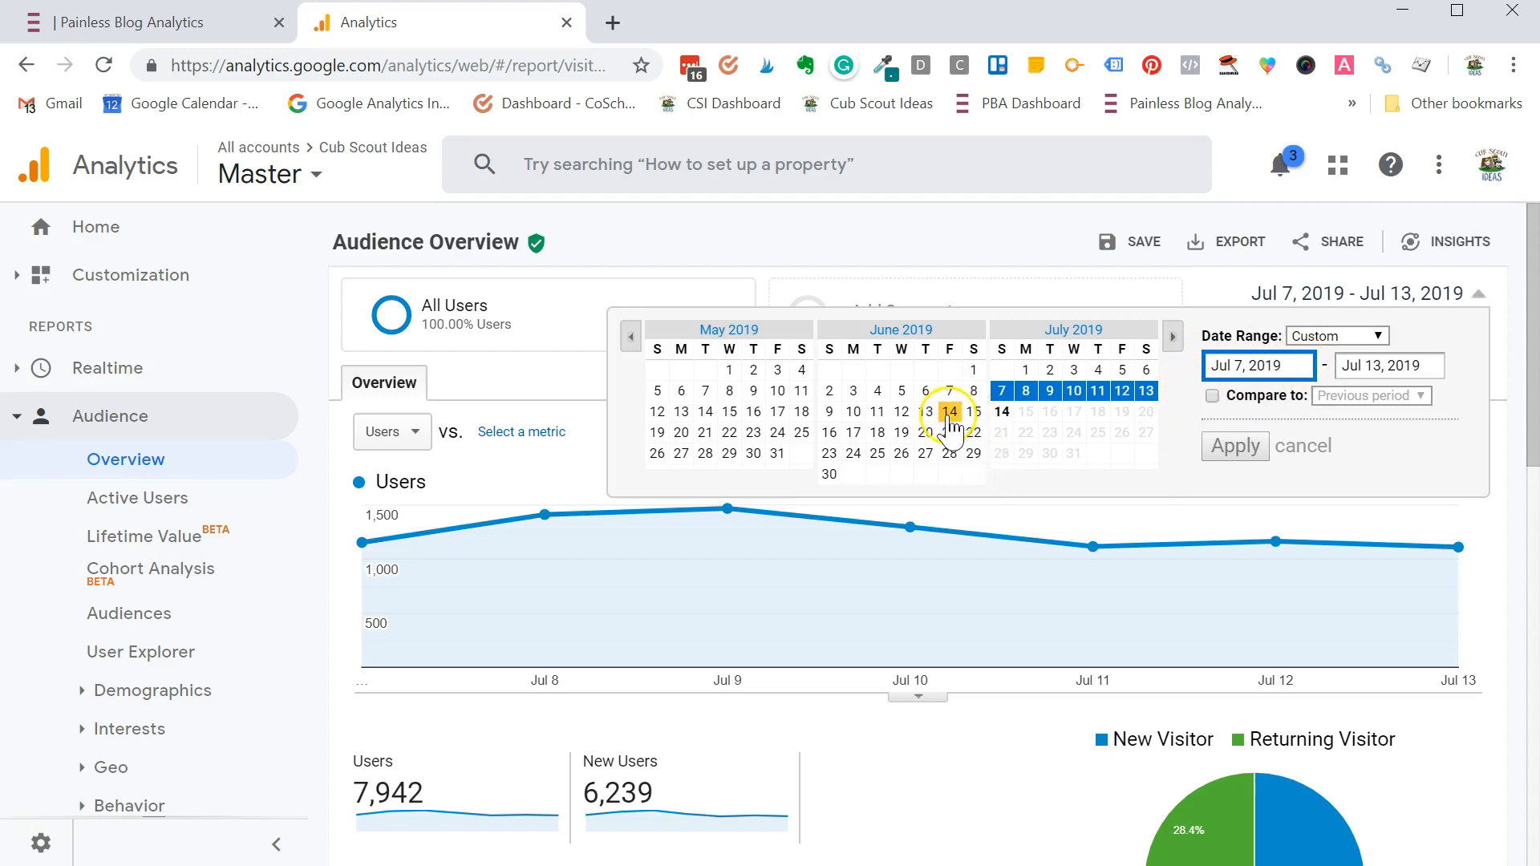
{"action": "left_click", "coordinate": [948, 411]}
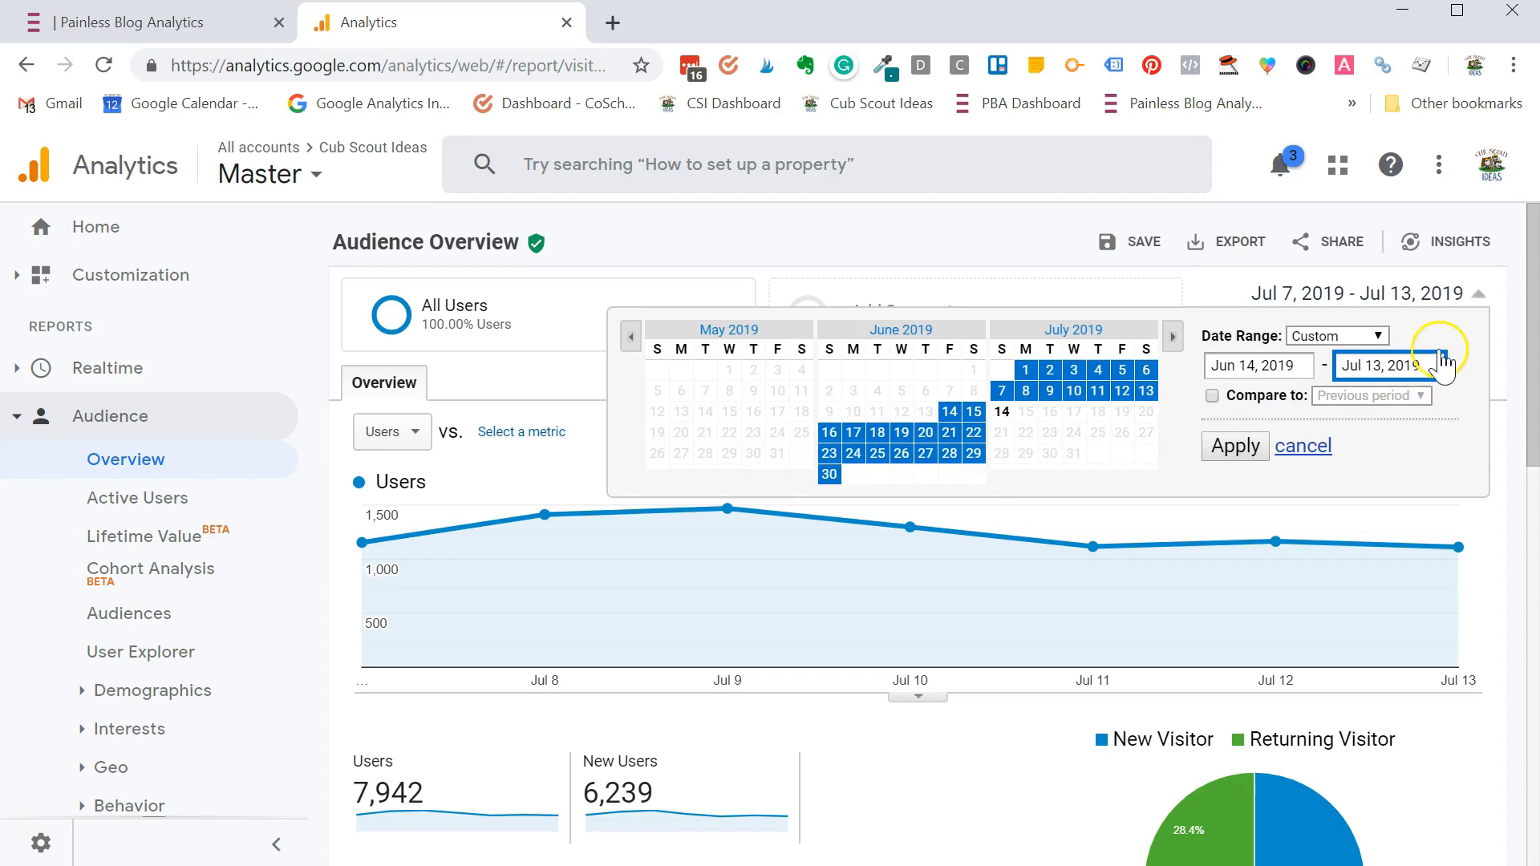
{"action": "mouse_move", "coordinate": [1233, 444]}
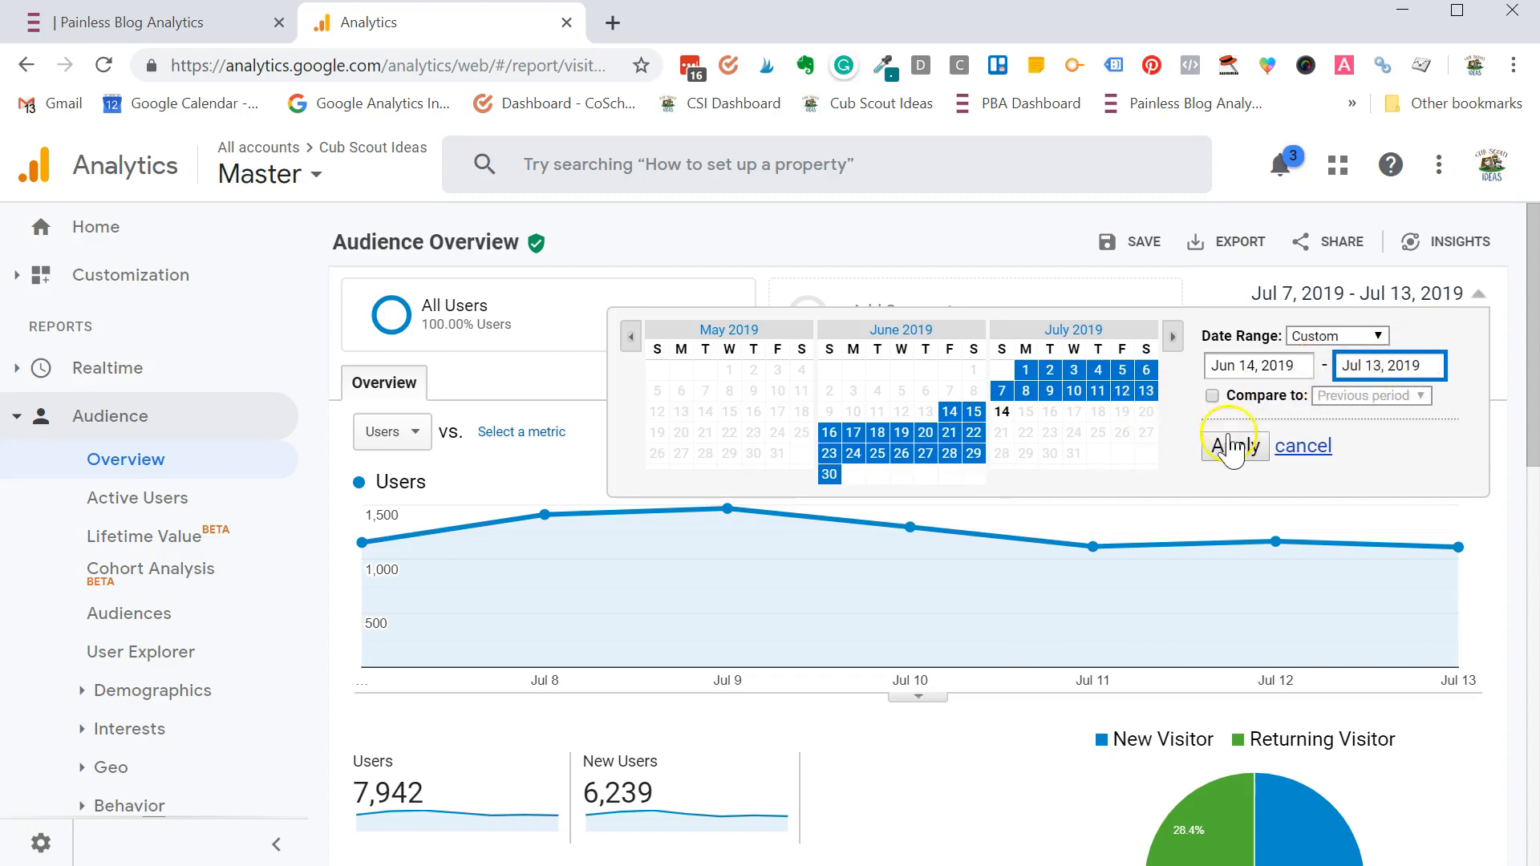
{"action": "left_click", "coordinate": [1232, 444]}
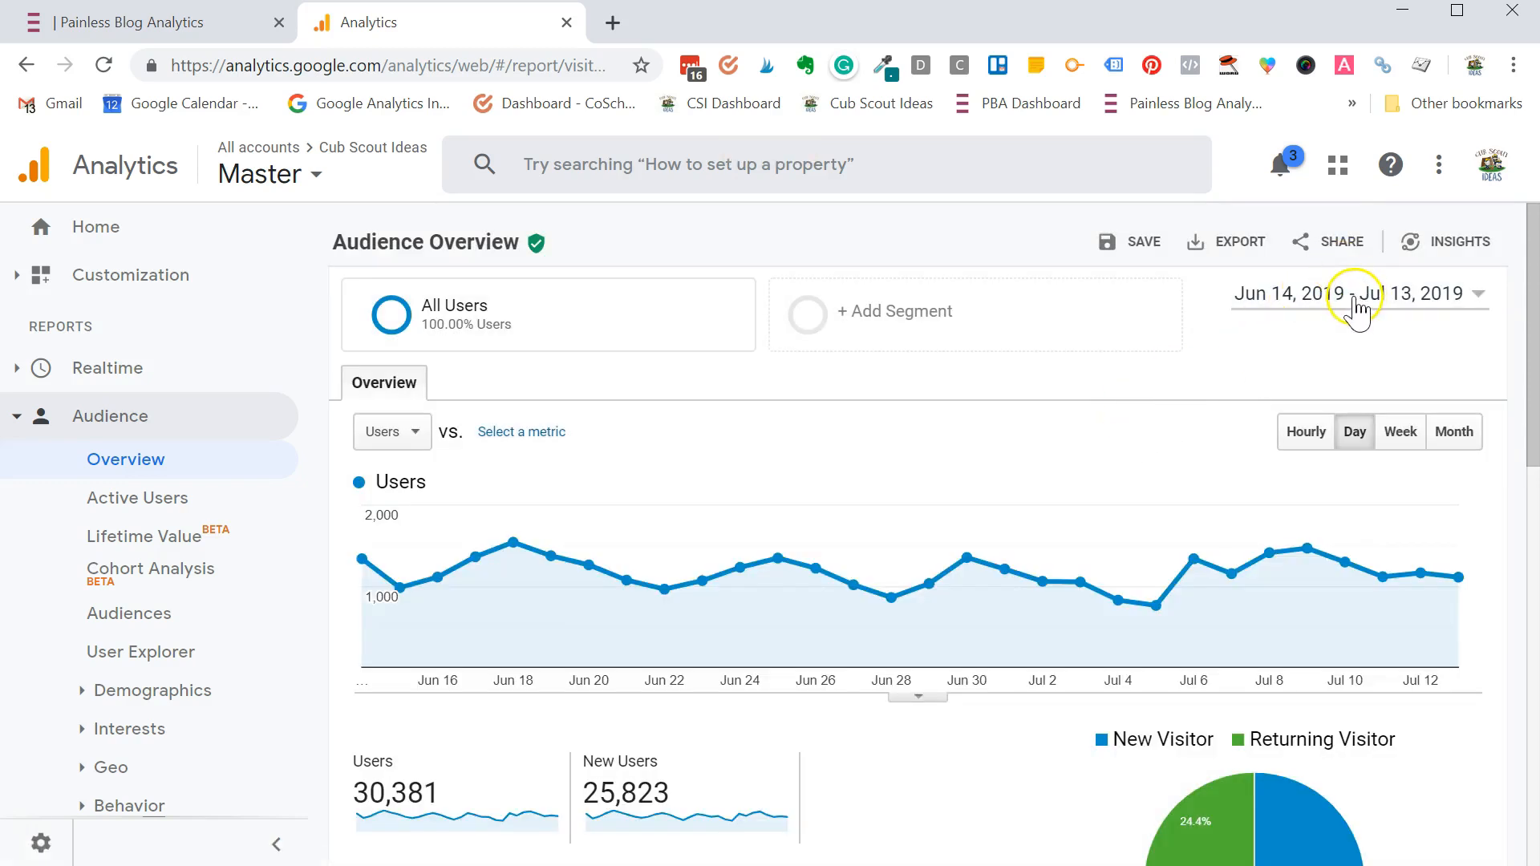
- Enter Jun 14, 2019 as the start date so the report covers Jun 14–Jul 13, 2019
{"action": "left_click", "coordinate": [1359, 294]}
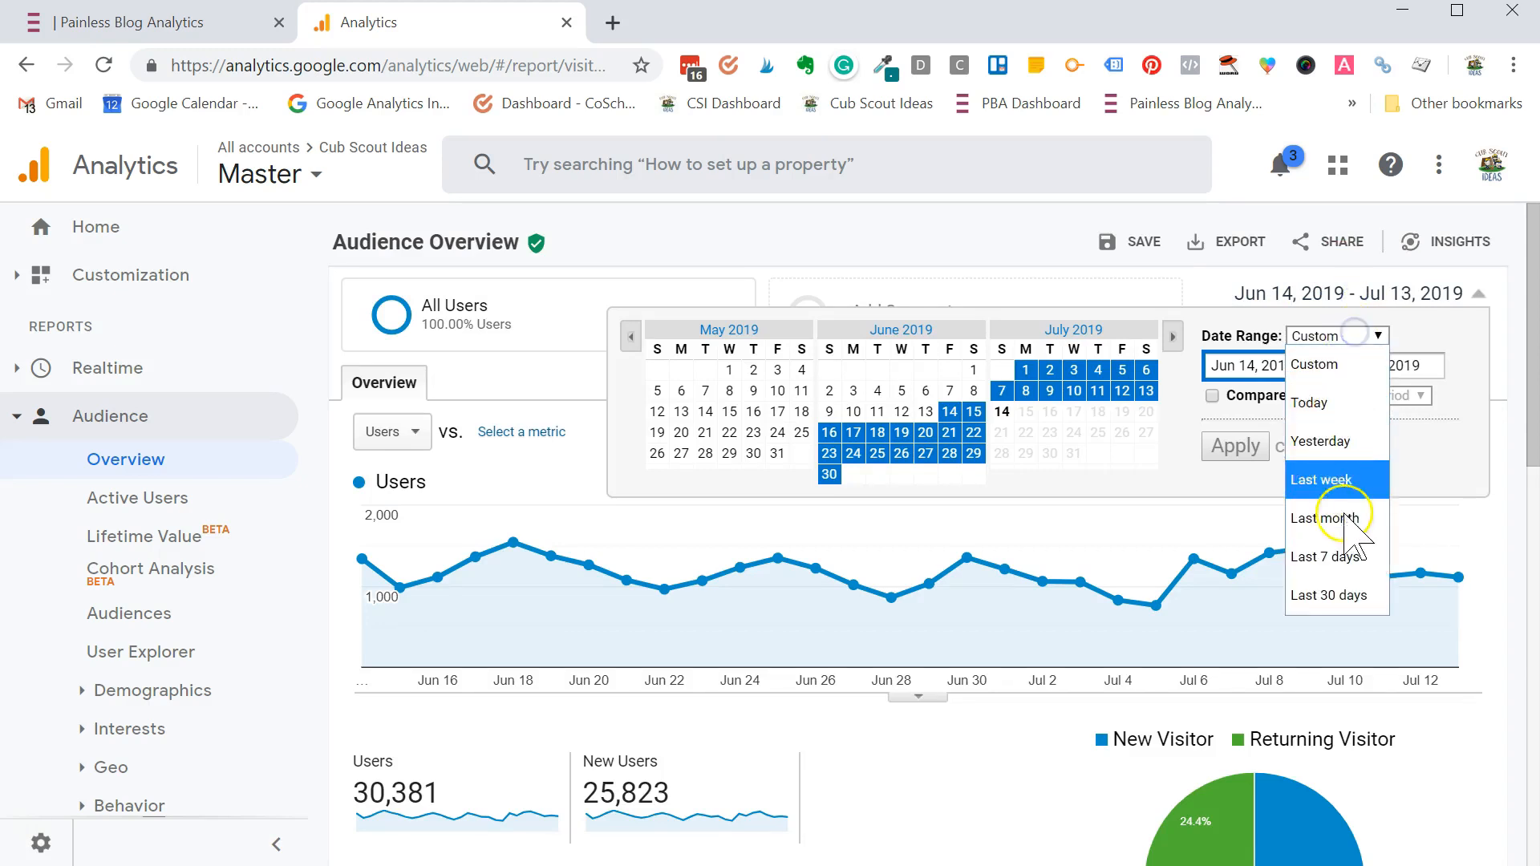
{"action": "left_click", "coordinate": [1326, 480]}
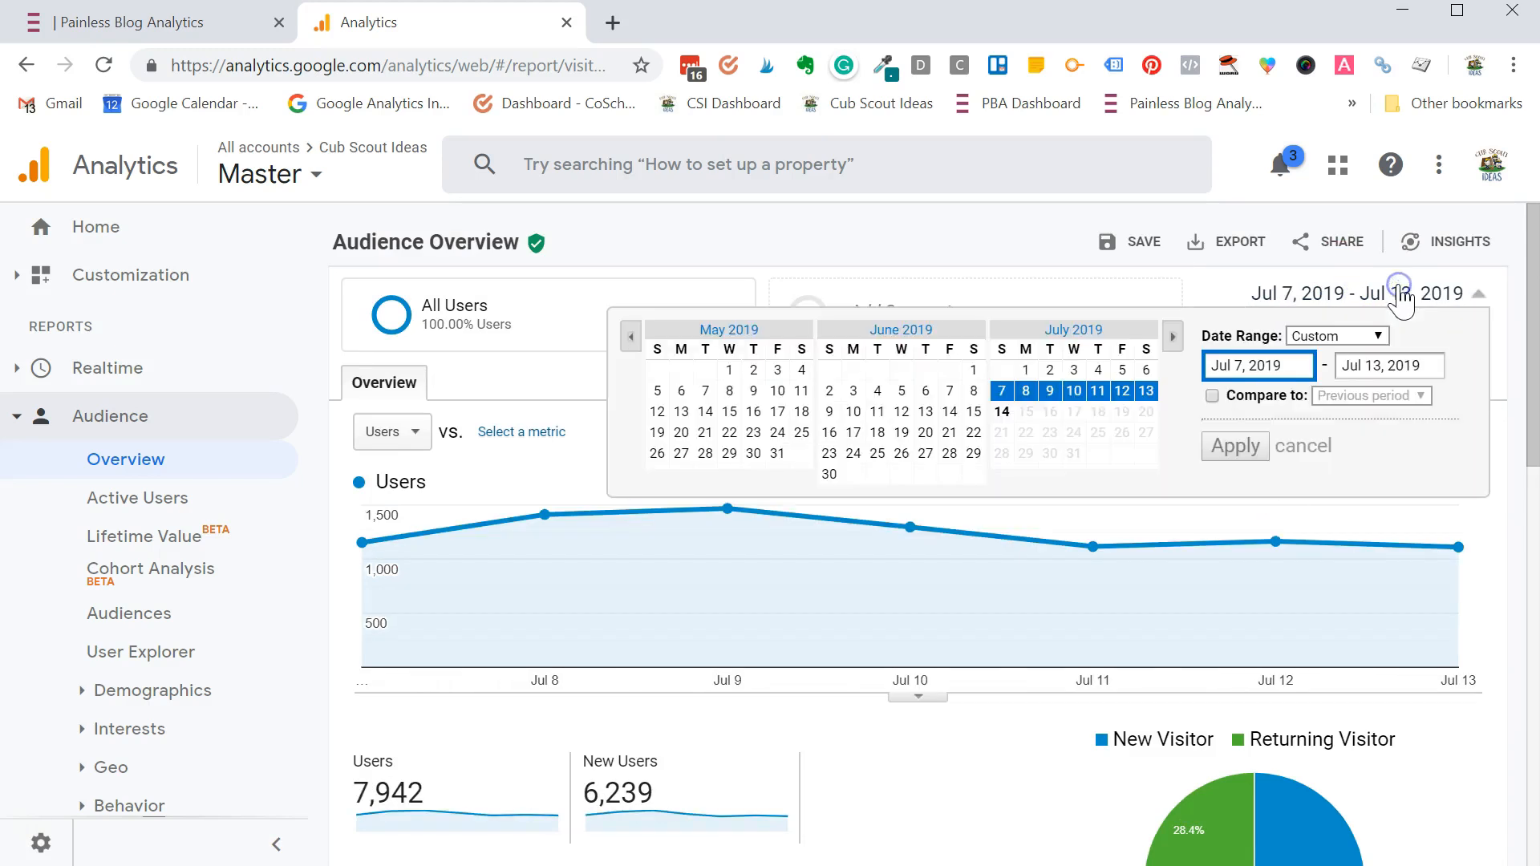
{"action": "mouse_move", "coordinate": [1384, 314]}
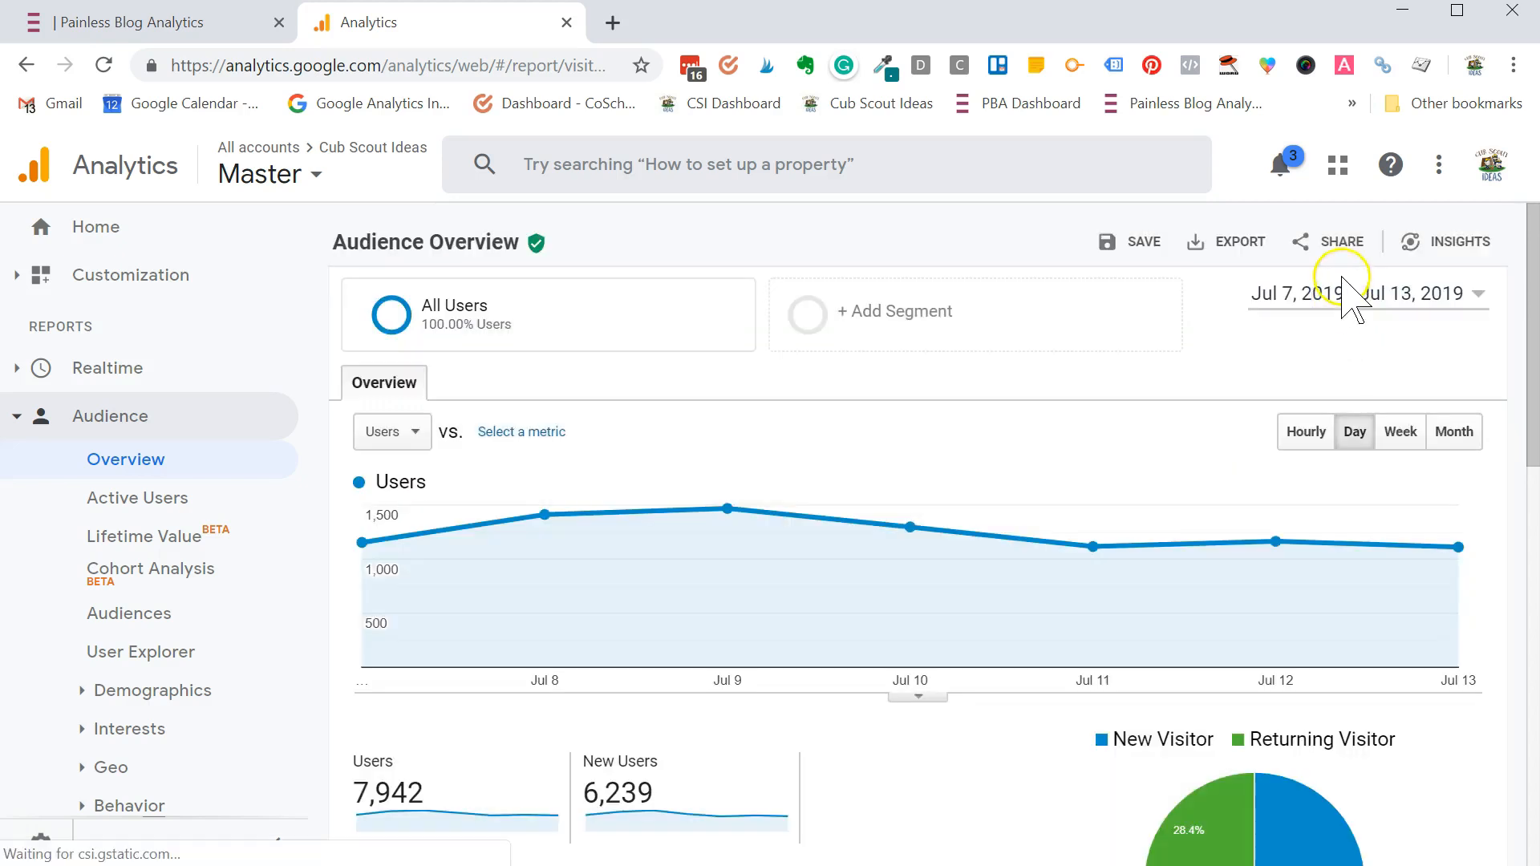
{"action": "left_click", "coordinate": [1365, 292]}
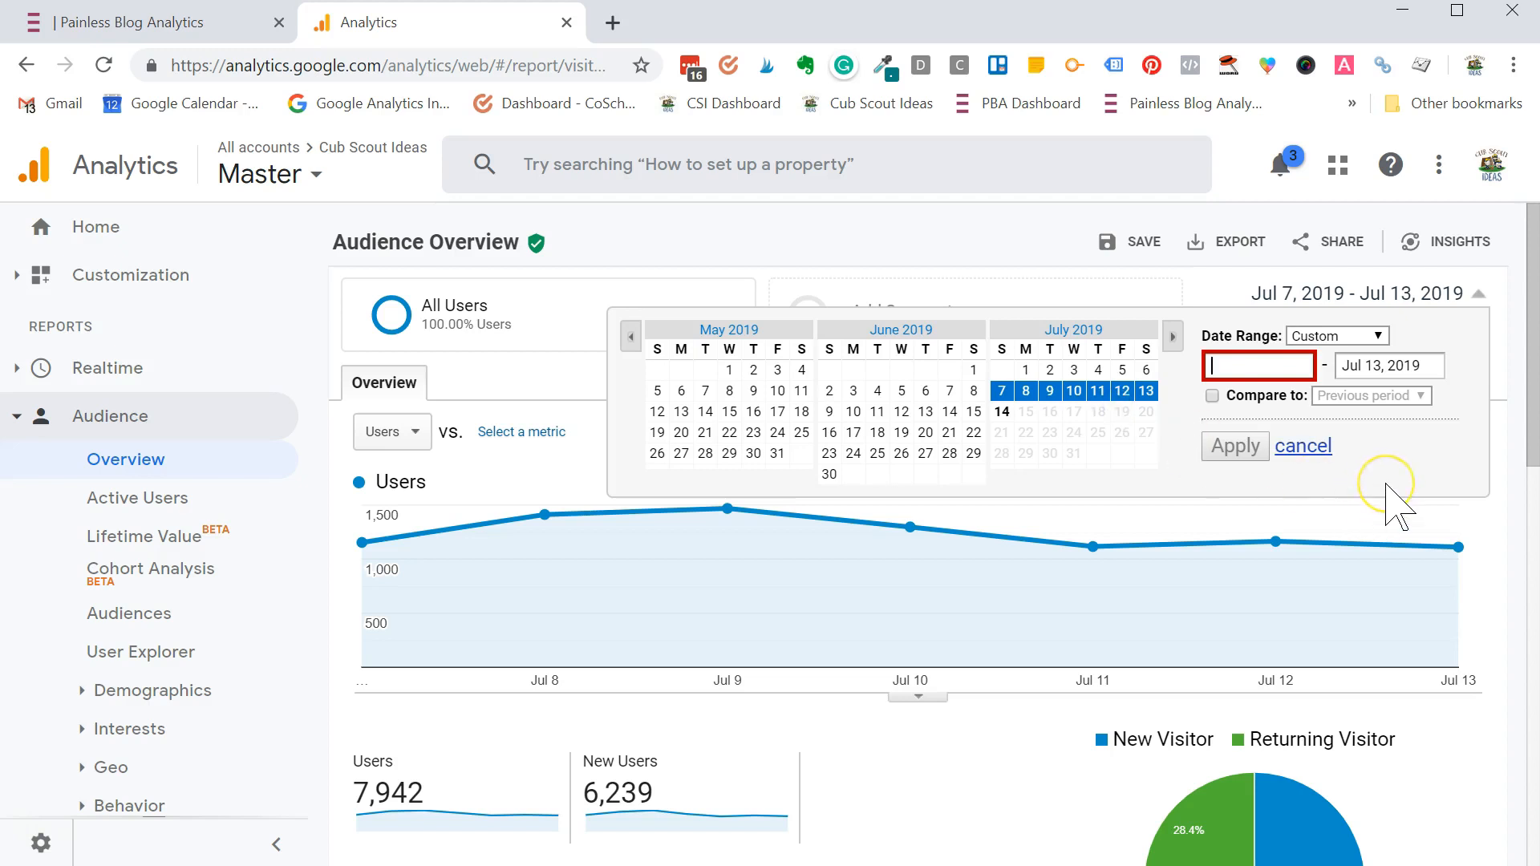
{"action": "type", "text": "jun"}
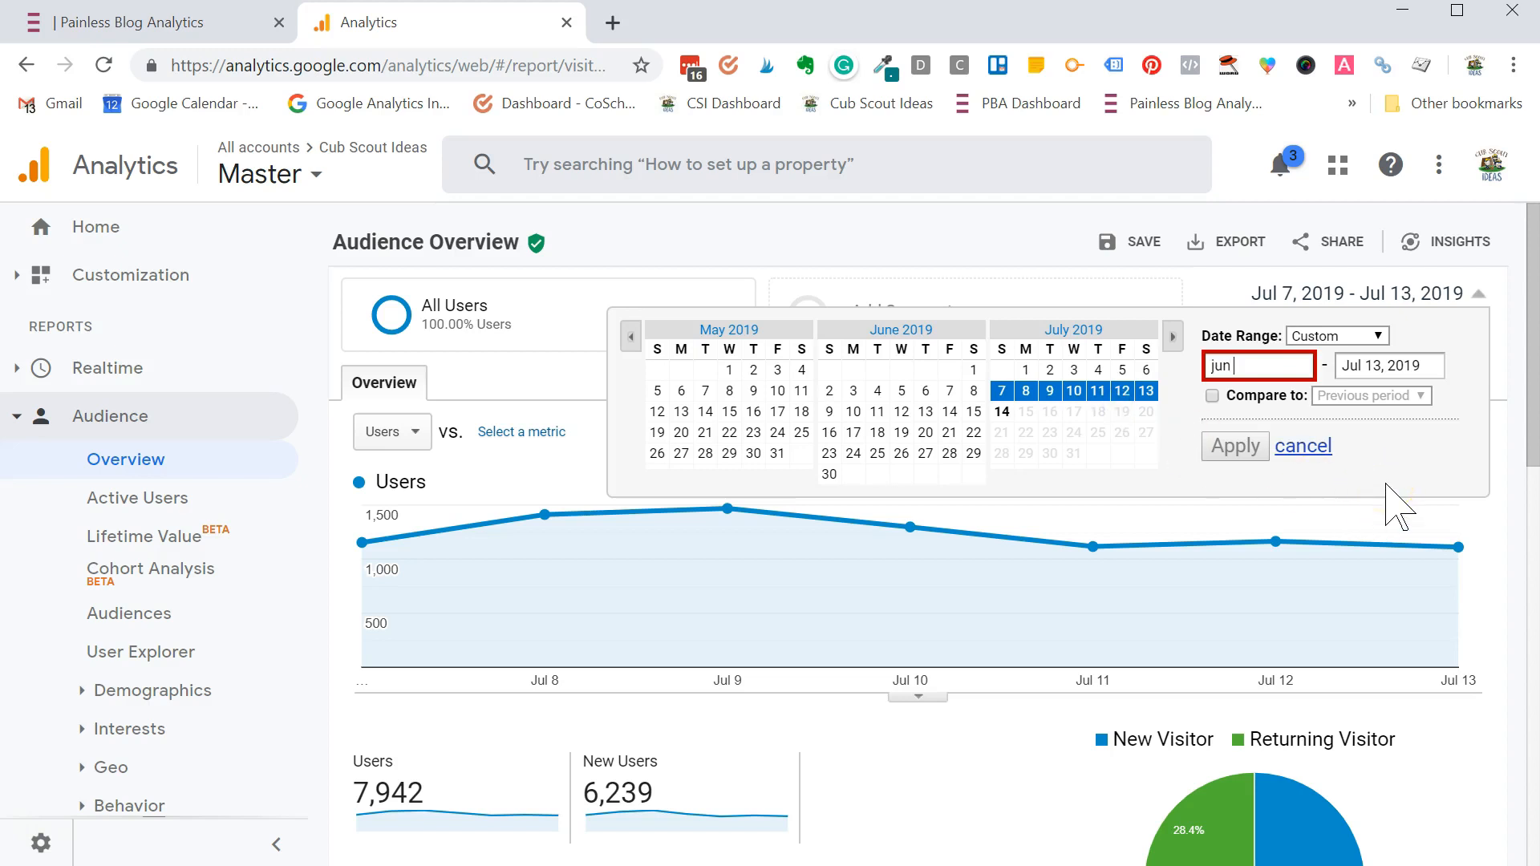
{"action": "type", "text": "1"}
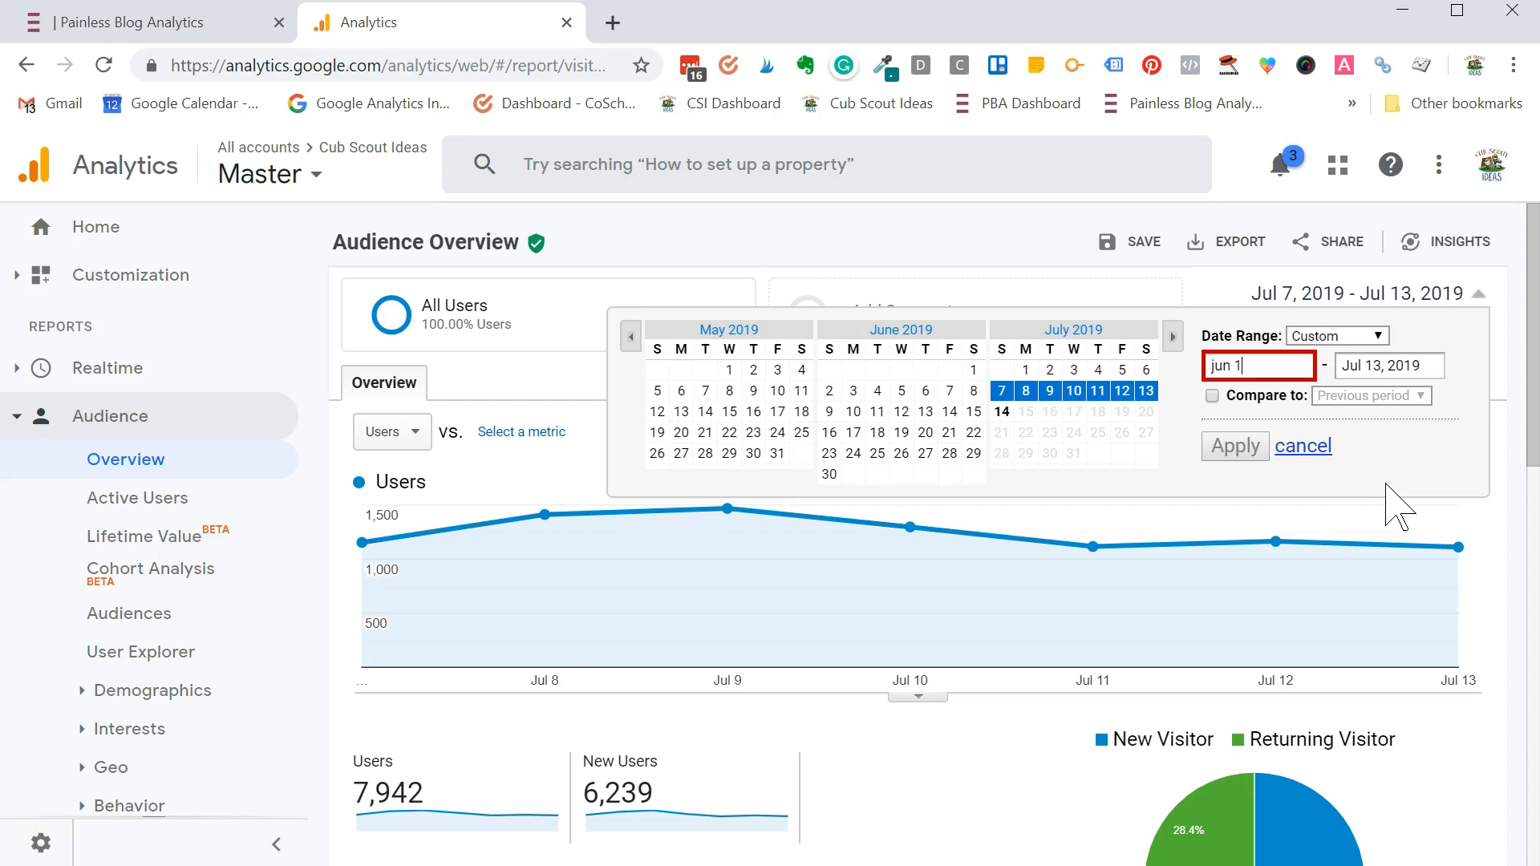
{"action": "type", "text": "4"}
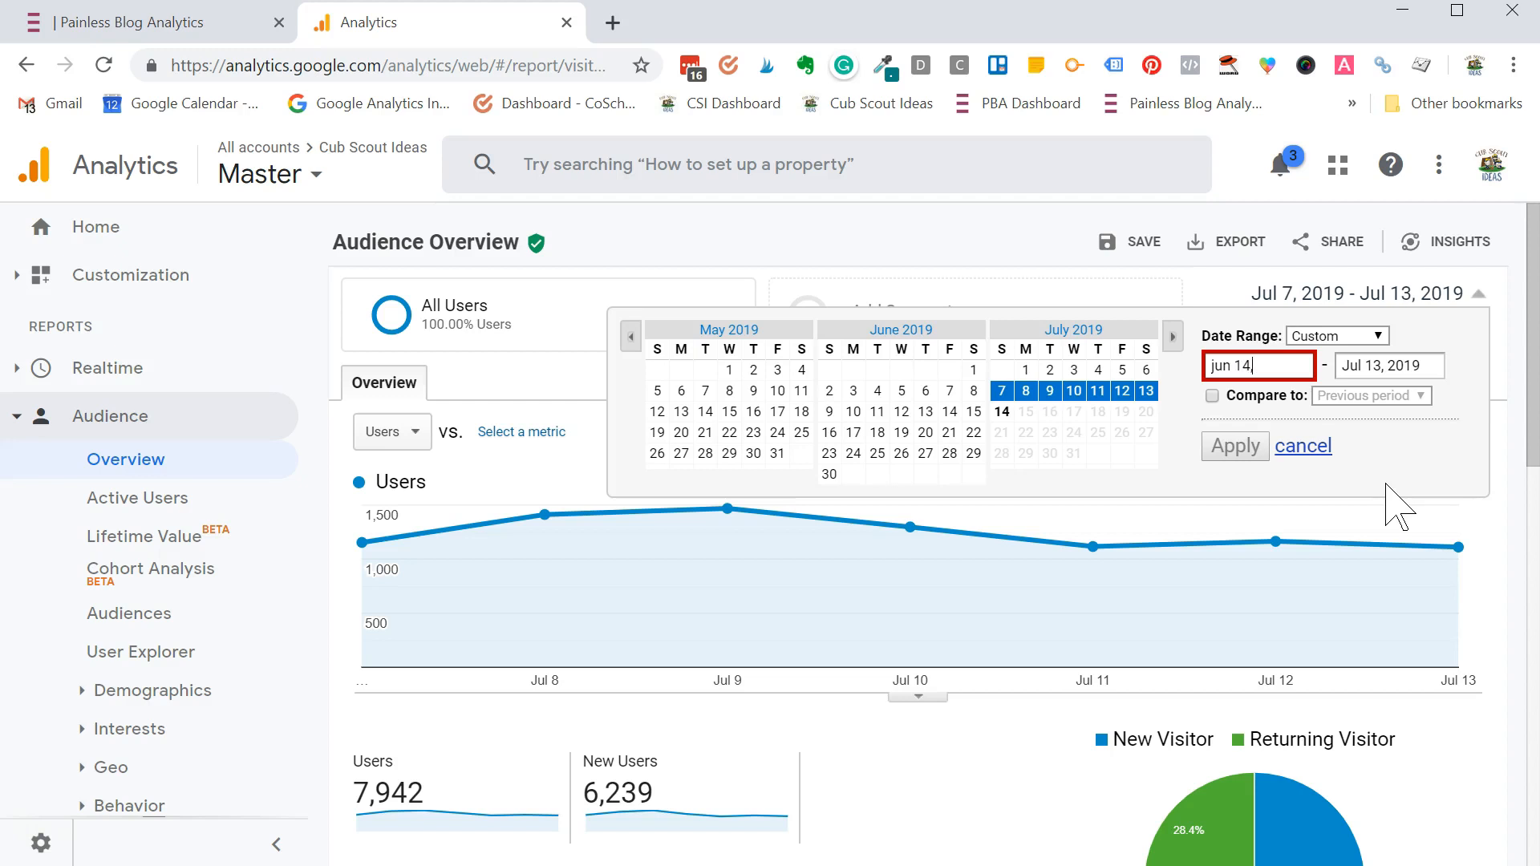
{"action": "type", "text": ", 2019"}
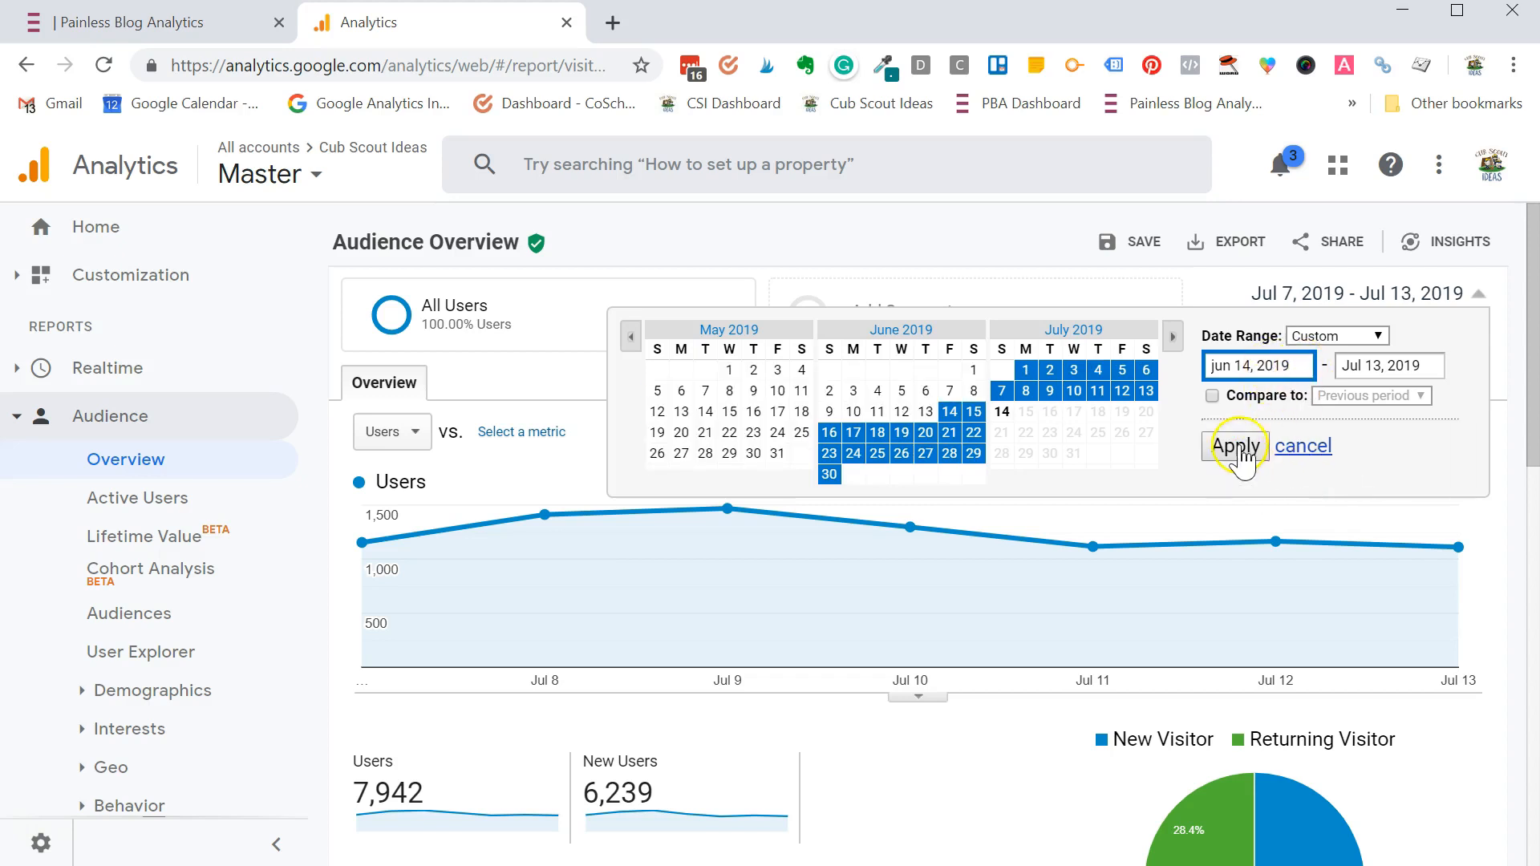
{"action": "left_click", "coordinate": [1235, 446]}
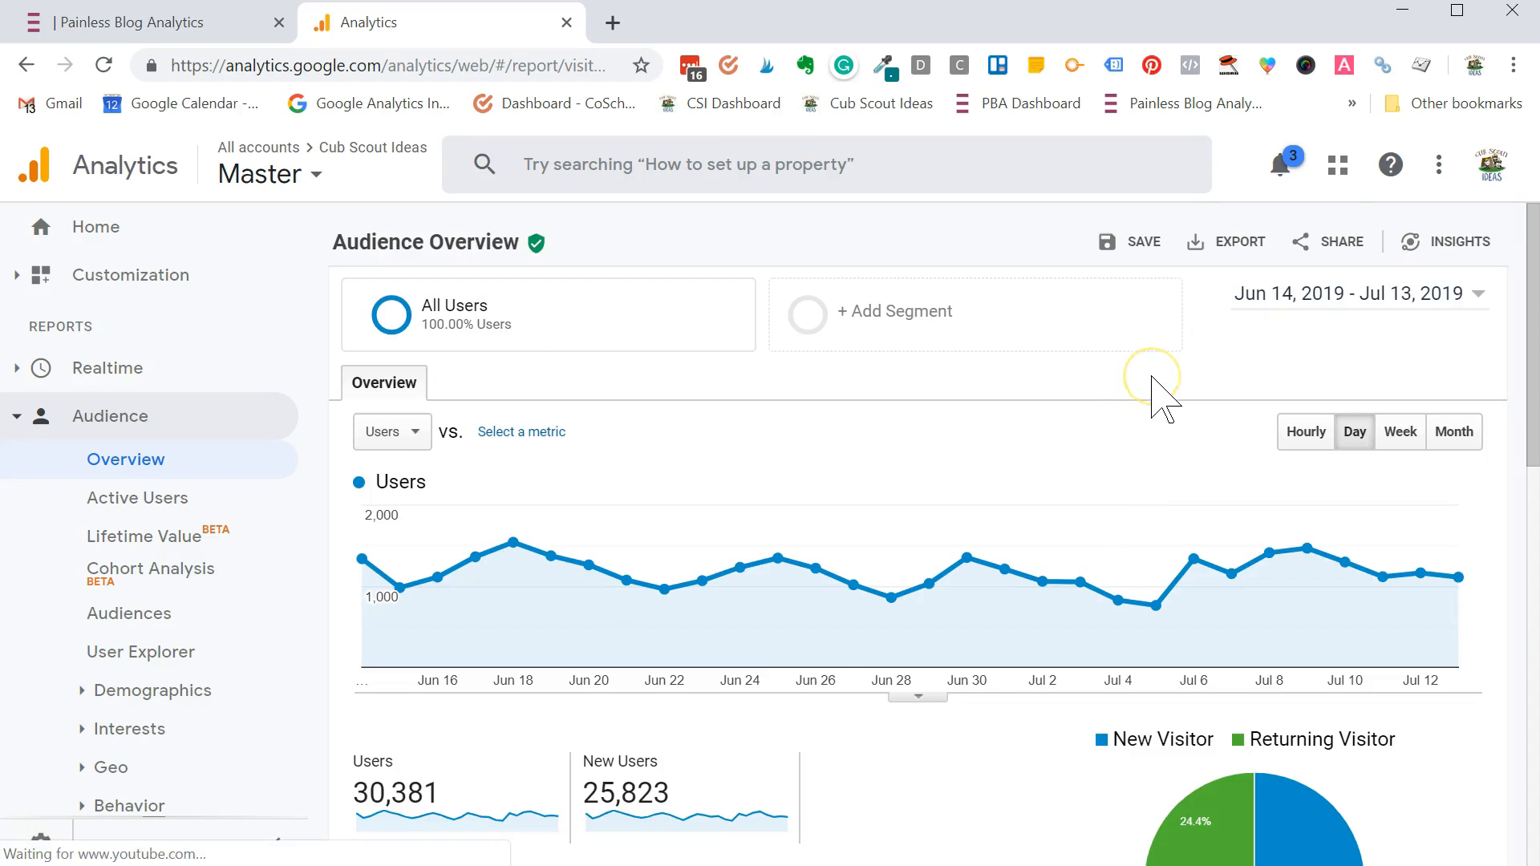
{"action": "mouse_move", "coordinate": [1415, 343]}
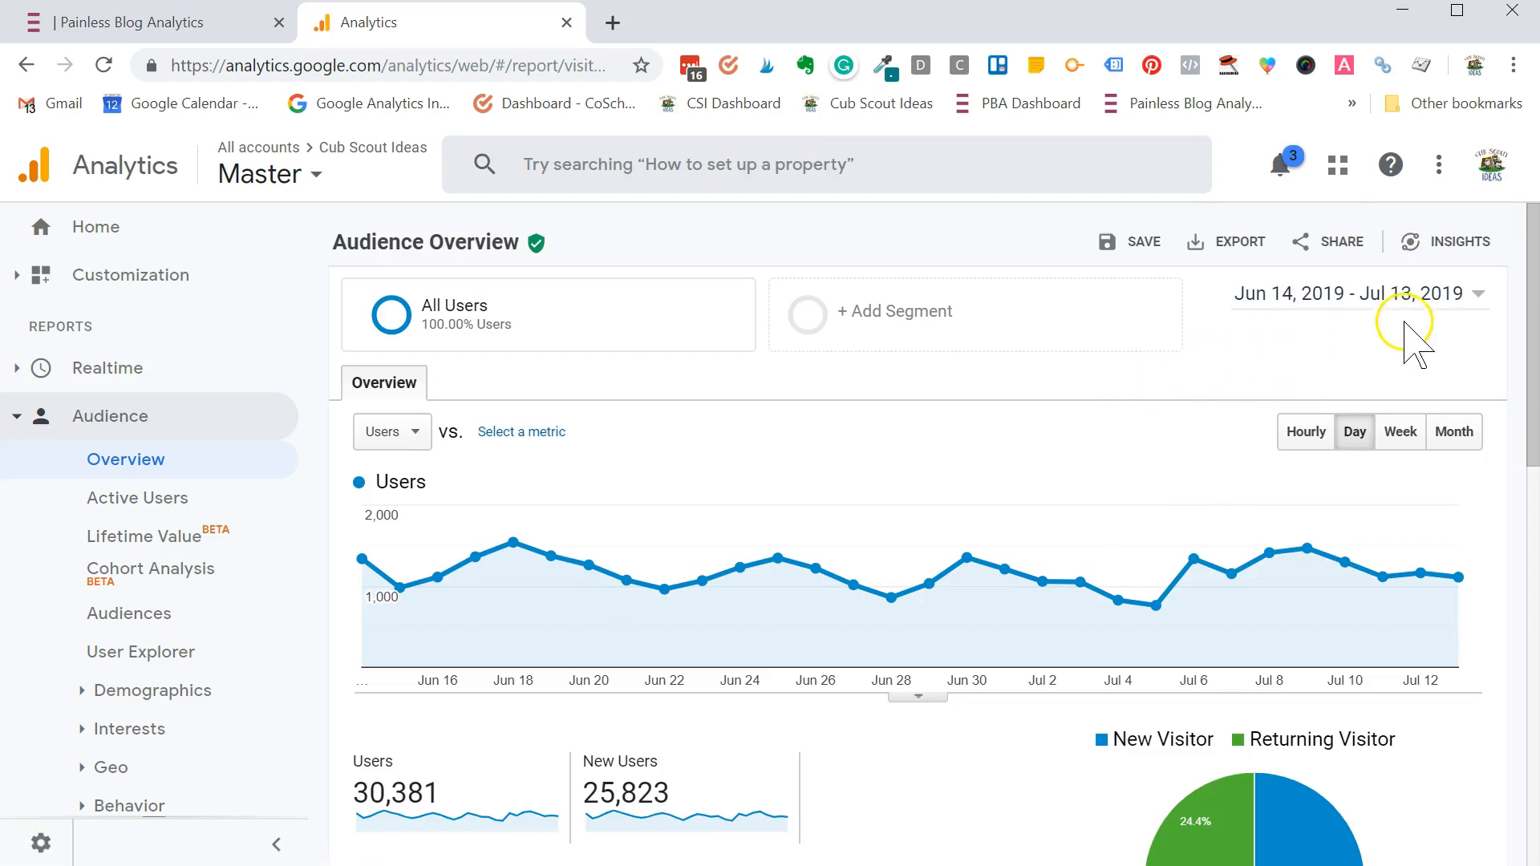
- Select the whole month of June 2019, Jun 1–30, as the report range
{"action": "left_click", "coordinate": [1477, 292]}
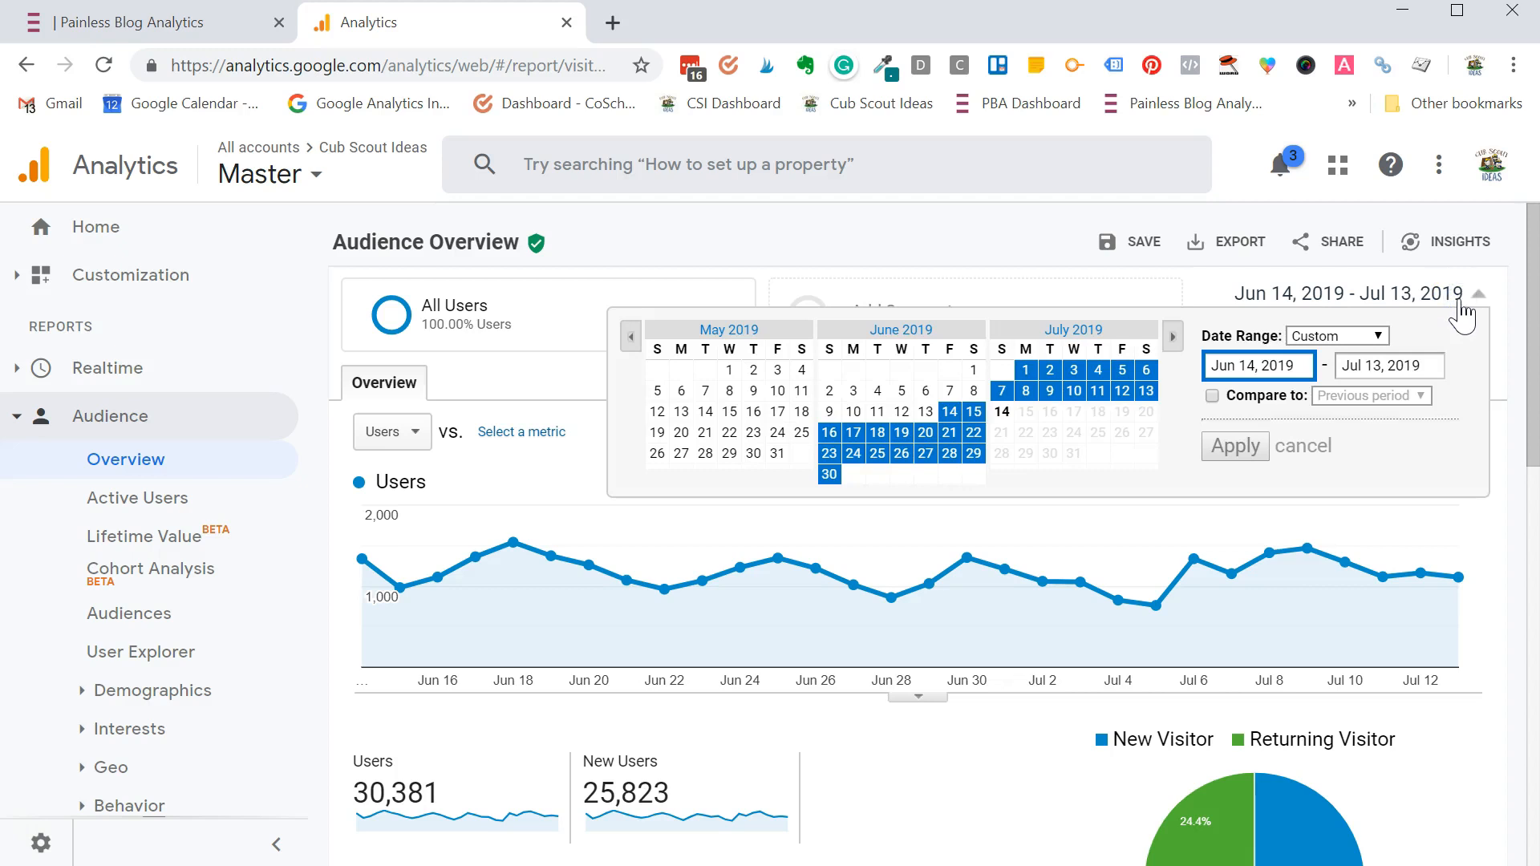
{"action": "left_click", "coordinate": [974, 371]}
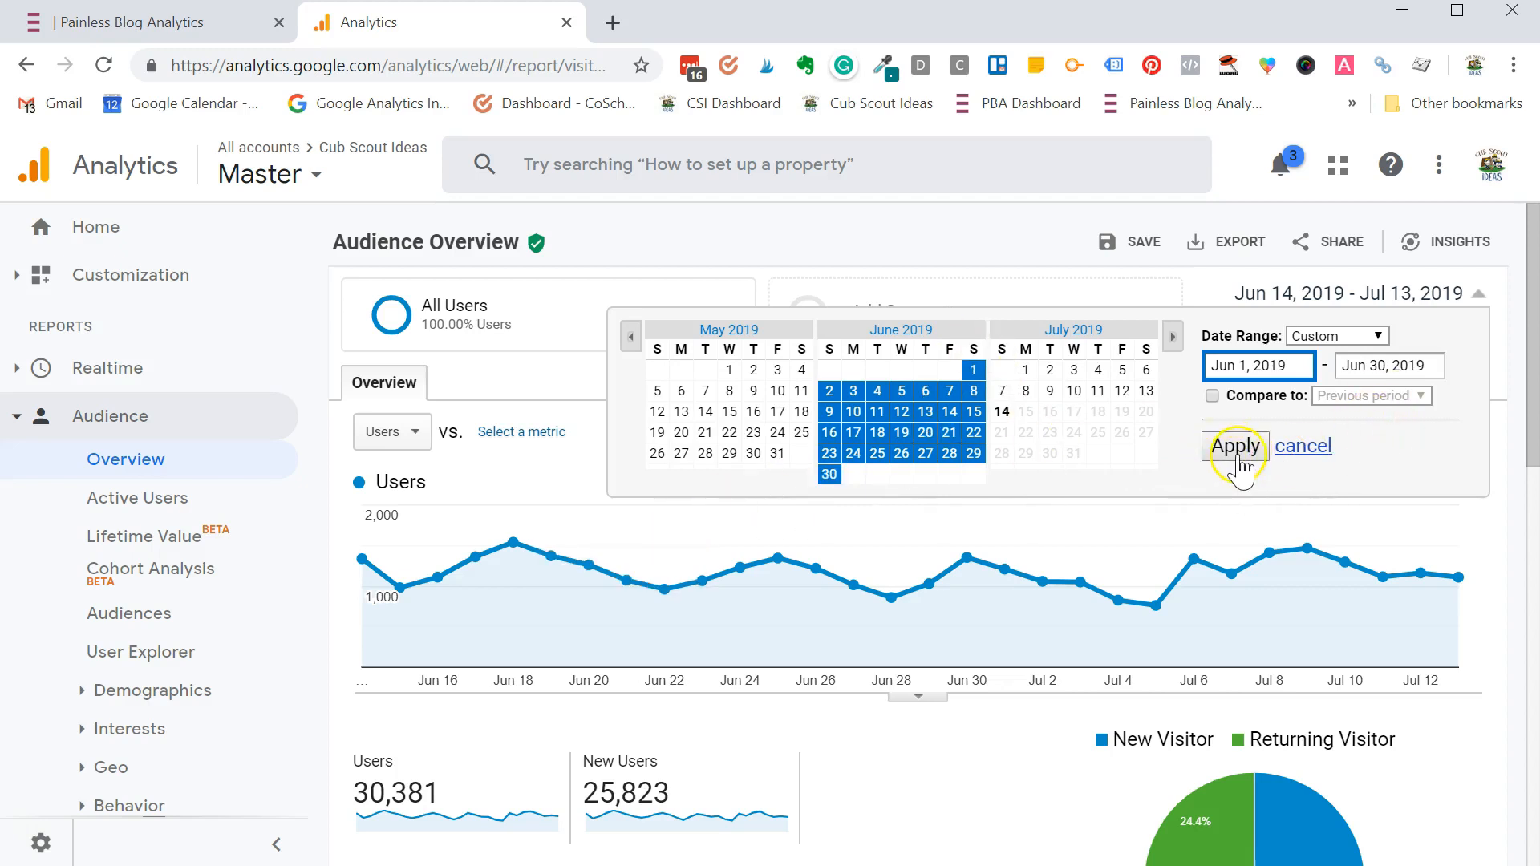
{"action": "left_click", "coordinate": [1236, 444]}
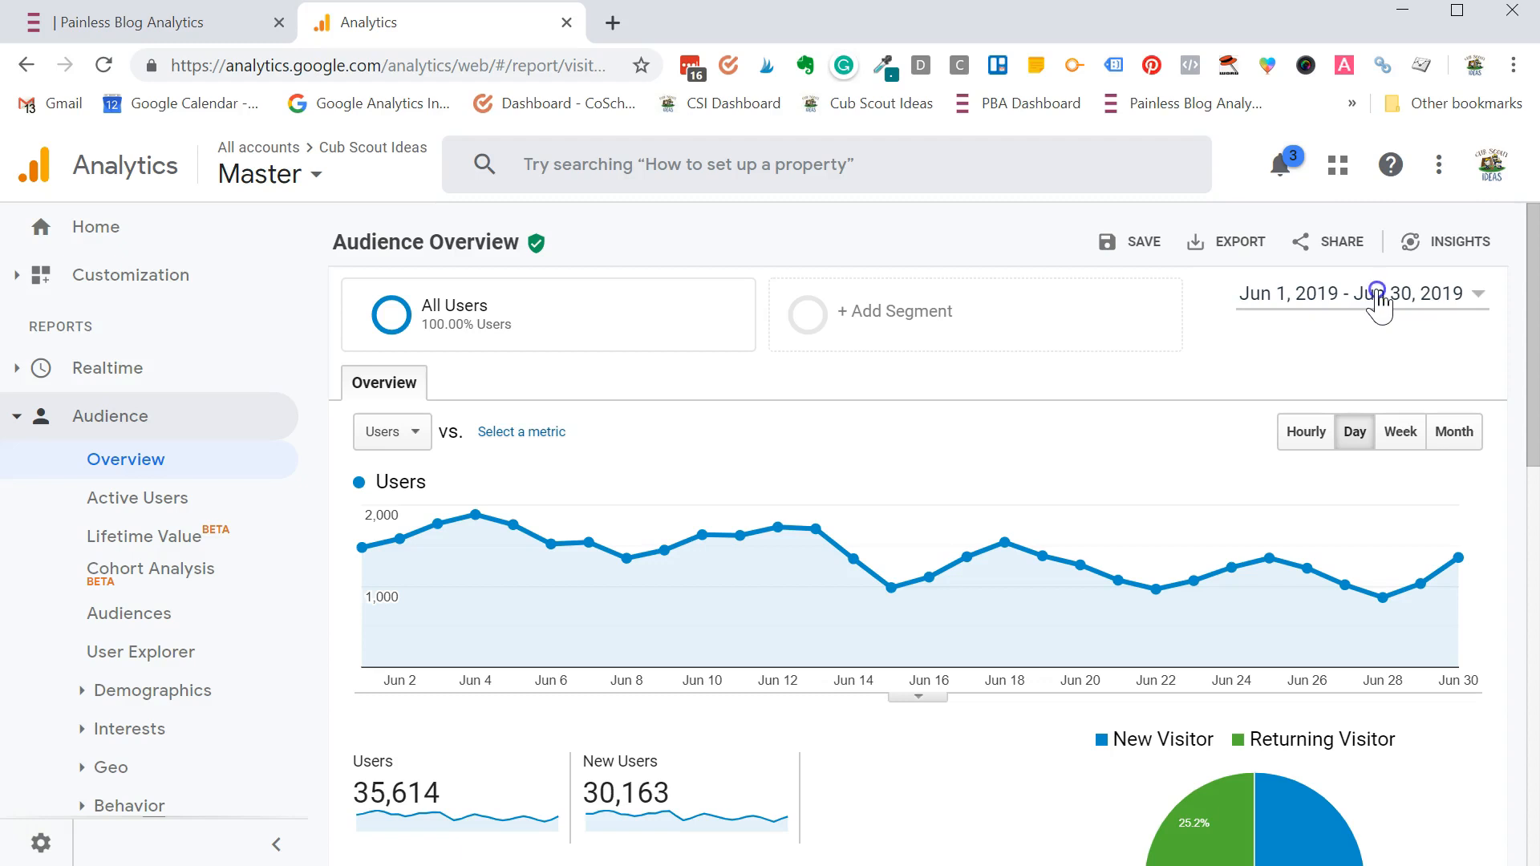
- Turn on comparison for June 2019, trying Previous year then Previous period
{"action": "left_click", "coordinate": [1380, 294]}
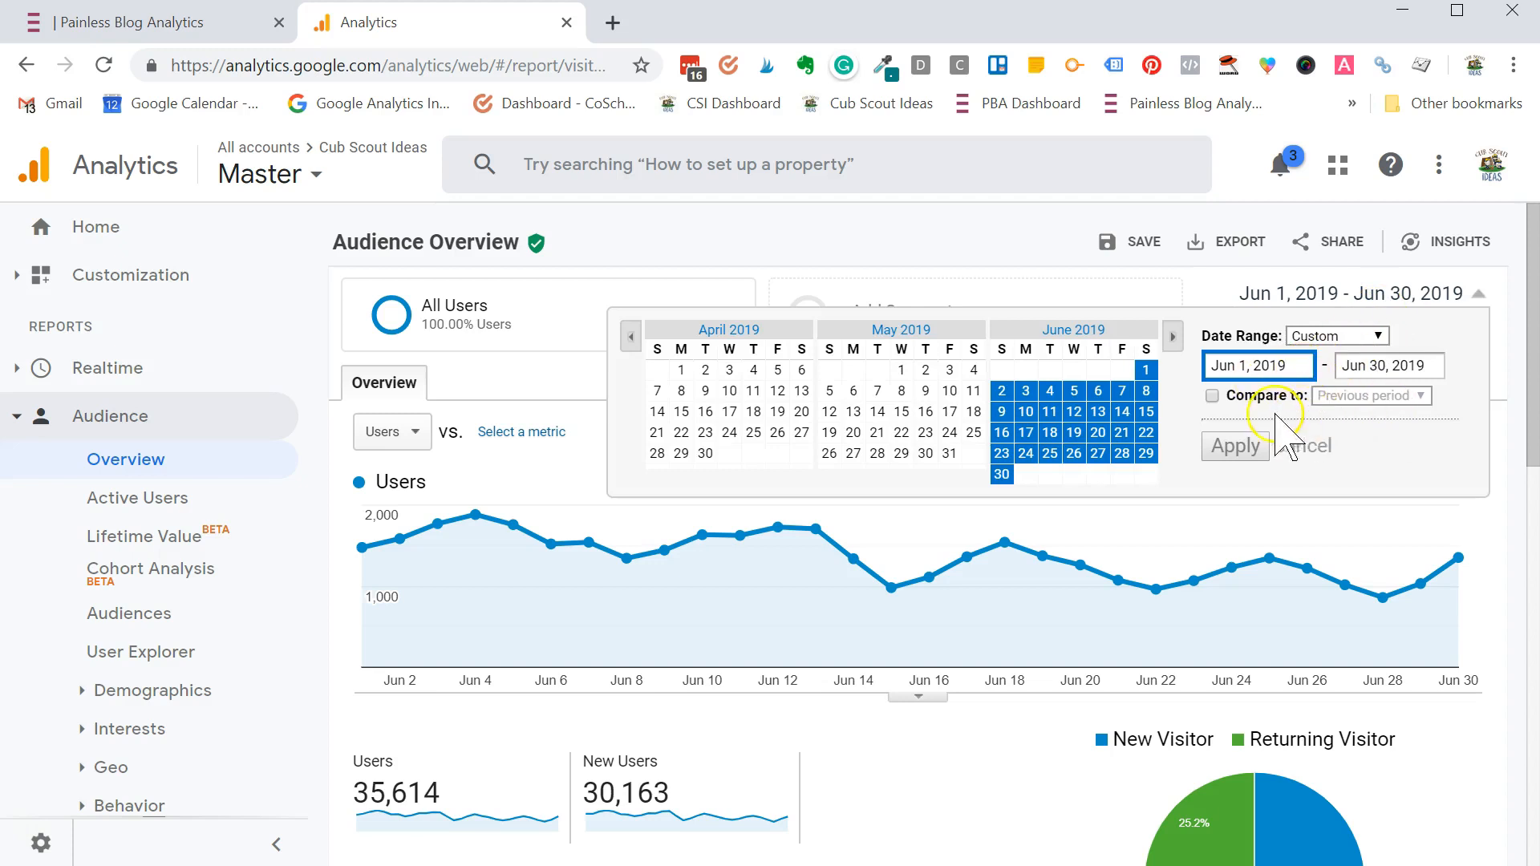
{"action": "left_click", "coordinate": [1213, 394]}
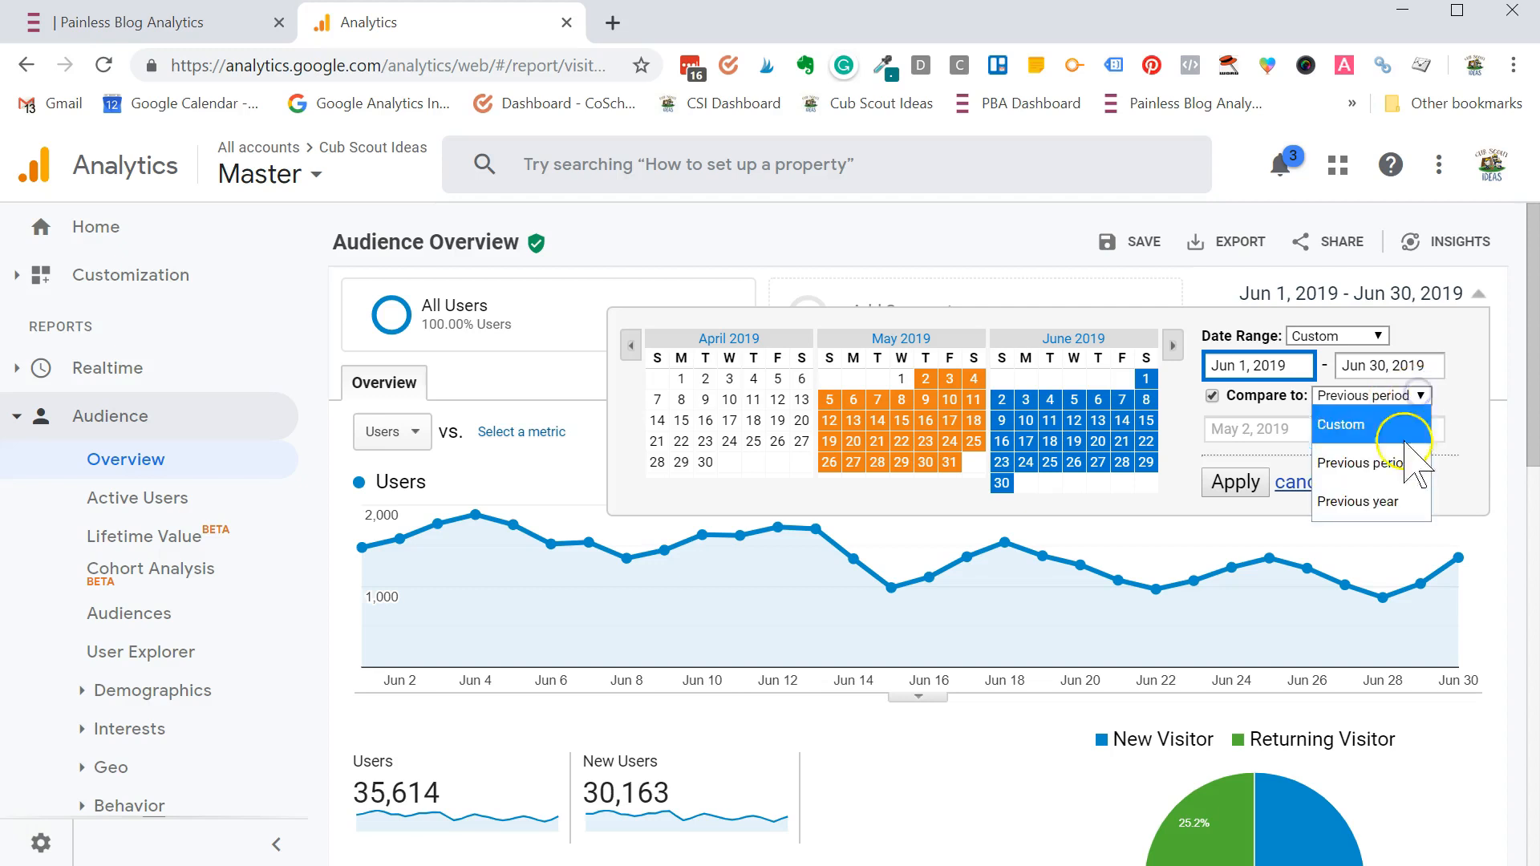
{"action": "left_click", "coordinate": [1359, 500]}
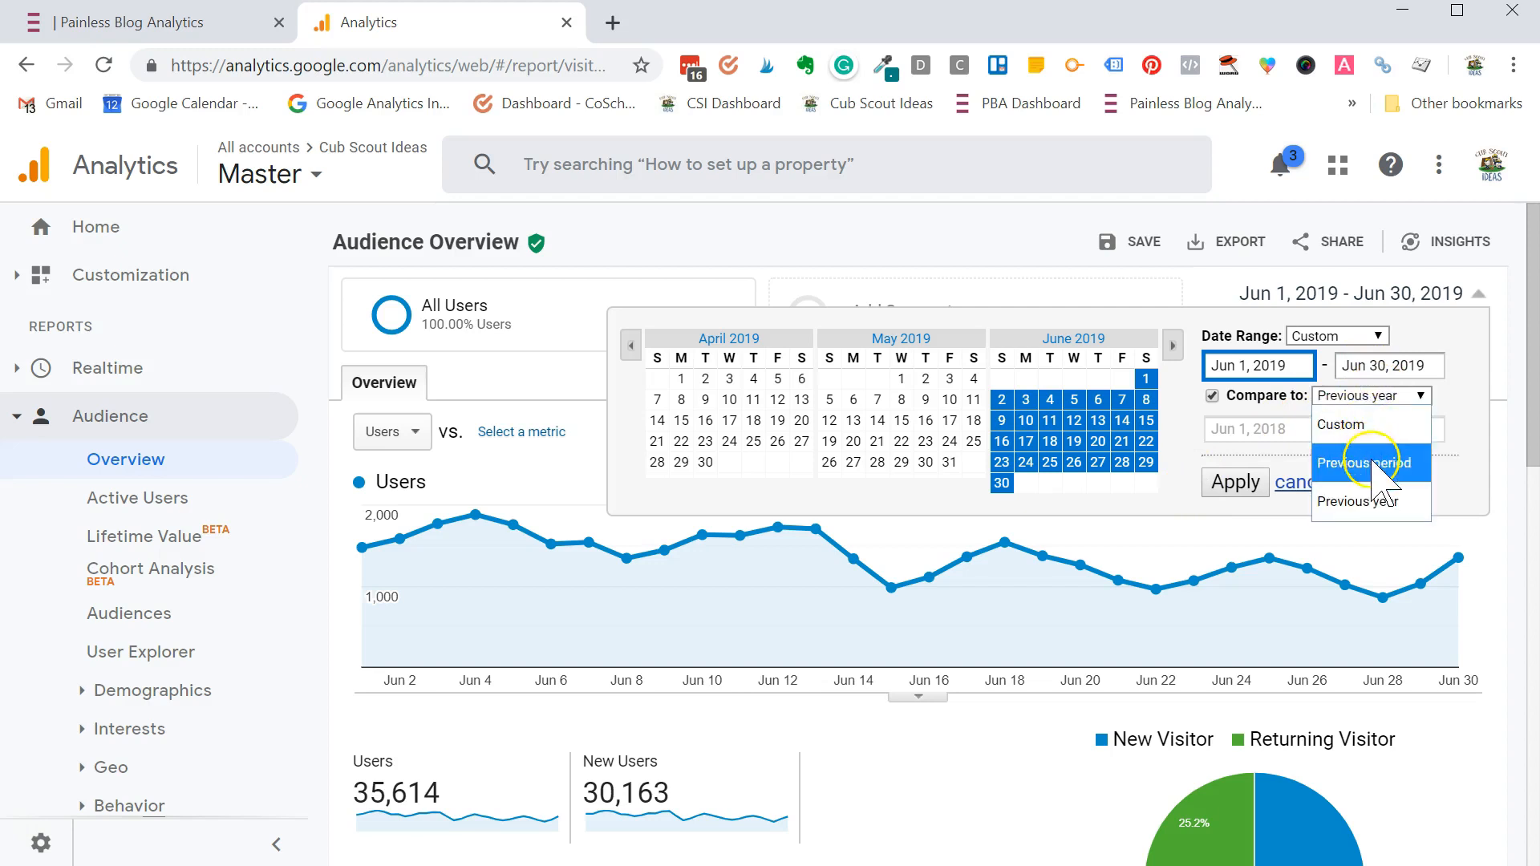
{"action": "left_click", "coordinate": [1235, 483]}
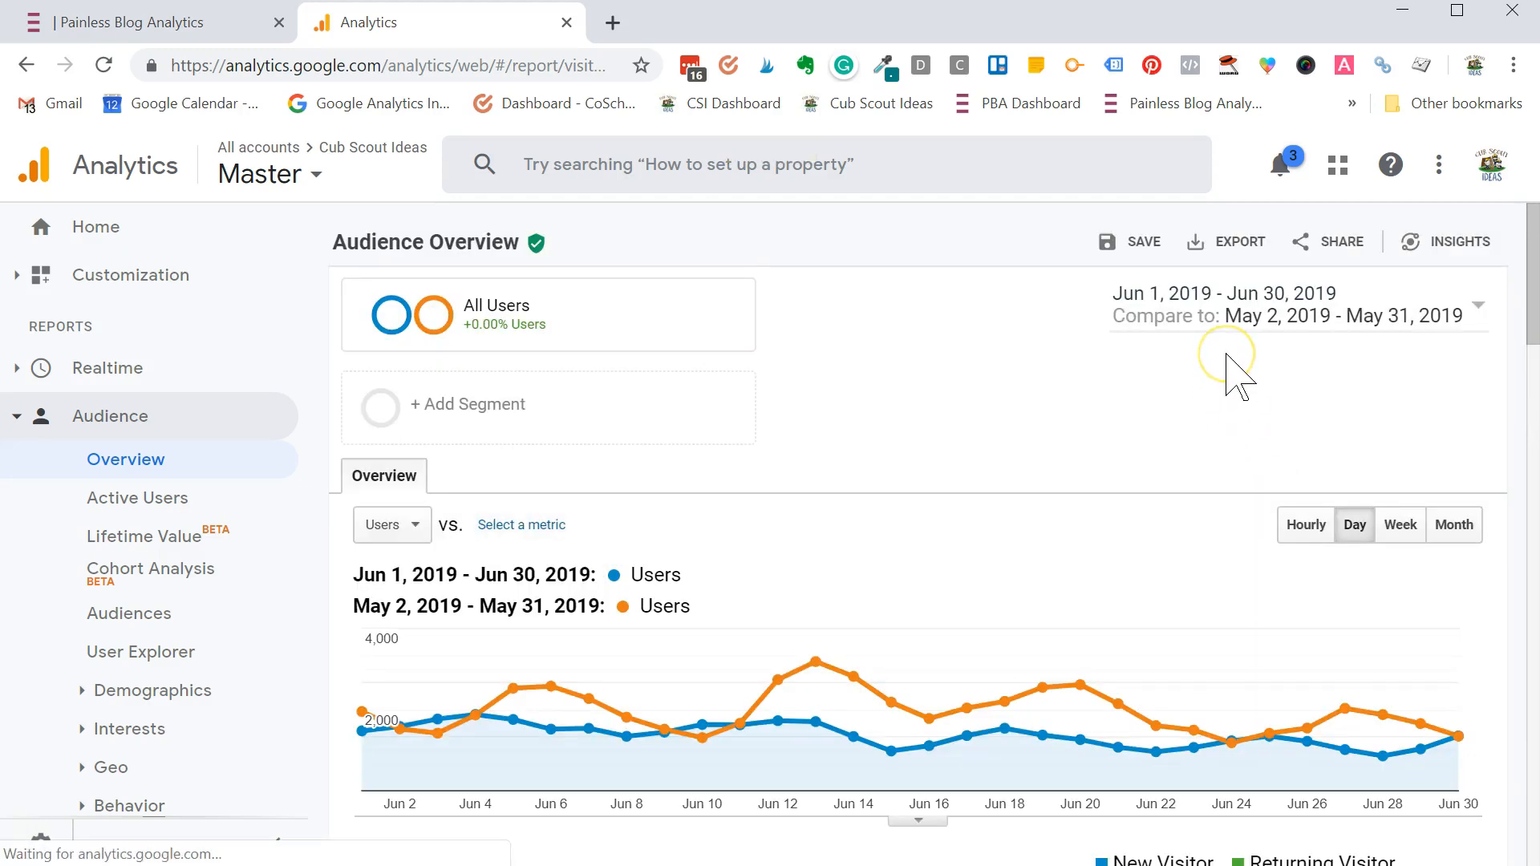
{"action": "scroll", "scroll_direction": "down", "scroll_amount": 3}
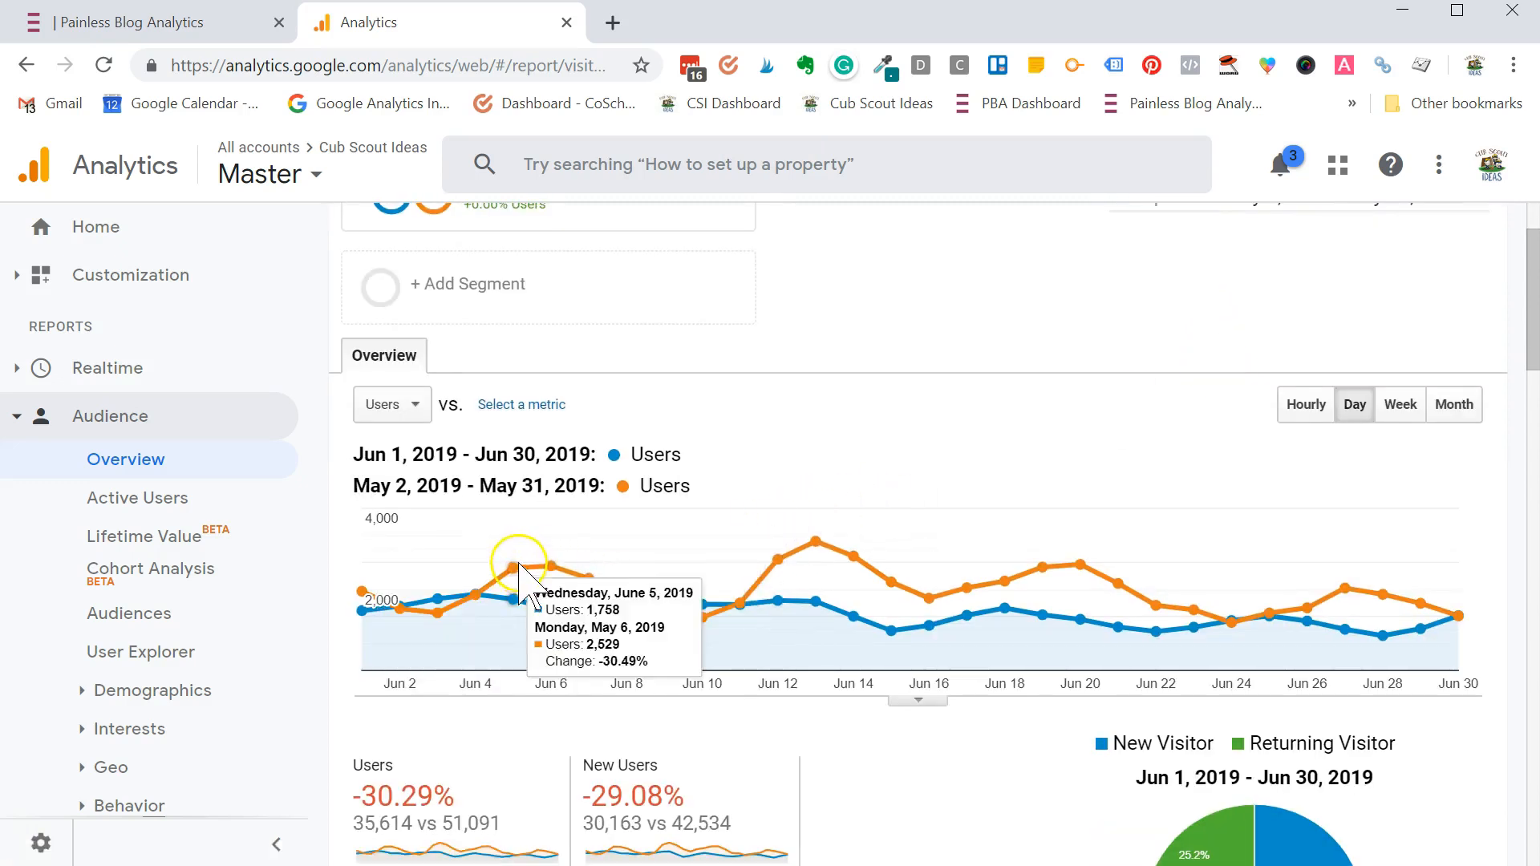
{"action": "mouse_move", "coordinate": [815, 544]}
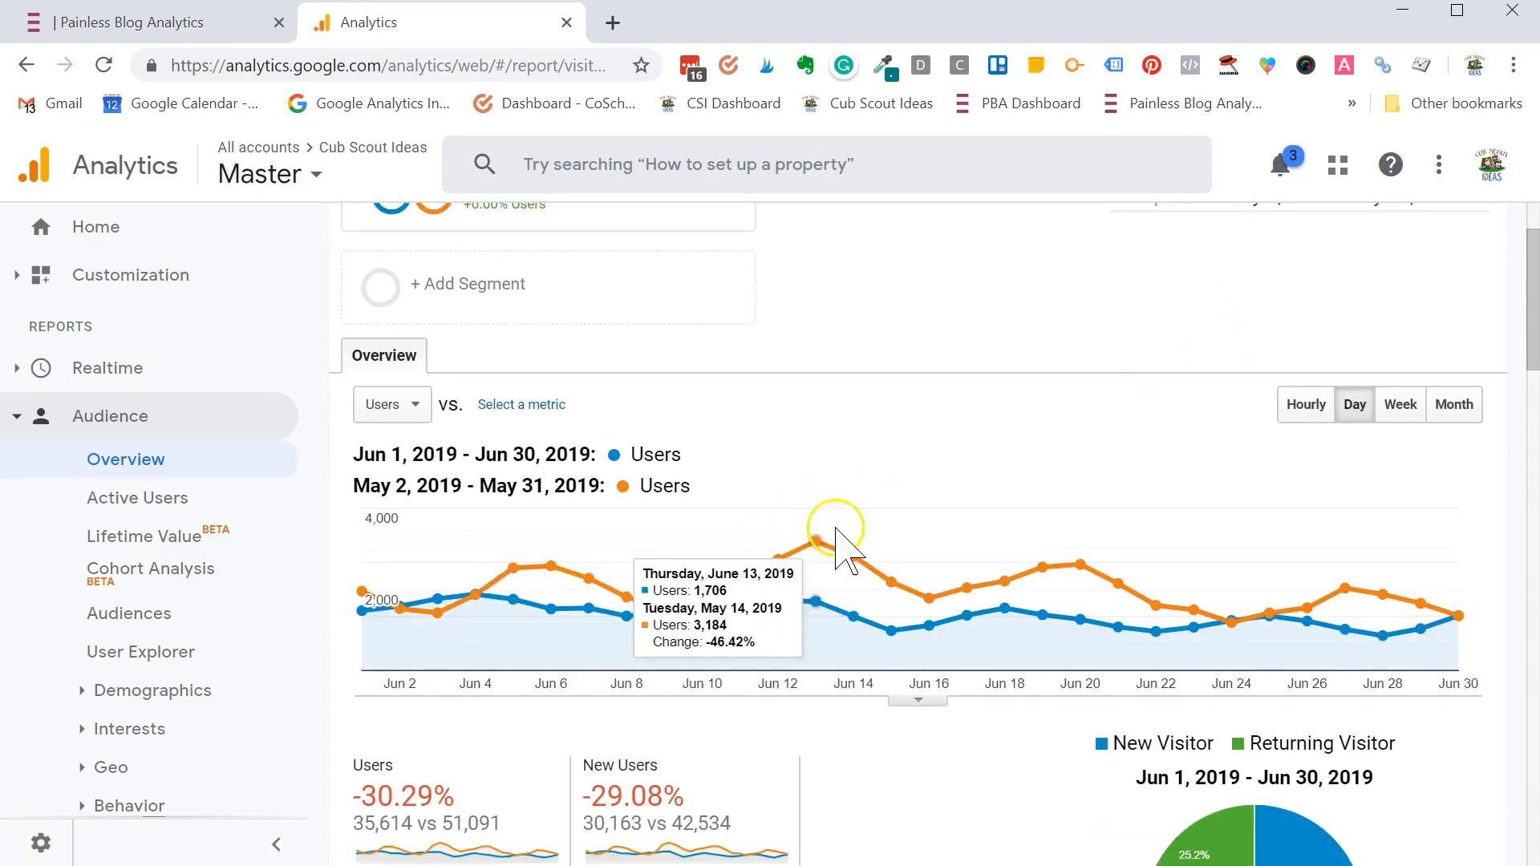
{"action": "mouse_move", "coordinate": [1184, 463]}
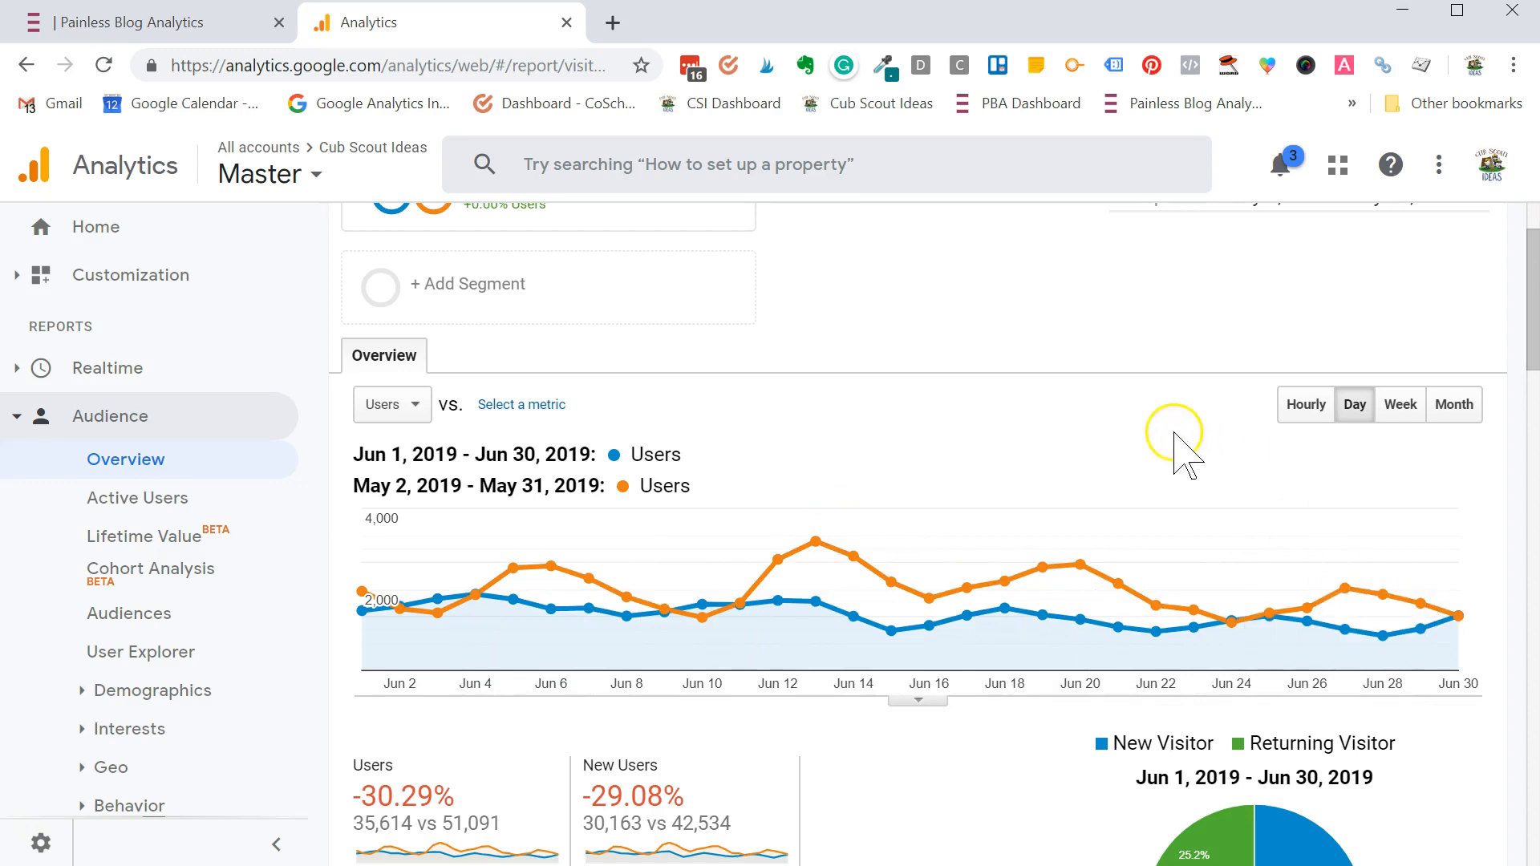
- Settle on Previous period, May 2–31, 2019, and review the compared daily Users chart
{"action": "left_click", "coordinate": [1223, 314]}
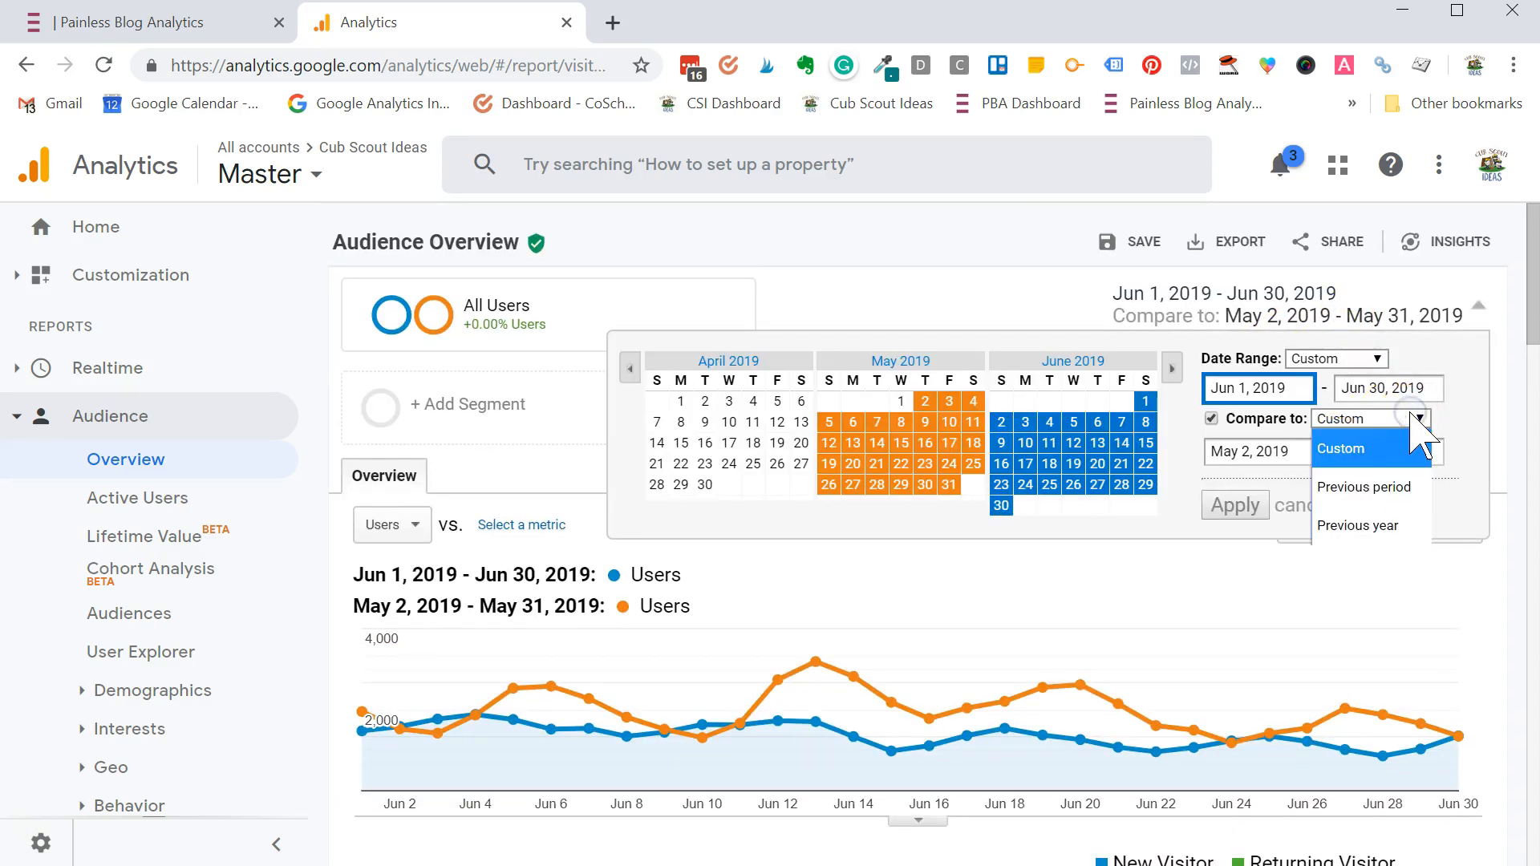
{"action": "left_click", "coordinate": [1341, 448]}
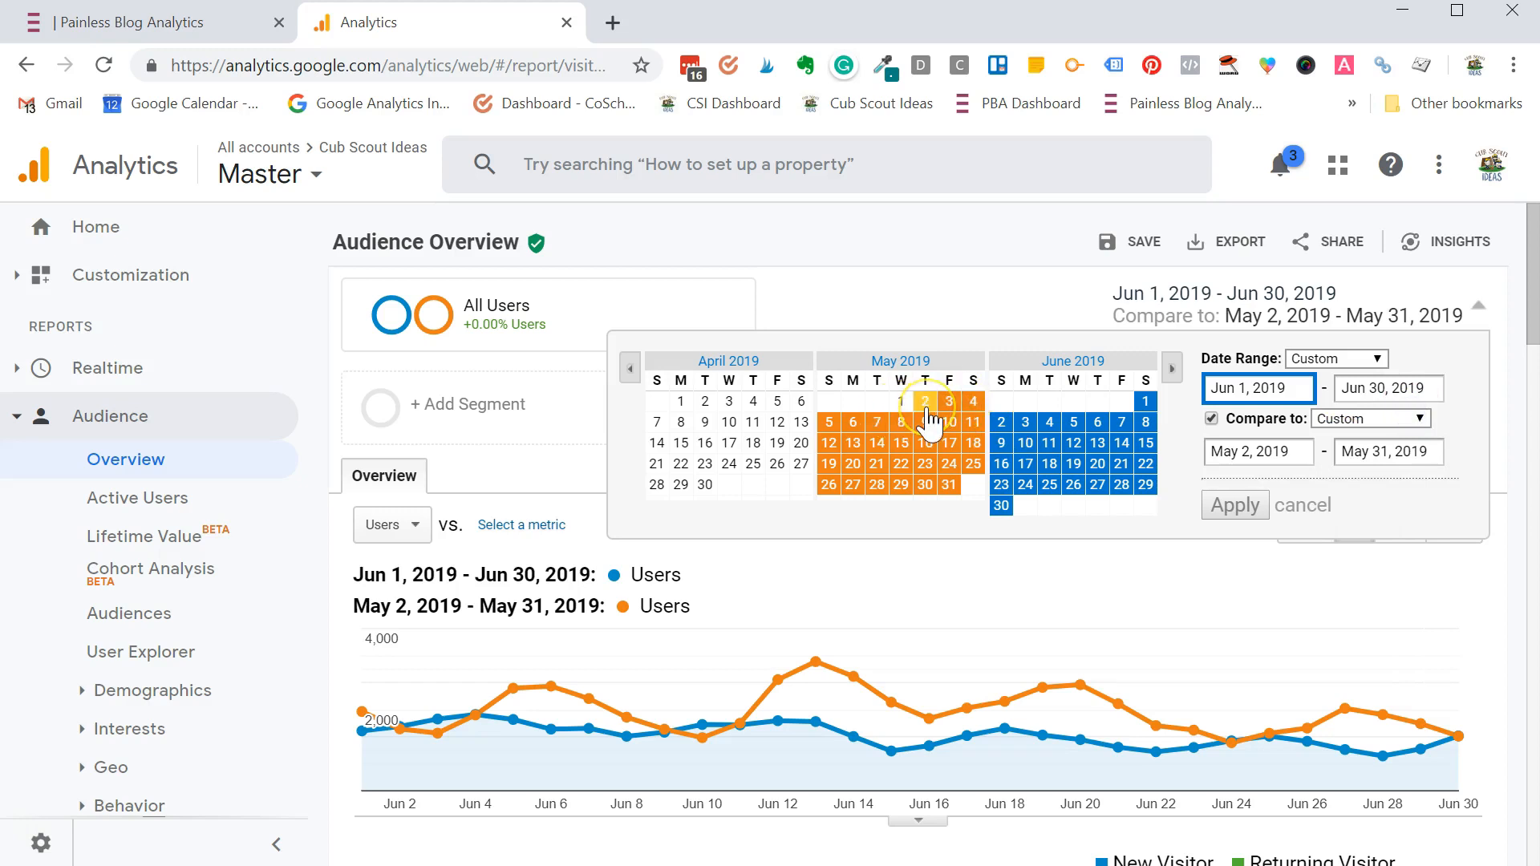
{"action": "mouse_move", "coordinate": [1050, 485]}
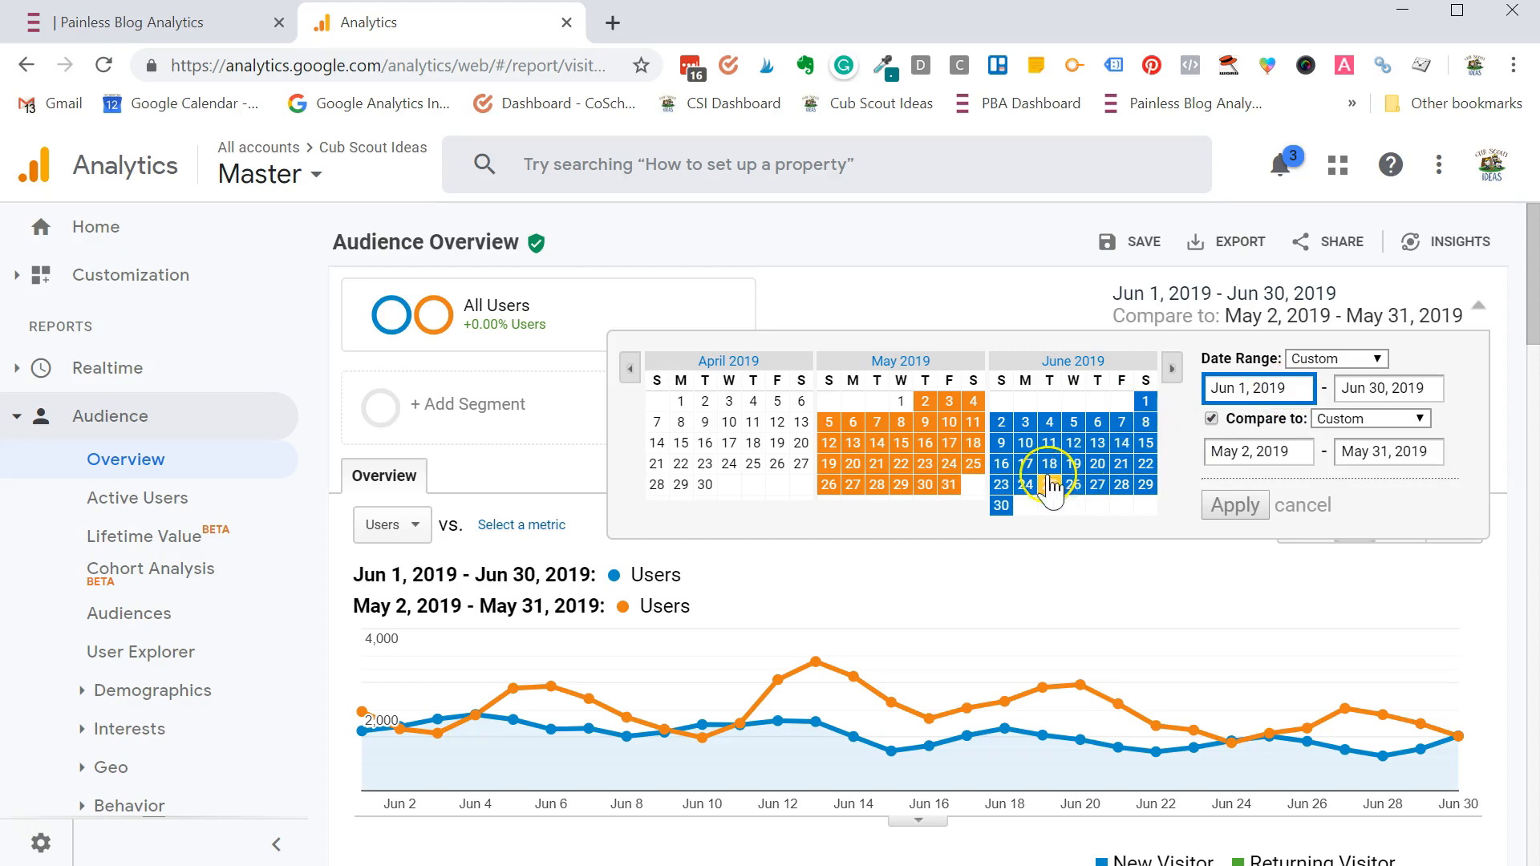
{"action": "mouse_move", "coordinate": [1464, 436]}
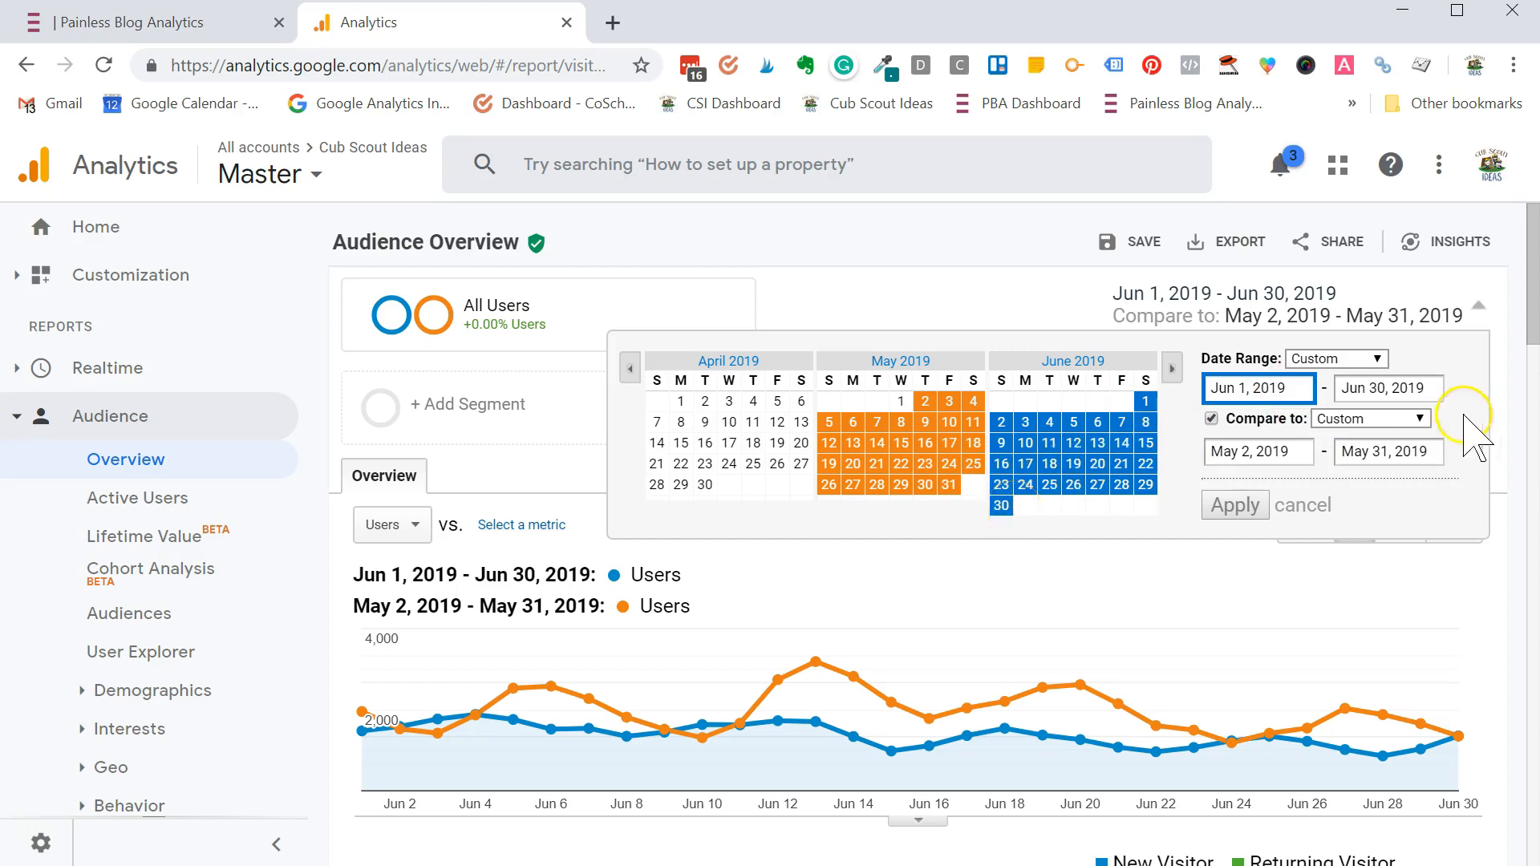
{"action": "left_click", "coordinate": [1368, 419]}
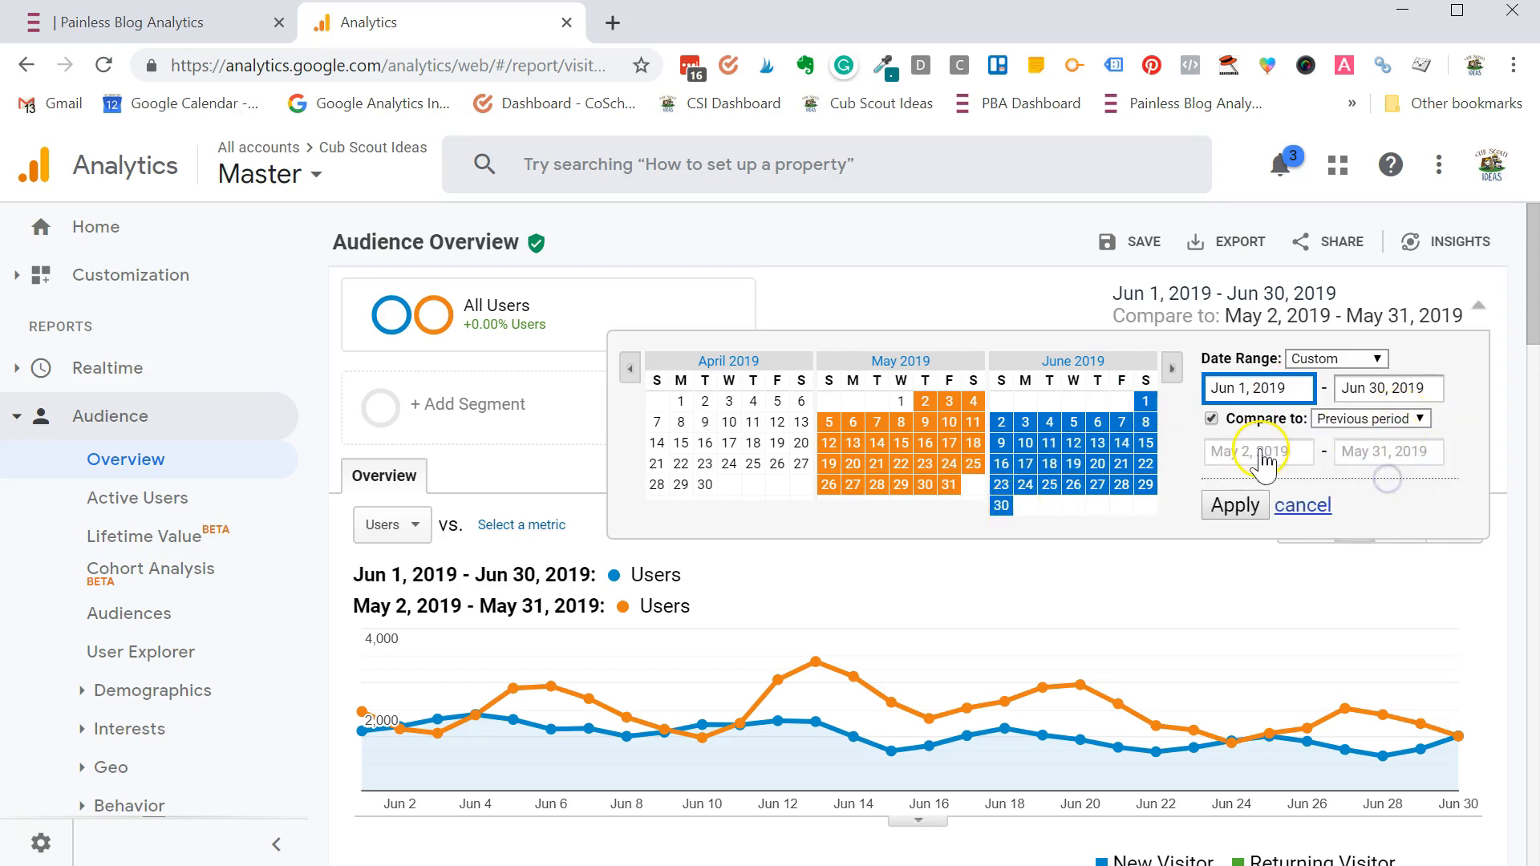
{"action": "mouse_move", "coordinate": [1301, 462]}
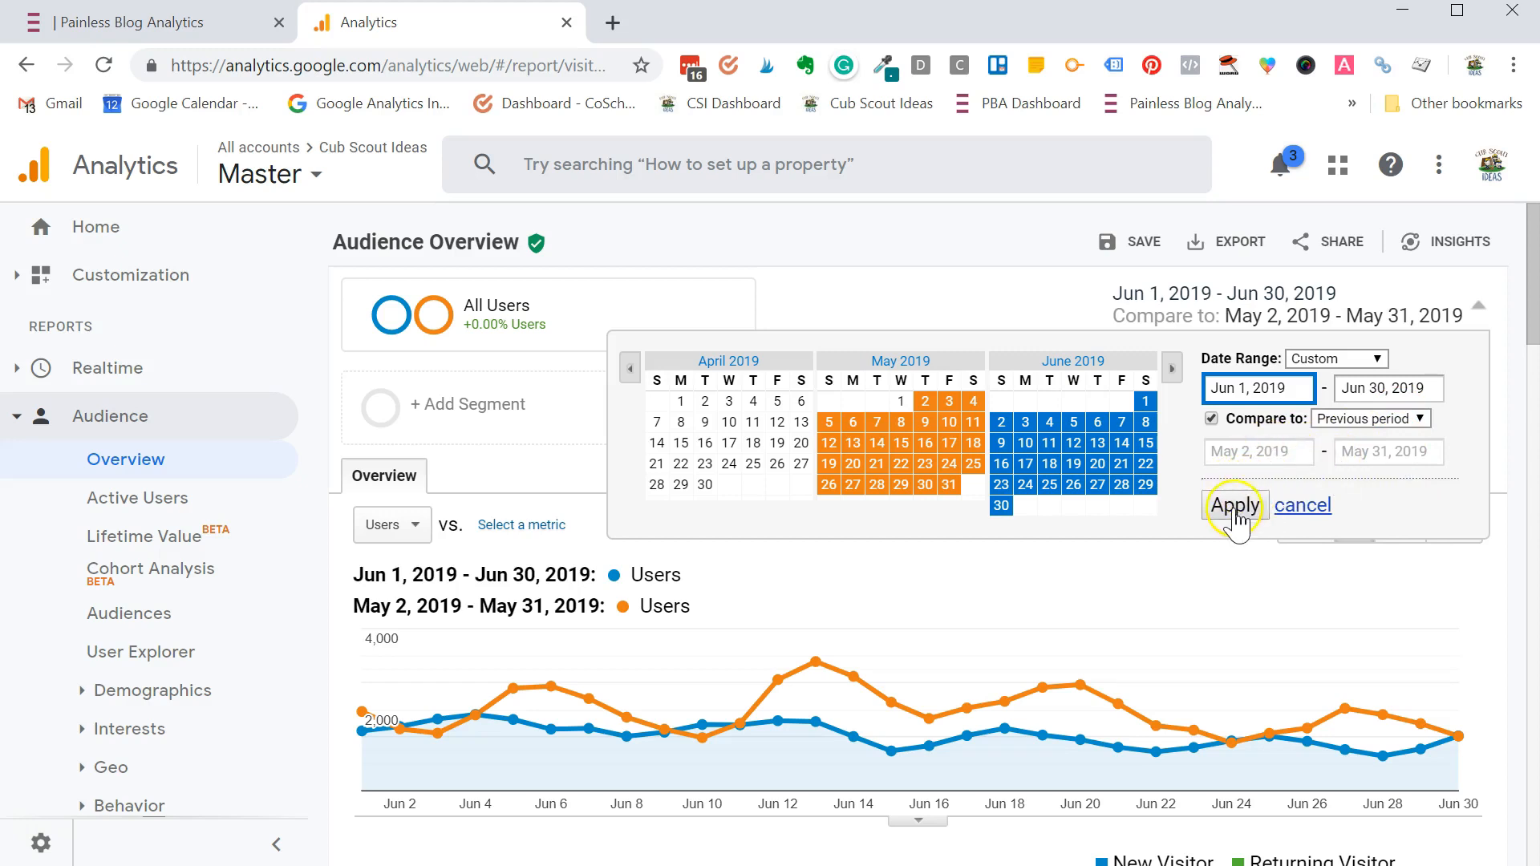
{"action": "left_click", "coordinate": [1235, 505]}
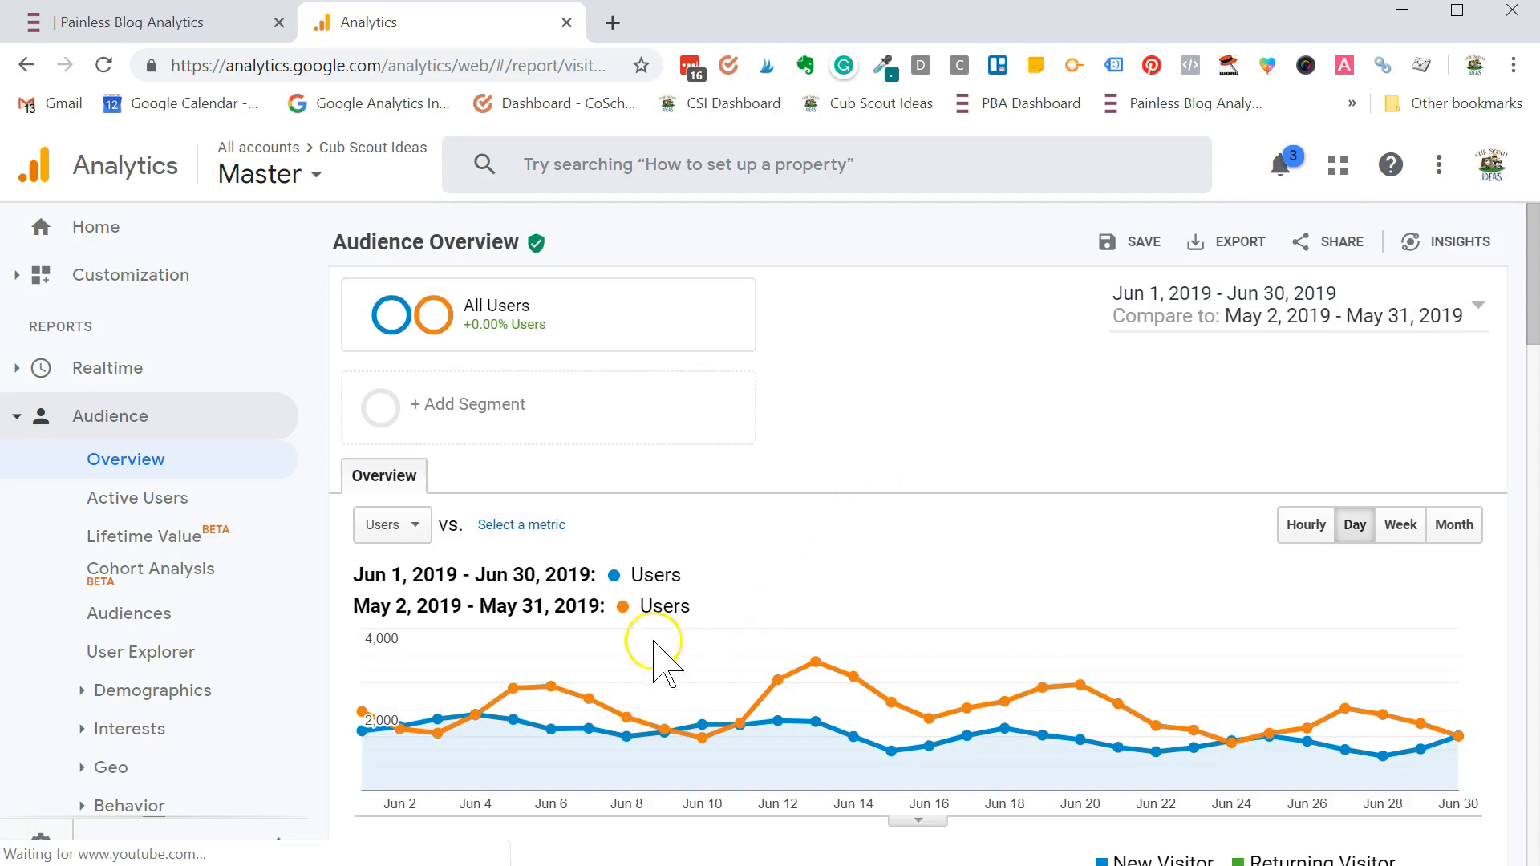
{"action": "mouse_move", "coordinate": [1218, 707]}
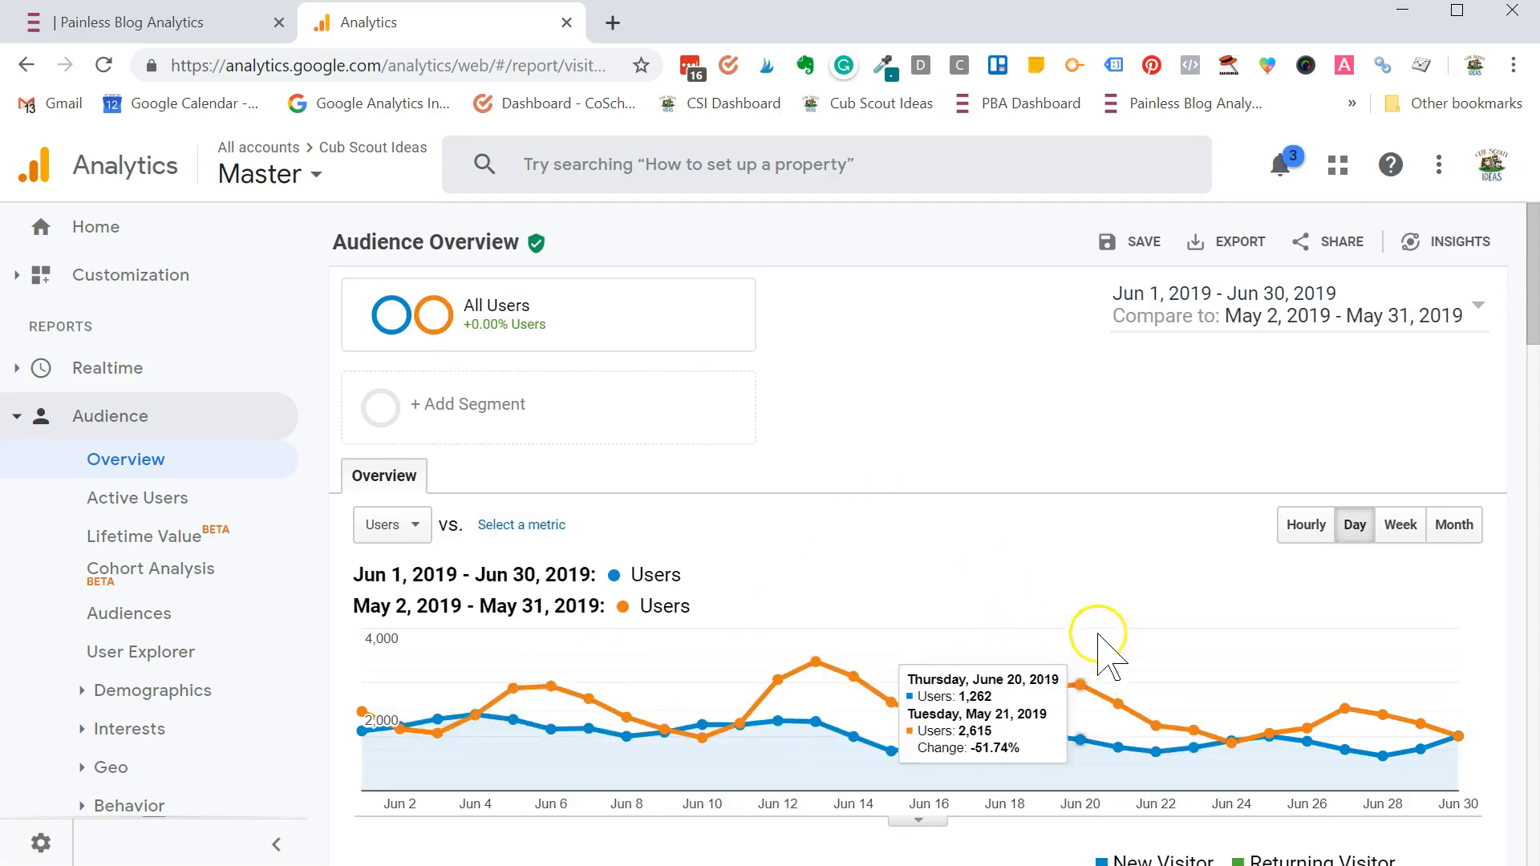
{"action": "scroll", "scroll_direction": "down", "scroll_amount": 3}
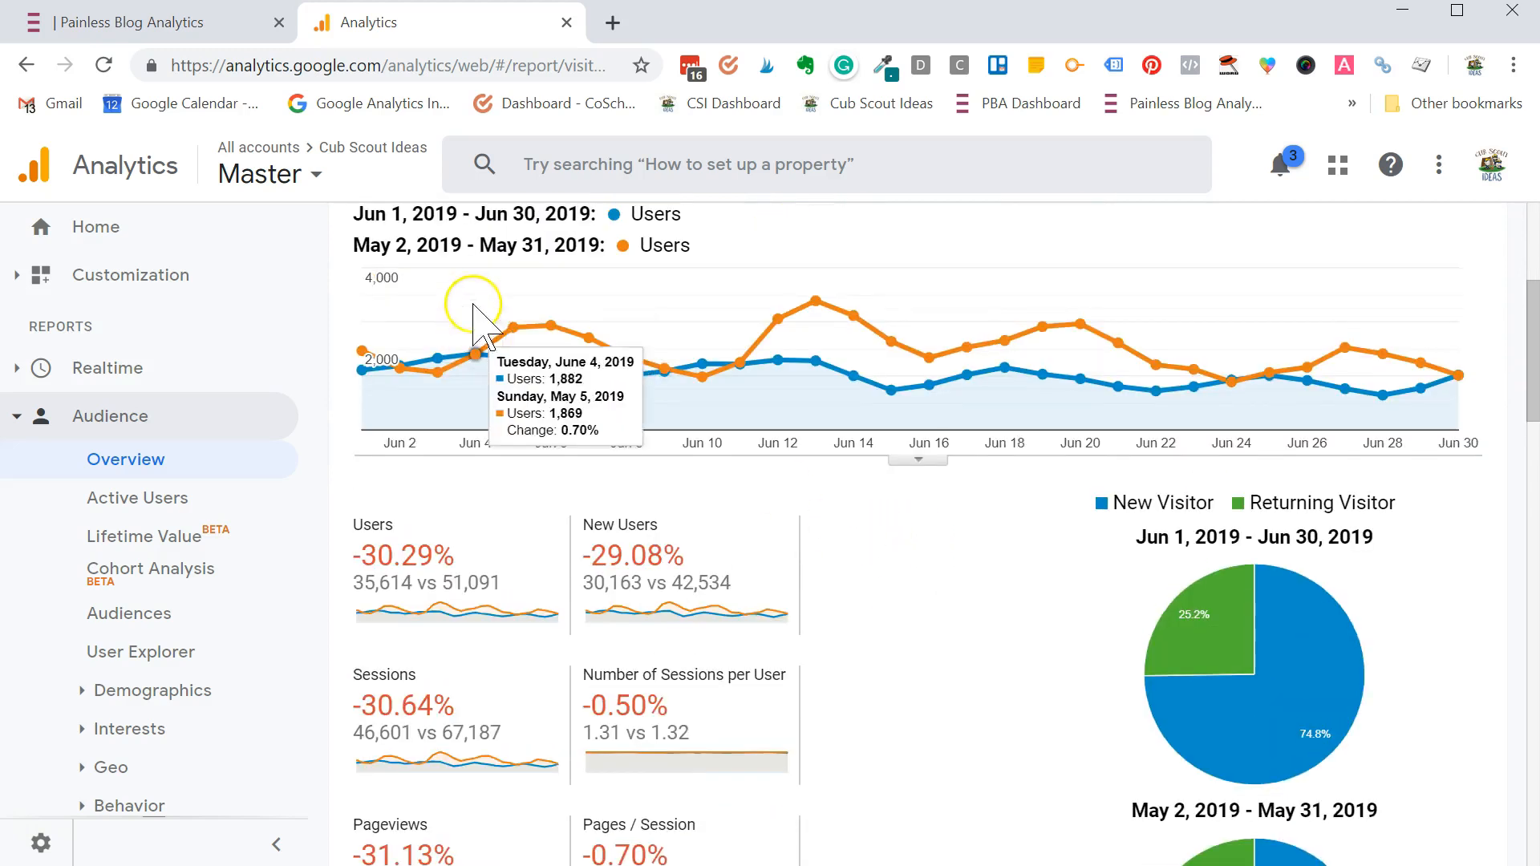
{"action": "scroll", "scroll_direction": "down", "scroll_amount": 3}
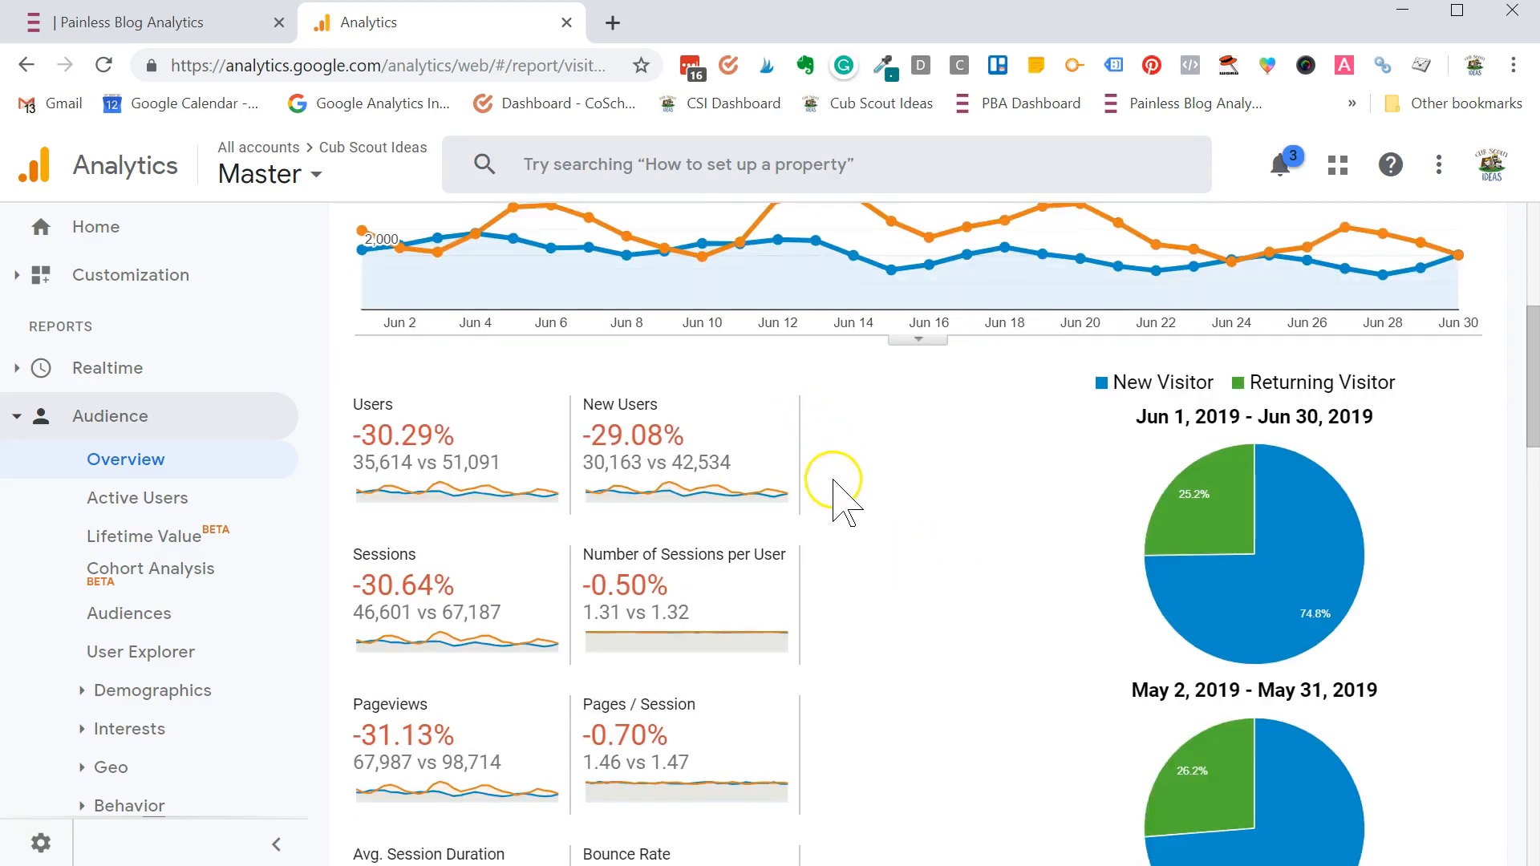
{"action": "mouse_move", "coordinate": [402, 469]}
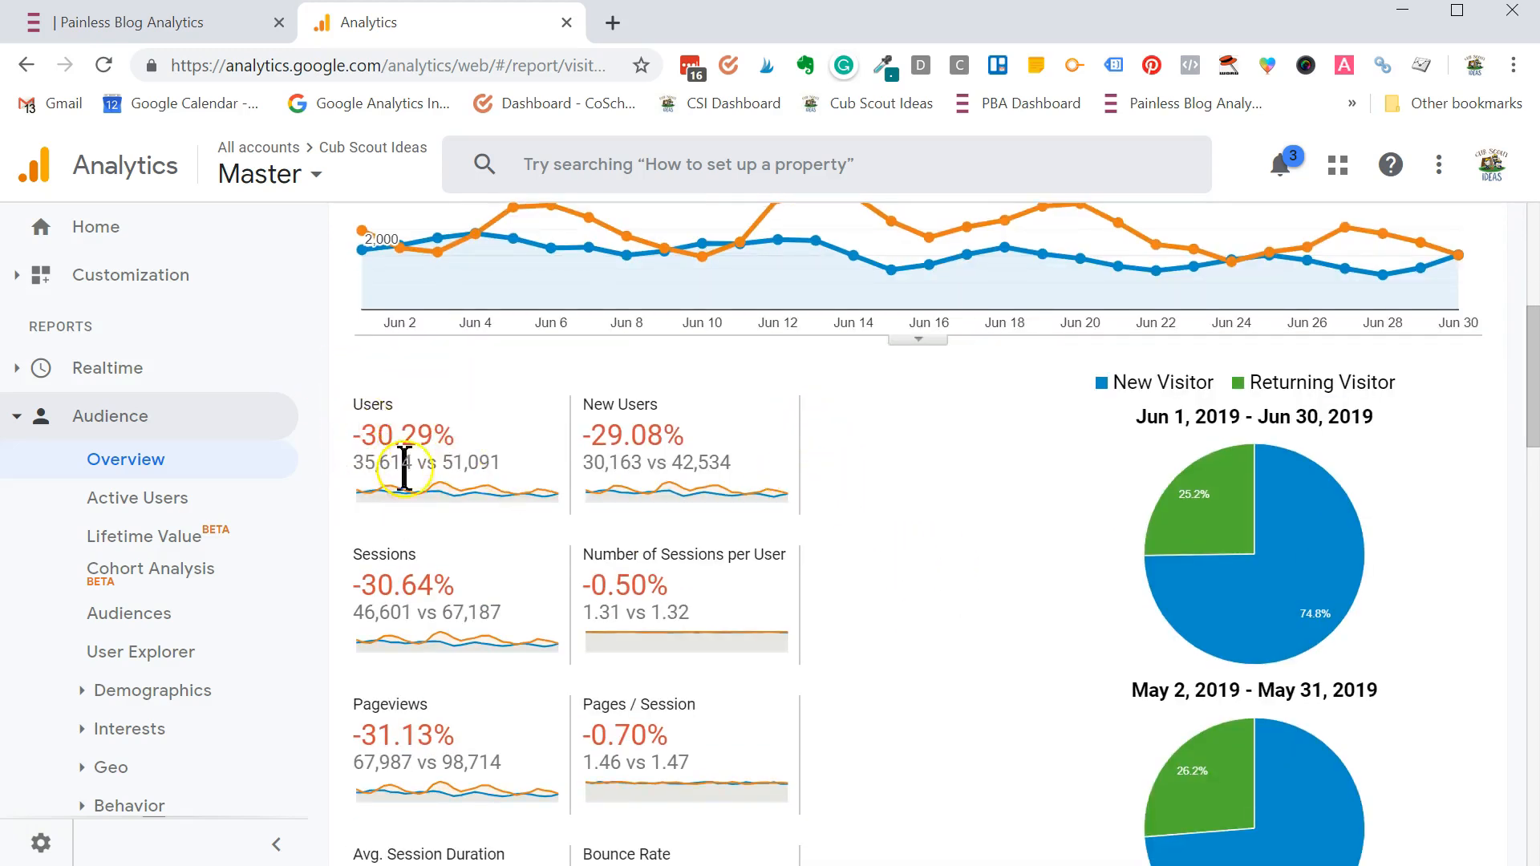
{"action": "scroll", "scroll_direction": "up", "scroll_amount": 3}
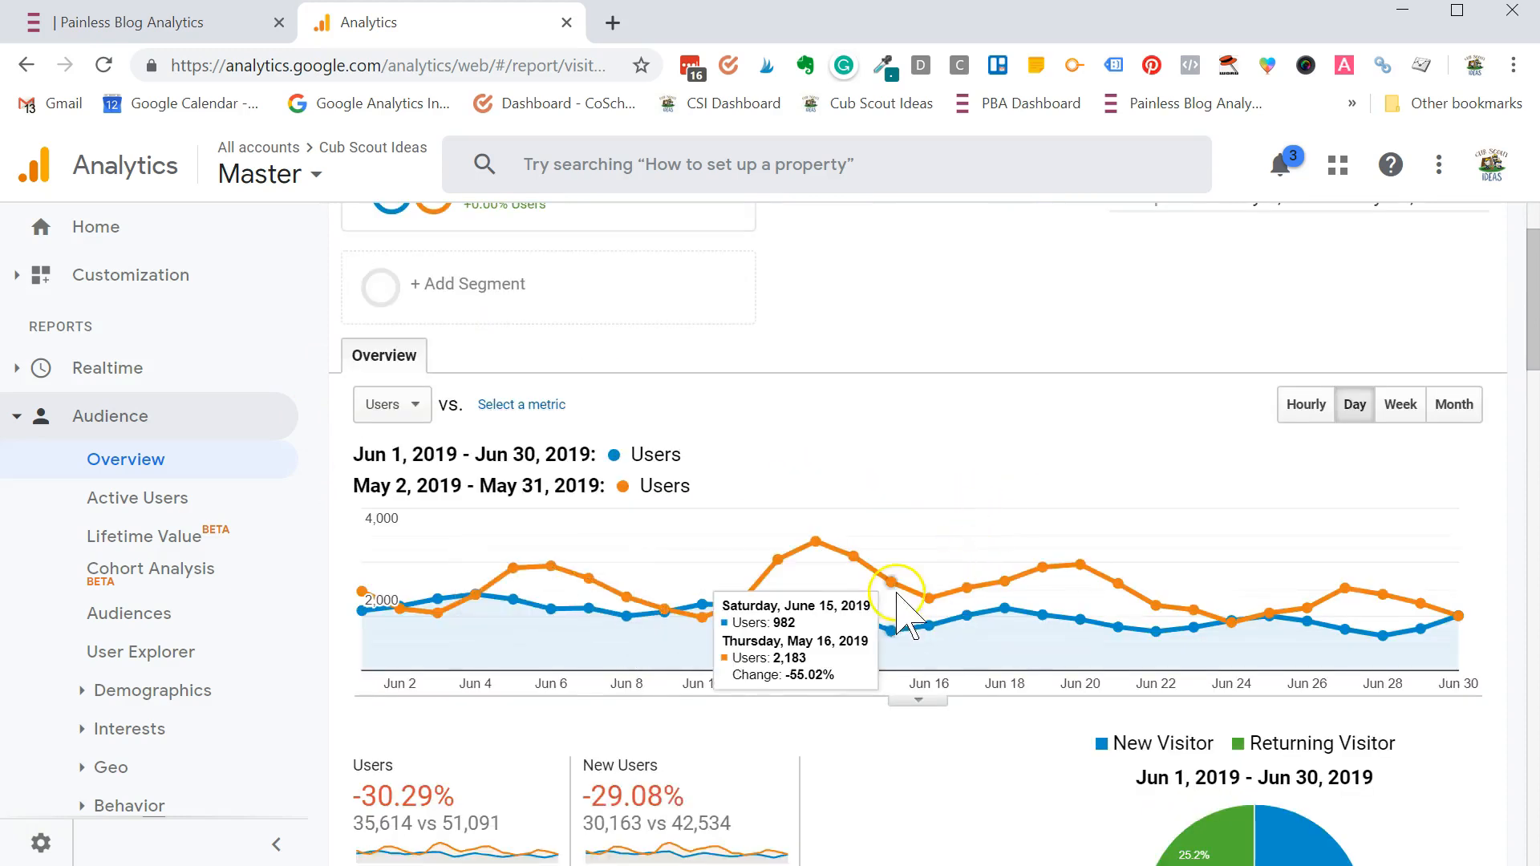
{"action": "scroll", "scroll_direction": "up", "scroll_amount": 3}
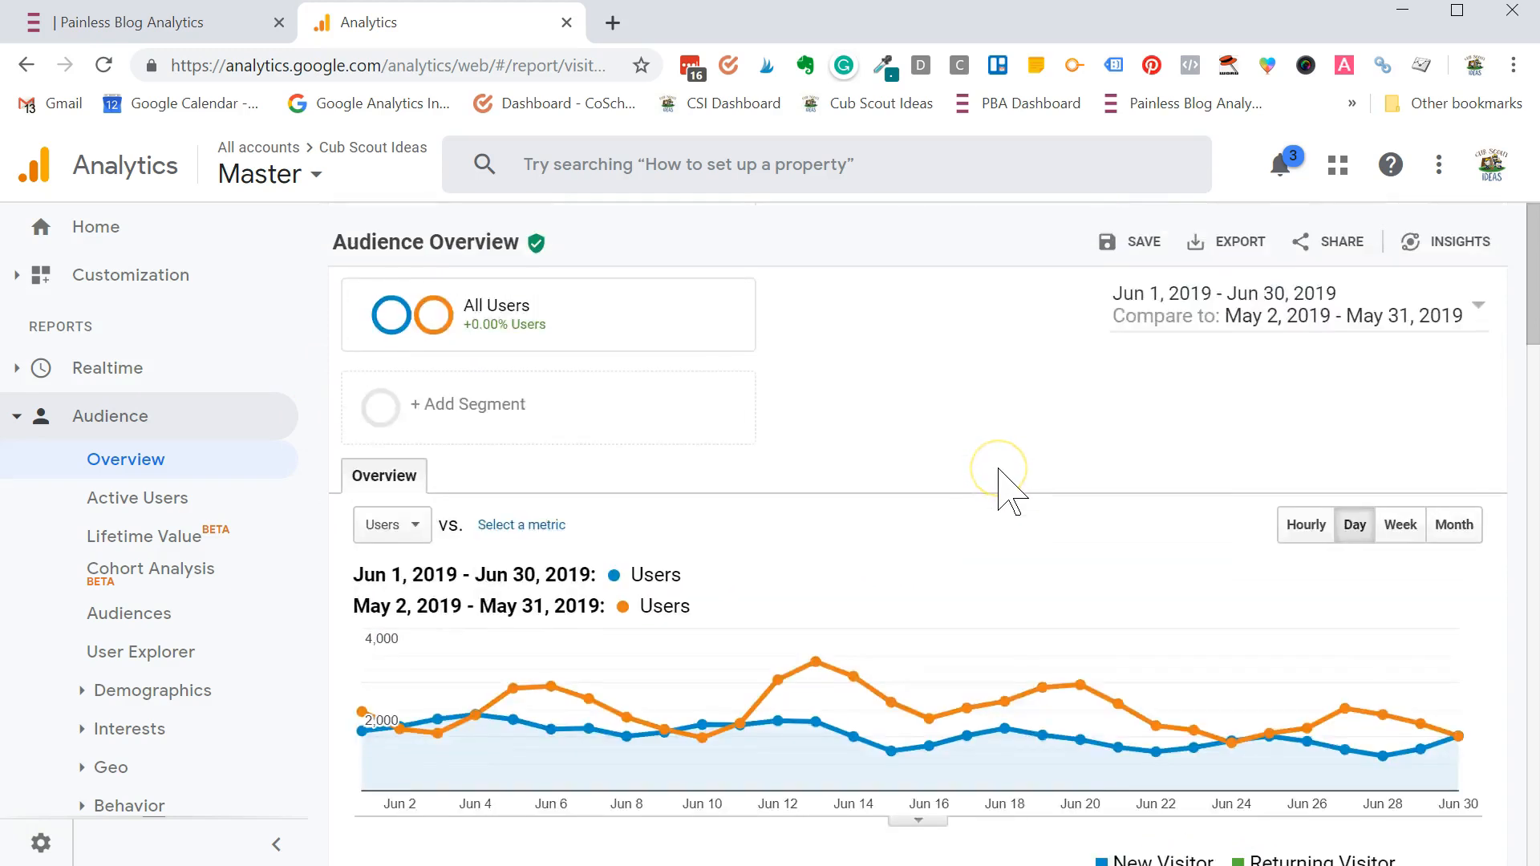
{"action": "mouse_move", "coordinate": [1012, 491]}
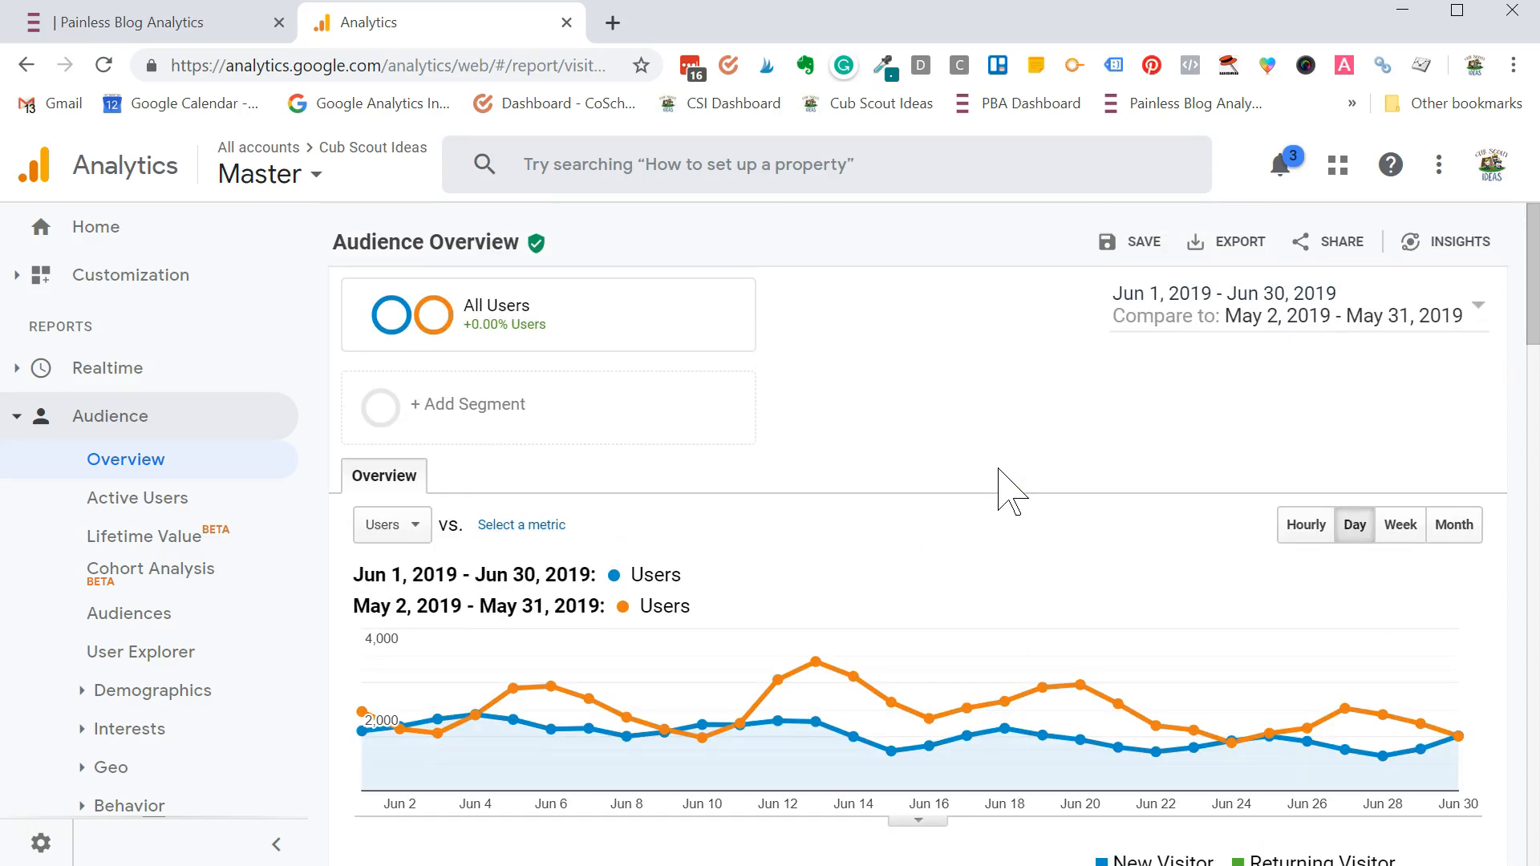
- Compare June 1–30, 2019 against the previous year and review the Users and Sessions scorecards
{"action": "left_click", "coordinate": [1223, 305]}
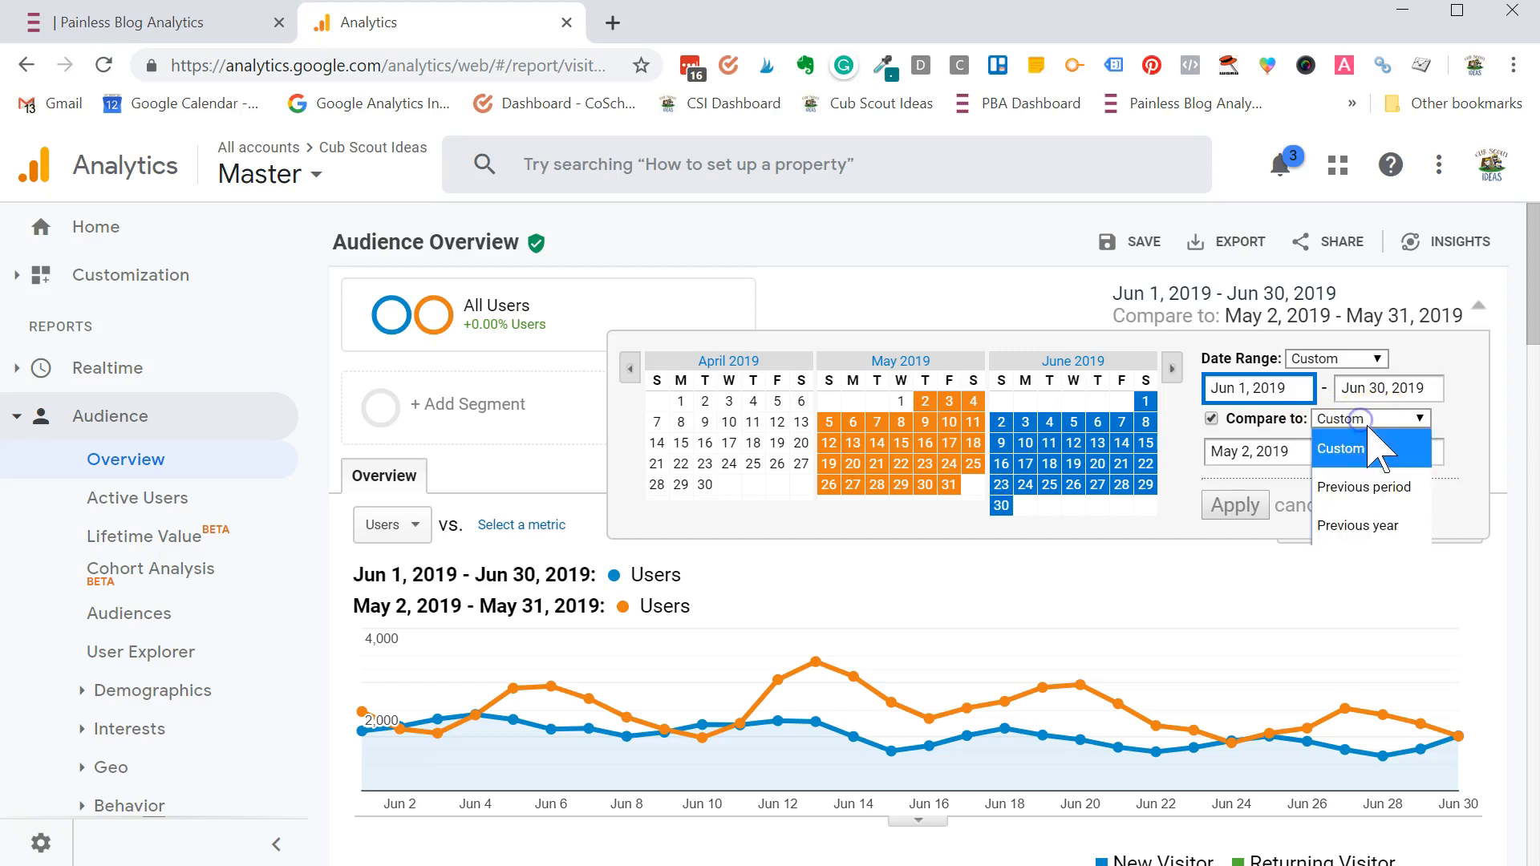
{"action": "mouse_move", "coordinate": [1405, 443]}
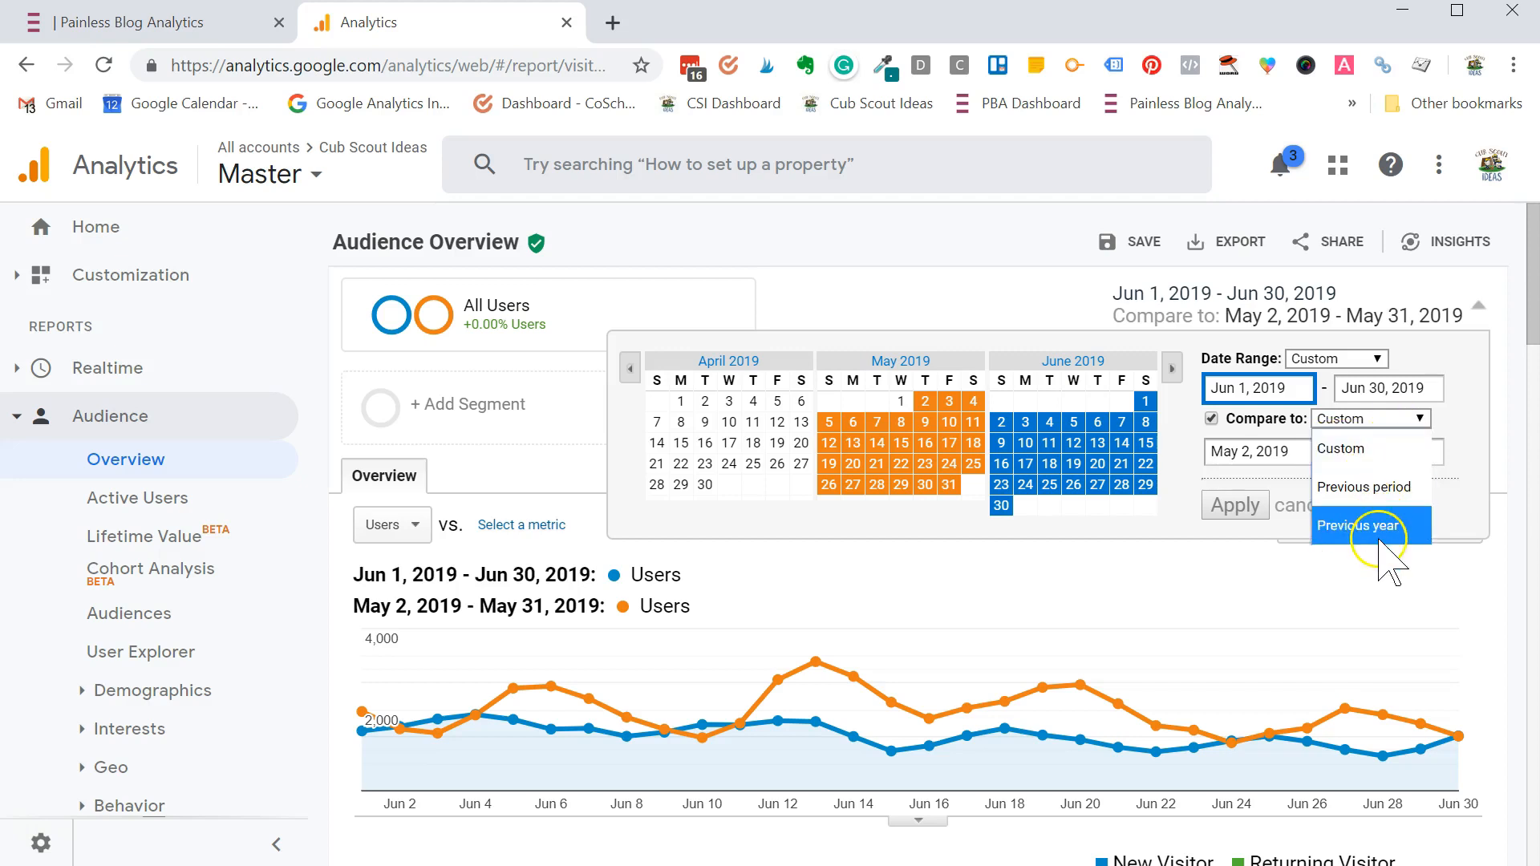
{"action": "left_click", "coordinate": [1357, 526]}
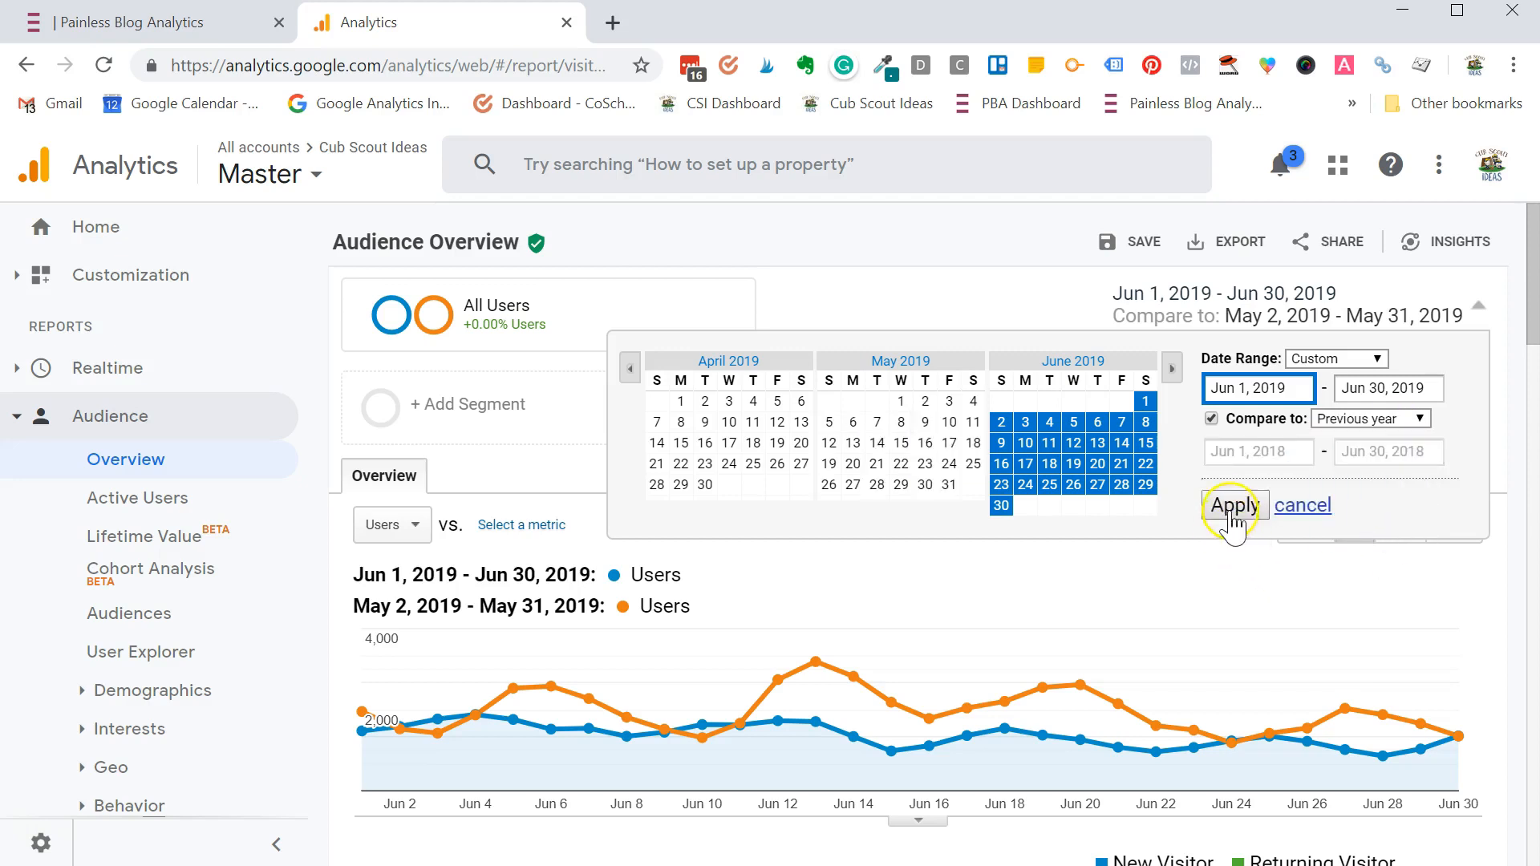
{"action": "left_click", "coordinate": [1234, 506]}
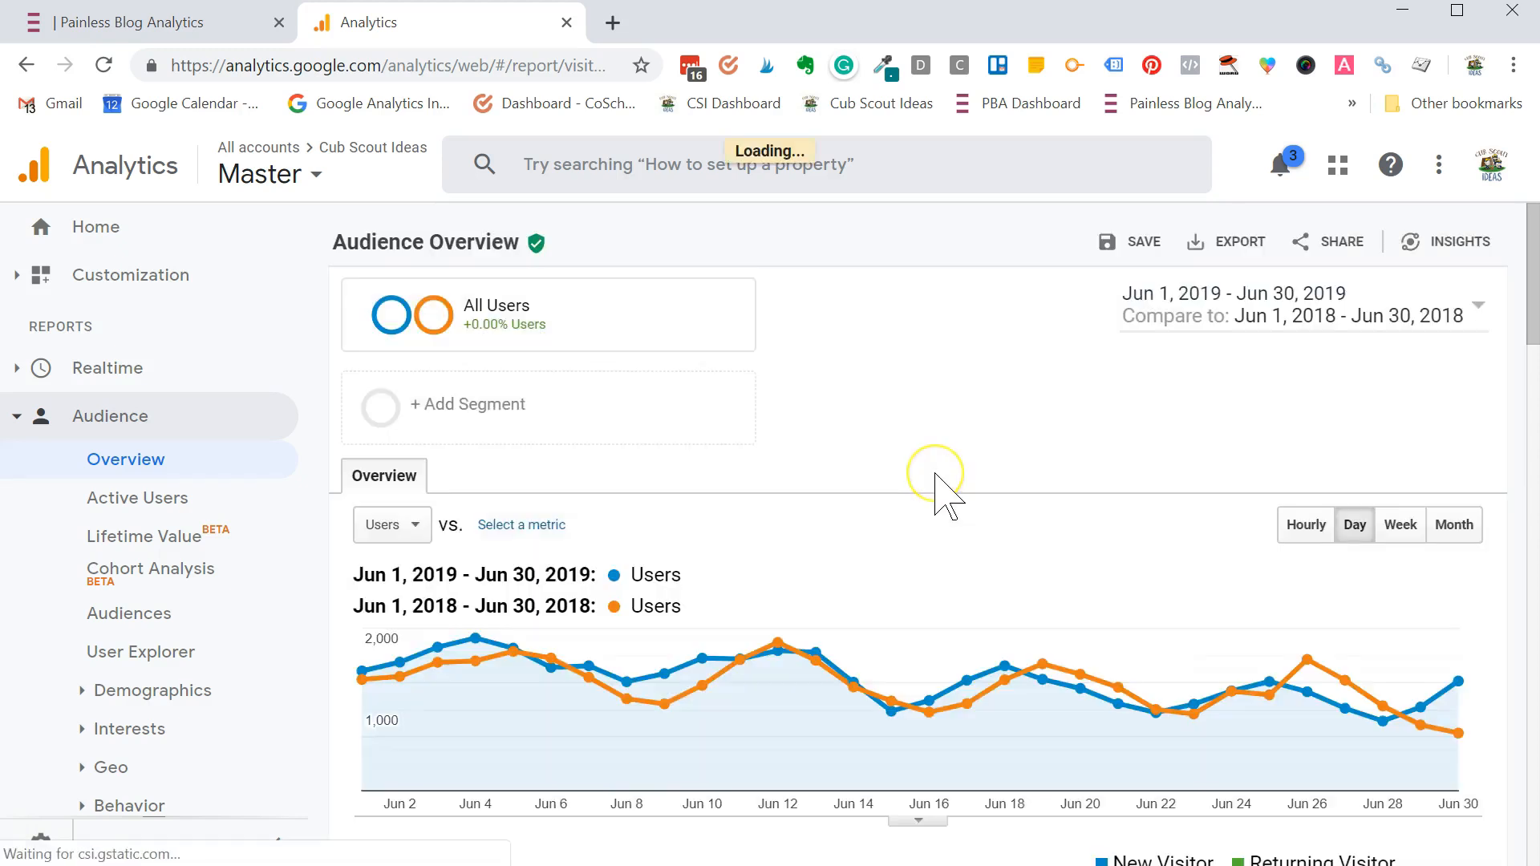
{"action": "scroll", "scroll_direction": "down", "scroll_amount": 3}
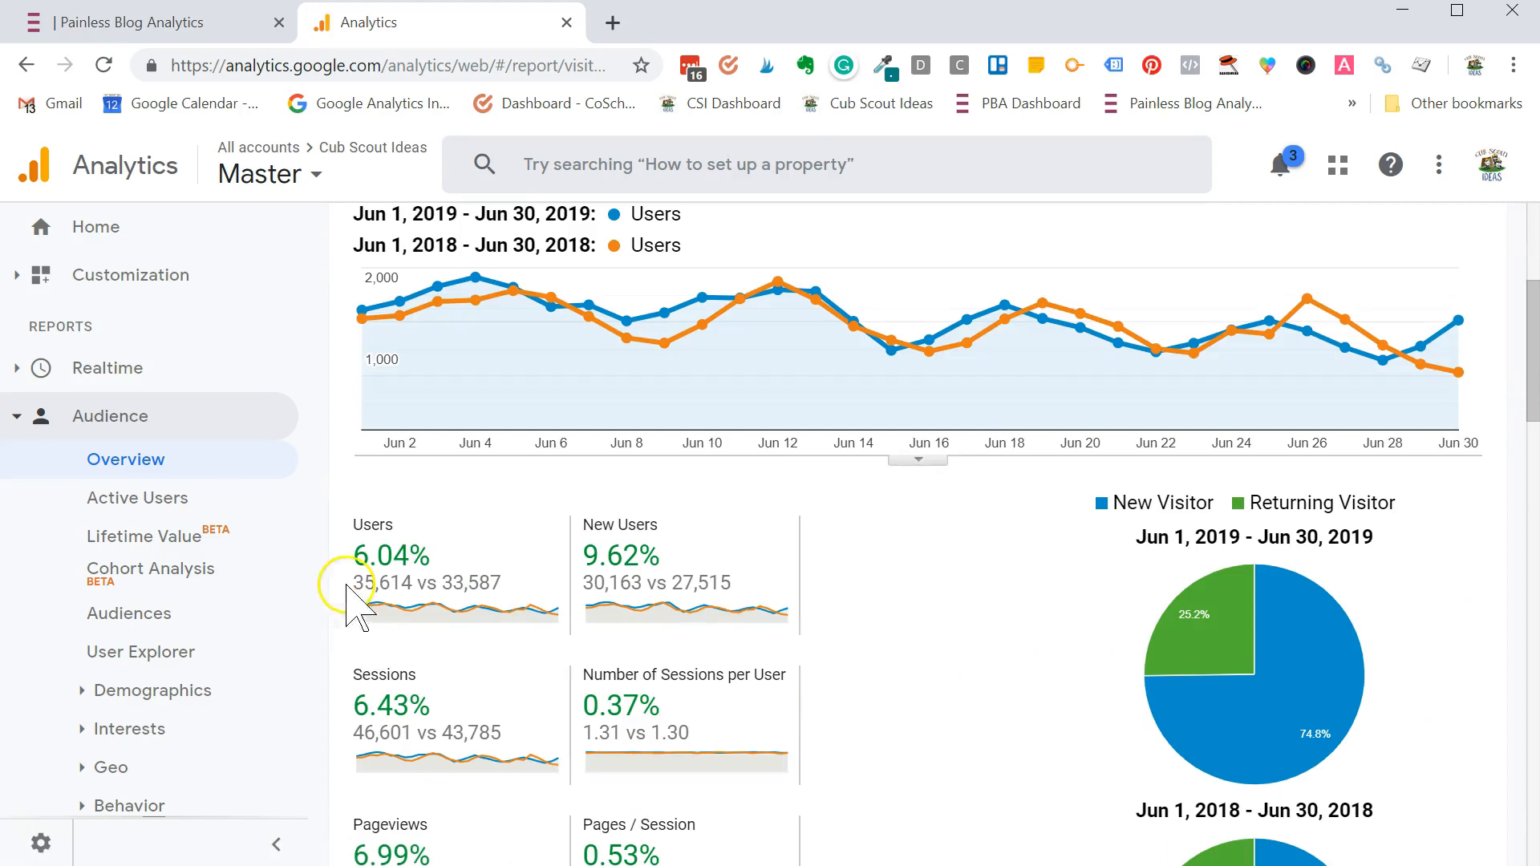
{"action": "mouse_move", "coordinate": [412, 520]}
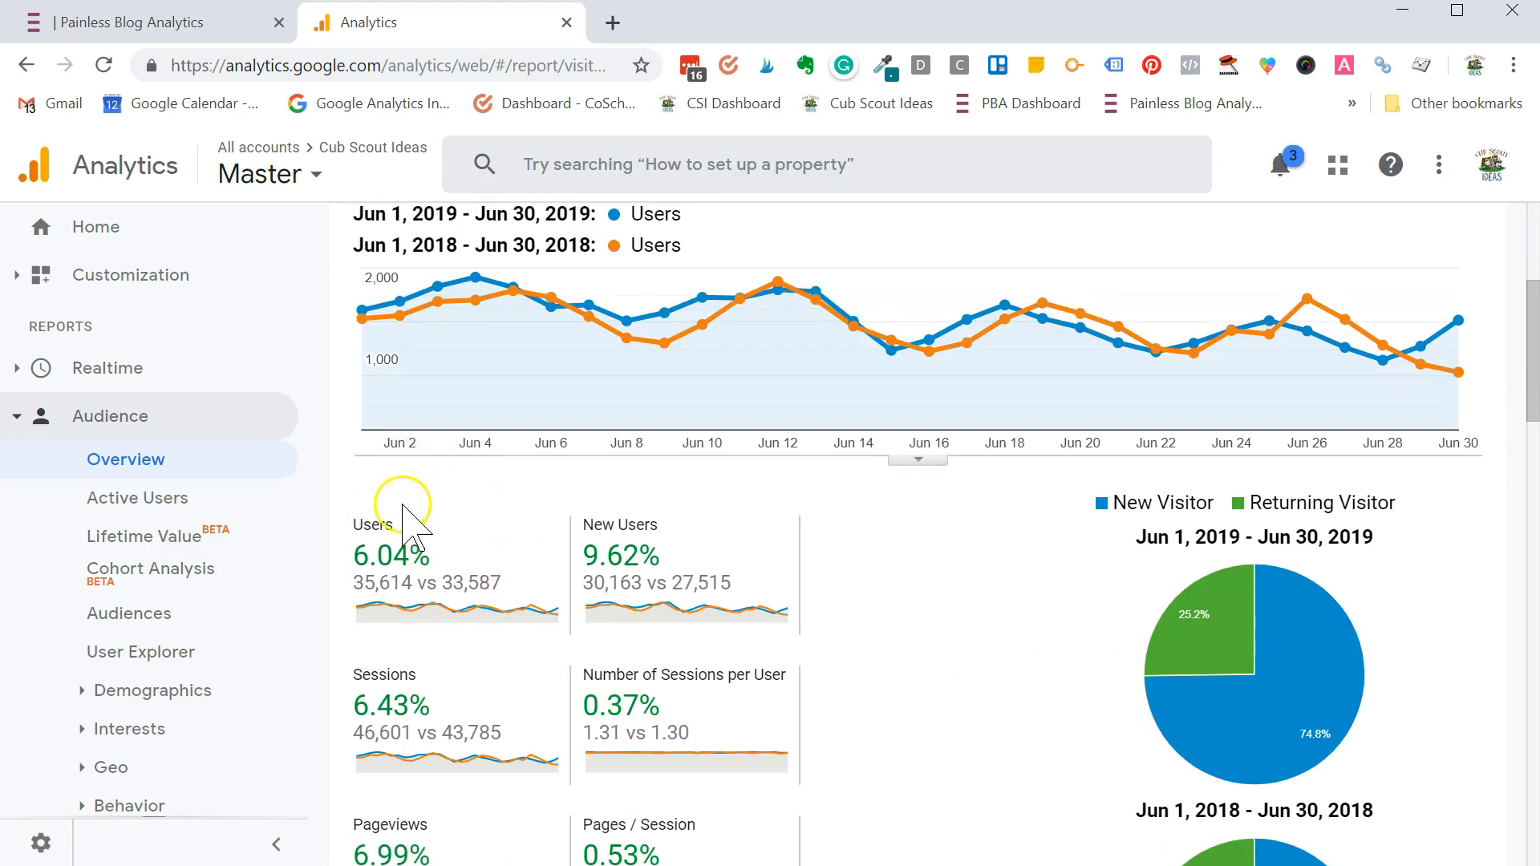
{"action": "mouse_move", "coordinate": [546, 559]}
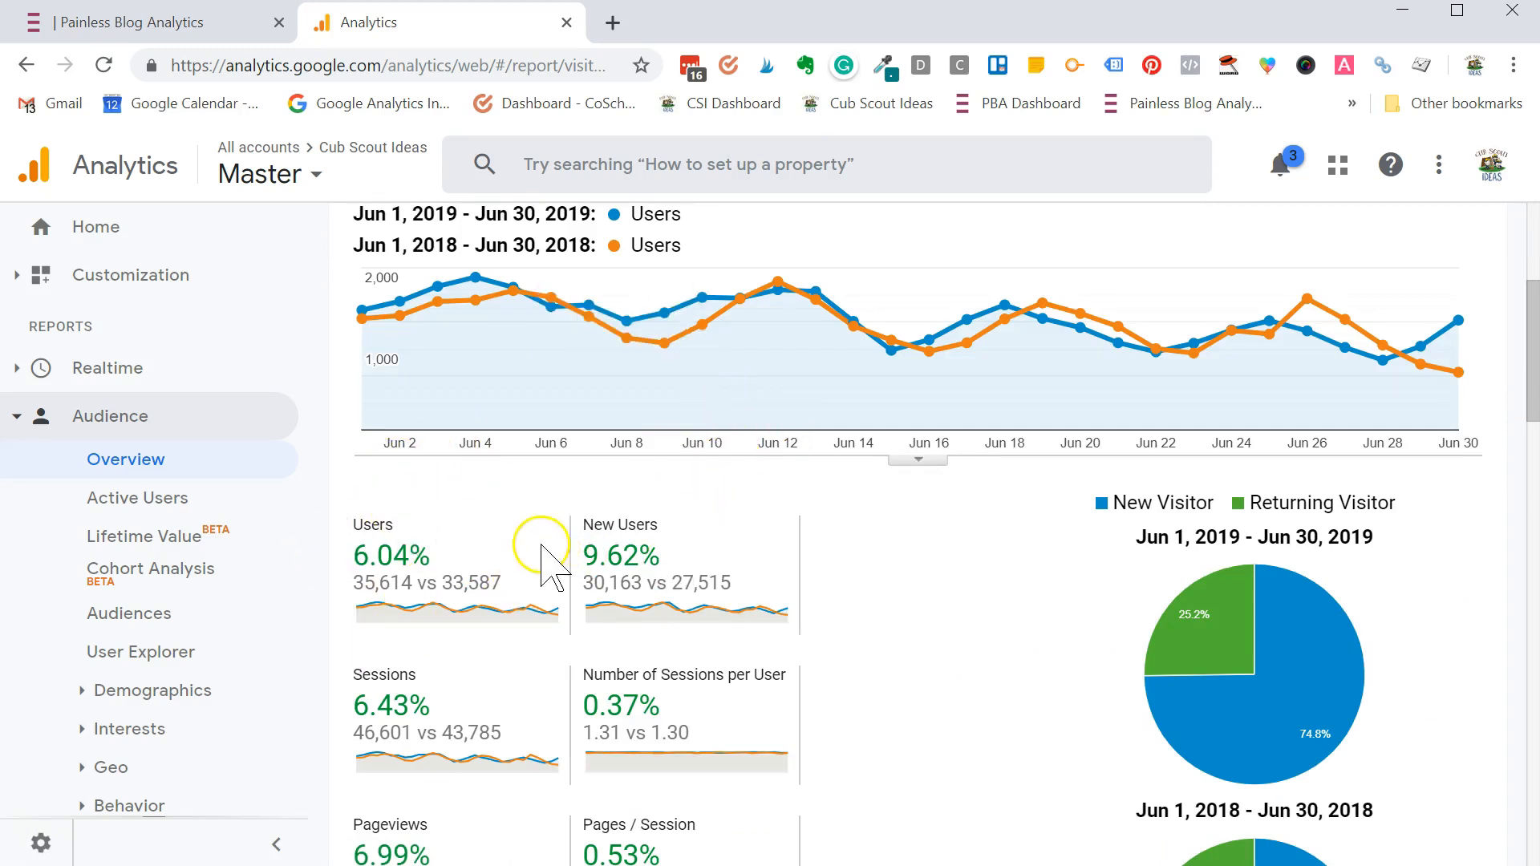
{"action": "mouse_move", "coordinate": [378, 584]}
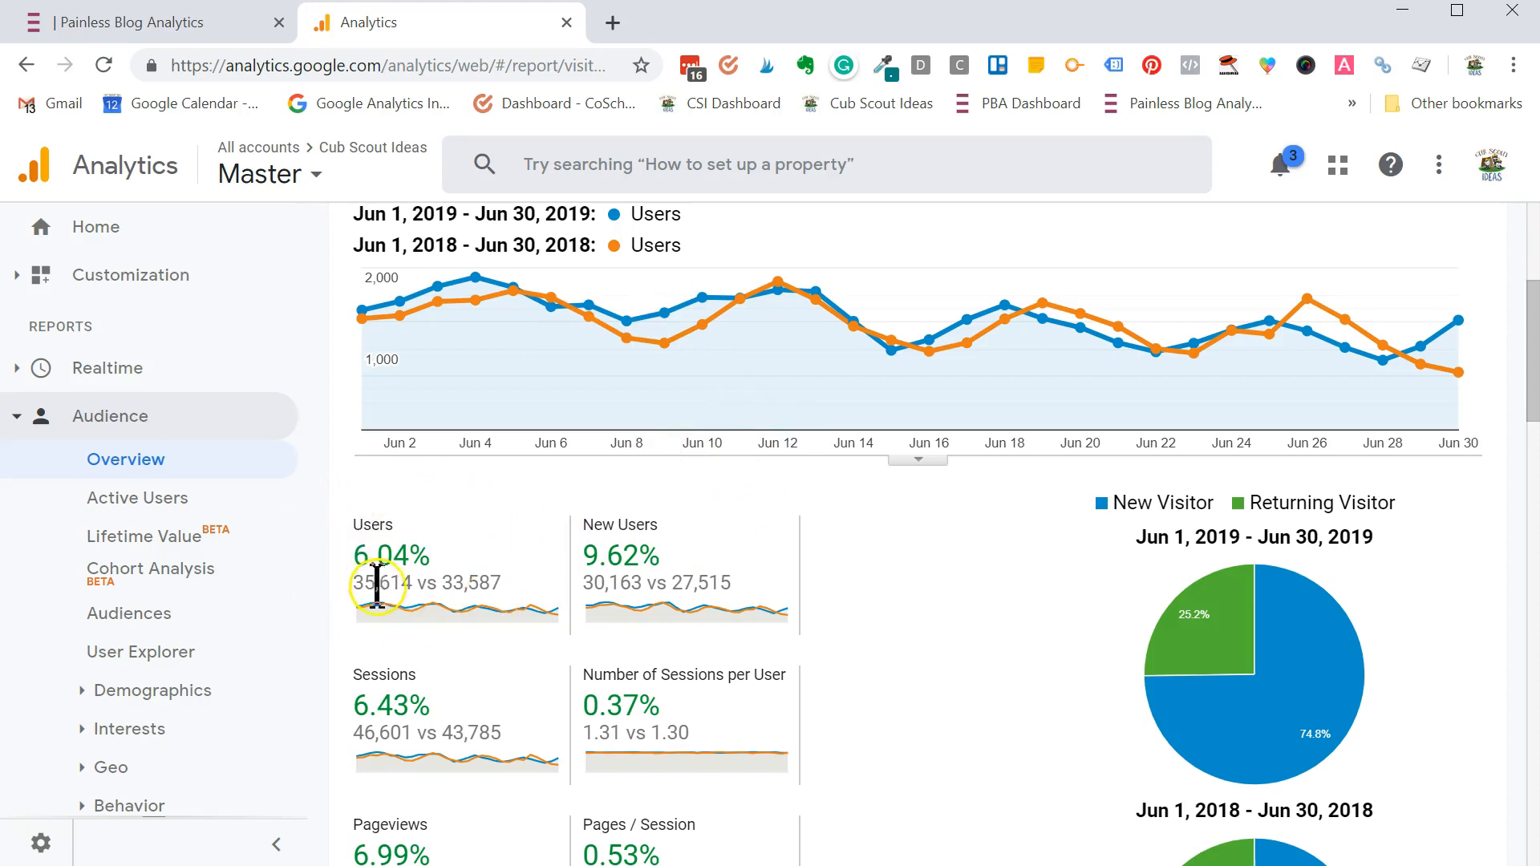
{"action": "mouse_move", "coordinate": [913, 574]}
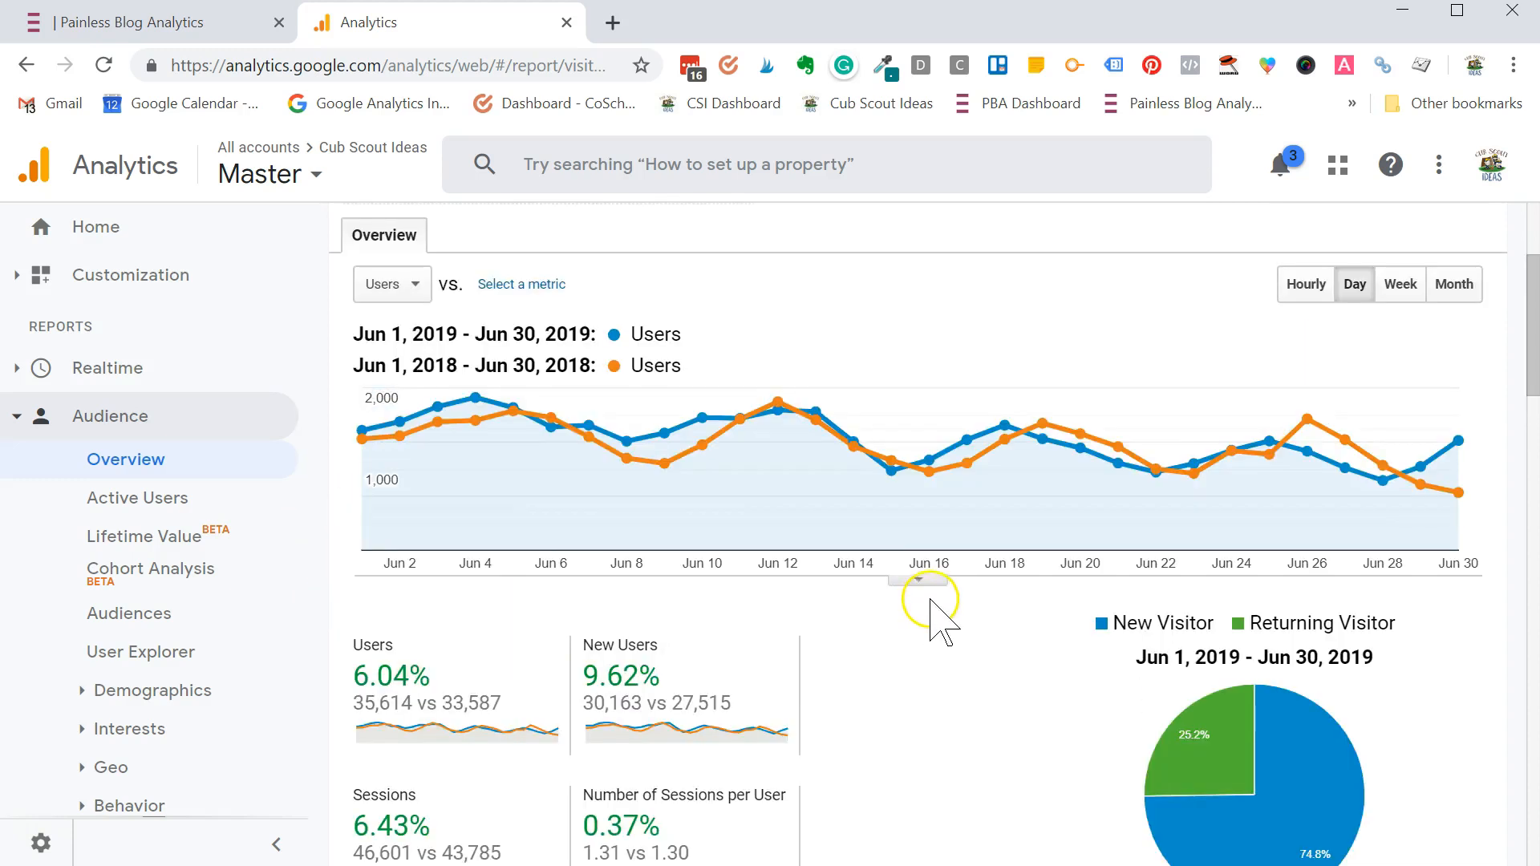
- Set the range to Jan 1–Jul 13, 2019 compared against the previous year and apply it
{"action": "scroll", "scroll_direction": "up", "scroll_amount": 3}
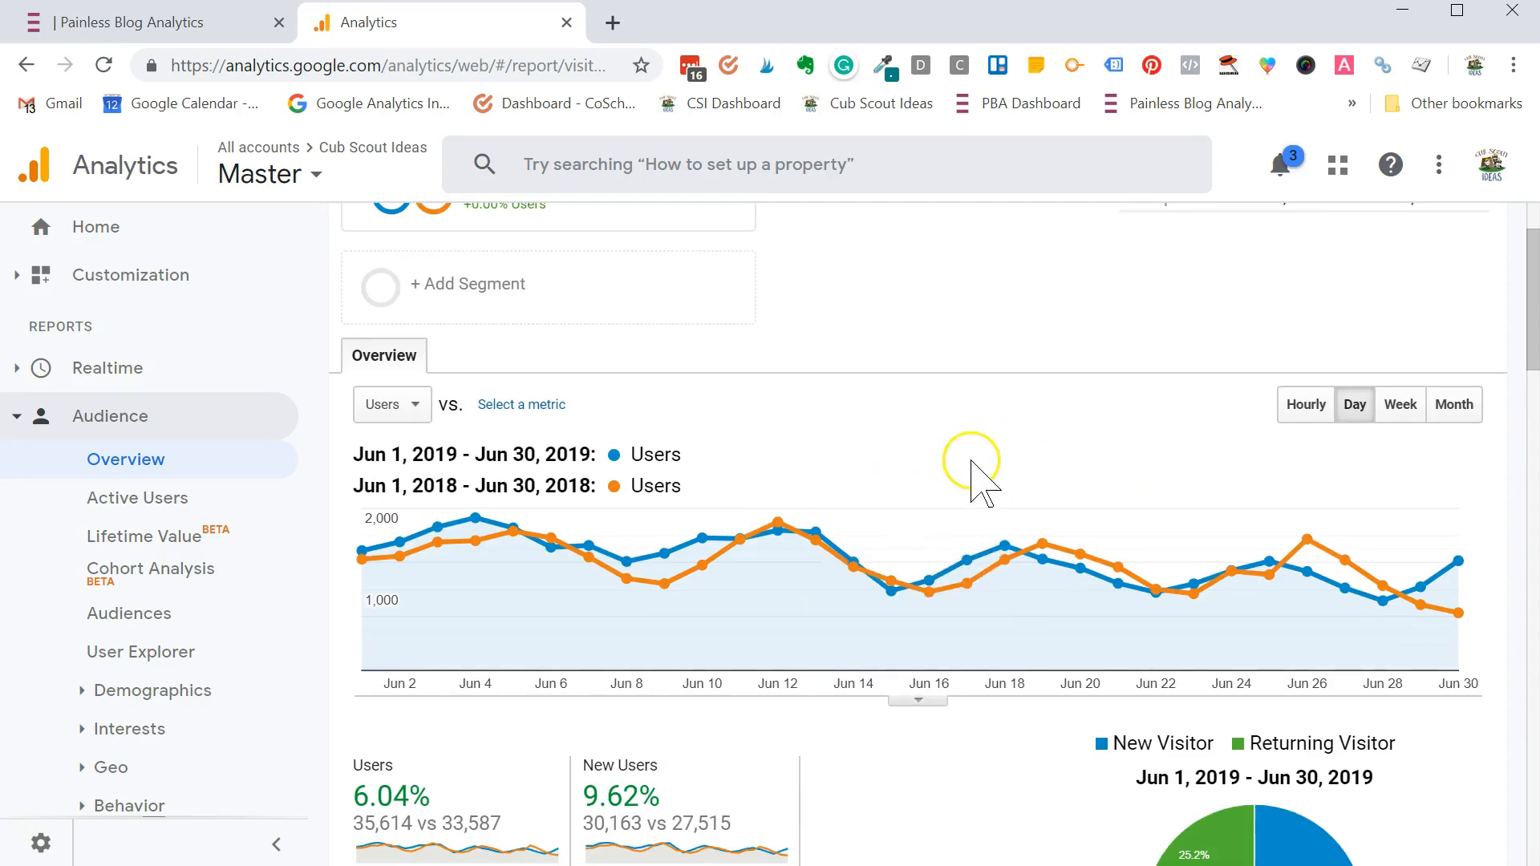
{"action": "scroll", "scroll_direction": "up", "scroll_amount": 3}
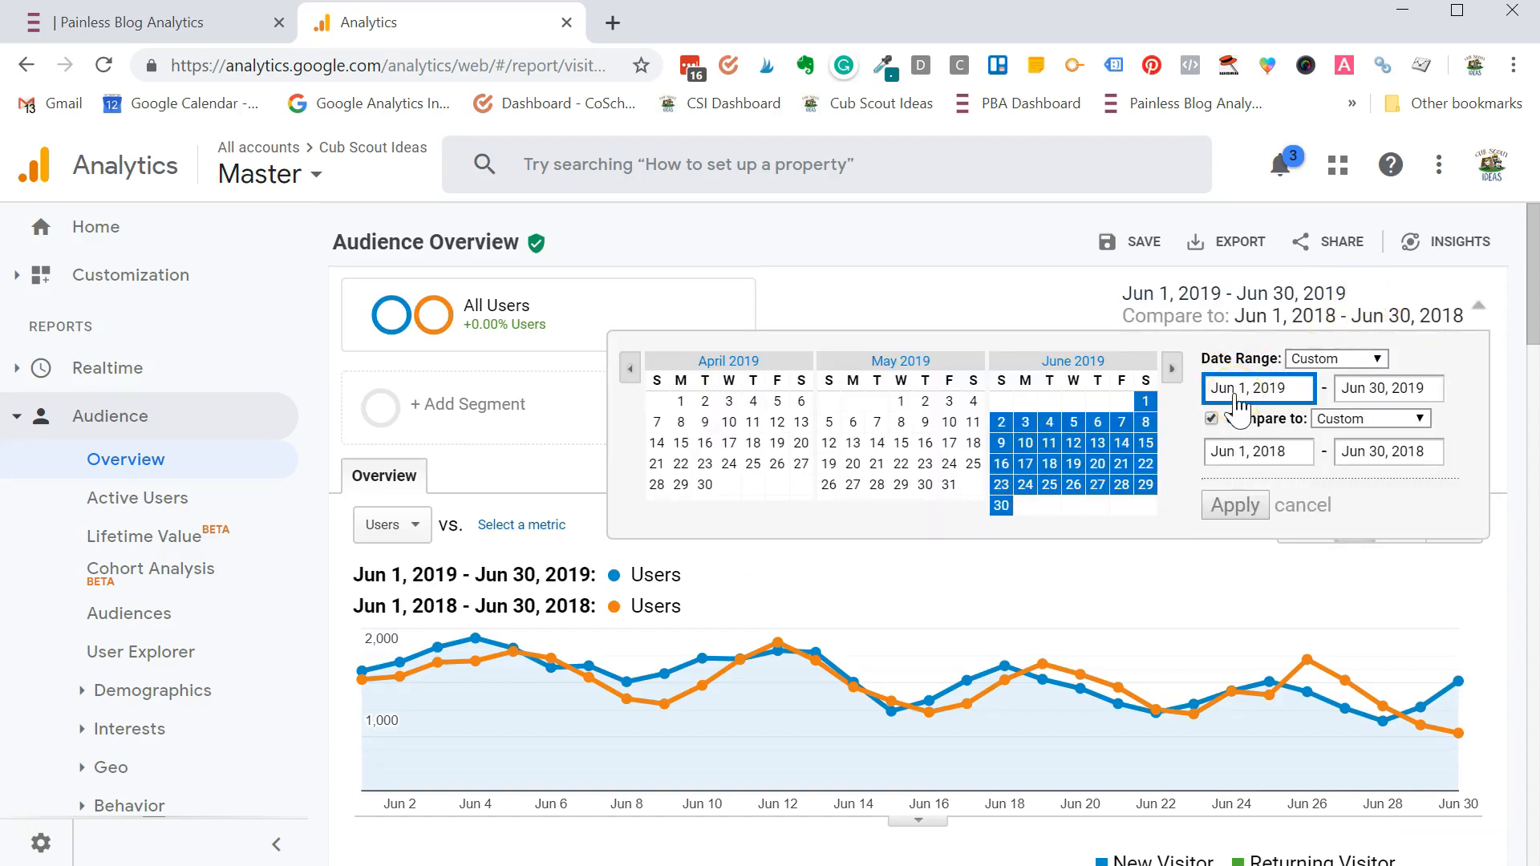
{"action": "mouse_move", "coordinate": [1253, 452]}
{"action": "type", "text": "a"}
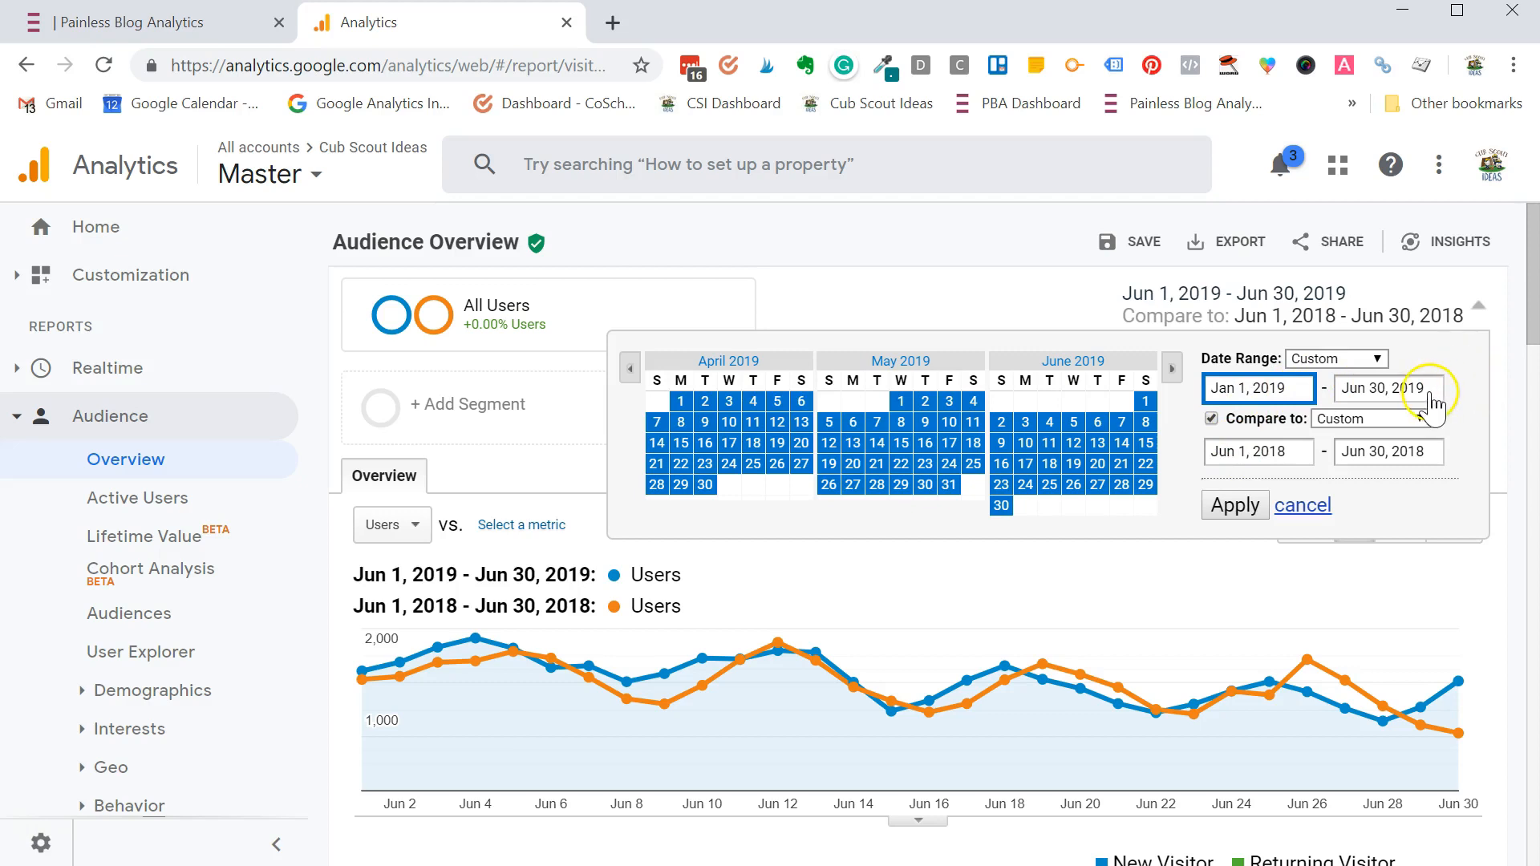
{"action": "mouse_move", "coordinate": [1189, 403]}
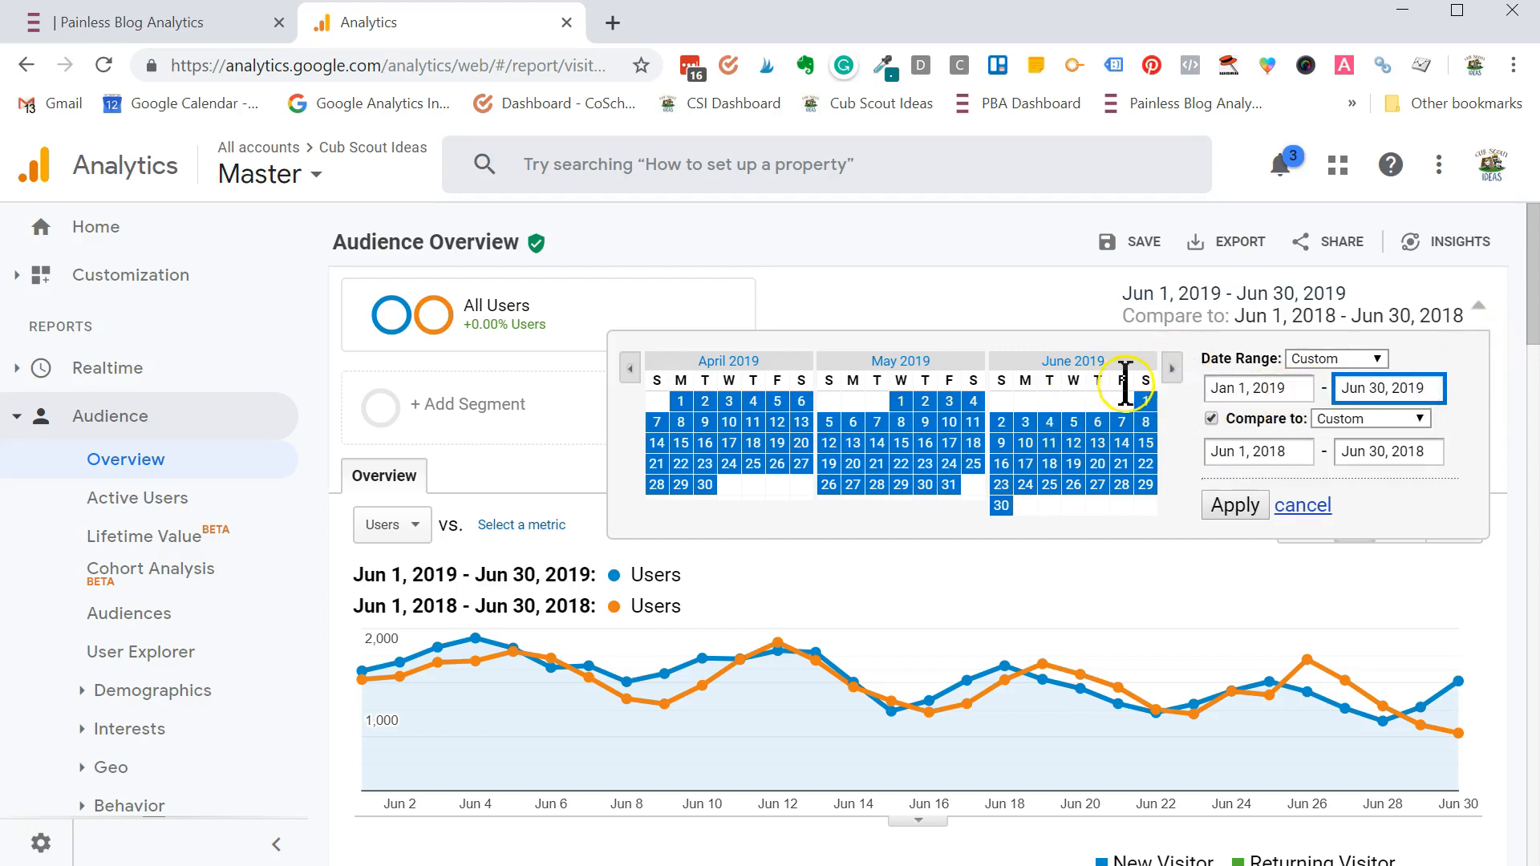
{"action": "left_click", "coordinate": [1171, 367]}
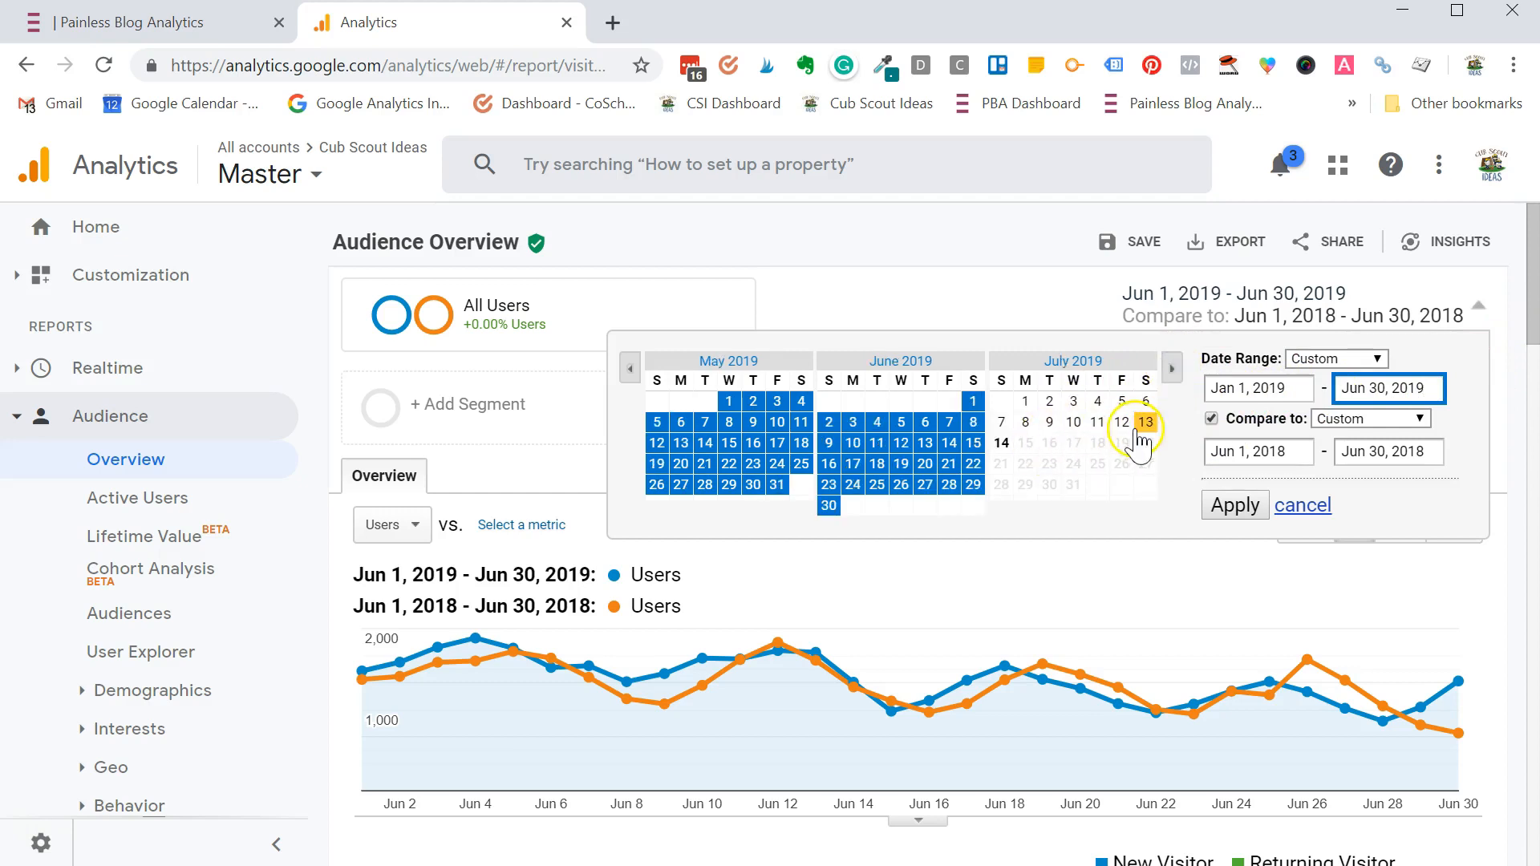
{"action": "left_click", "coordinate": [1145, 422]}
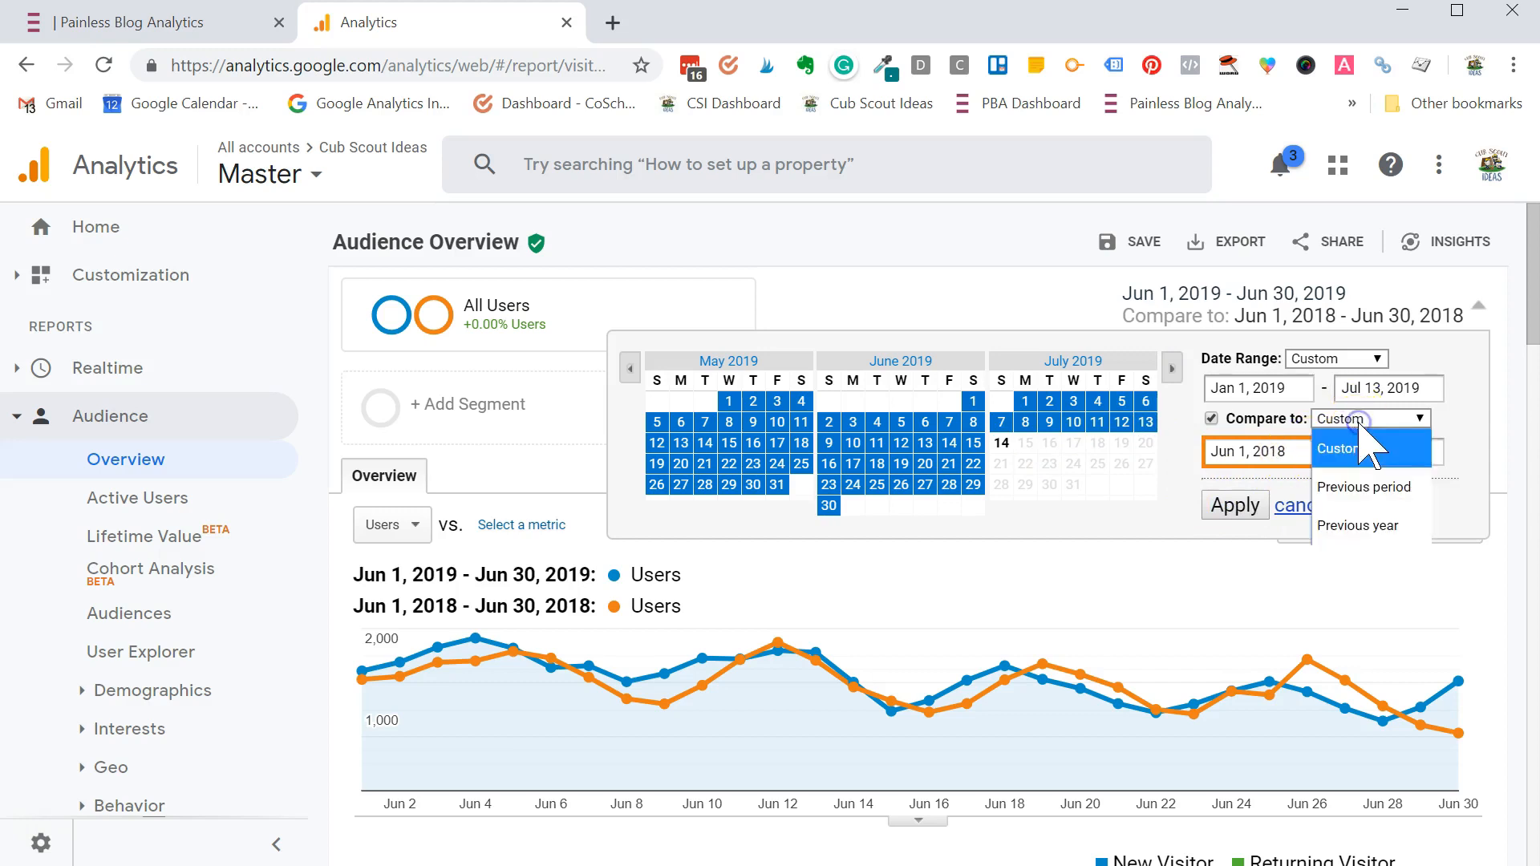
{"action": "left_click", "coordinate": [1358, 525]}
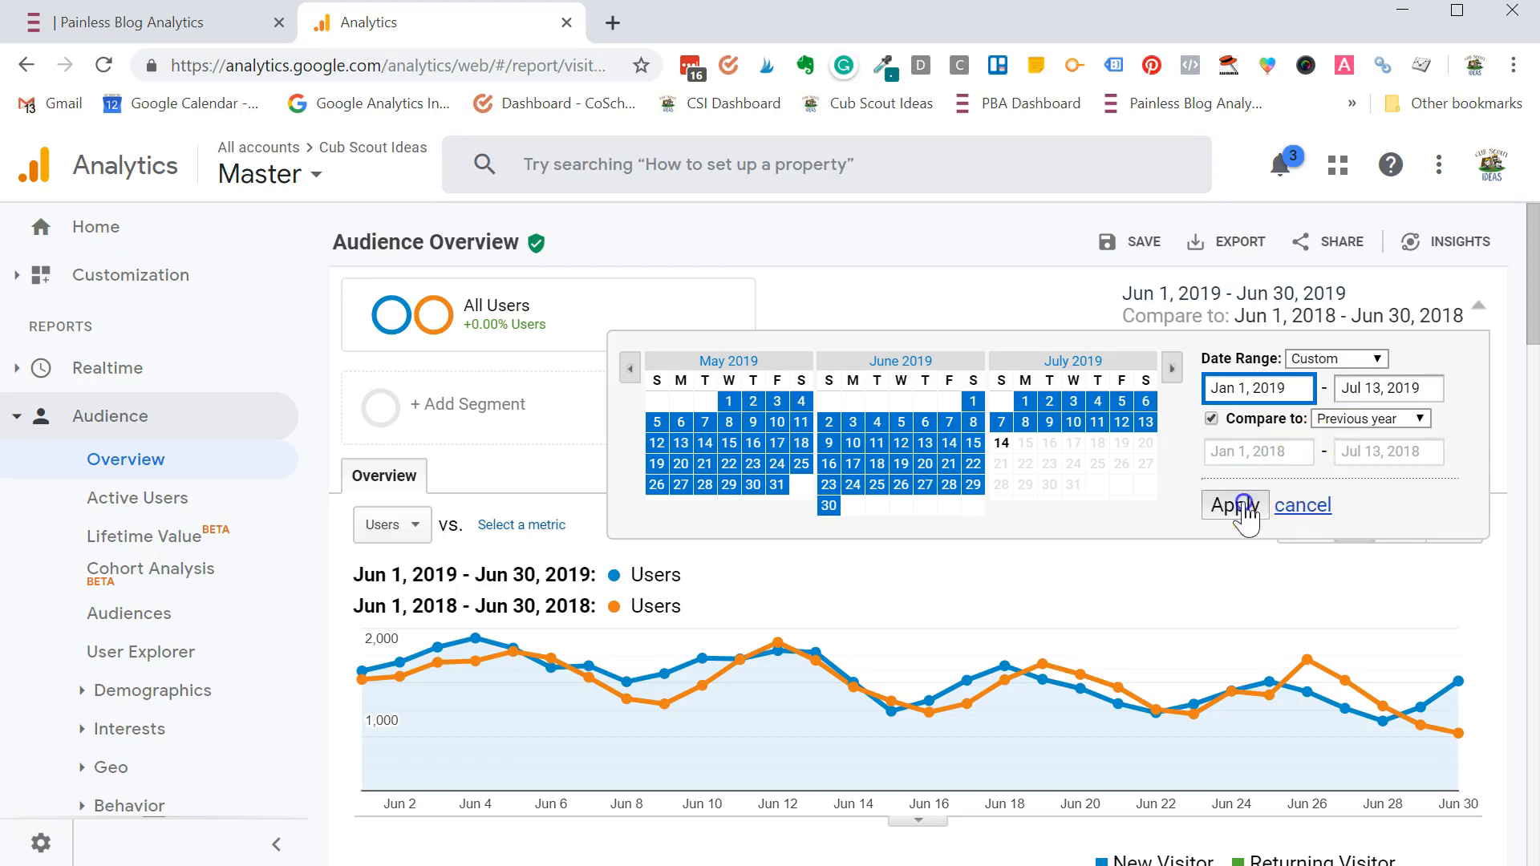
{"action": "left_click", "coordinate": [1231, 505]}
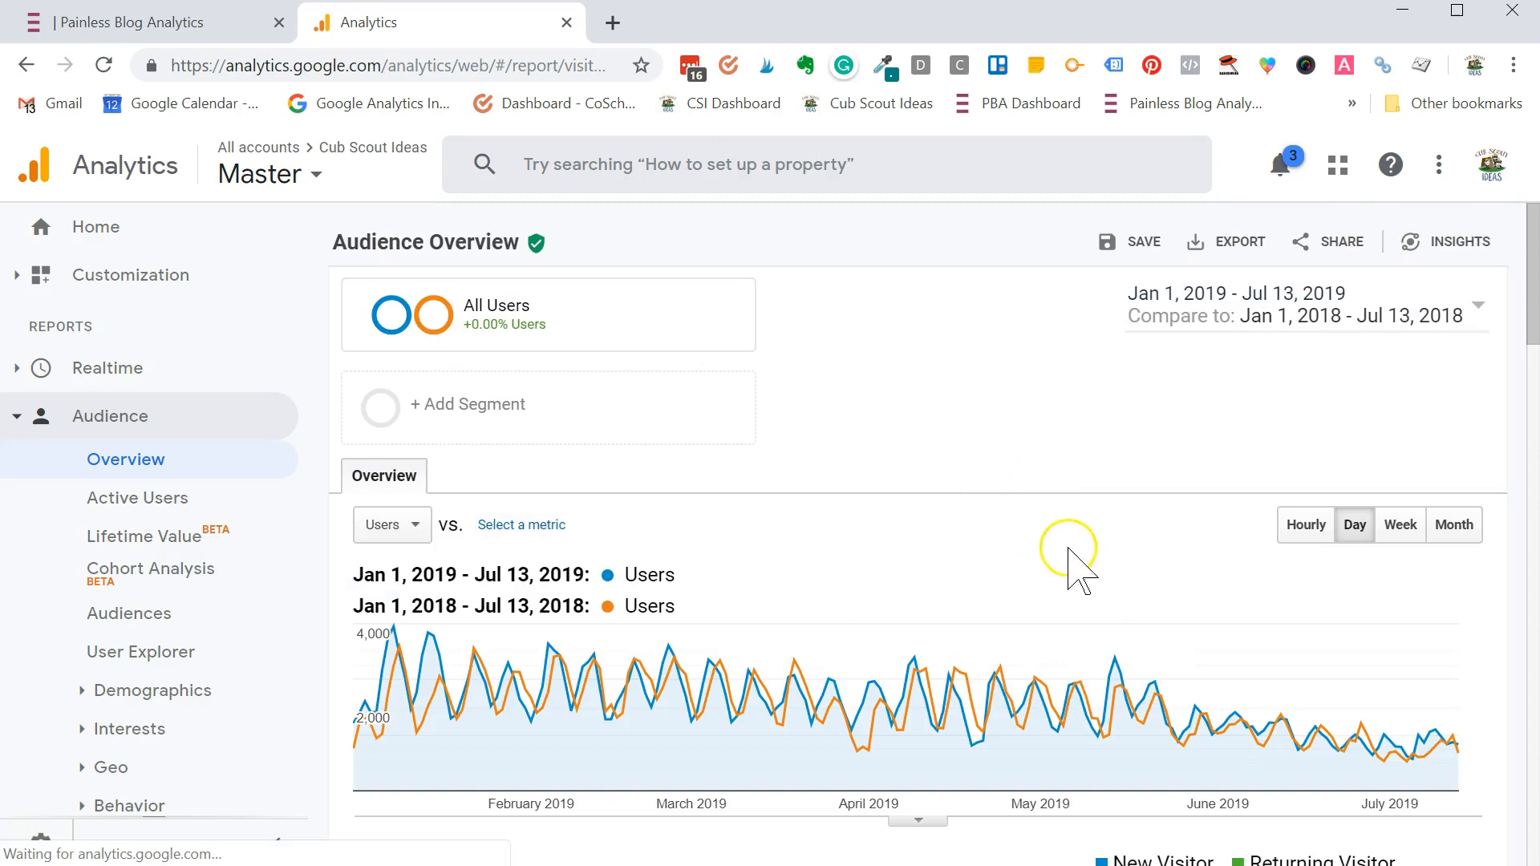
{"action": "scroll", "scroll_direction": "down", "scroll_amount": 3}
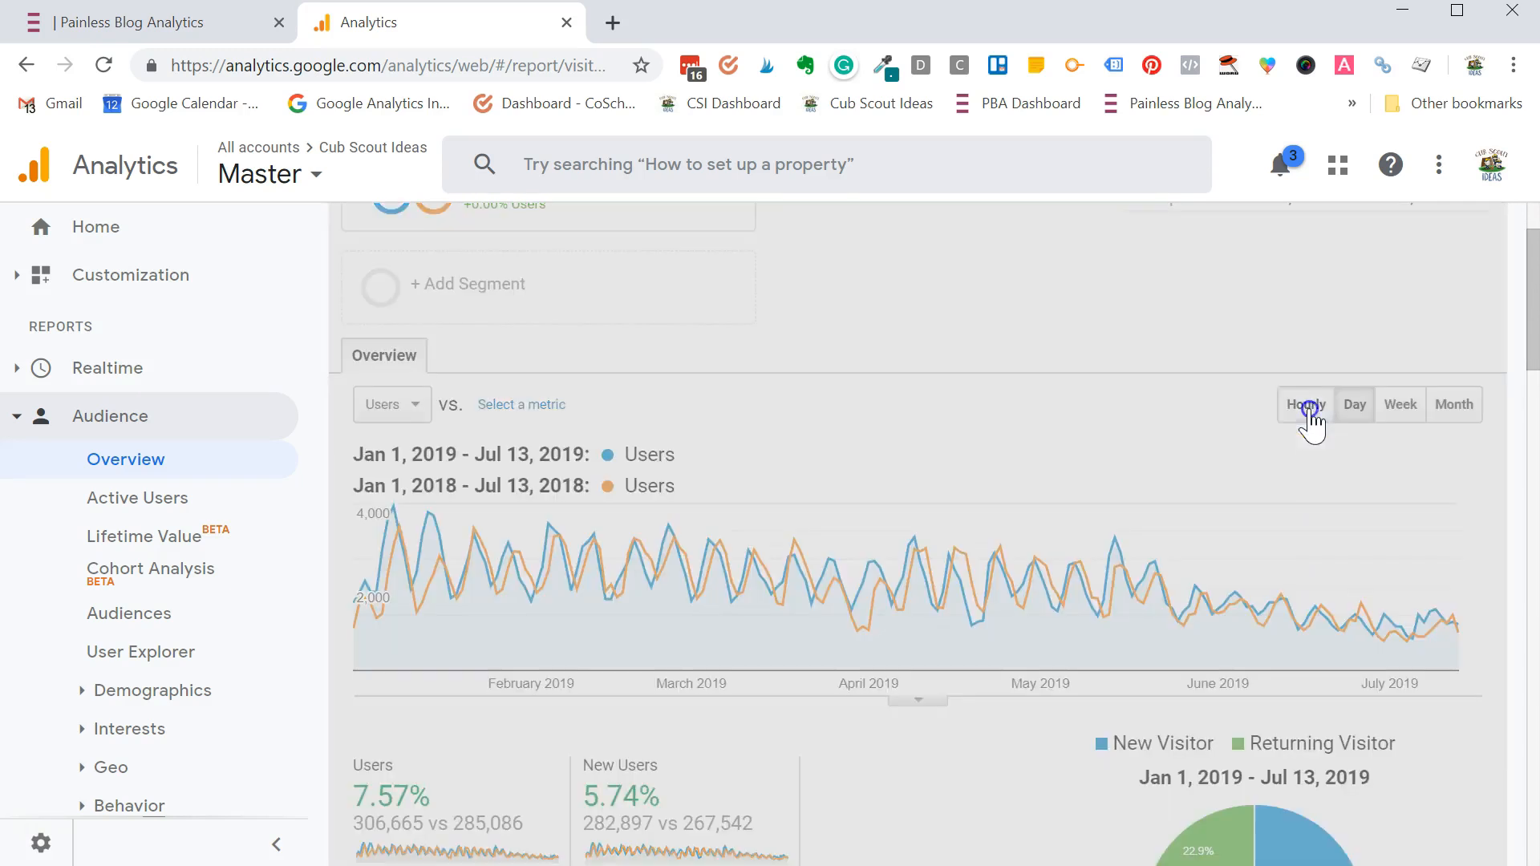
{"action": "left_click", "coordinate": [1304, 404]}
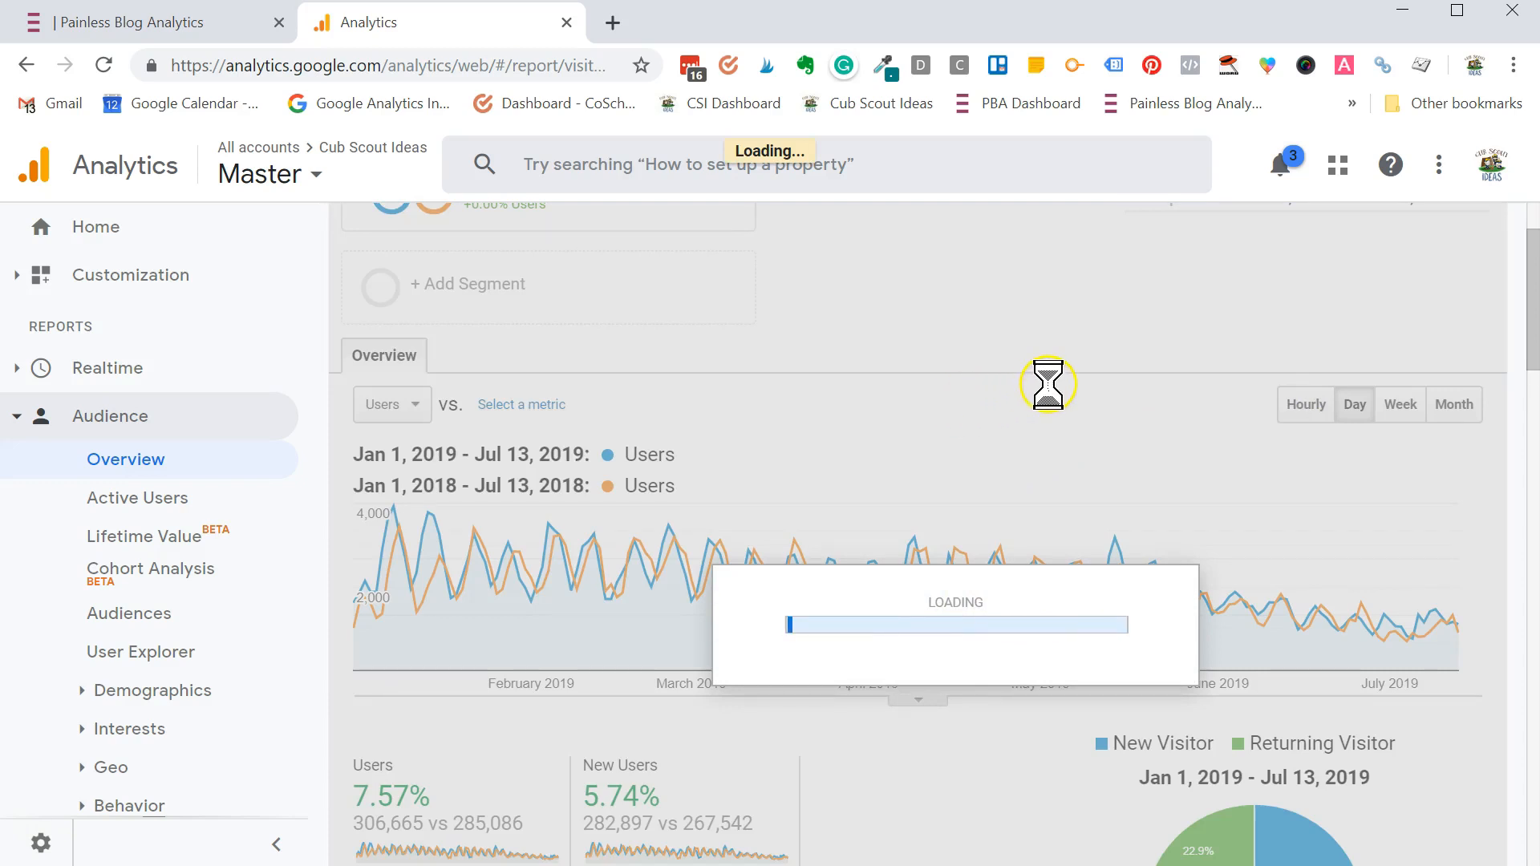
{"action": "left_click", "coordinate": [1306, 404]}
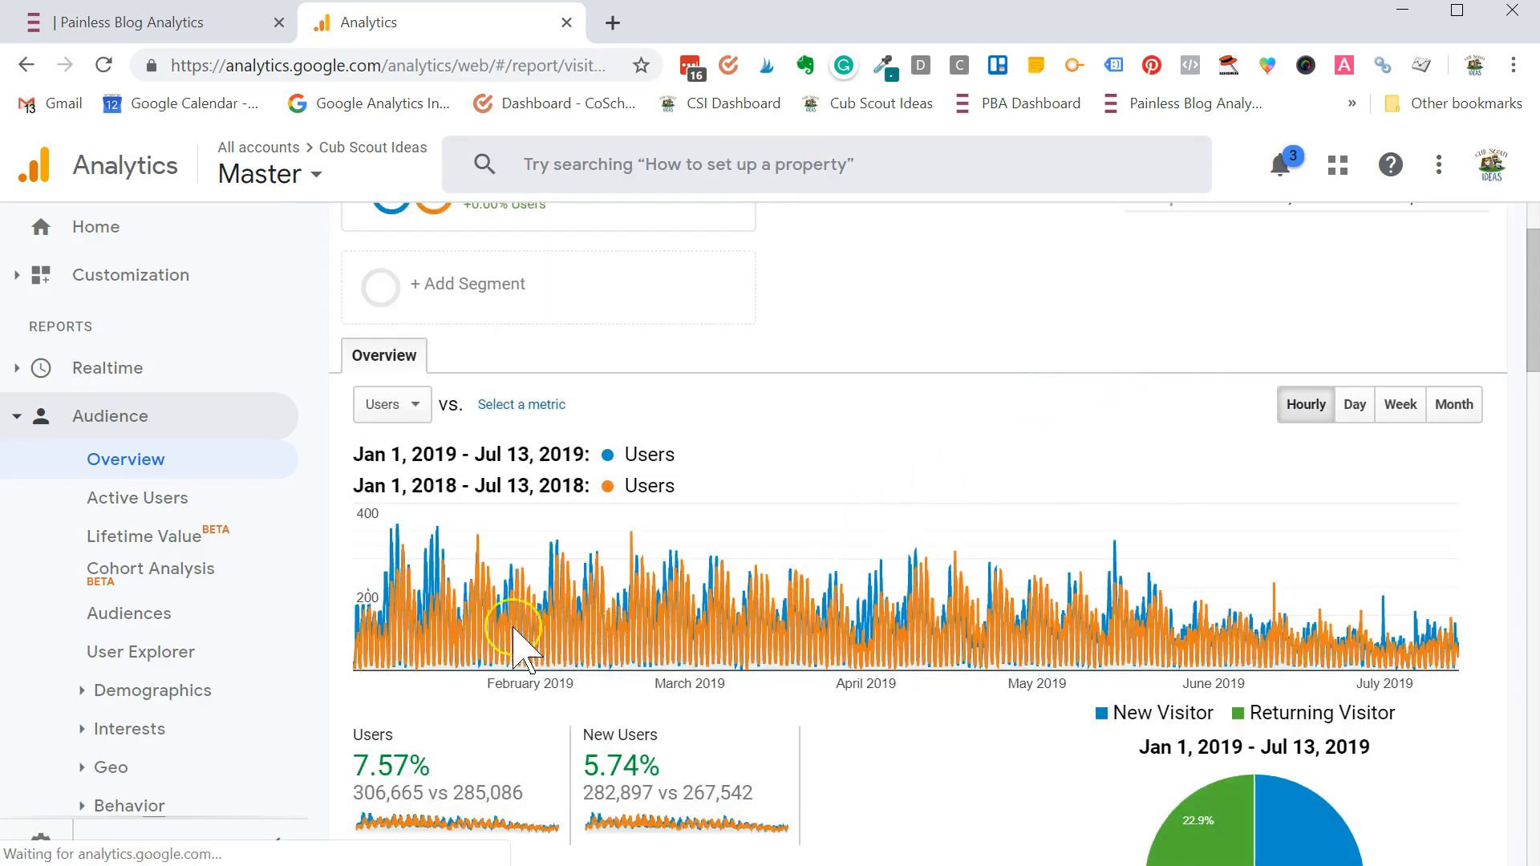
{"action": "mouse_move", "coordinate": [579, 615]}
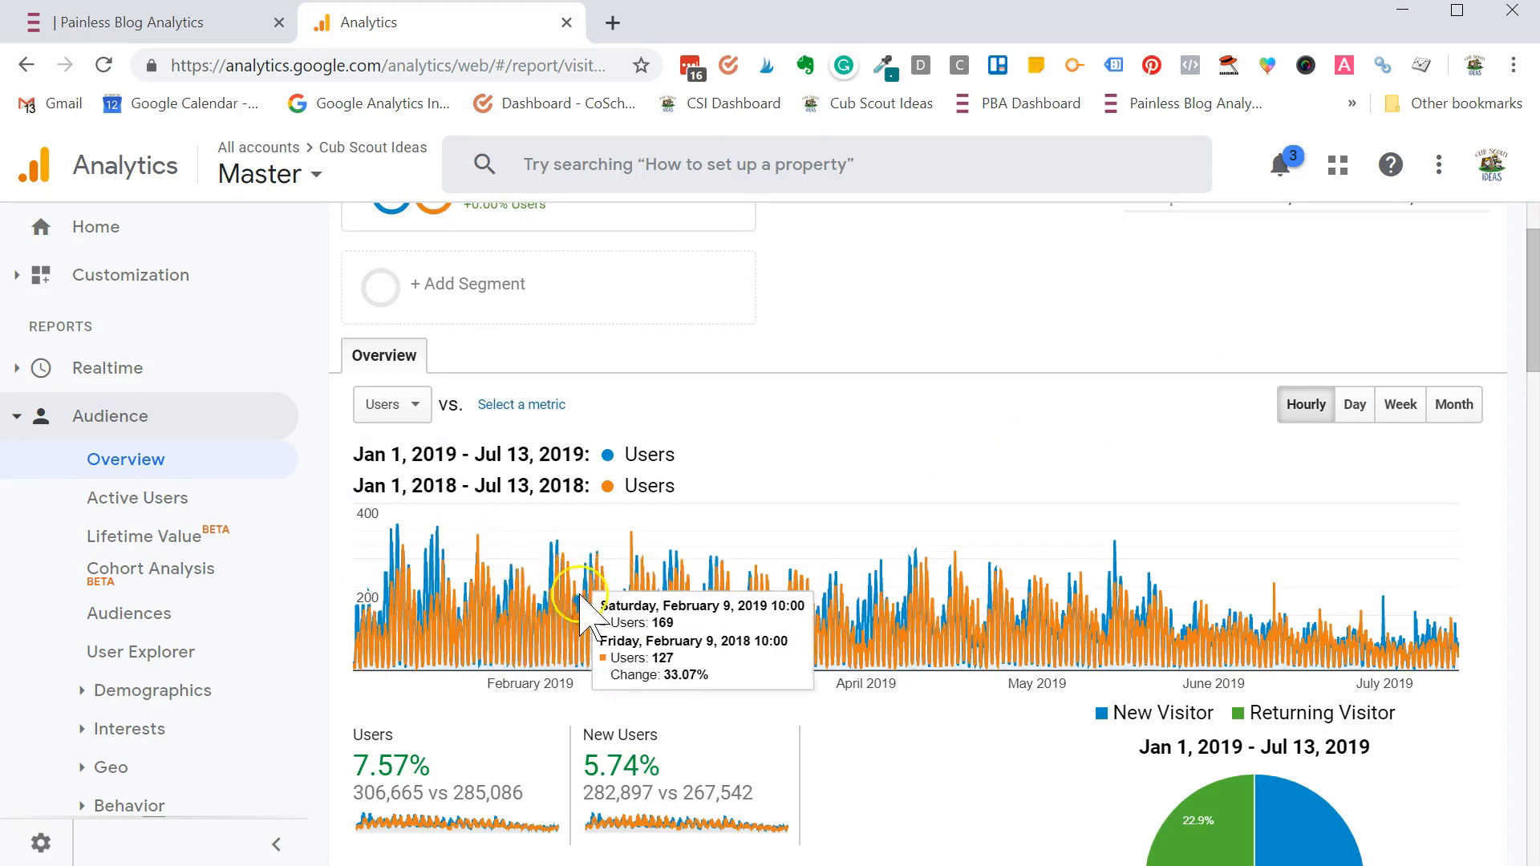
{"action": "mouse_move", "coordinate": [462, 495]}
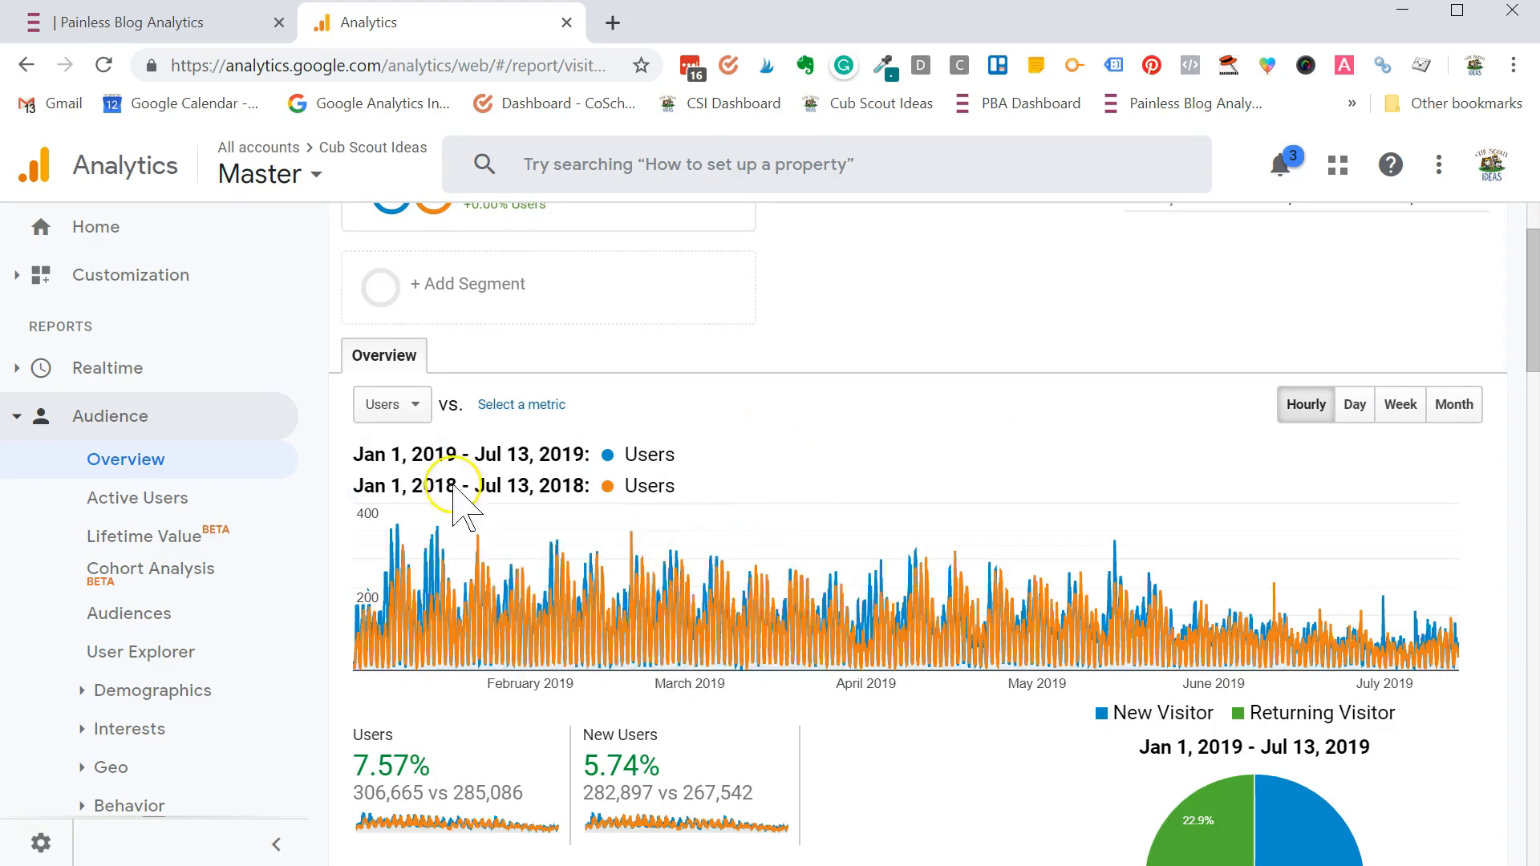
{"action": "mouse_move", "coordinate": [527, 454]}
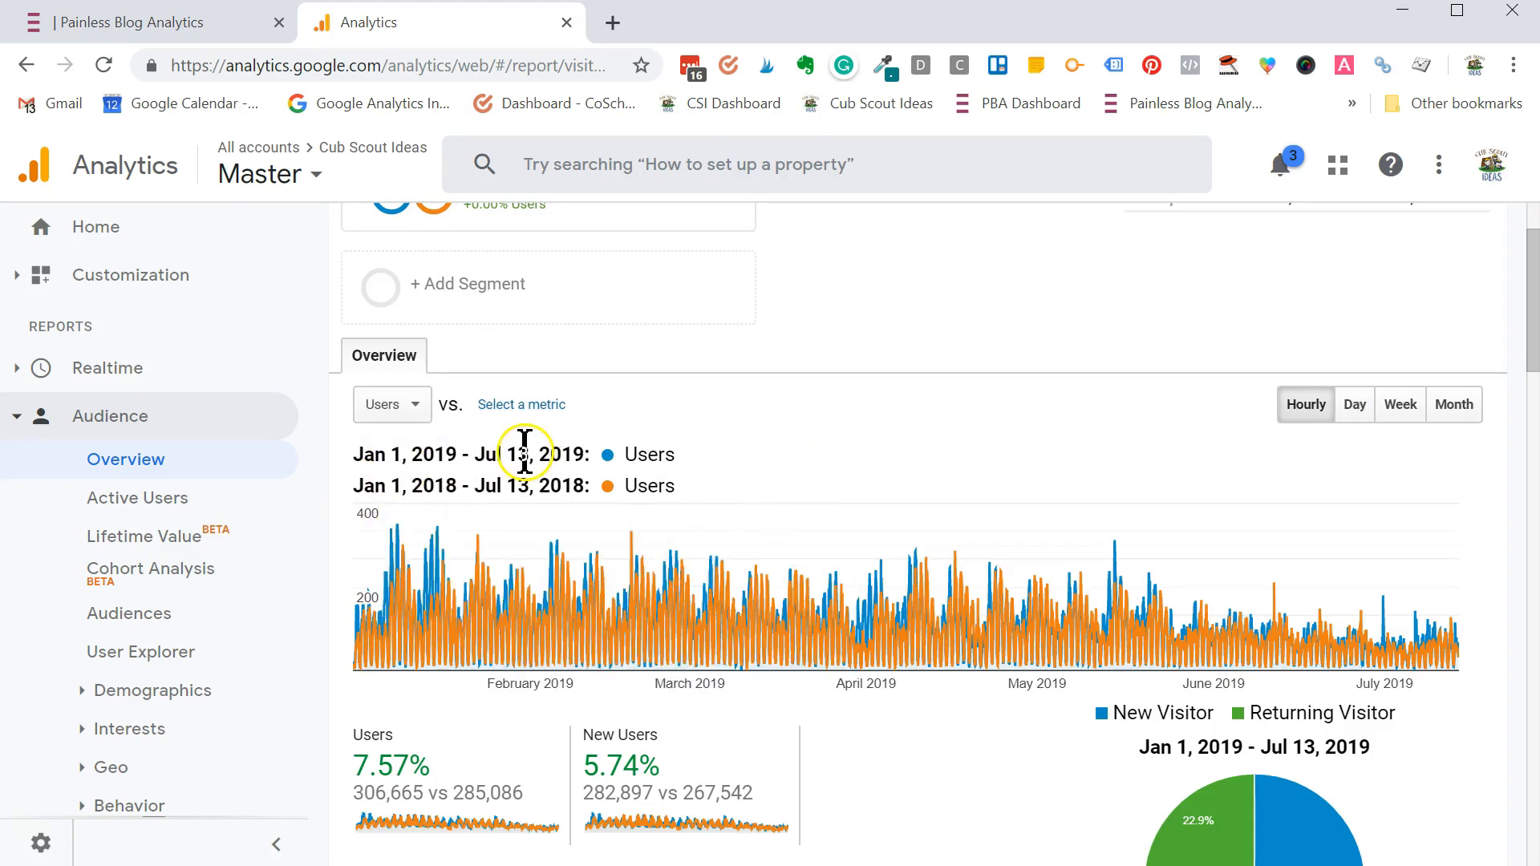
{"action": "mouse_move", "coordinate": [526, 653]}
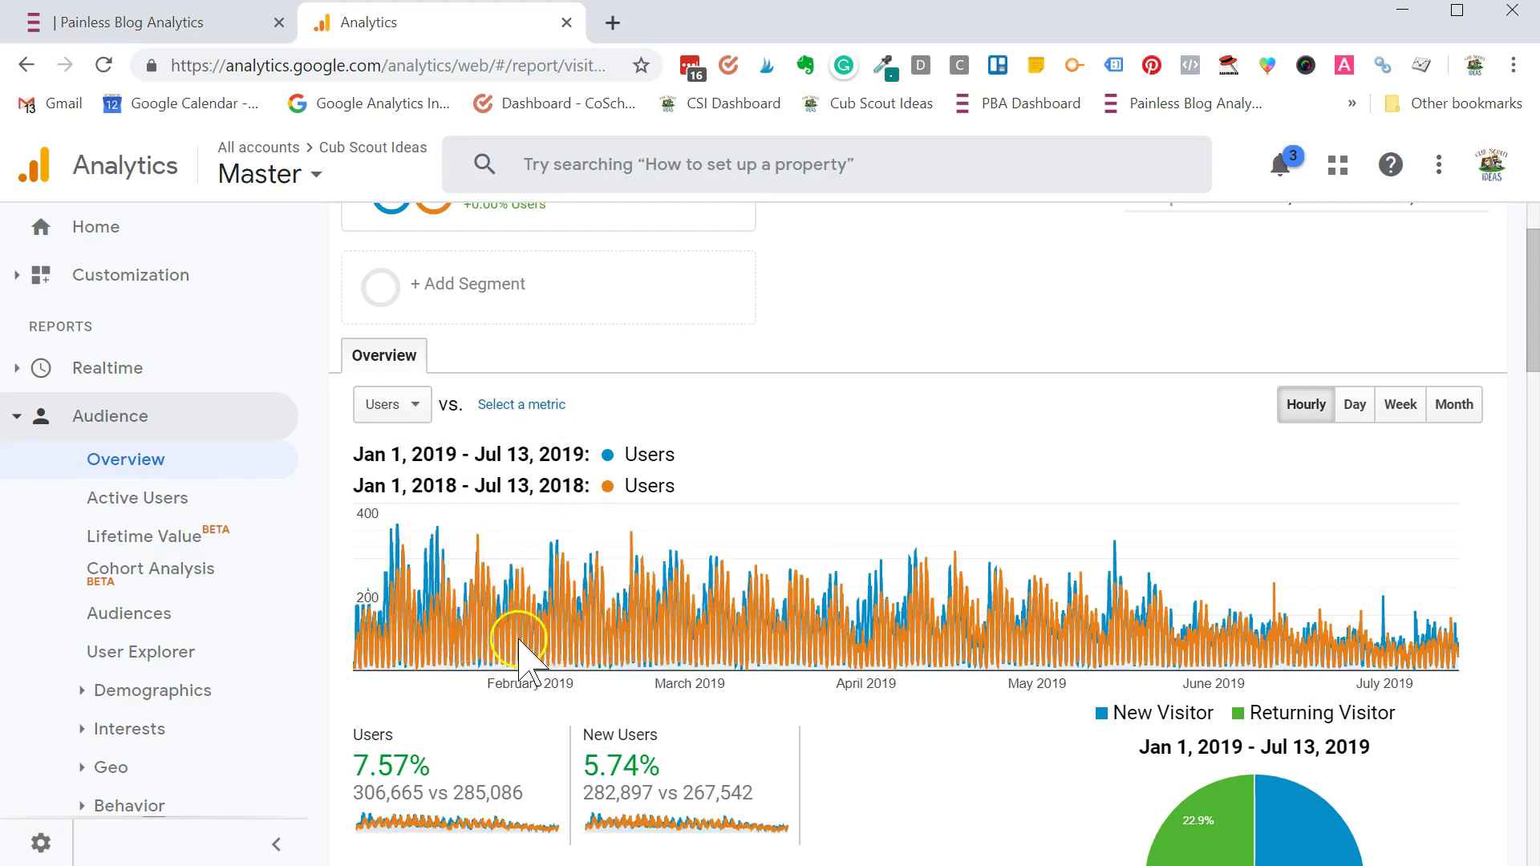
{"action": "mouse_move", "coordinate": [997, 458]}
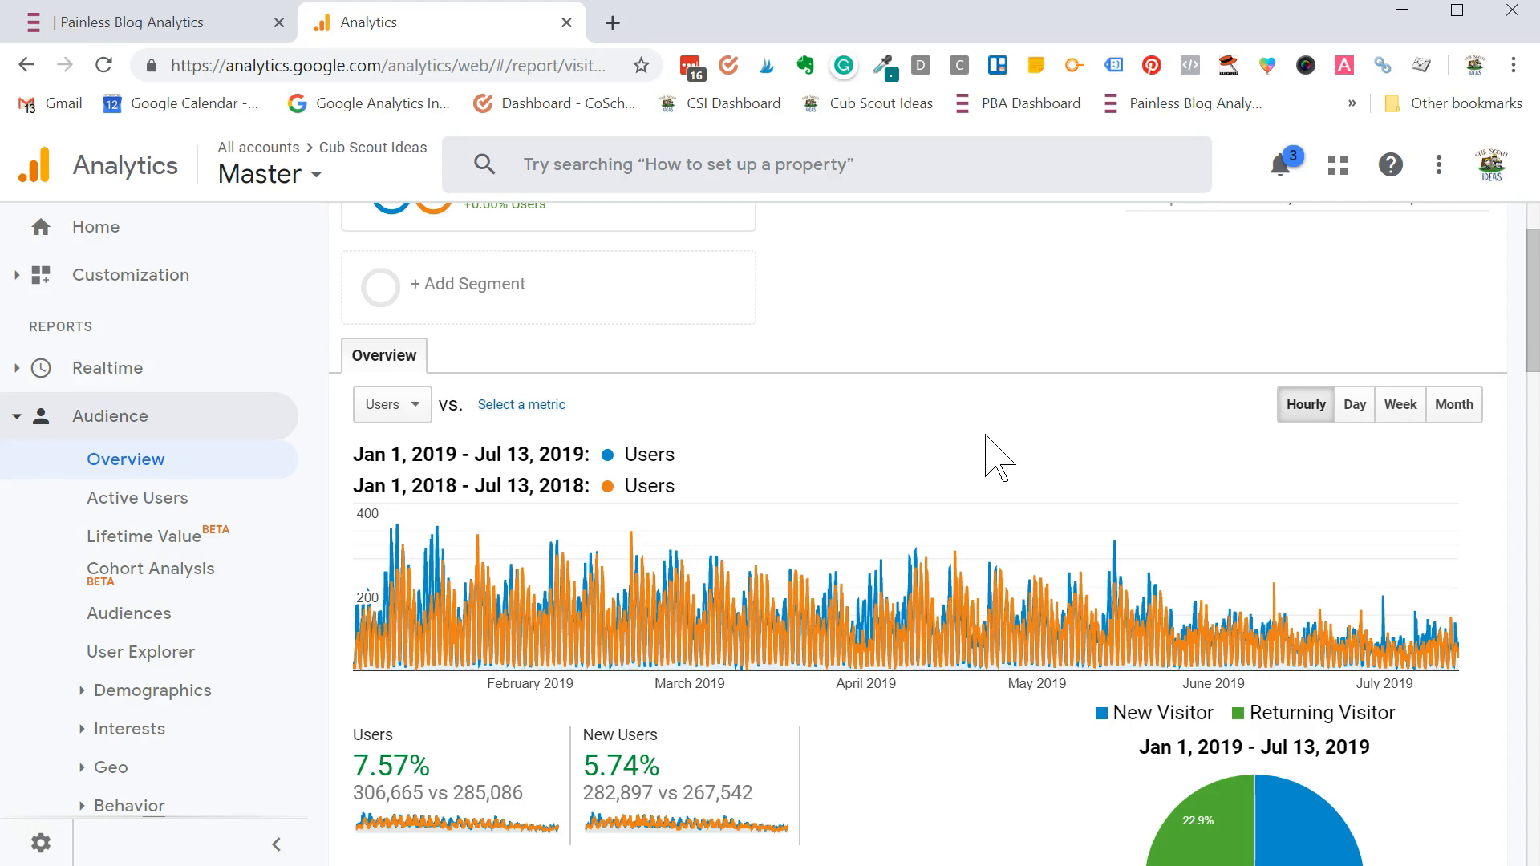
{"action": "mouse_move", "coordinate": [1450, 316]}
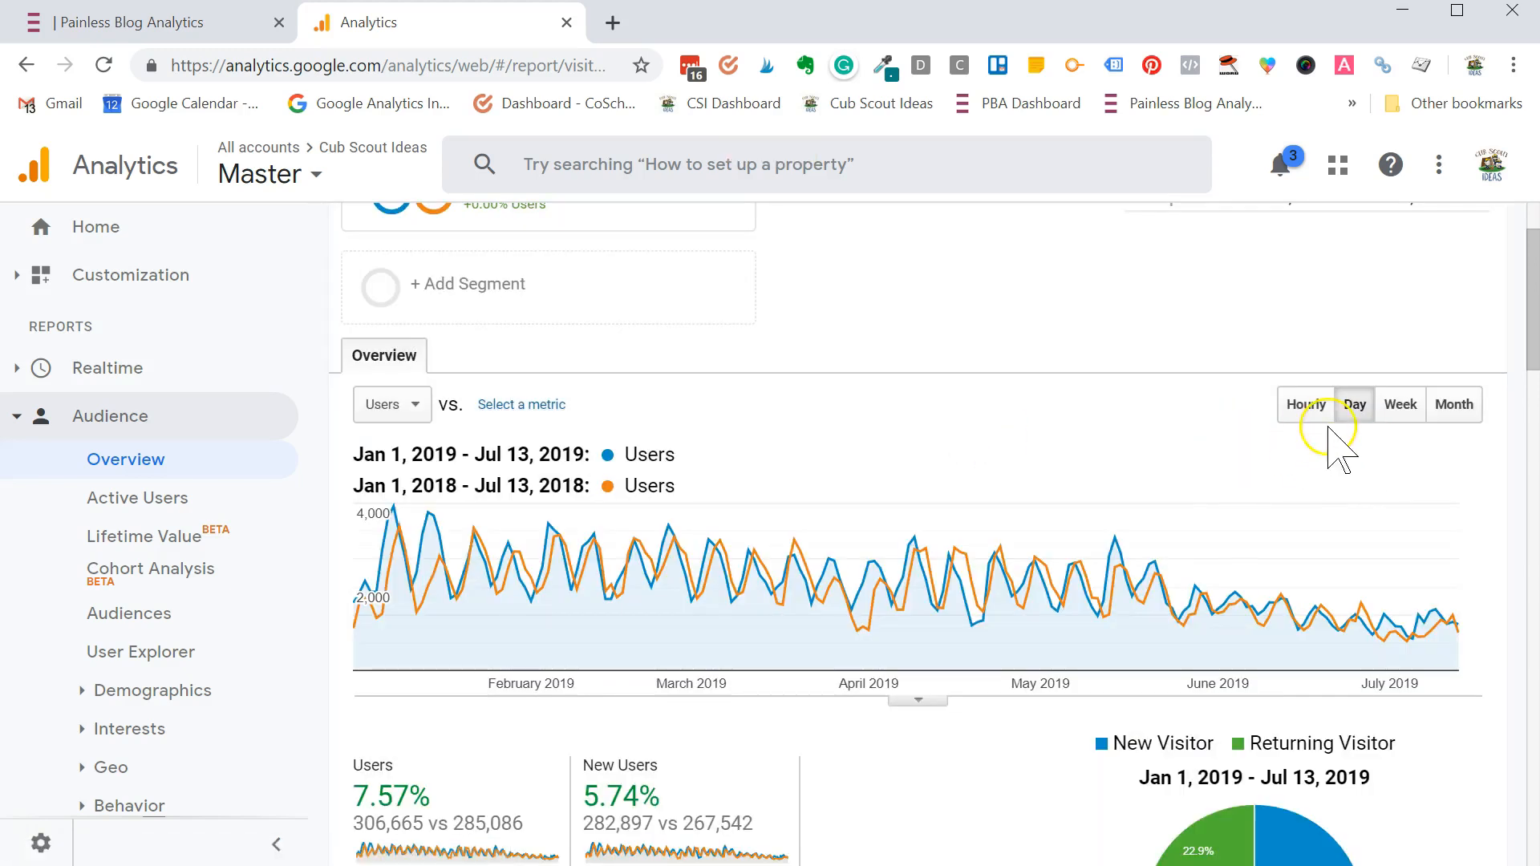
- Cycle the Users chart through weekly and monthly totals, ending on daily granularity
{"action": "left_click", "coordinate": [1399, 404]}
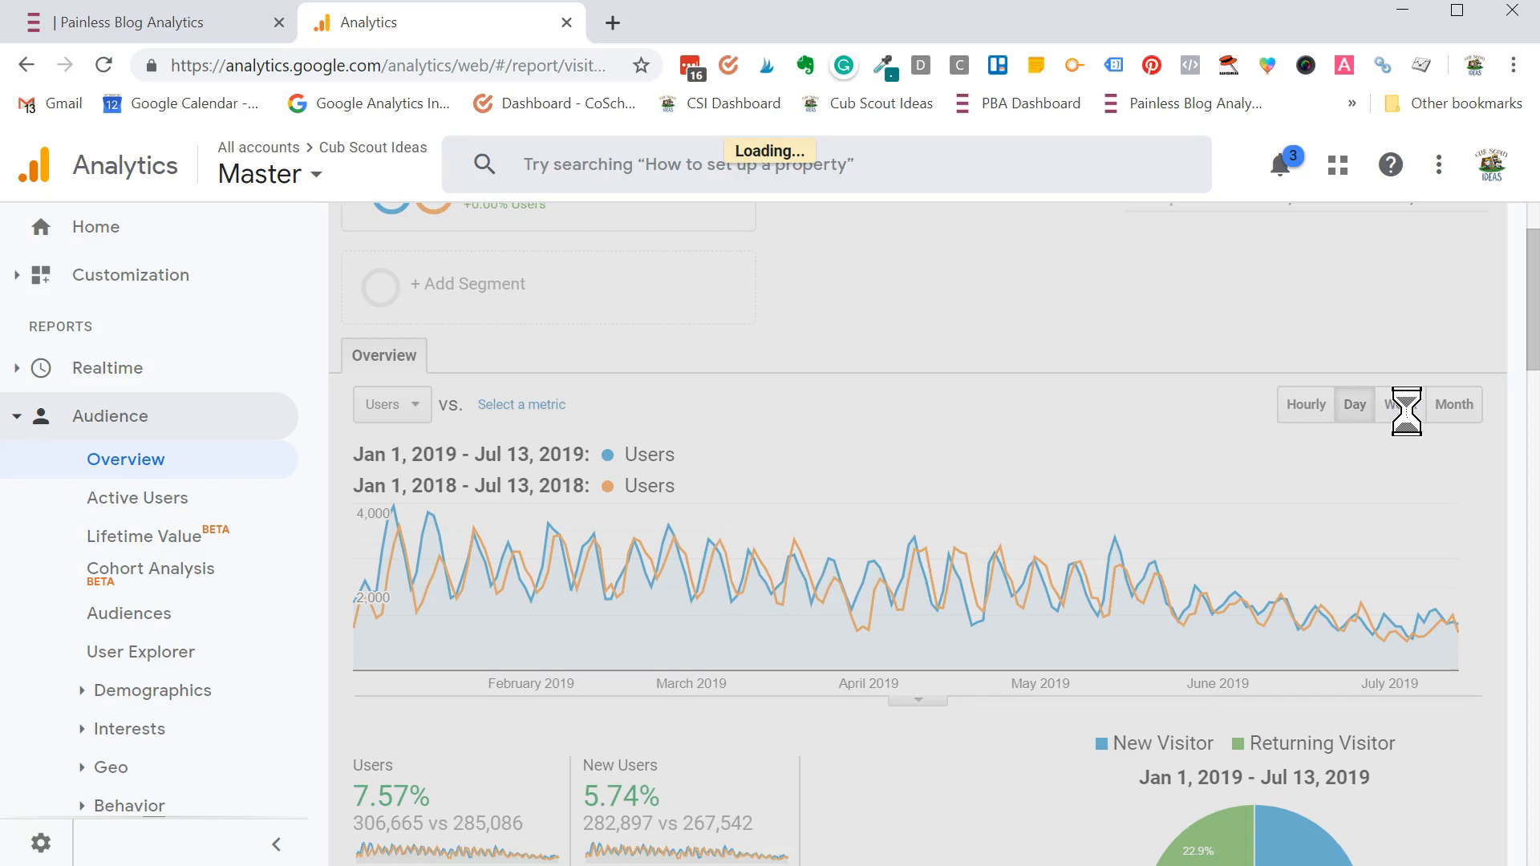
{"action": "left_click", "coordinate": [1399, 404]}
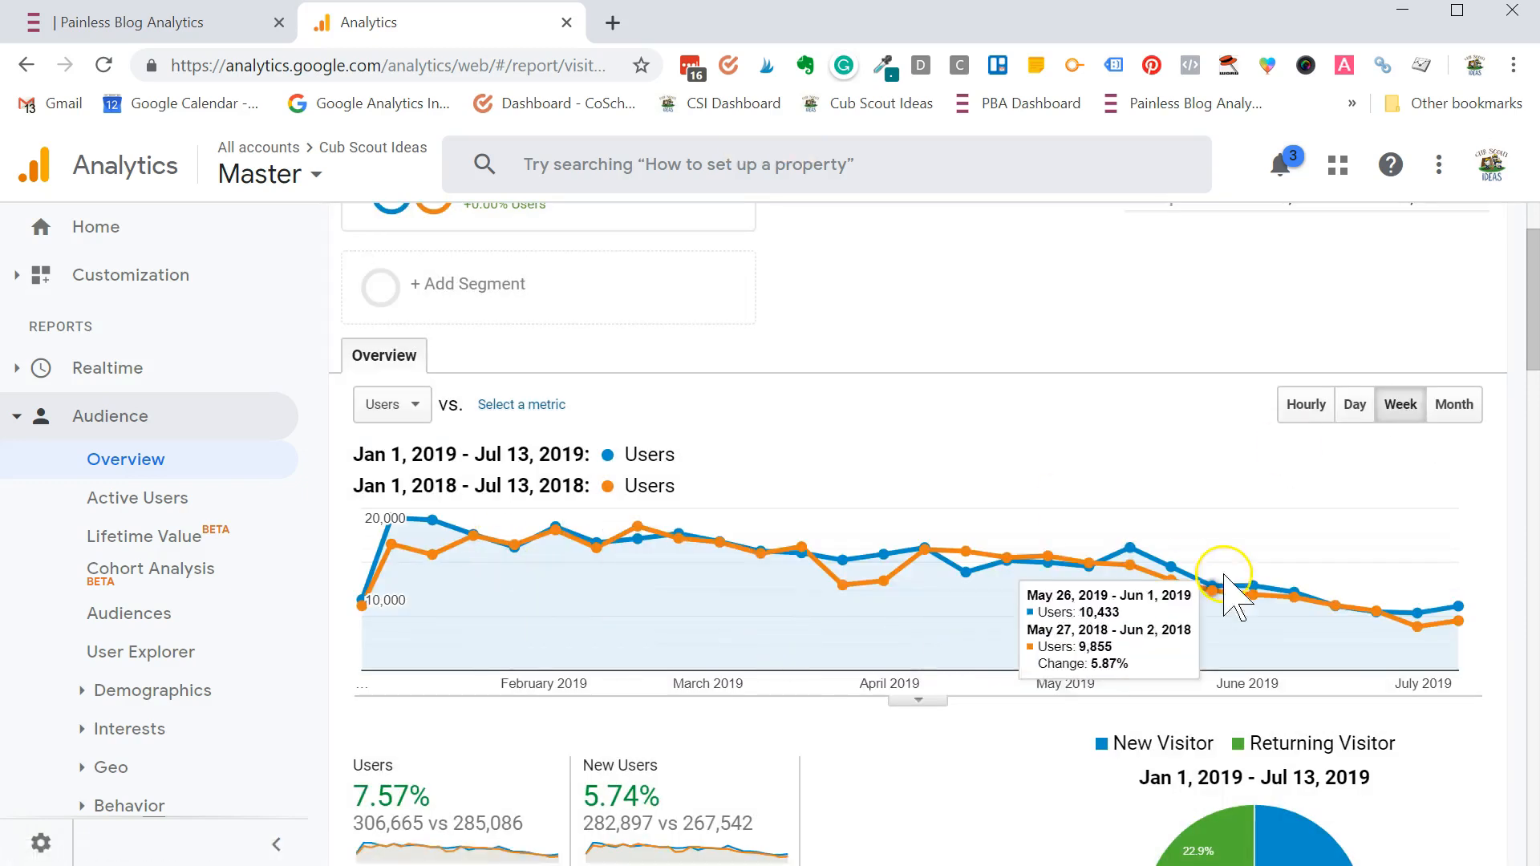
{"action": "mouse_move", "coordinate": [1460, 620]}
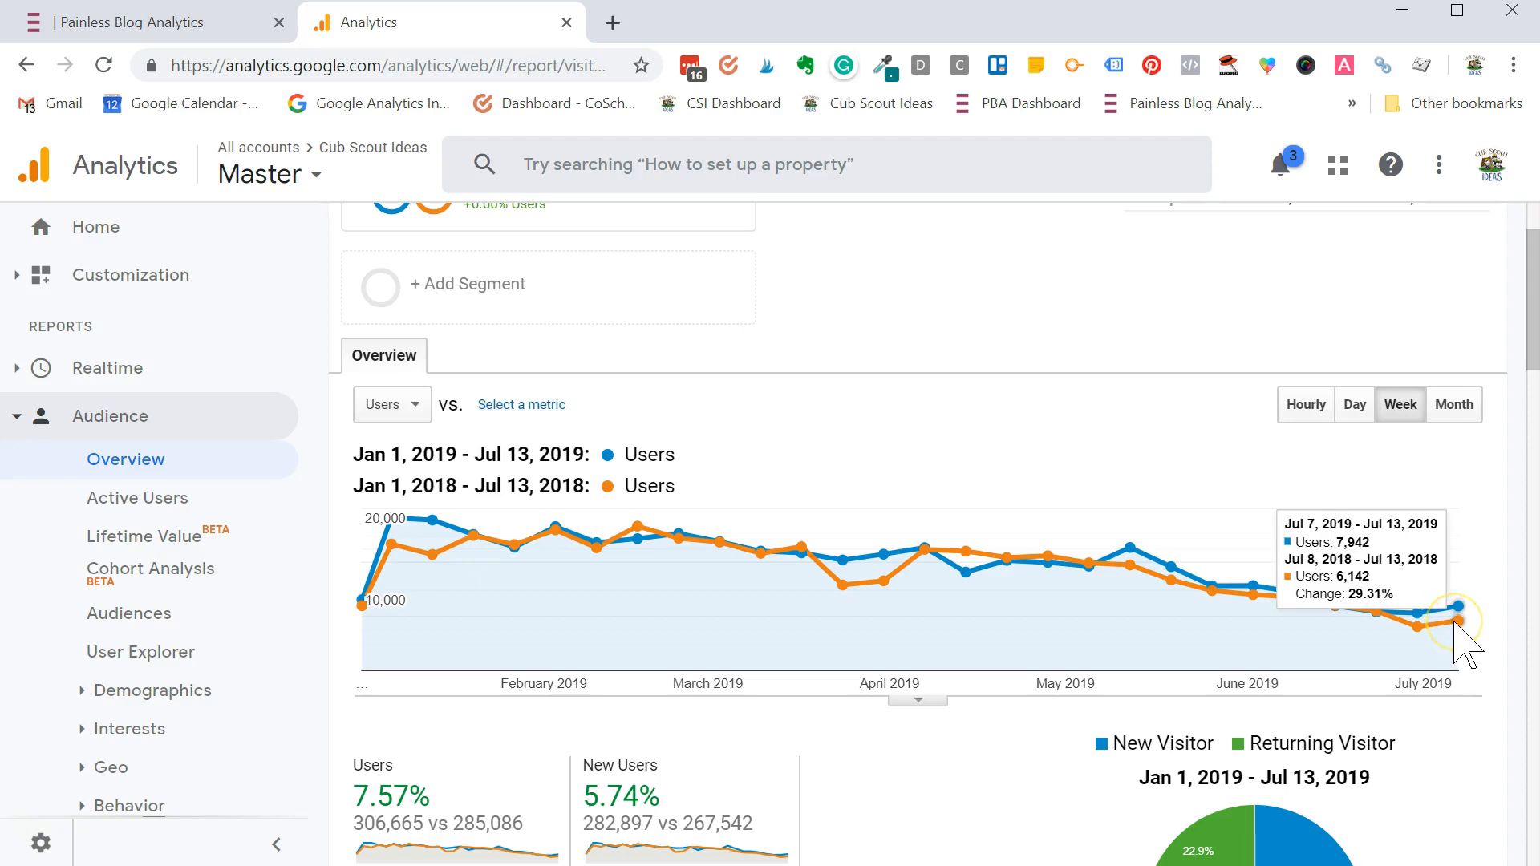
{"action": "mouse_move", "coordinate": [1463, 634]}
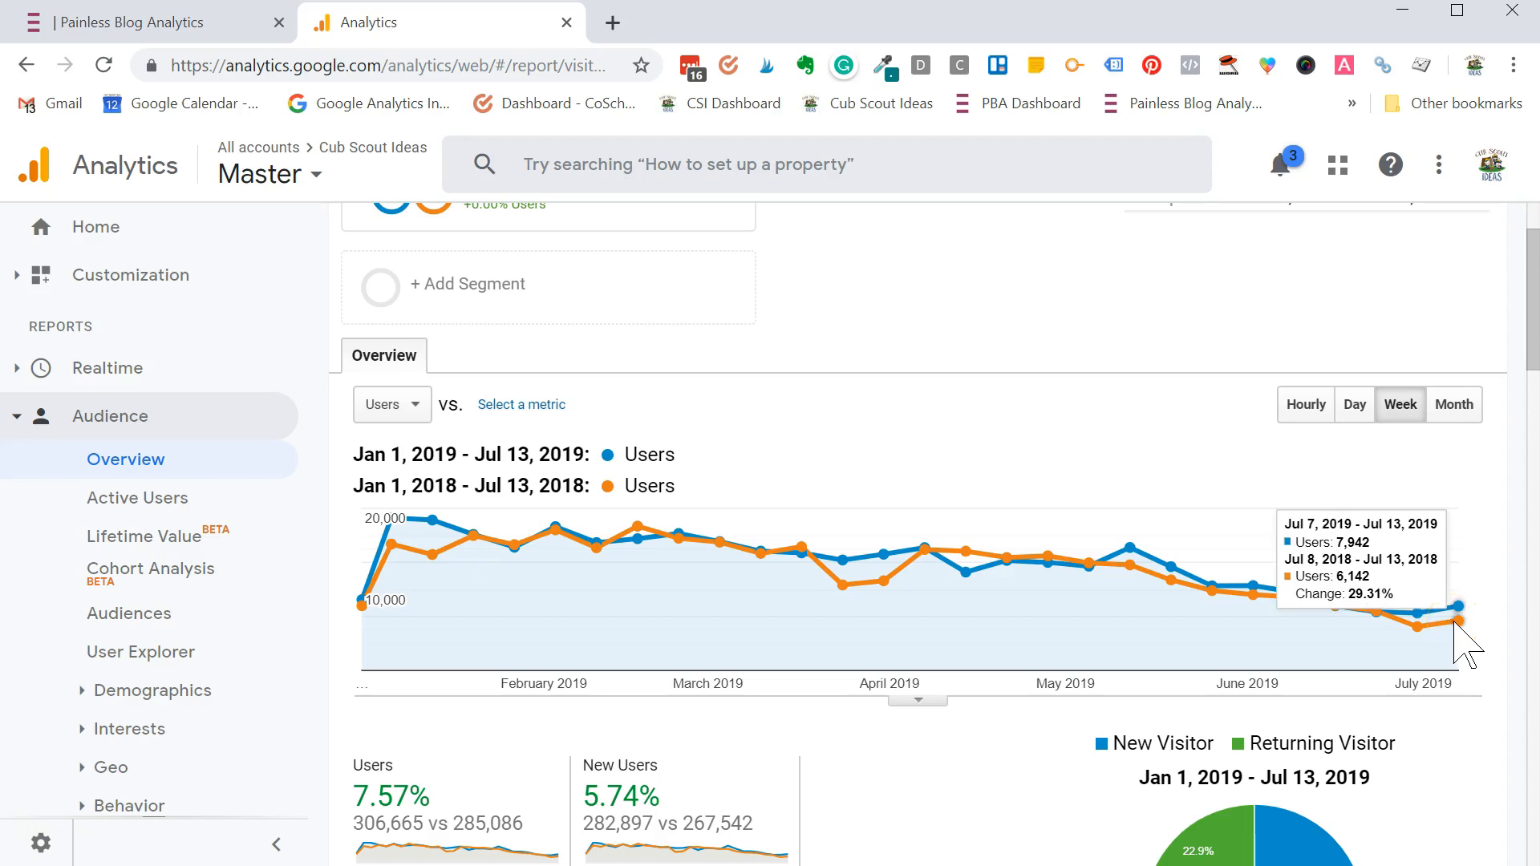
{"action": "mouse_move", "coordinate": [1454, 412]}
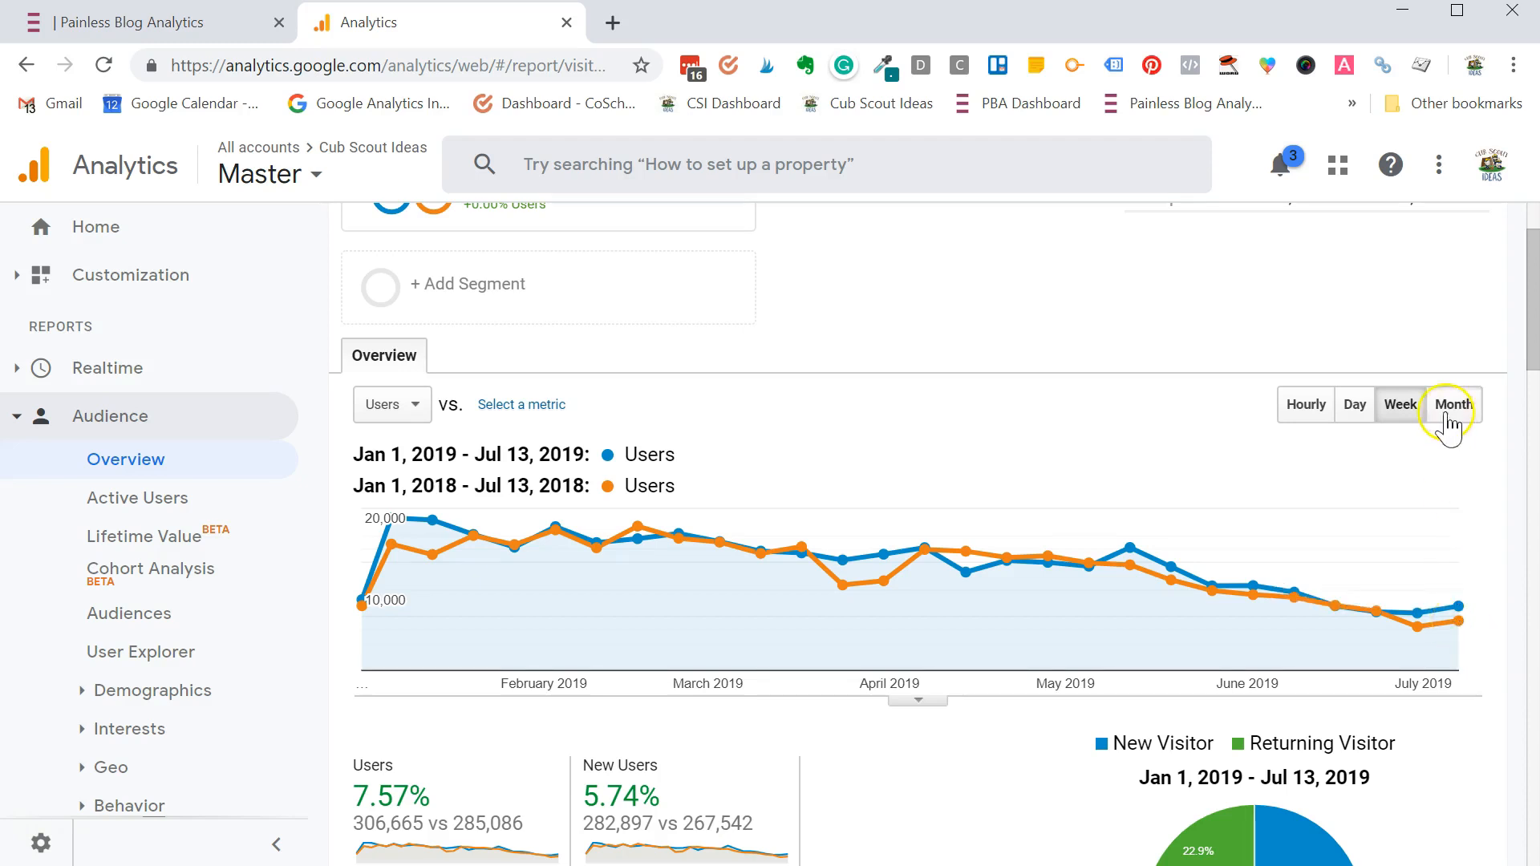
{"action": "left_click", "coordinate": [1454, 404]}
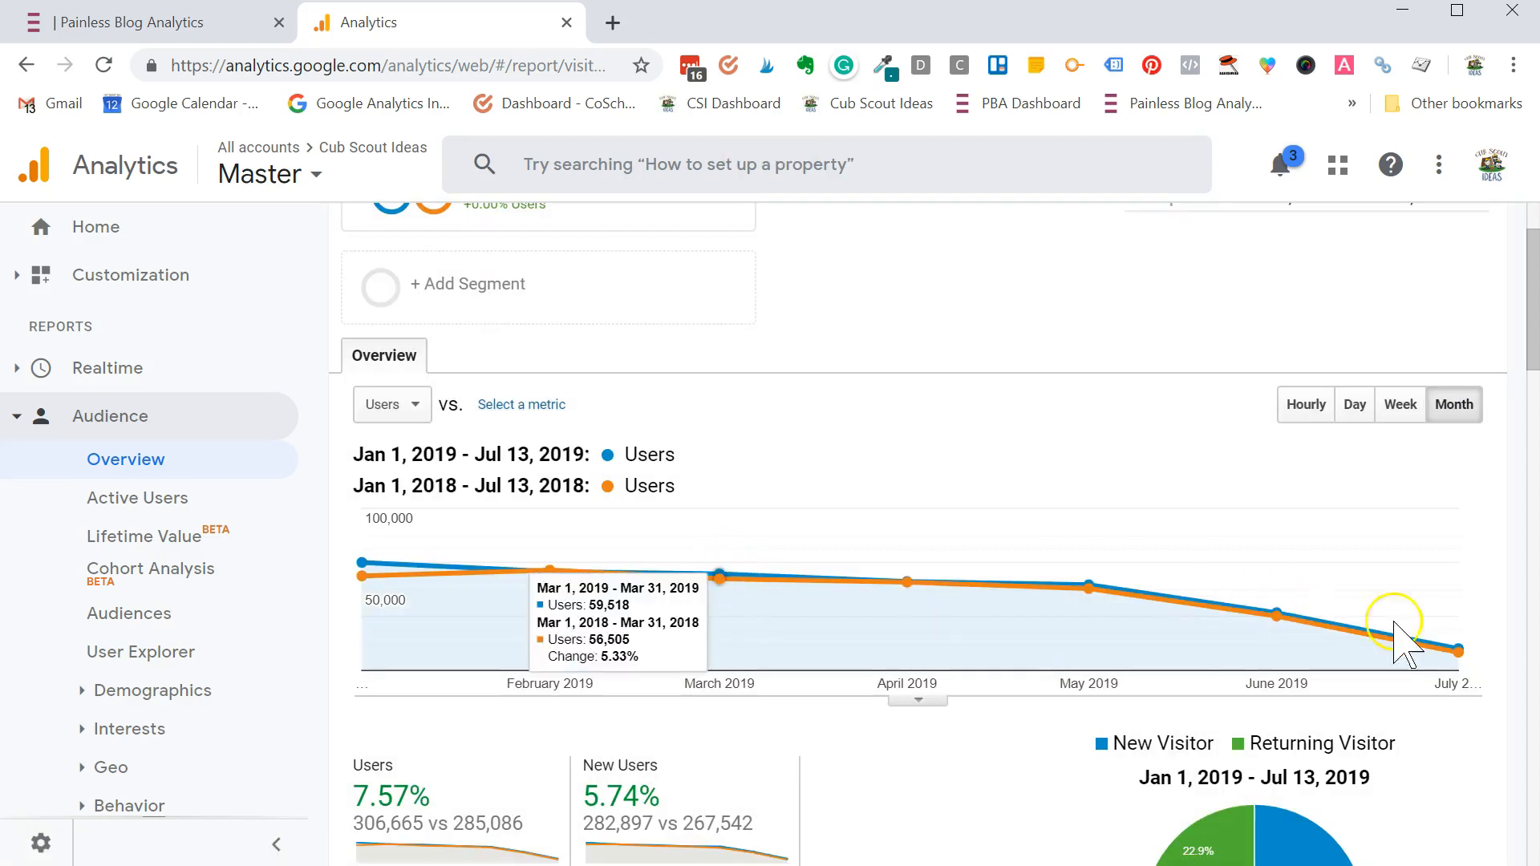
{"action": "mouse_move", "coordinate": [1460, 650]}
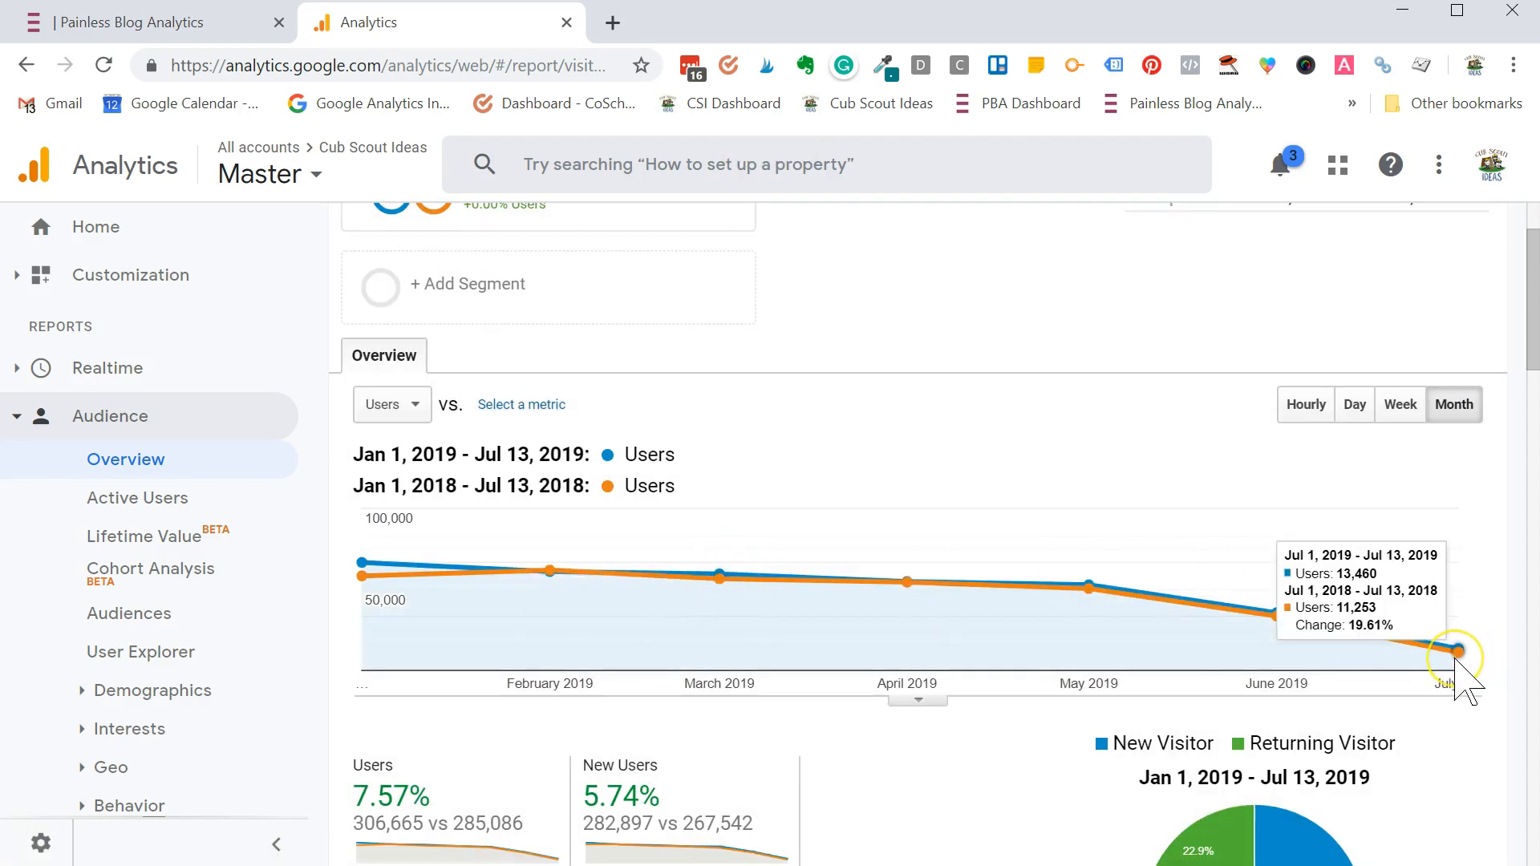
{"action": "mouse_move", "coordinate": [1444, 648]}
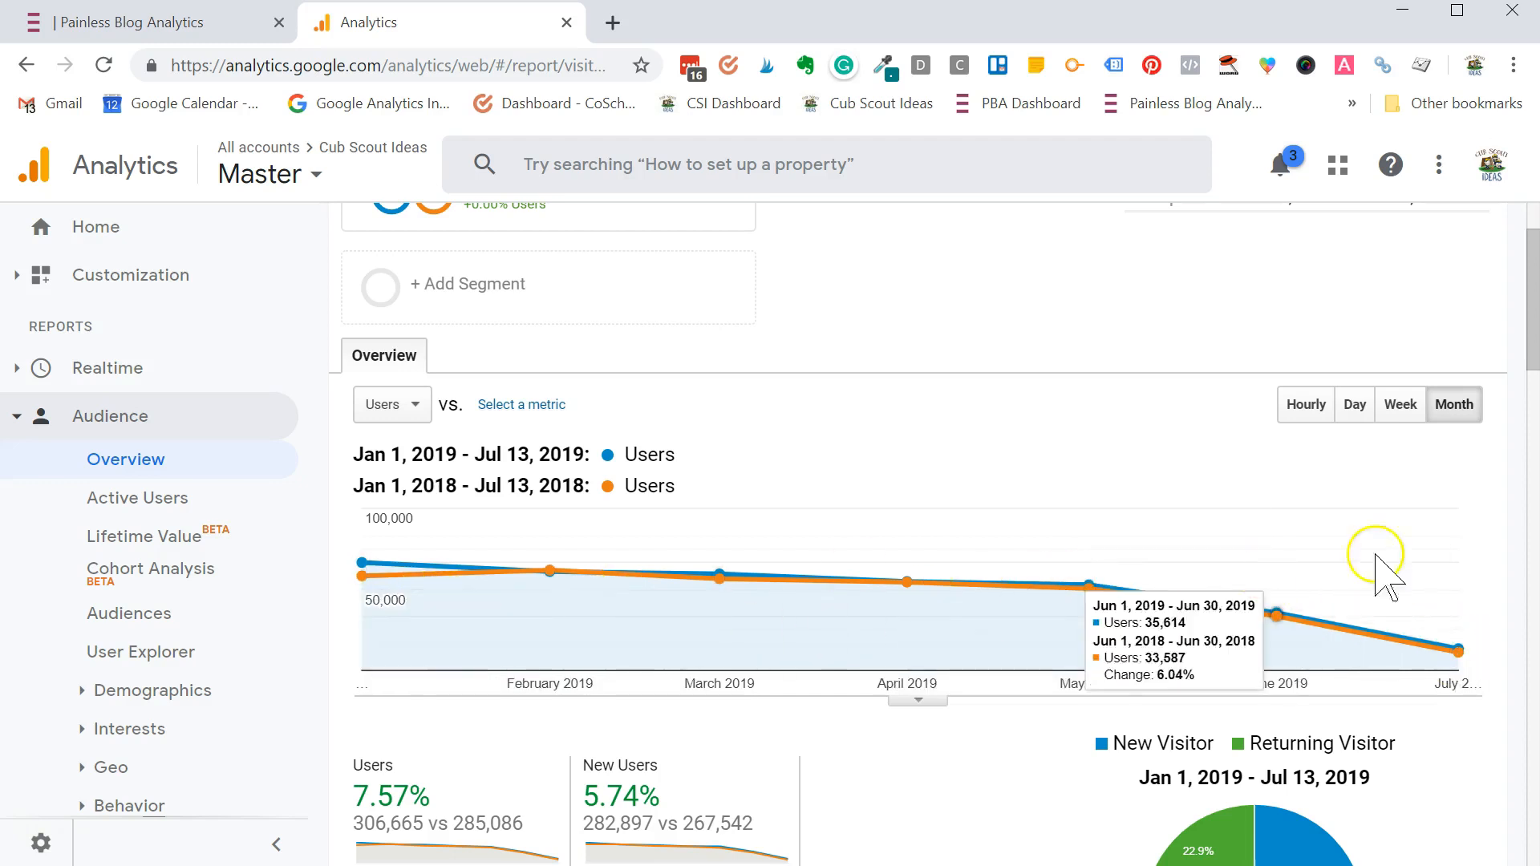
{"action": "mouse_move", "coordinate": [1354, 404]}
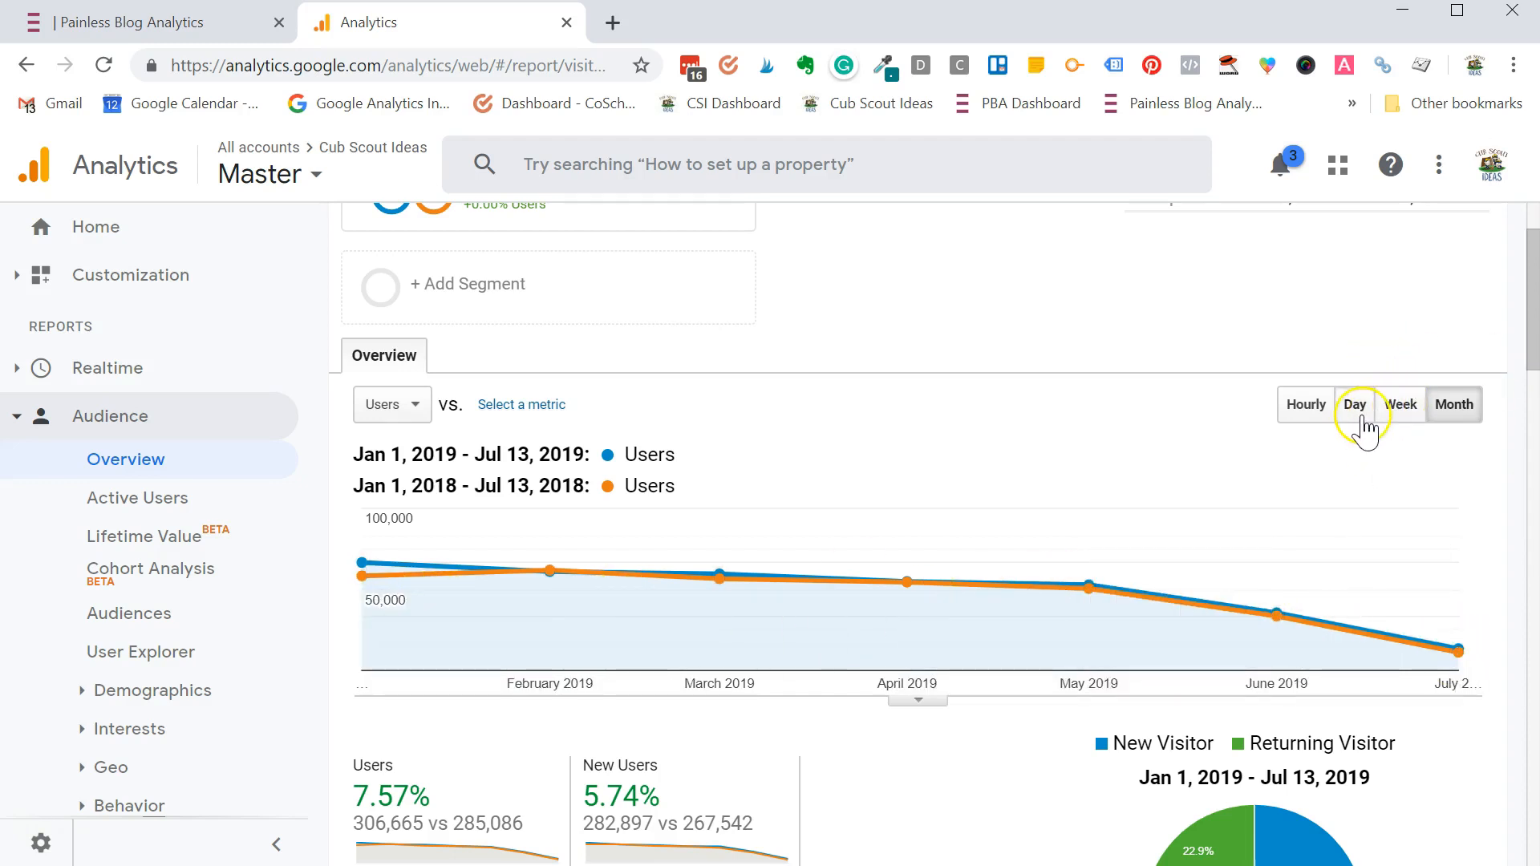
{"action": "left_click", "coordinate": [1354, 405]}
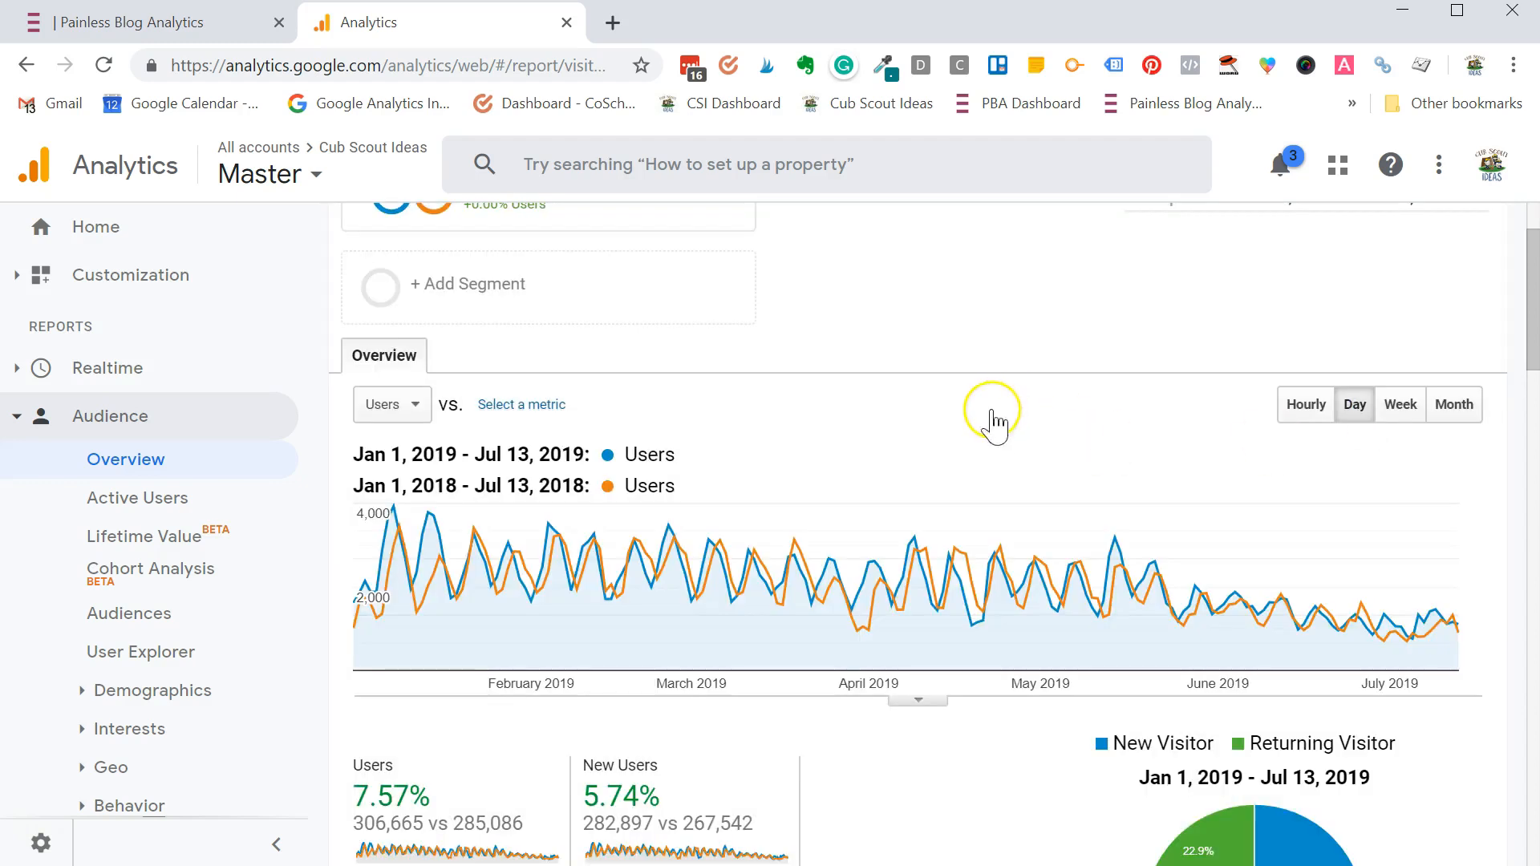
{"action": "mouse_move", "coordinate": [1179, 472]}
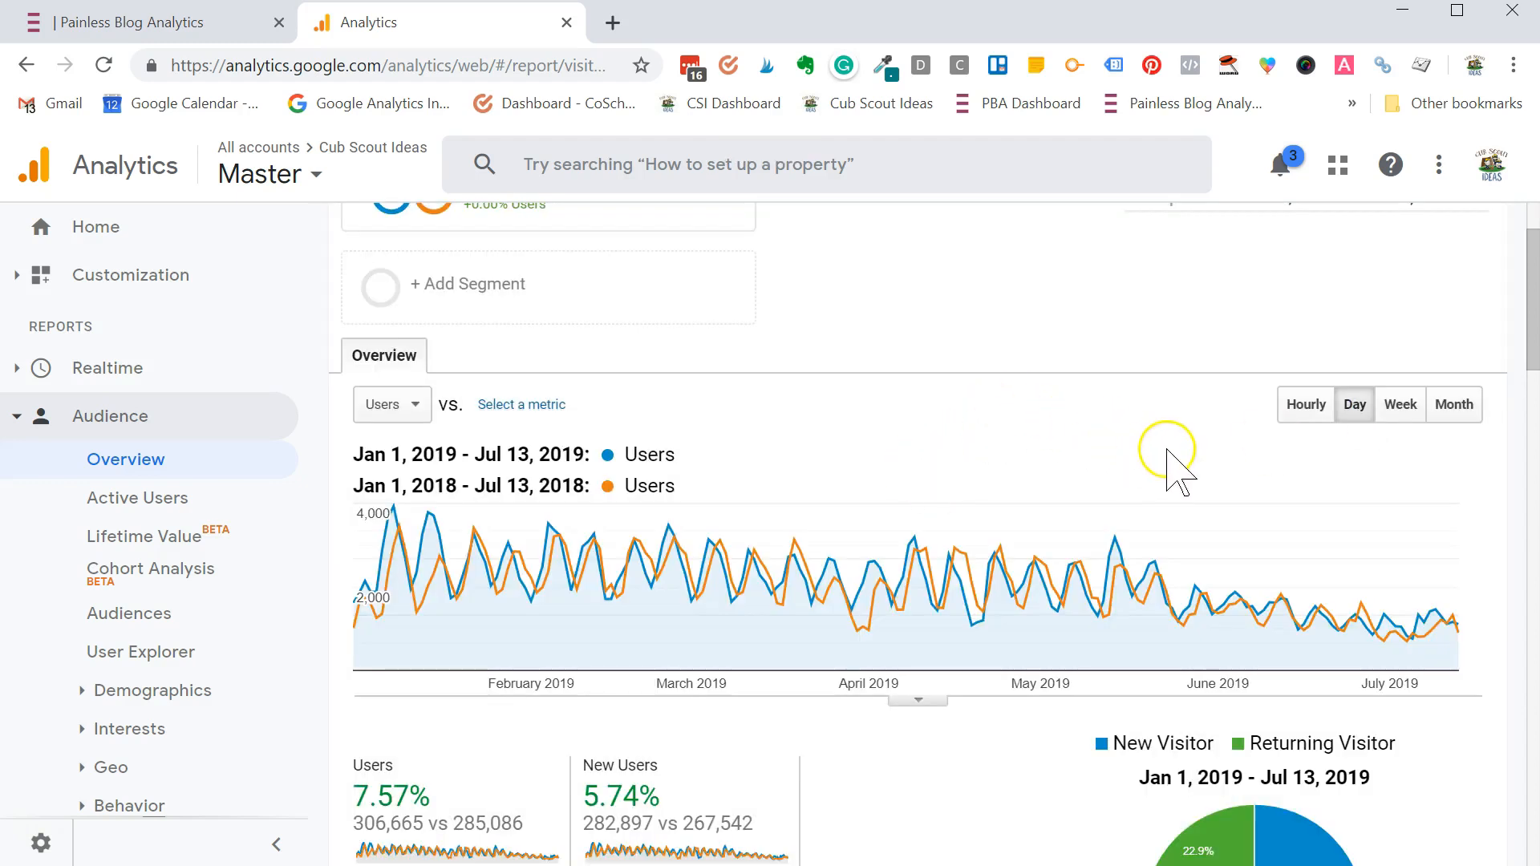
{"action": "mouse_move", "coordinate": [677, 560]}
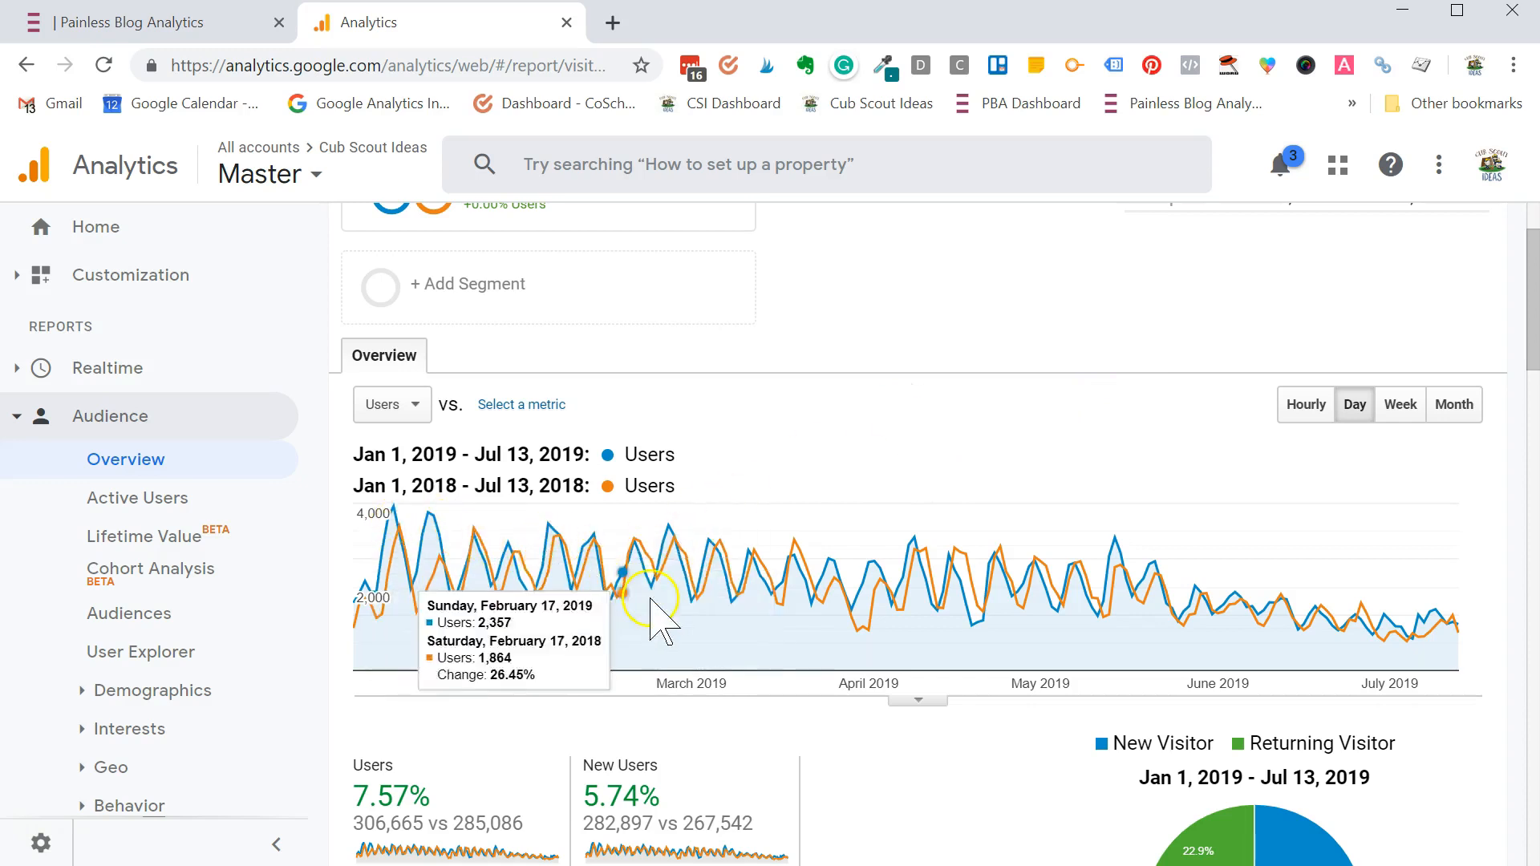
{"action": "mouse_move", "coordinate": [900, 402]}
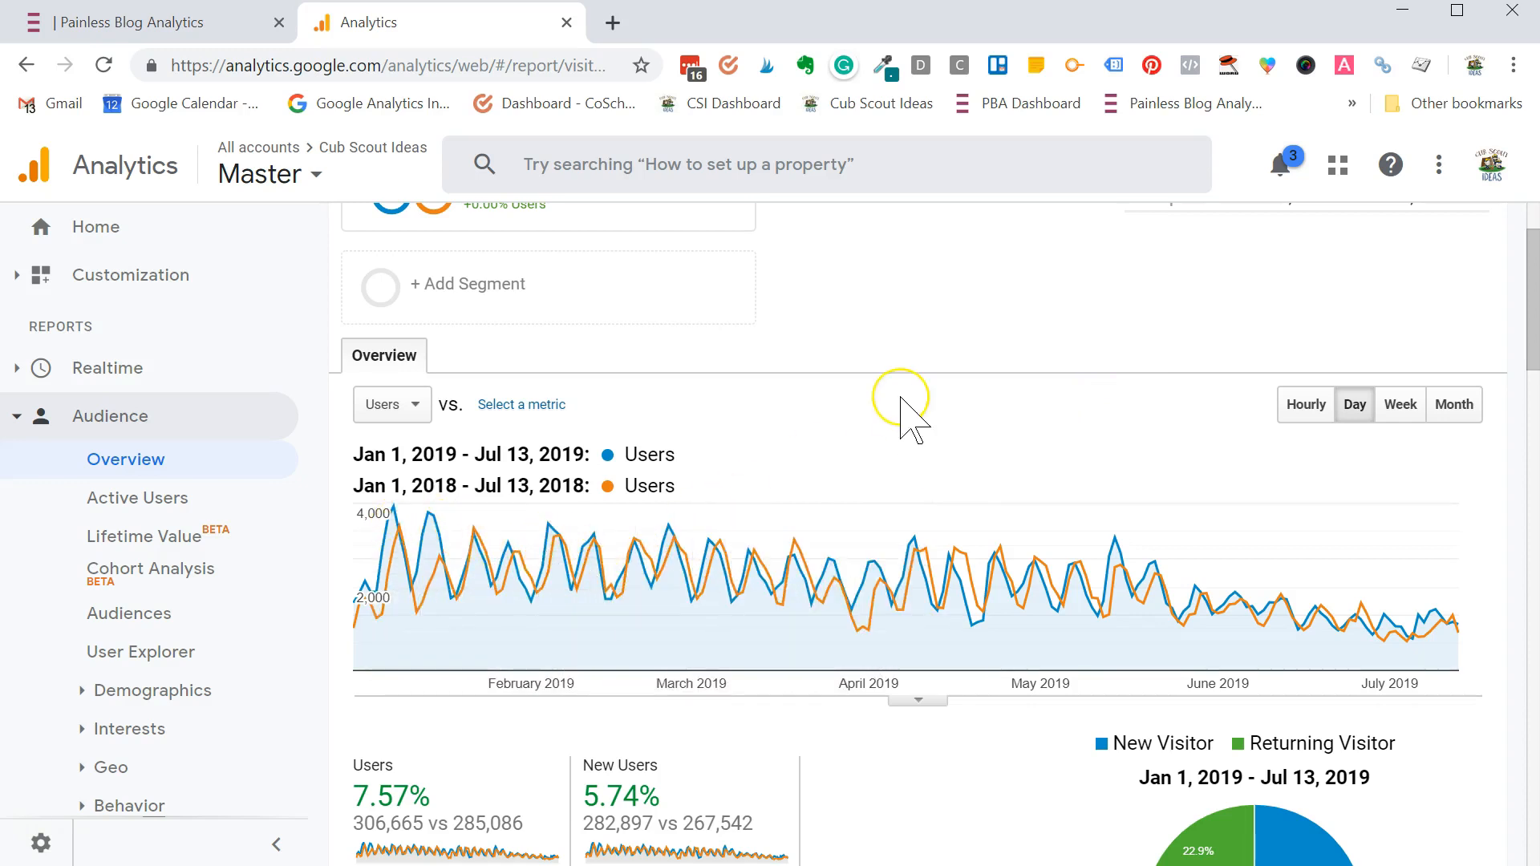
{"action": "mouse_move", "coordinate": [913, 417]}
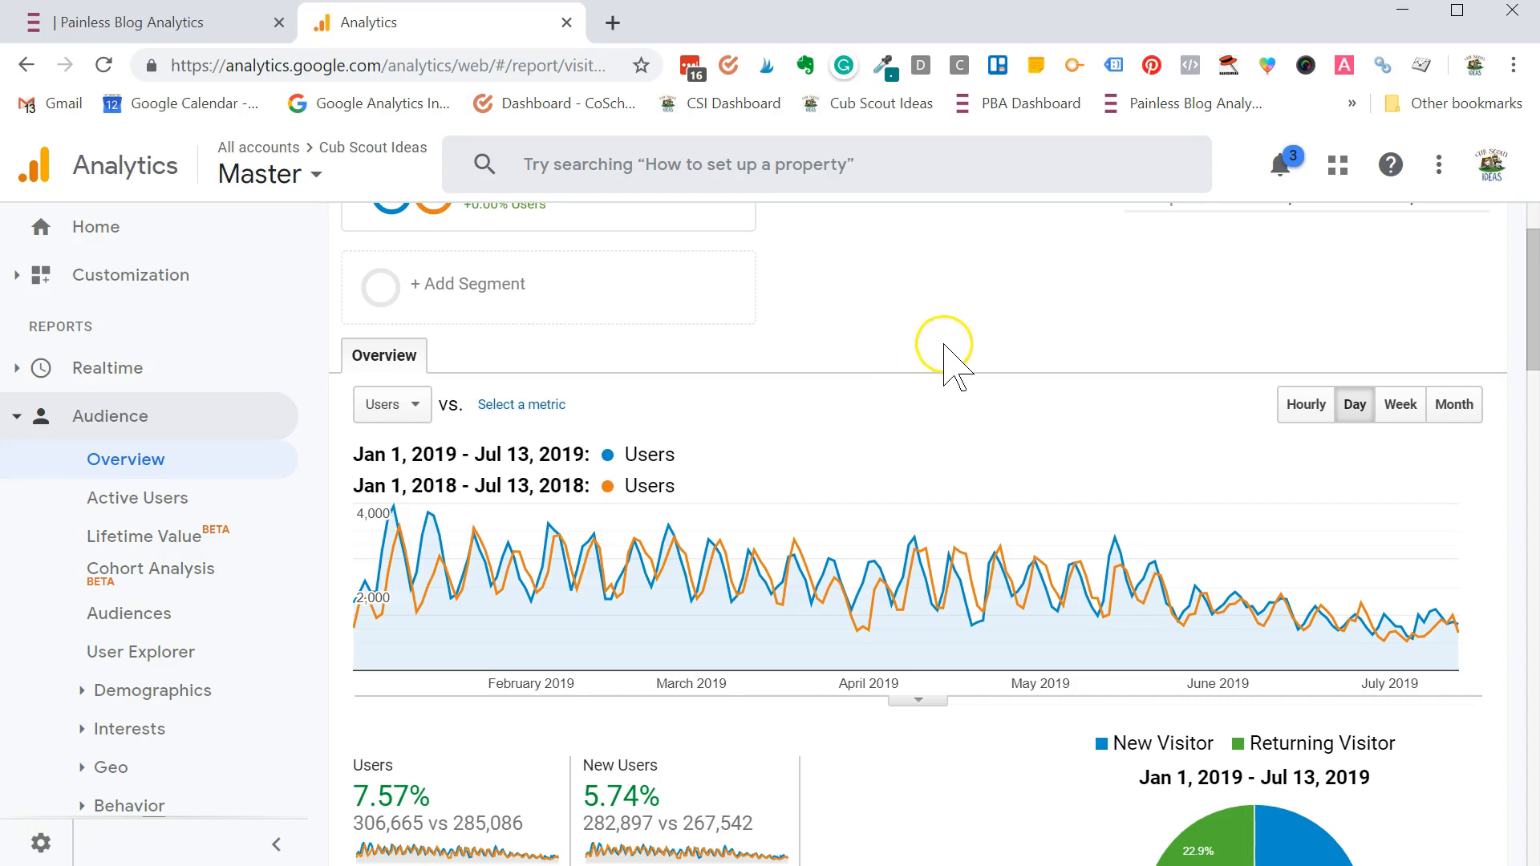
{"action": "mouse_move", "coordinate": [863, 662]}
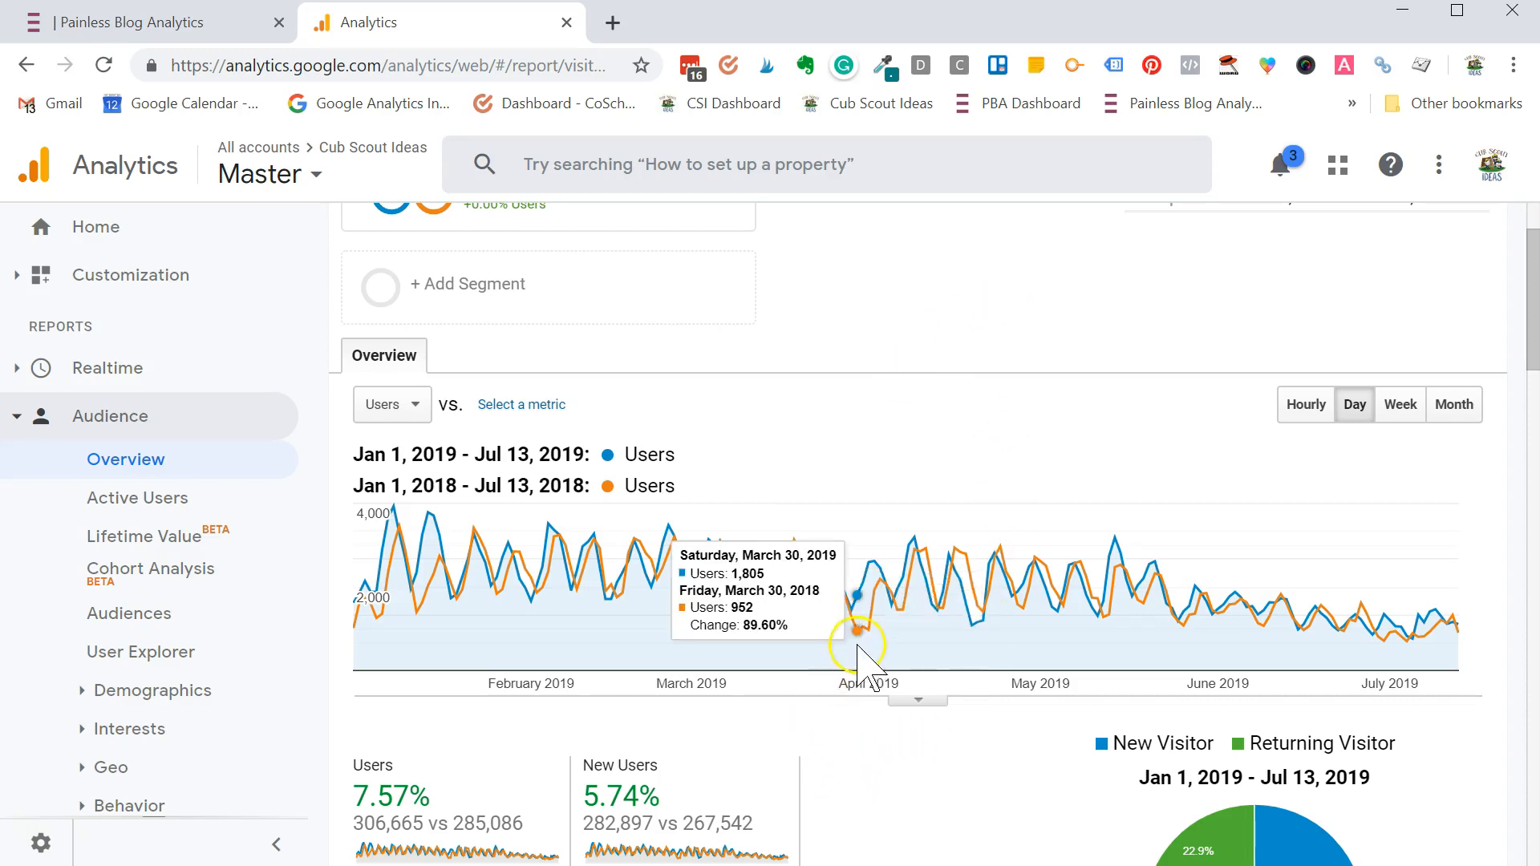
{"action": "mouse_move", "coordinate": [865, 639]}
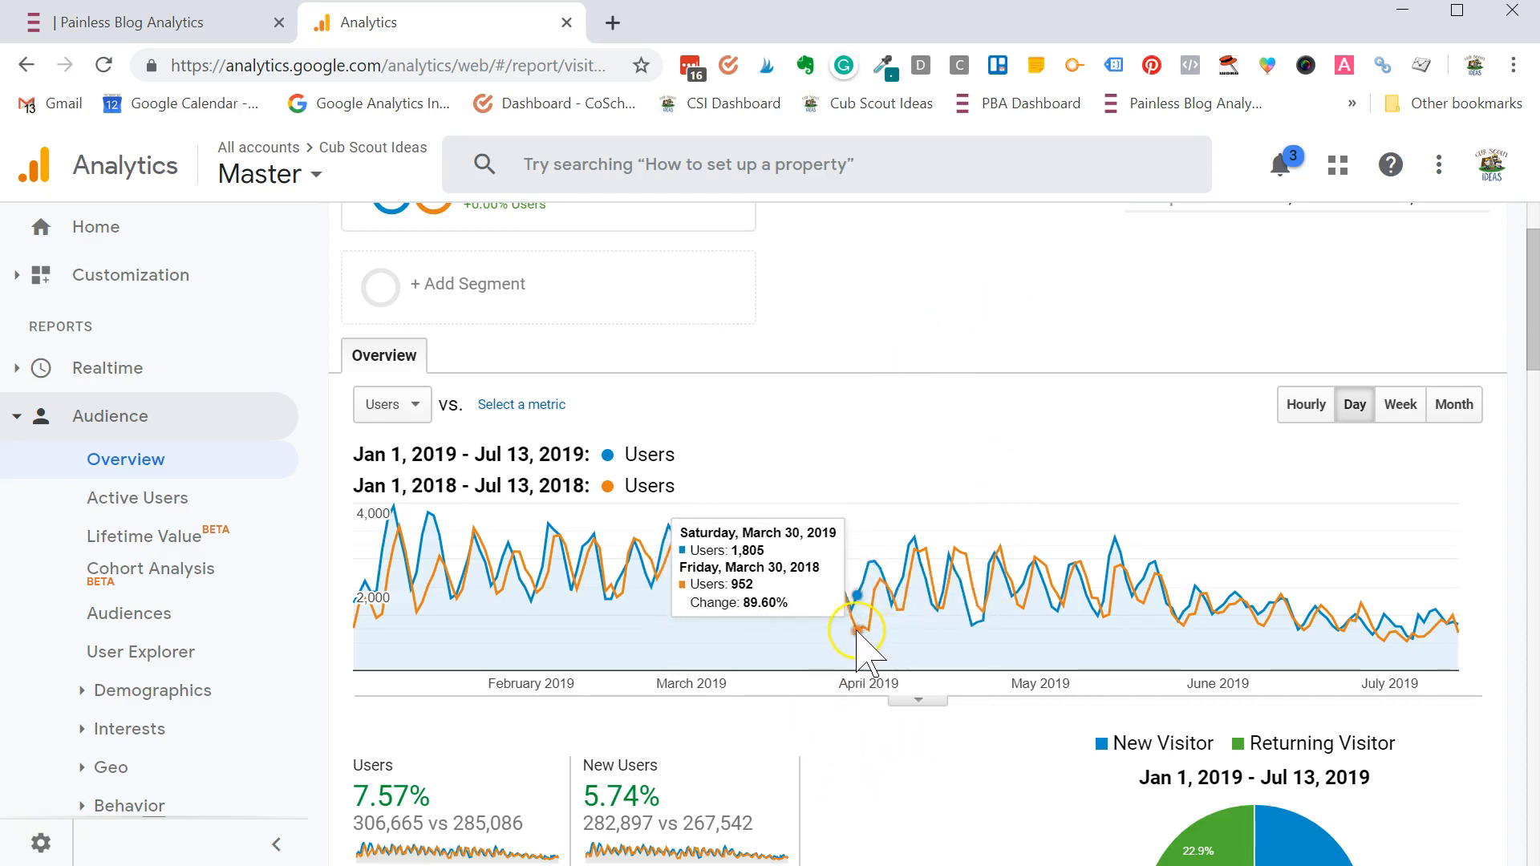
{"action": "mouse_move", "coordinate": [865, 629]}
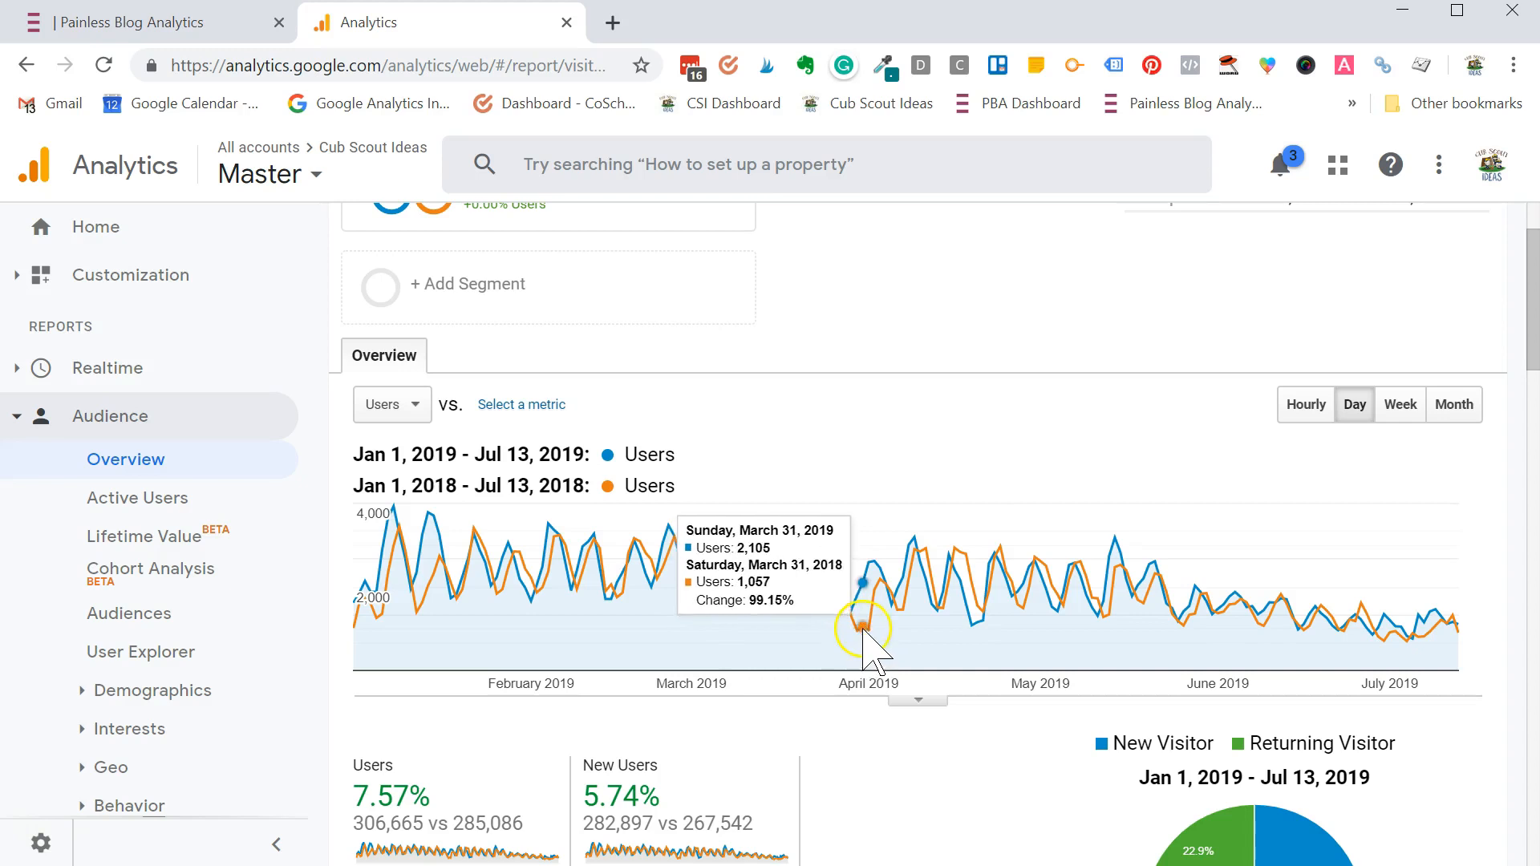
{"action": "mouse_move", "coordinate": [974, 629]}
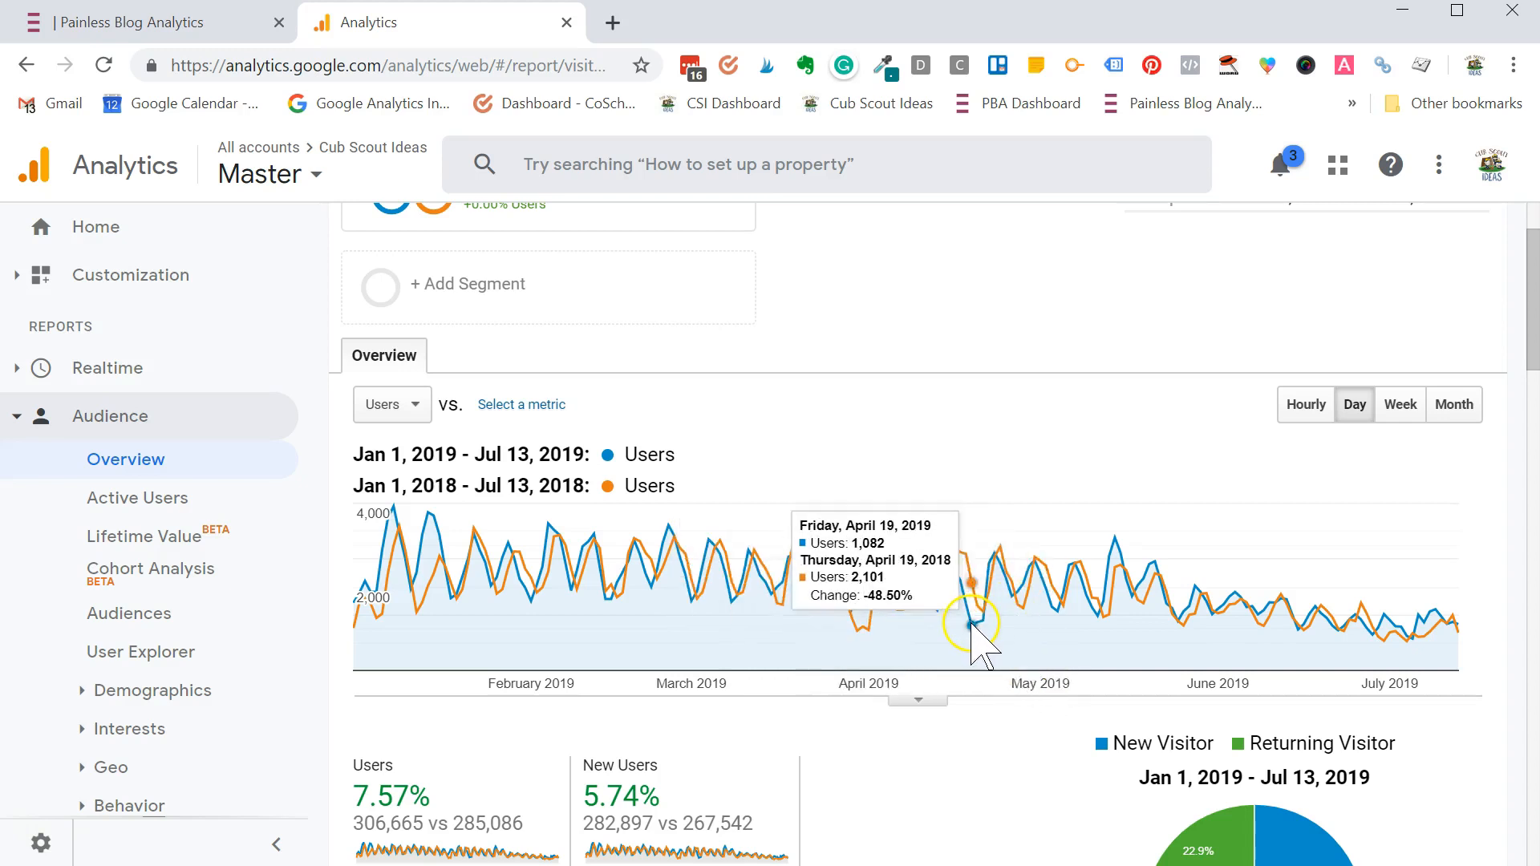
{"action": "mouse_move", "coordinate": [972, 627]}
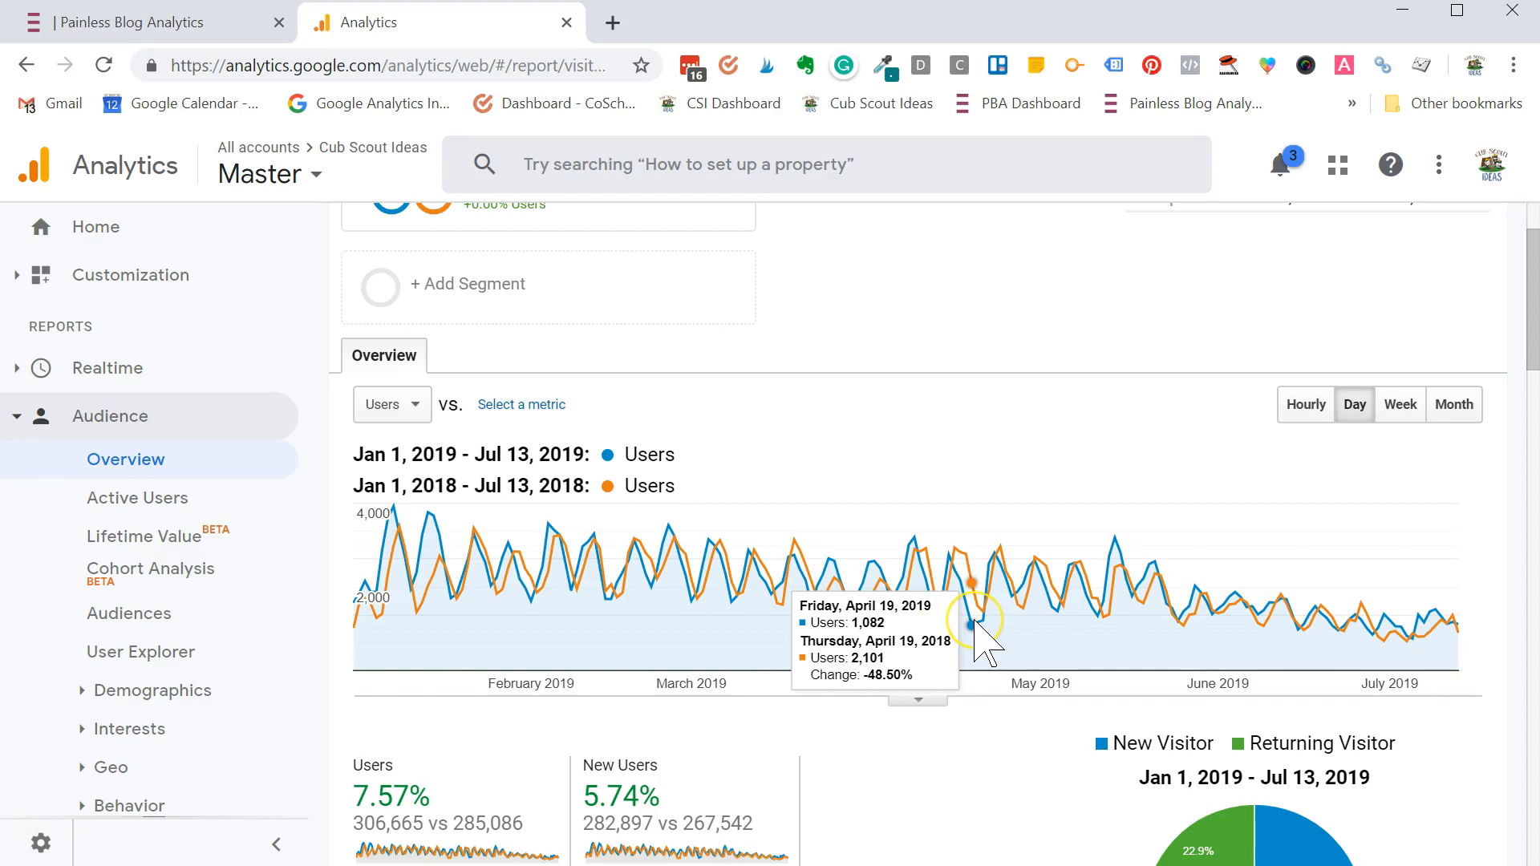
{"action": "mouse_move", "coordinate": [995, 430]}
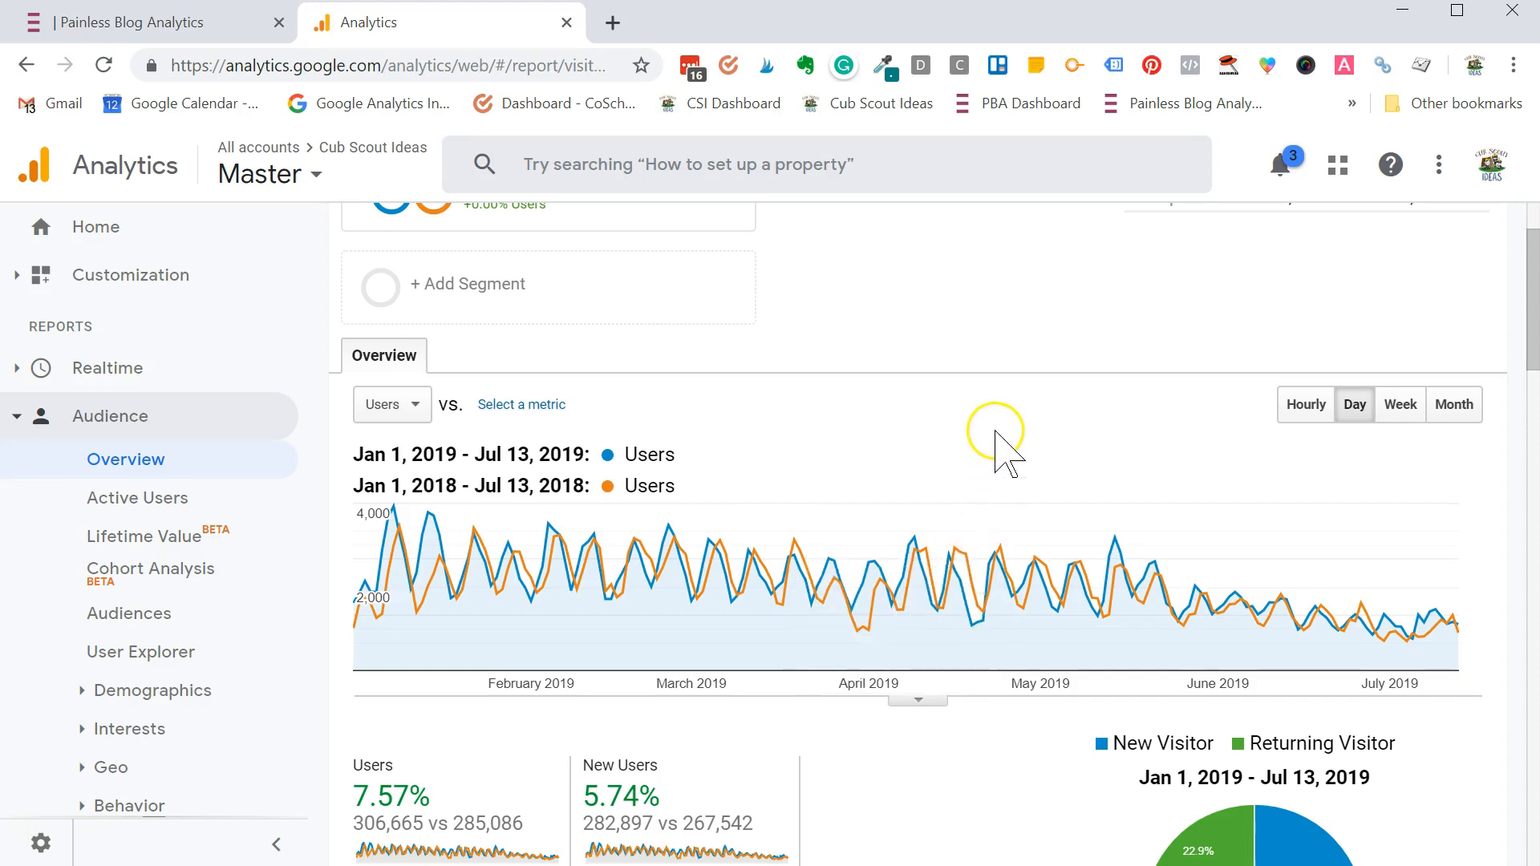
{"action": "mouse_move", "coordinate": [1030, 568]}
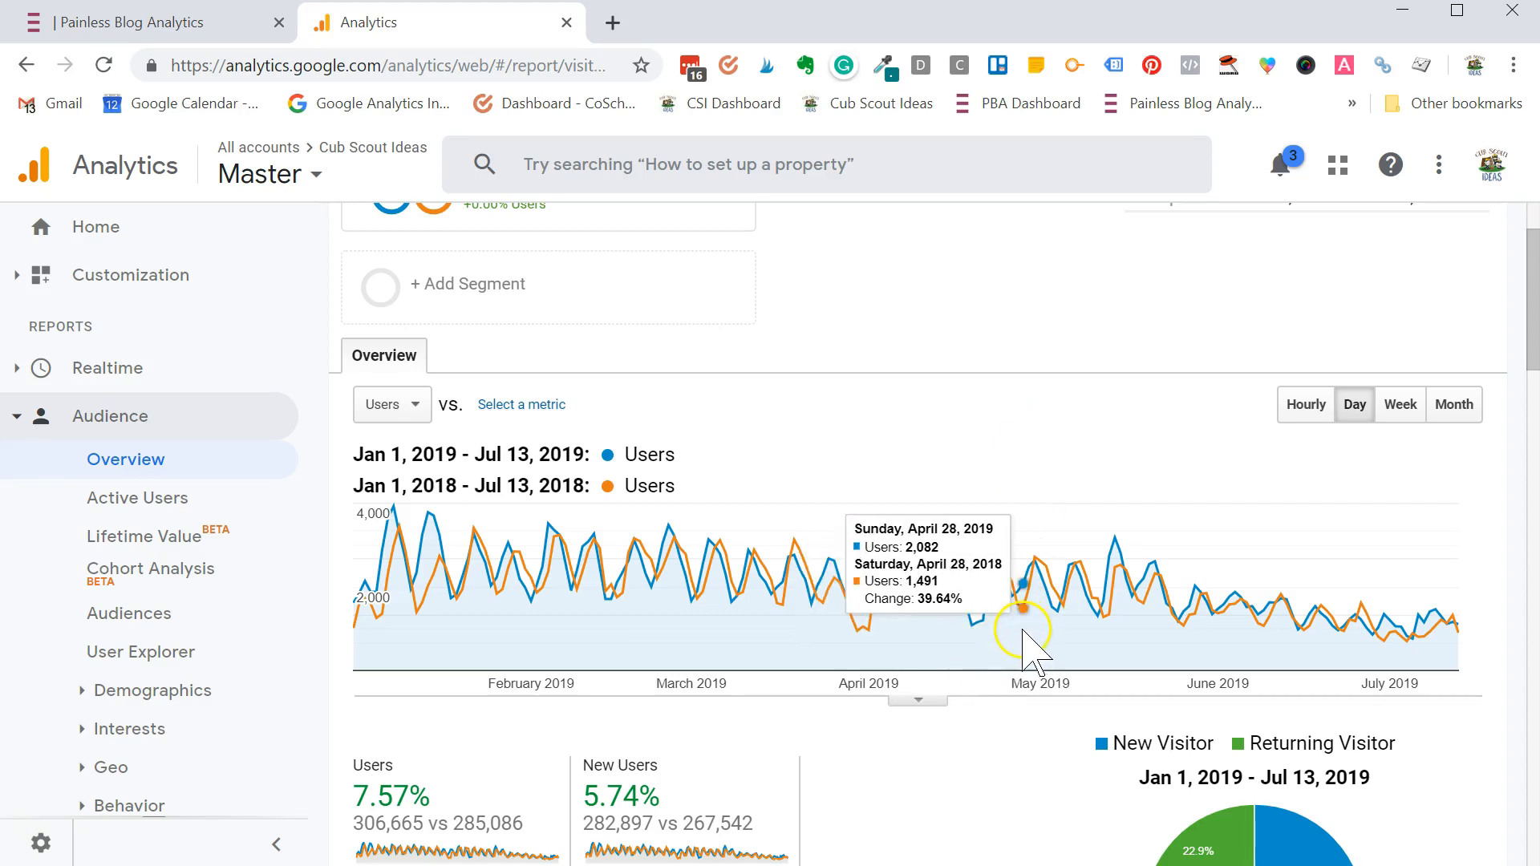
{"action": "mouse_move", "coordinate": [967, 624]}
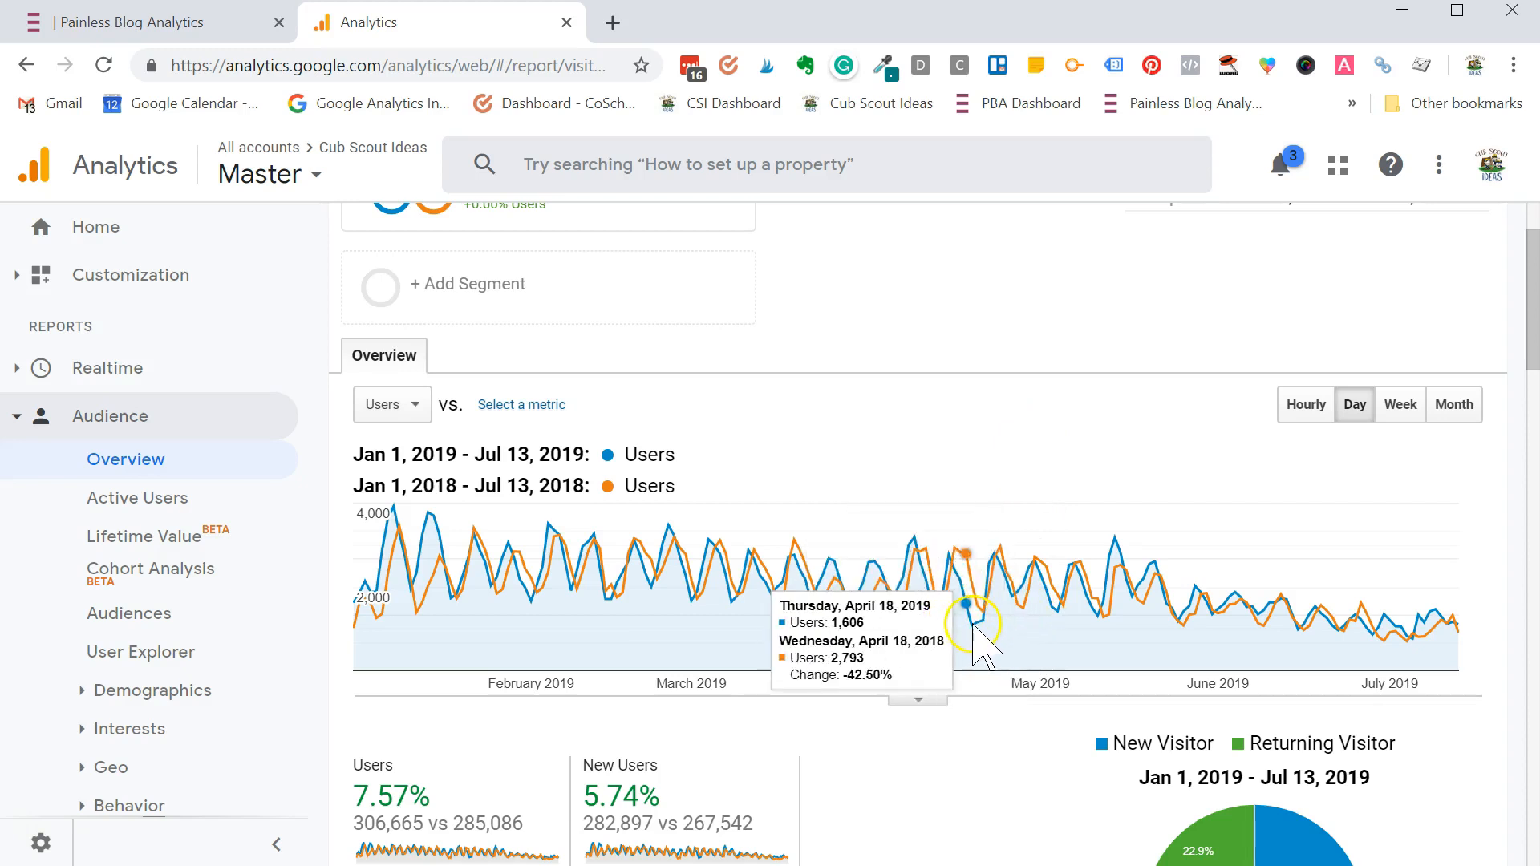
{"action": "mouse_move", "coordinate": [982, 648]}
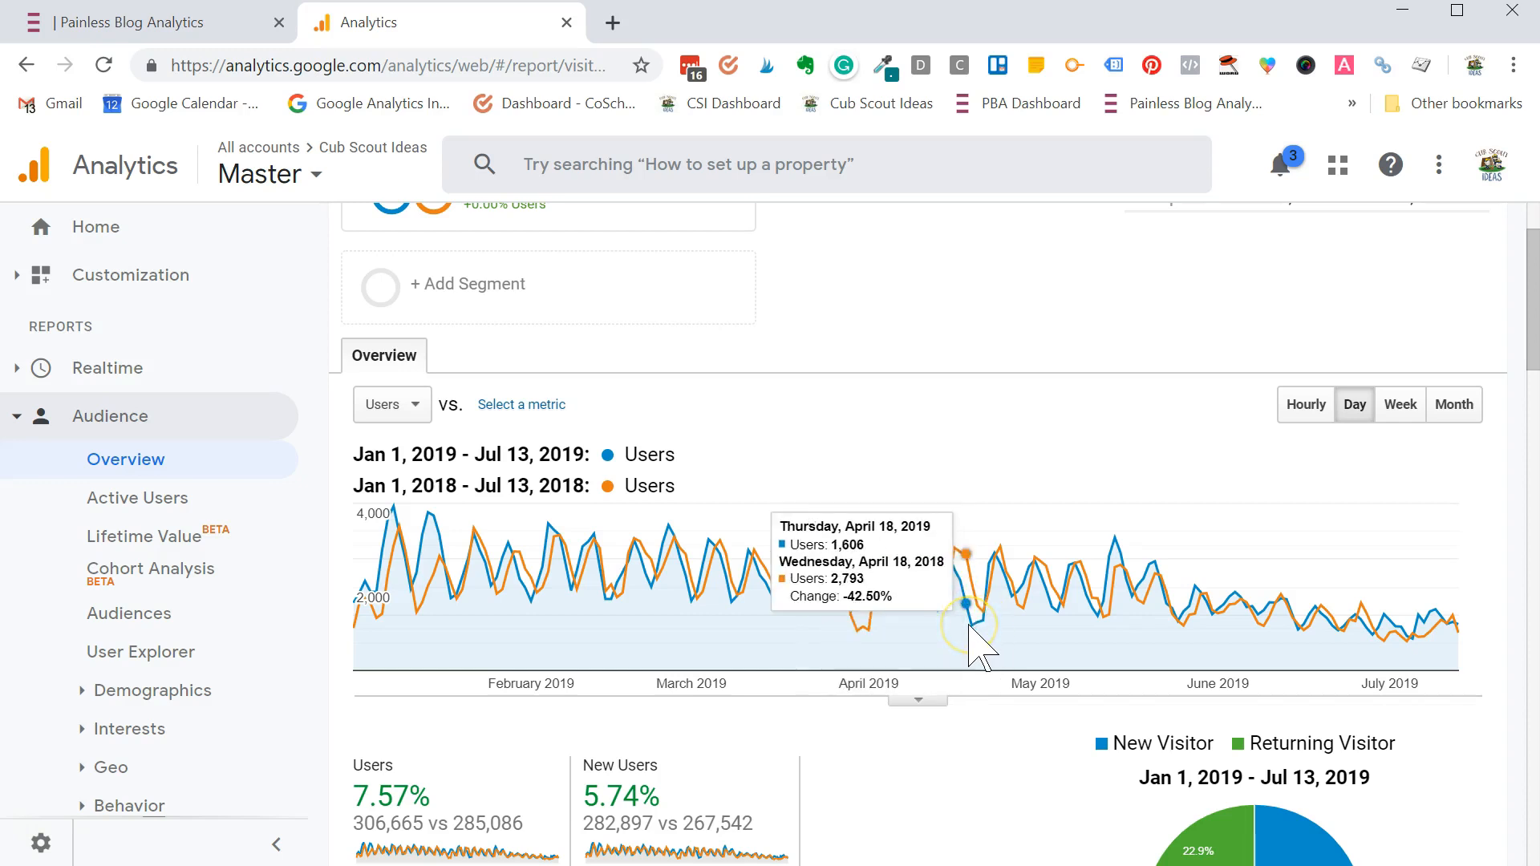
{"action": "mouse_move", "coordinate": [873, 628]}
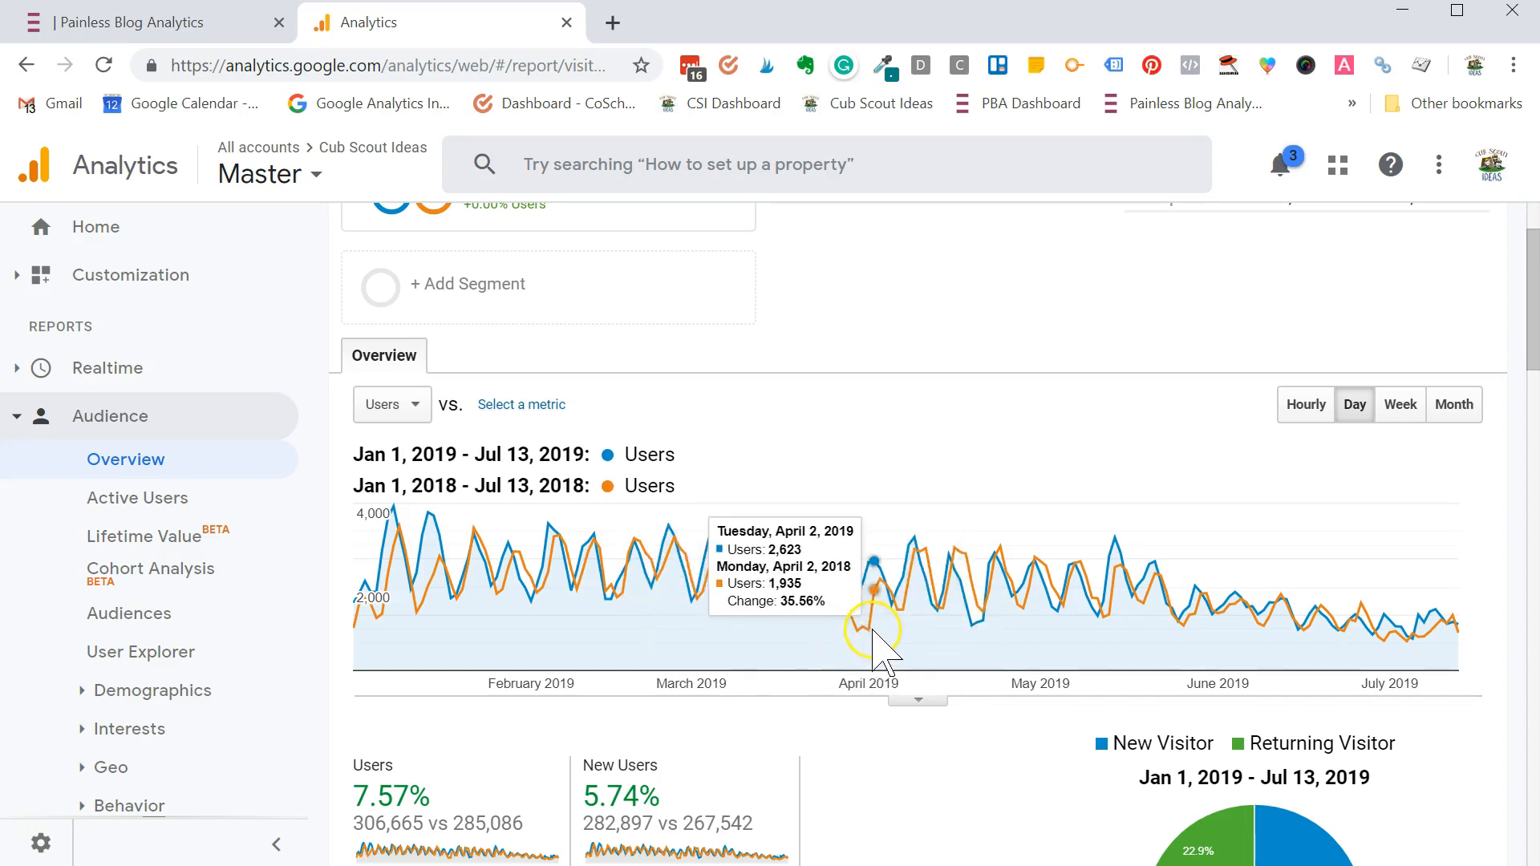
{"action": "mouse_move", "coordinate": [893, 639]}
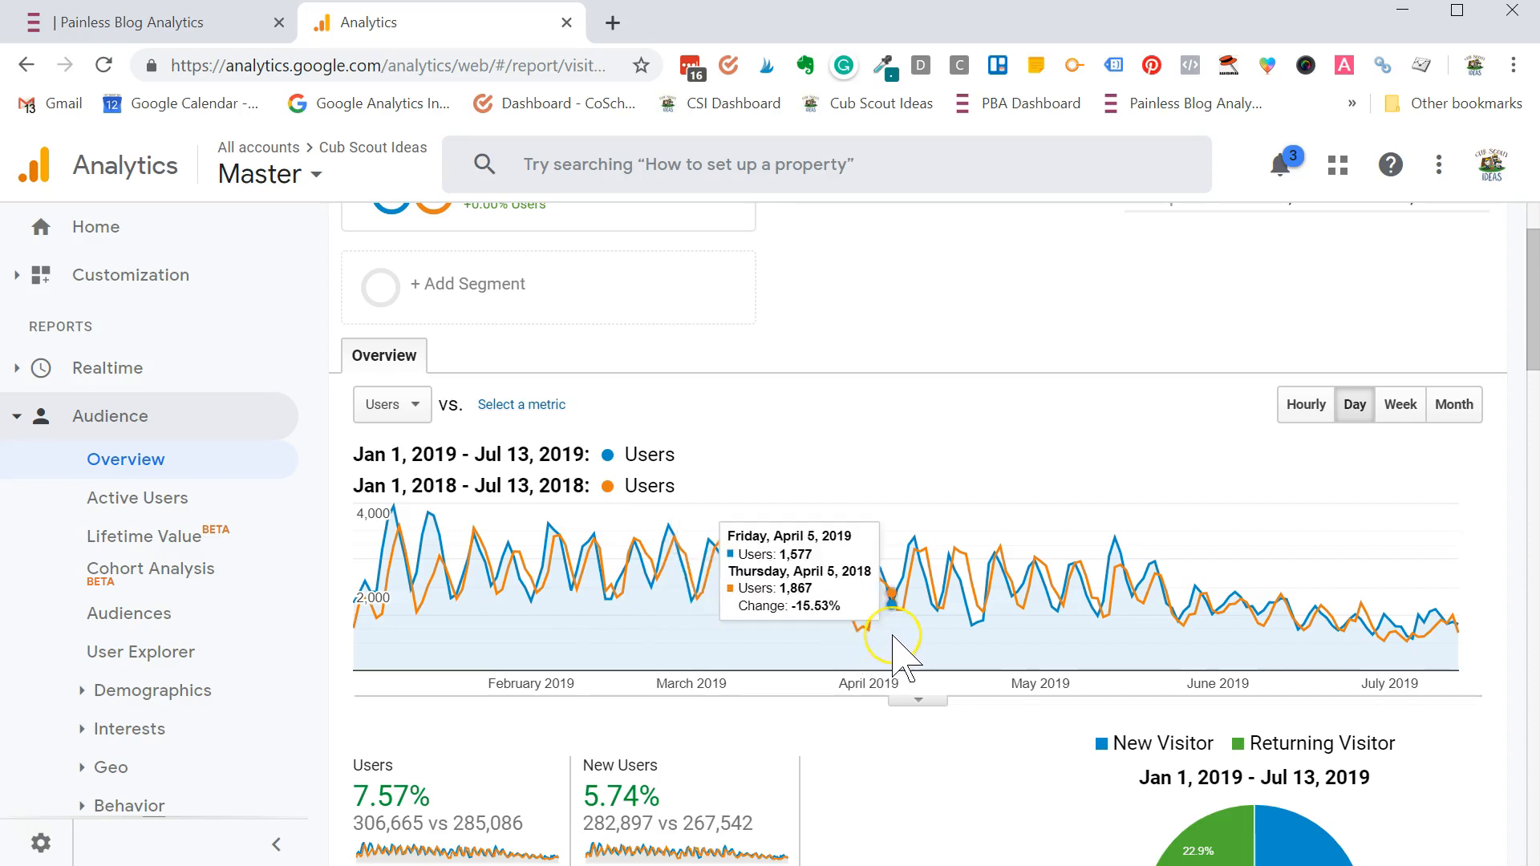
{"action": "mouse_move", "coordinate": [864, 634]}
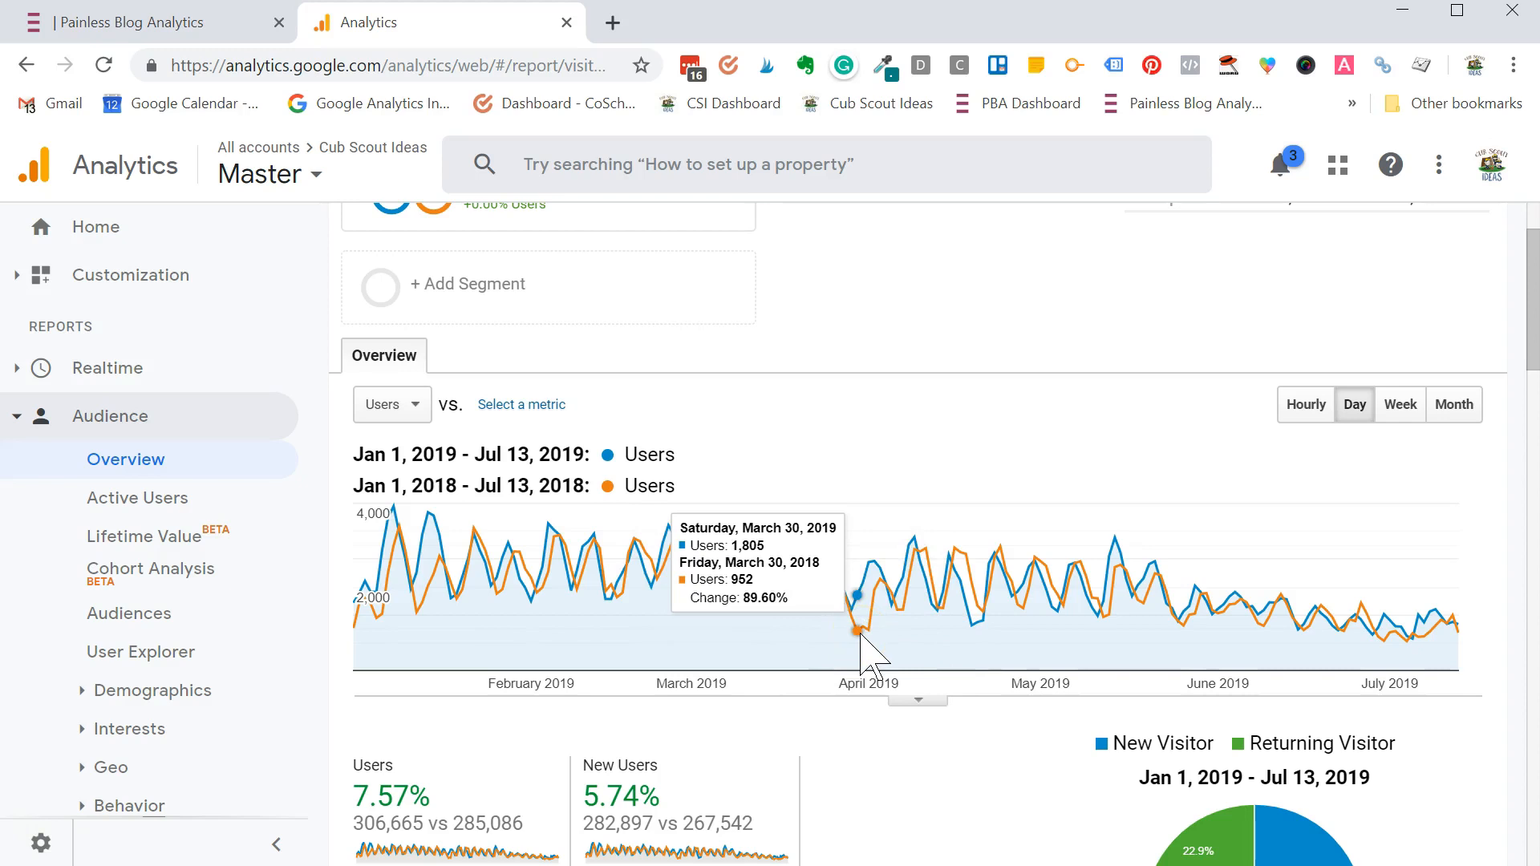
{"action": "mouse_move", "coordinate": [875, 643]}
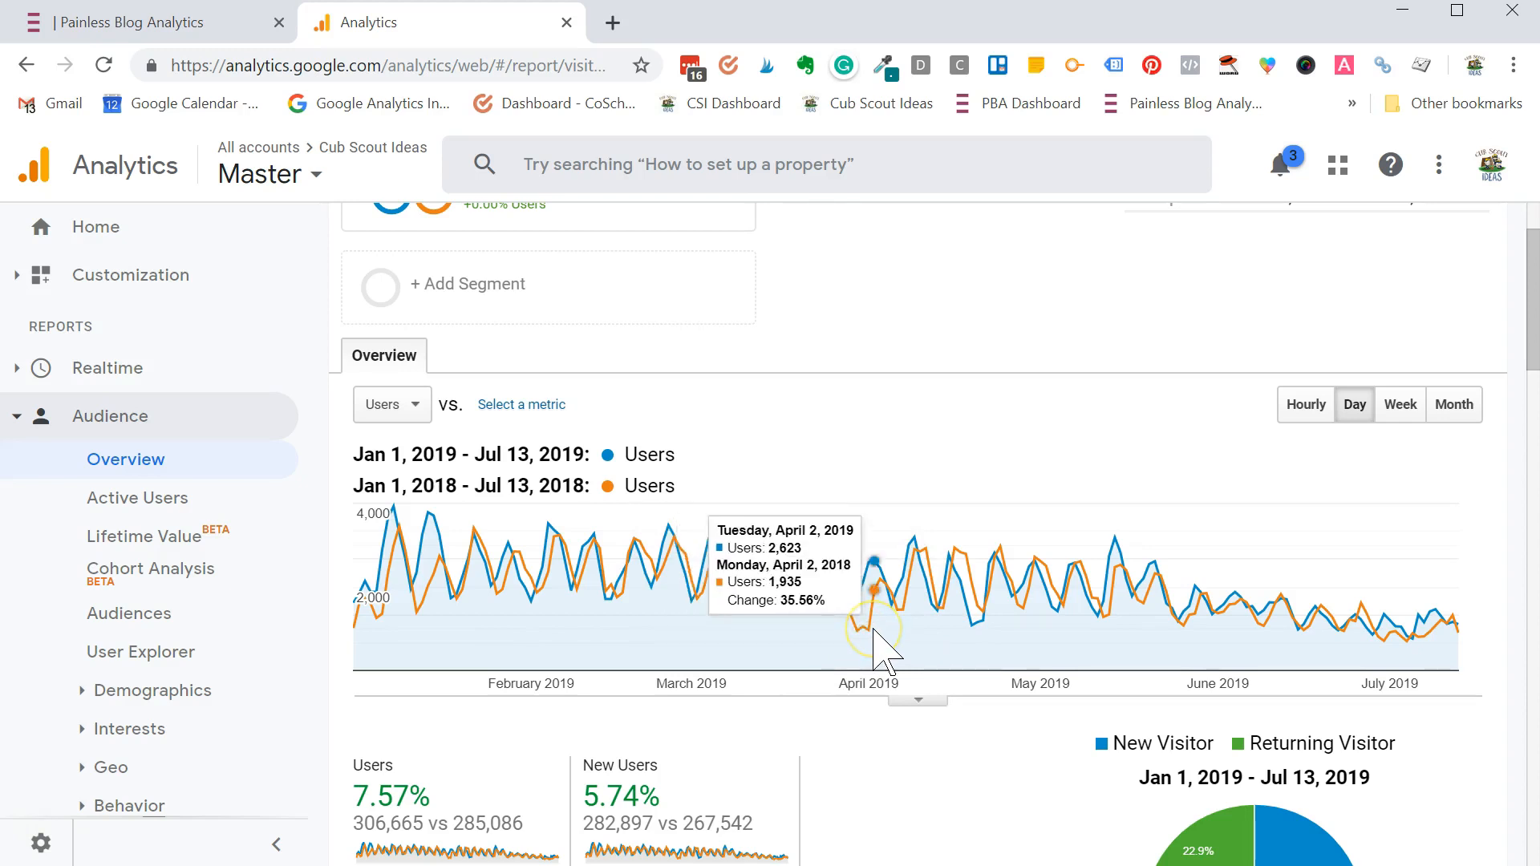
{"action": "mouse_move", "coordinate": [864, 629]}
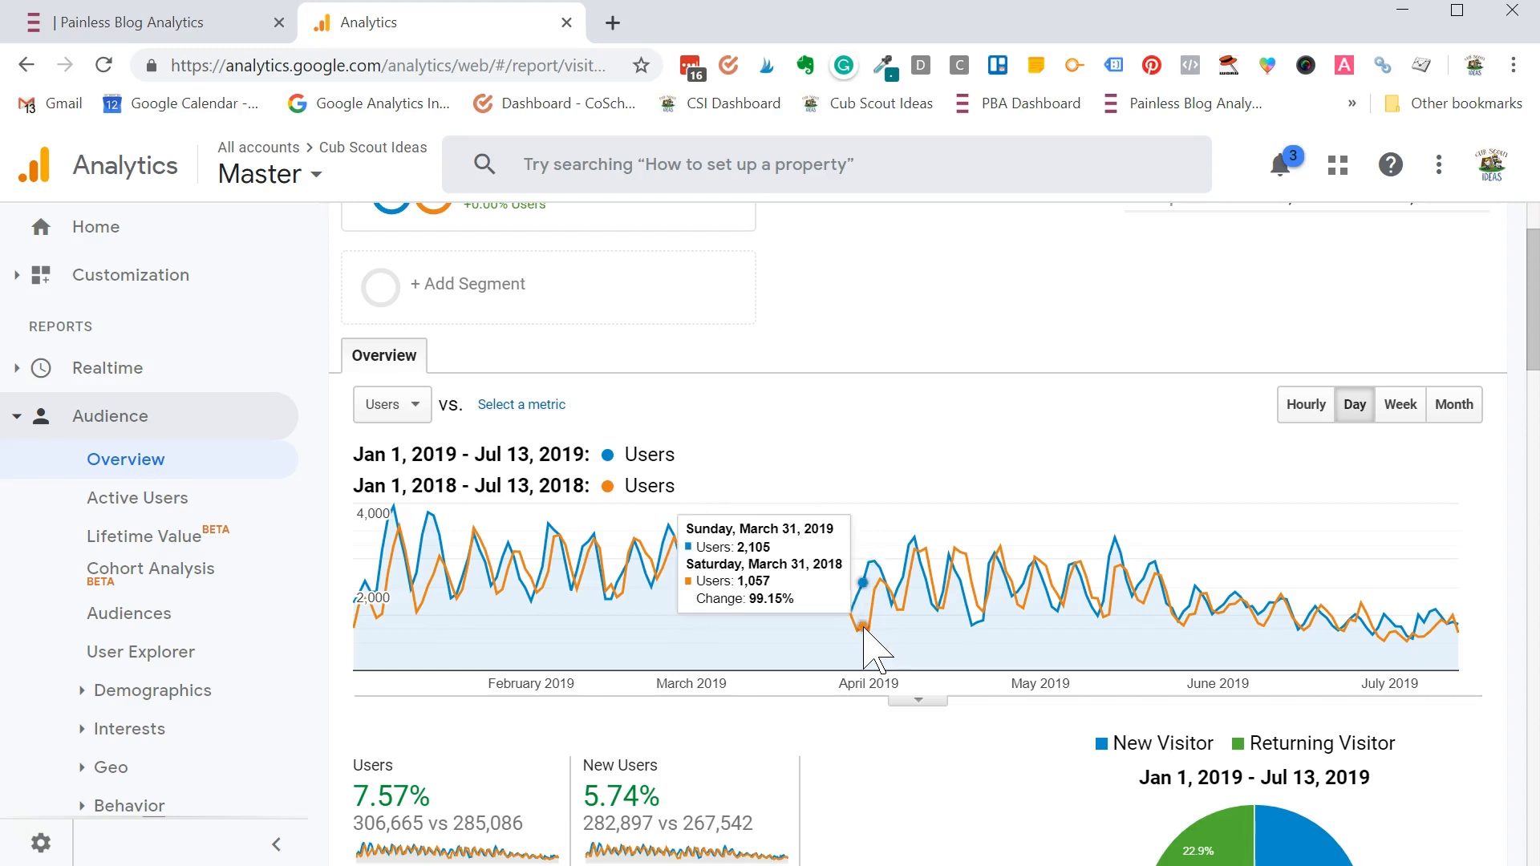
{"action": "mouse_move", "coordinate": [1036, 383]}
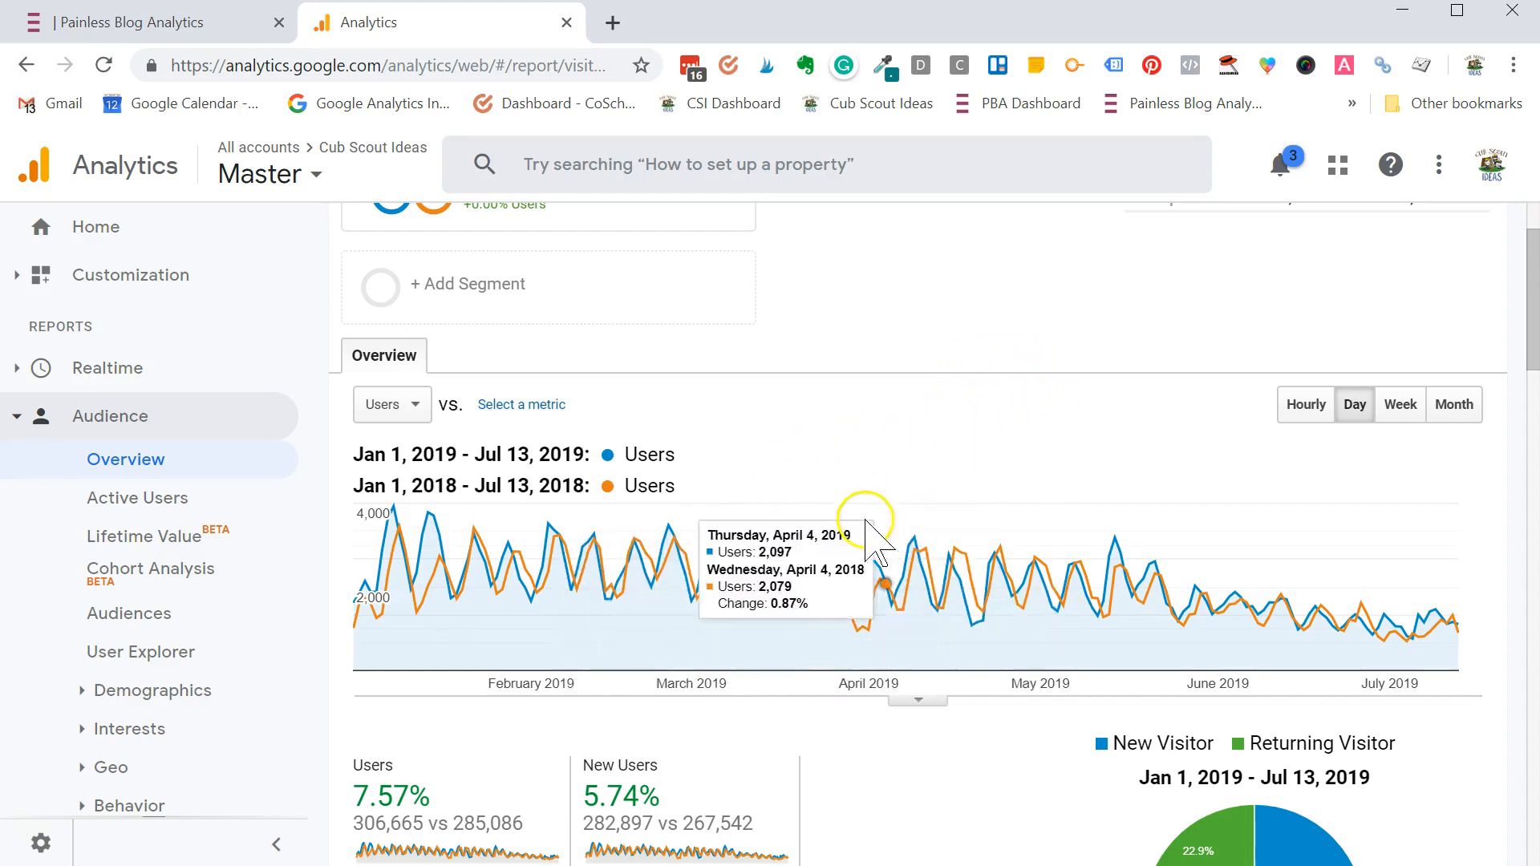
{"action": "mouse_move", "coordinate": [977, 448]}
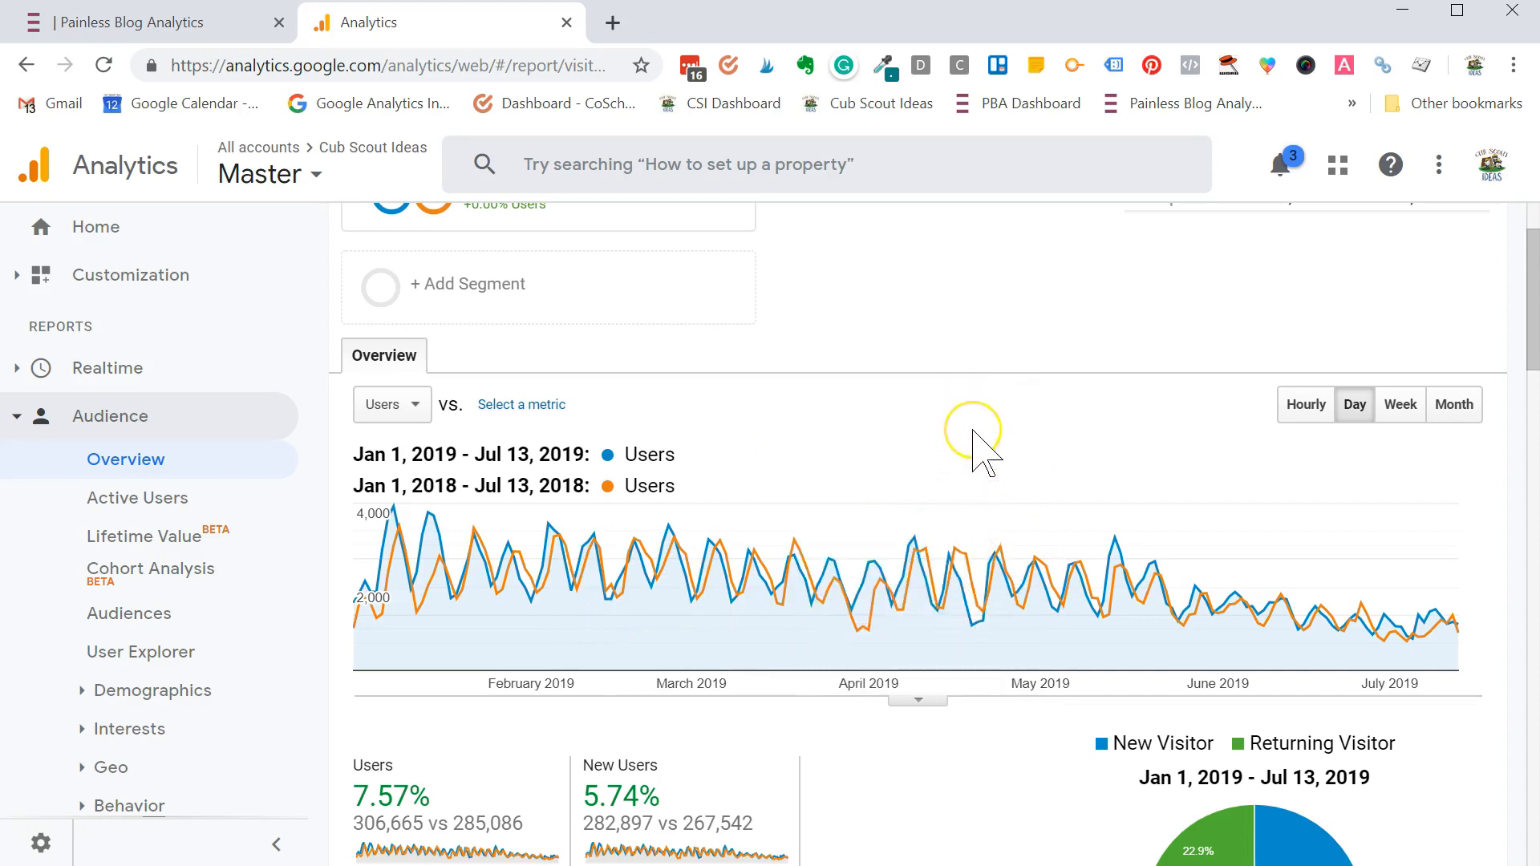
{"action": "mouse_move", "coordinate": [985, 454]}
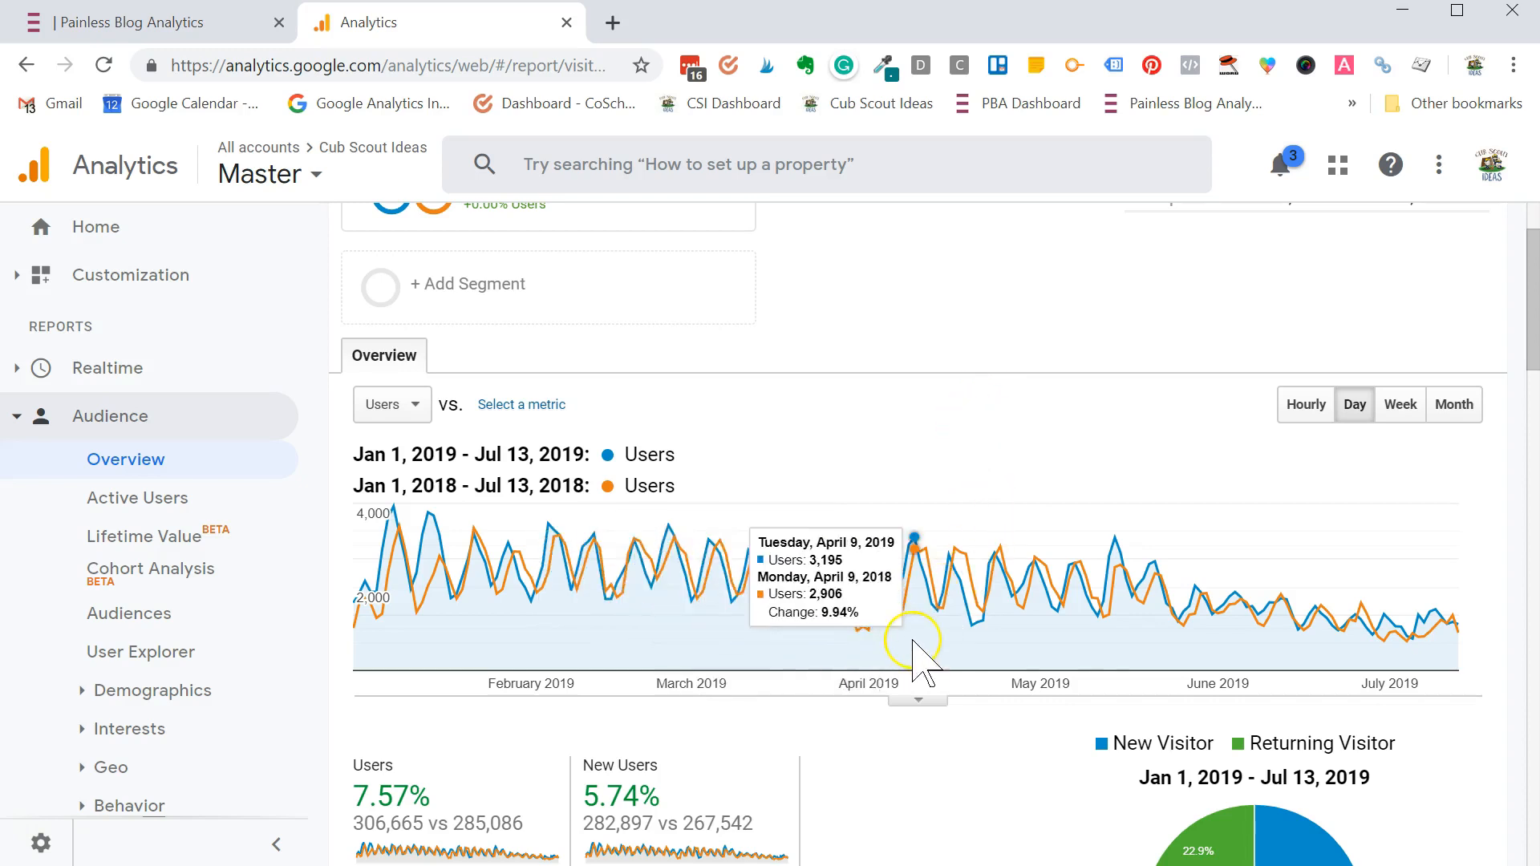
{"action": "mouse_move", "coordinate": [699, 531]}
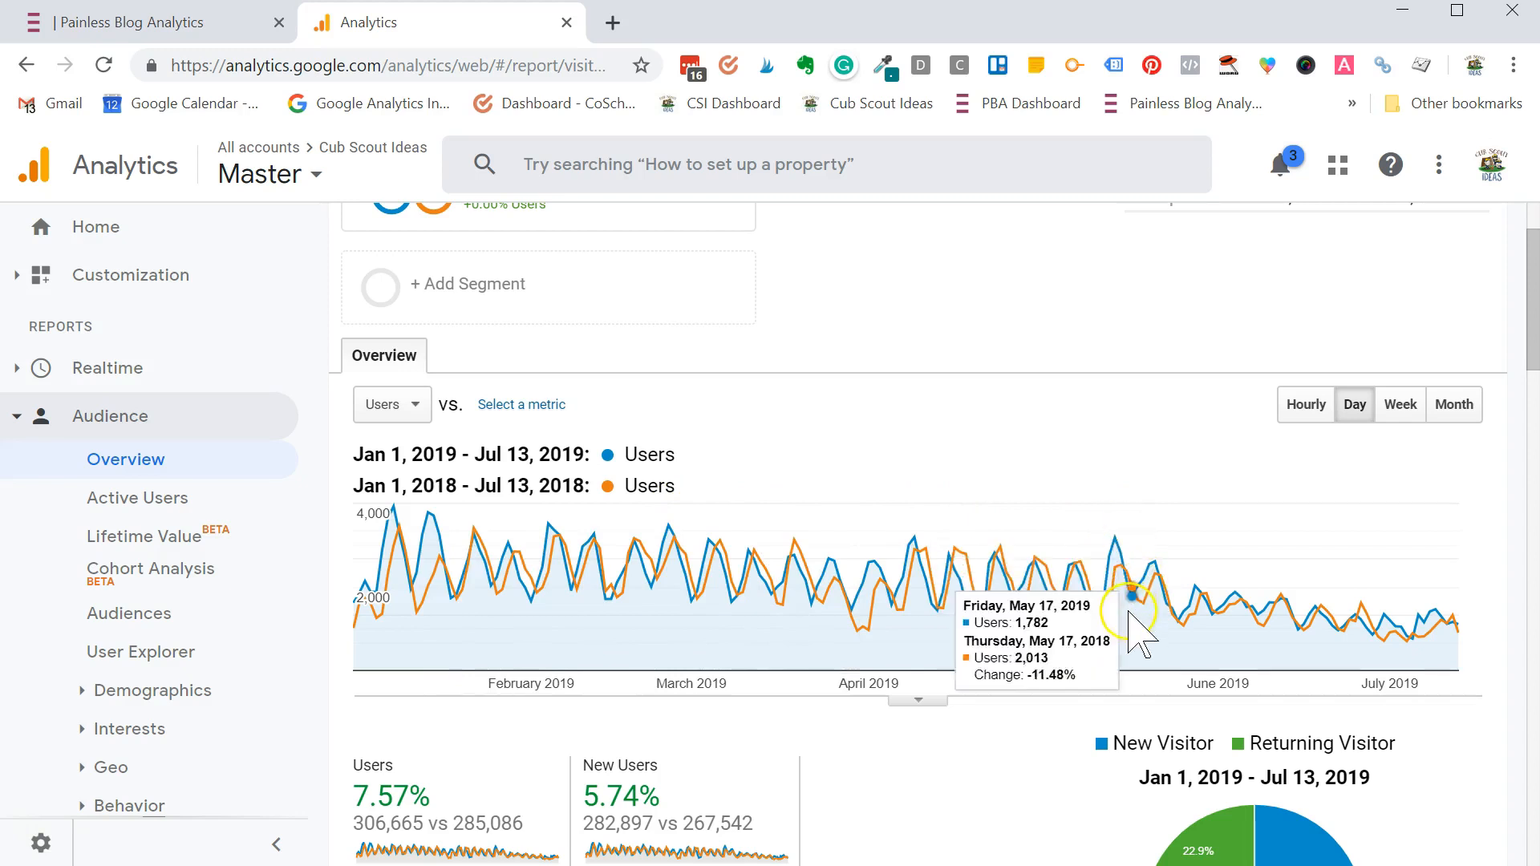
{"action": "mouse_move", "coordinate": [1041, 387]}
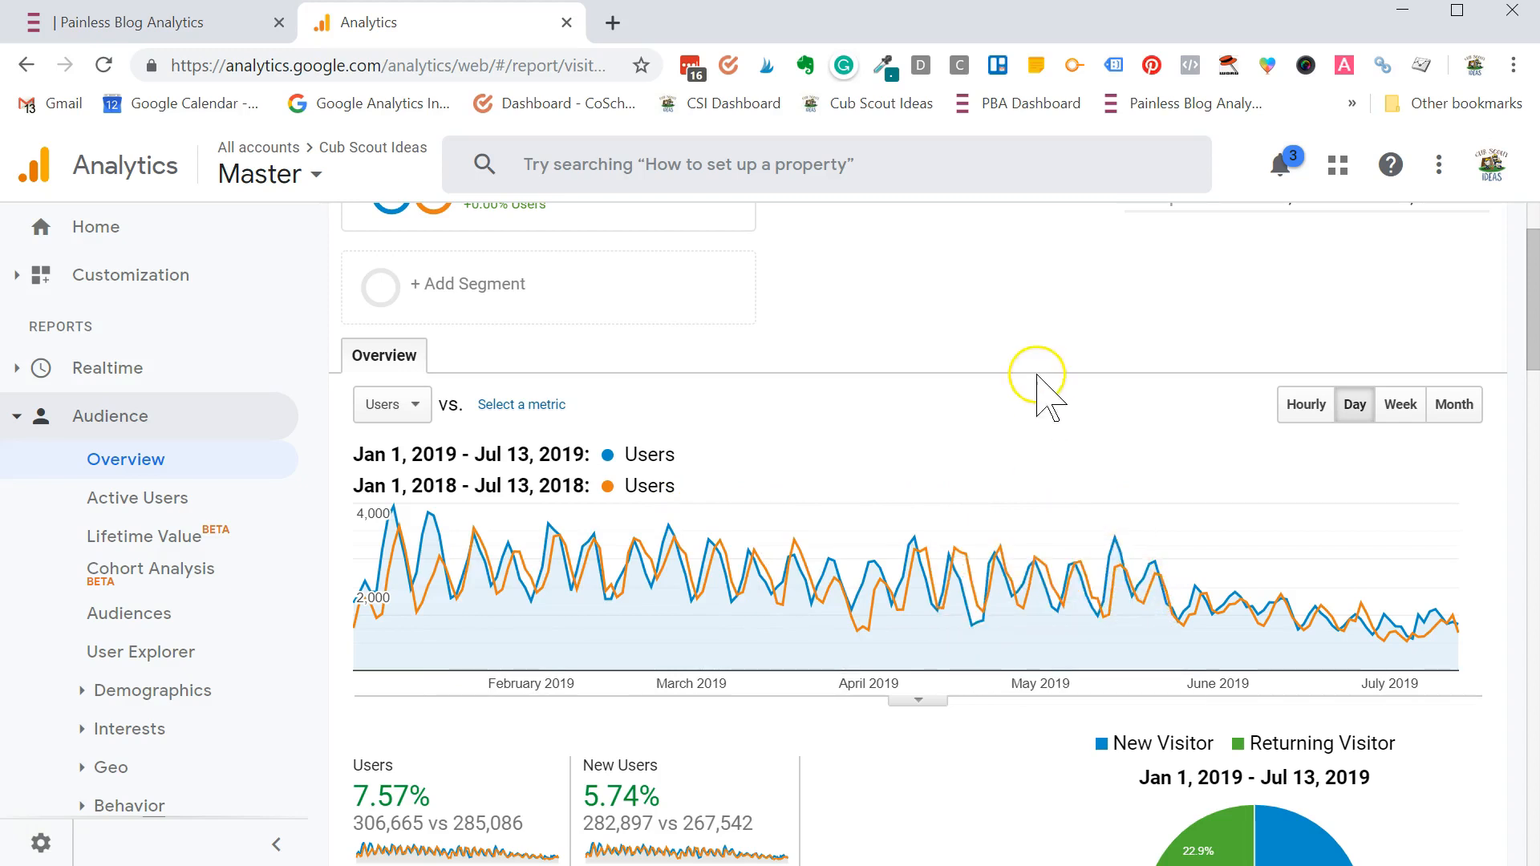
{"action": "mouse_move", "coordinate": [1051, 403]}
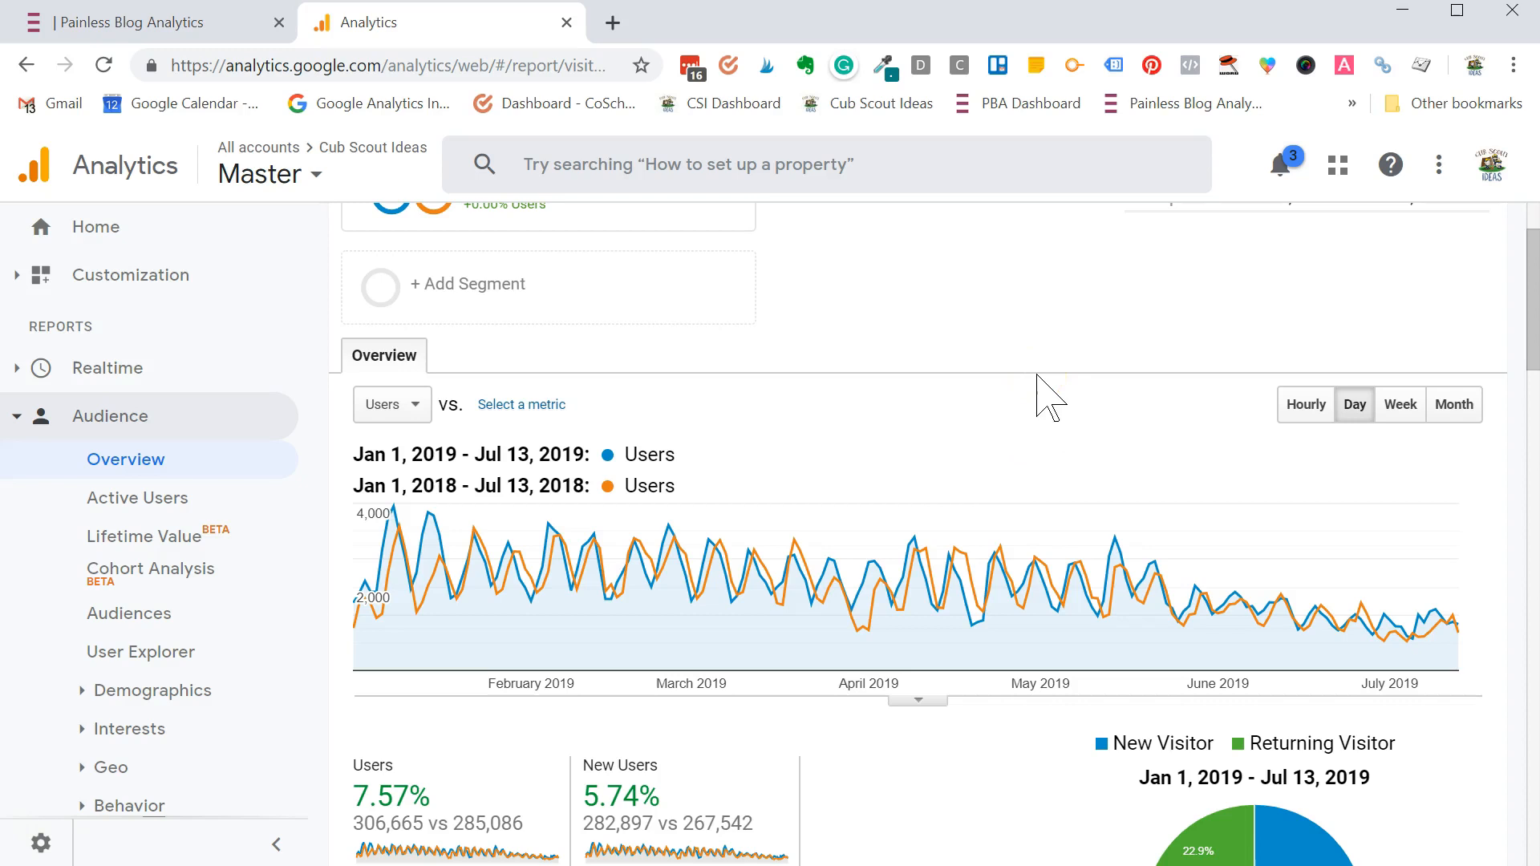